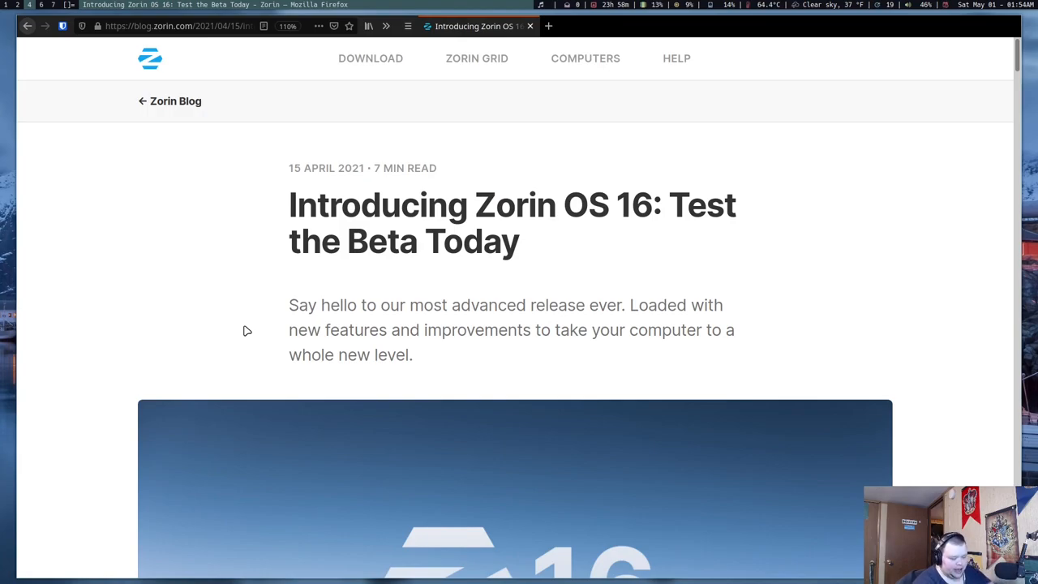
Scroll the Zorin OS 16 beta post down to the 'A stunning new look' heading
scroll("down", 3)
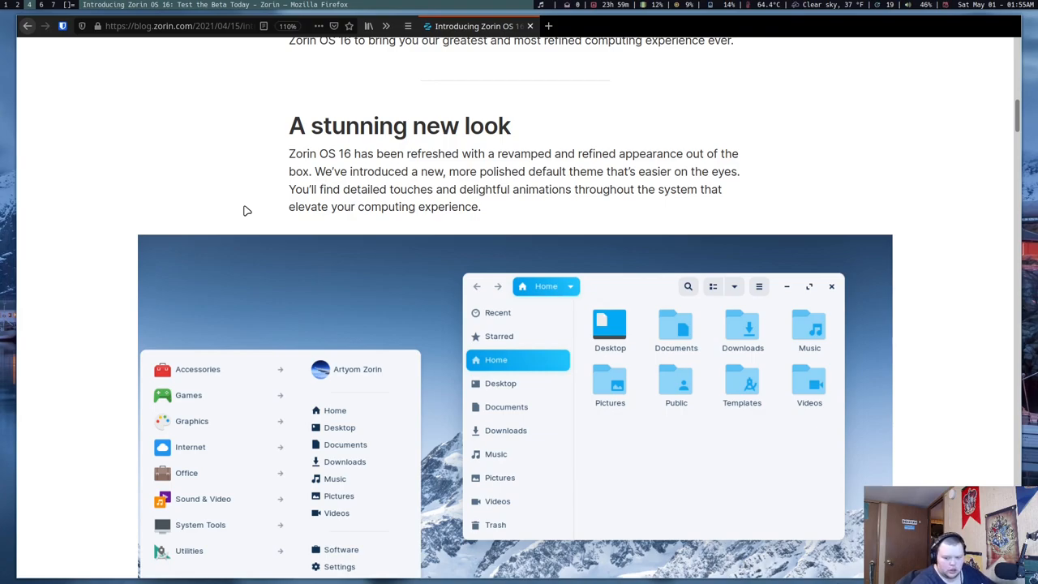
mouse_move(263, 189)
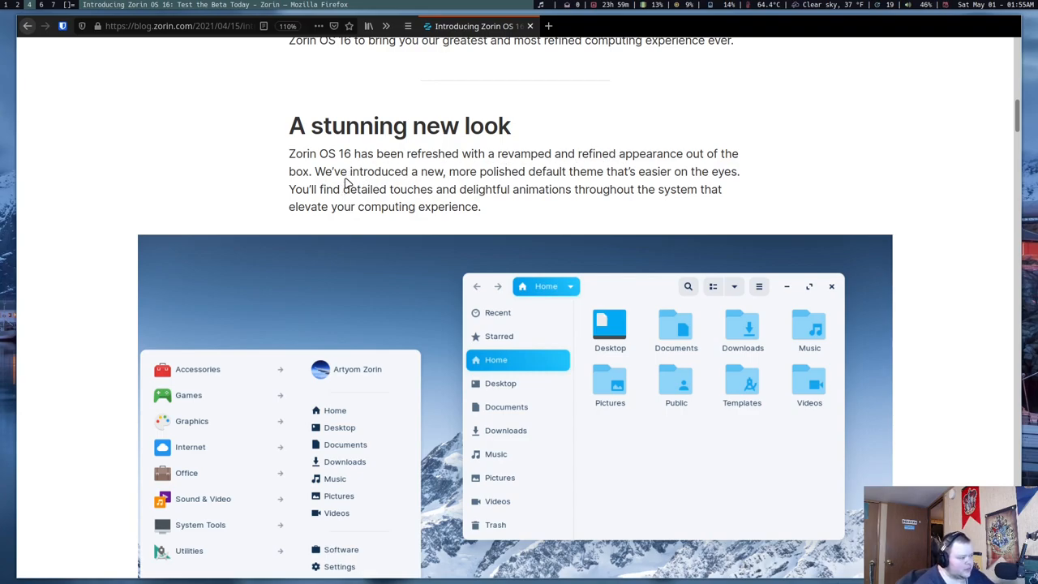
mouse_move(571, 174)
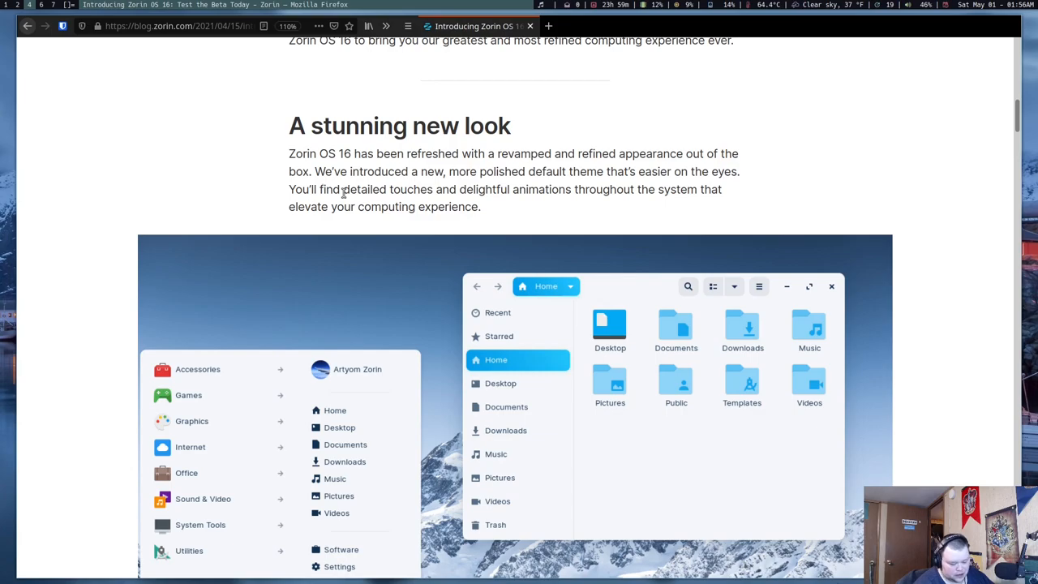
Scroll past the wallpaper, lock screen and performance sections to the Flathub app library section
scroll("down", 3)
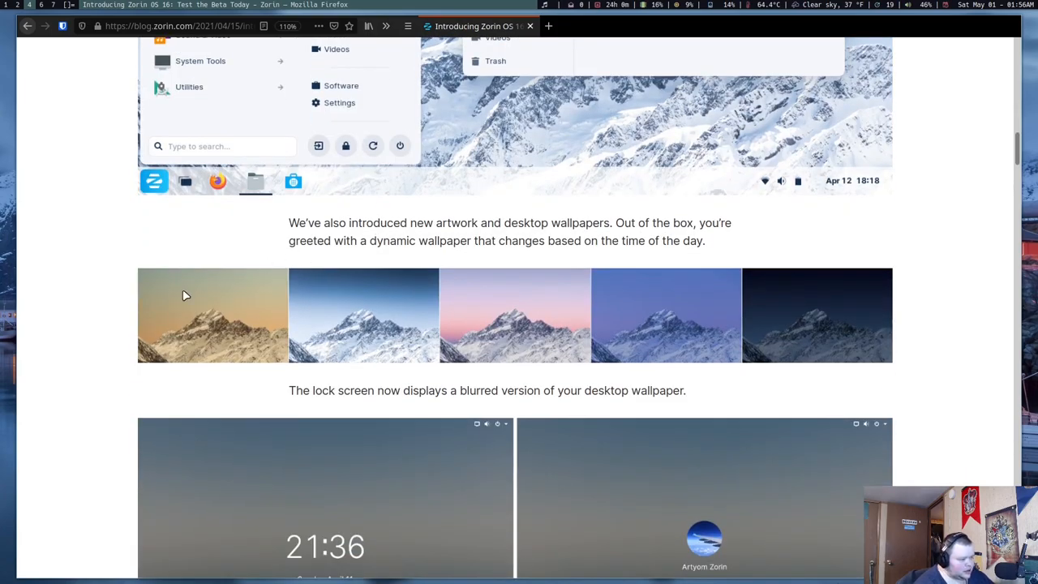
scroll("down", 3)
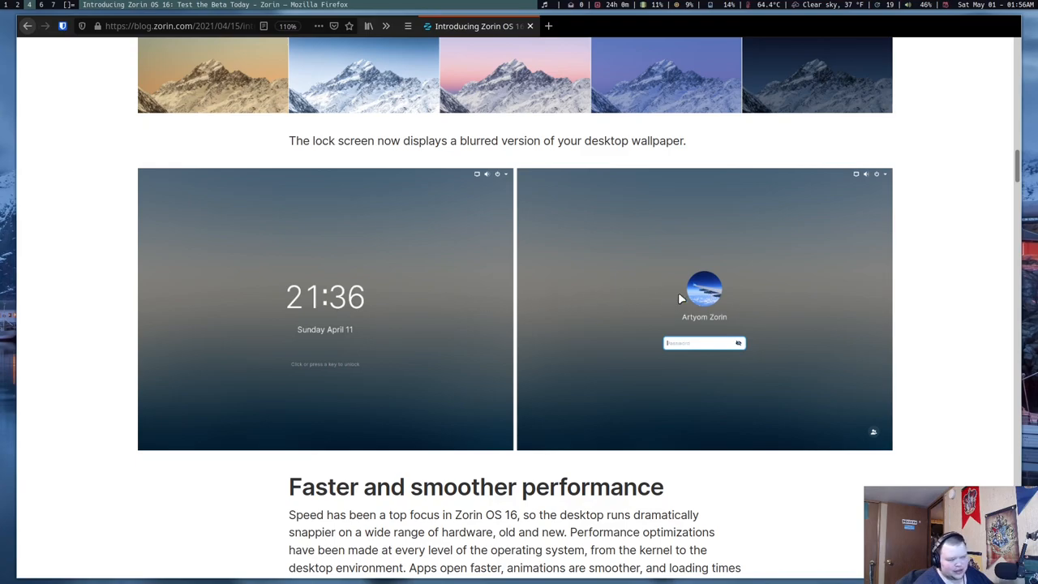
scroll("down", 3)
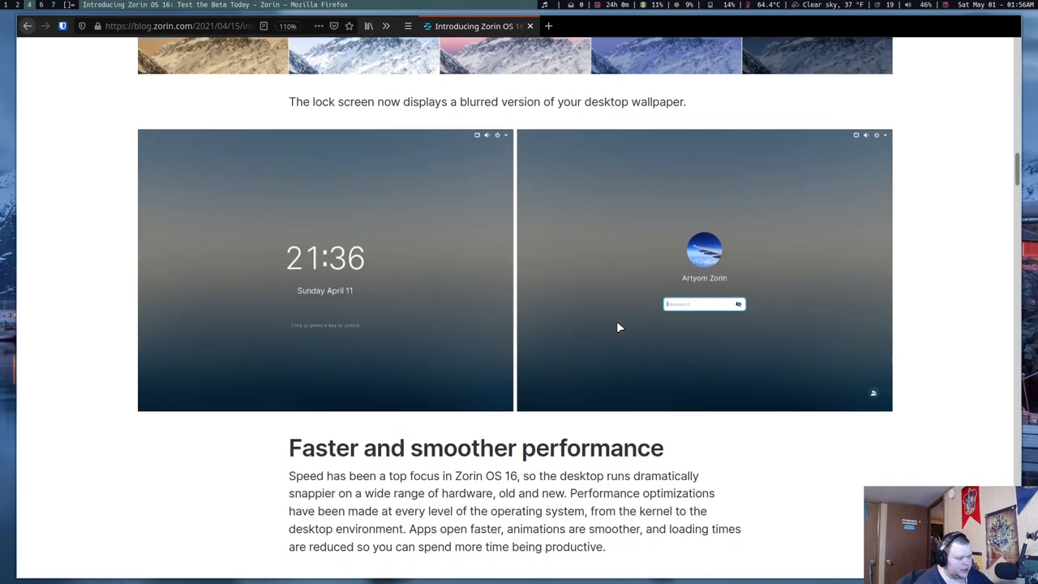
scroll("down", 3)
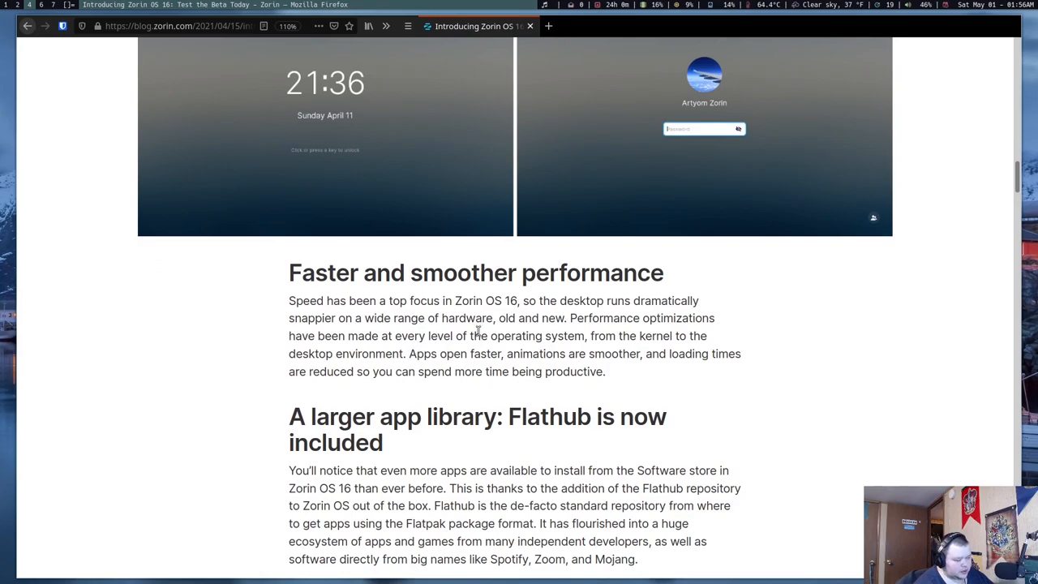
mouse_move(499, 330)
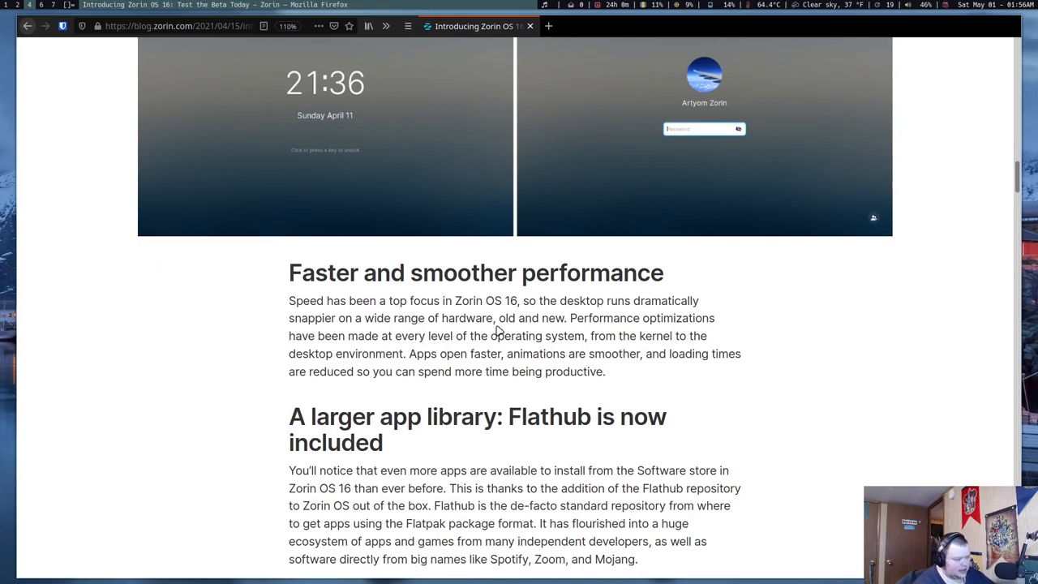
scroll("down", 3)
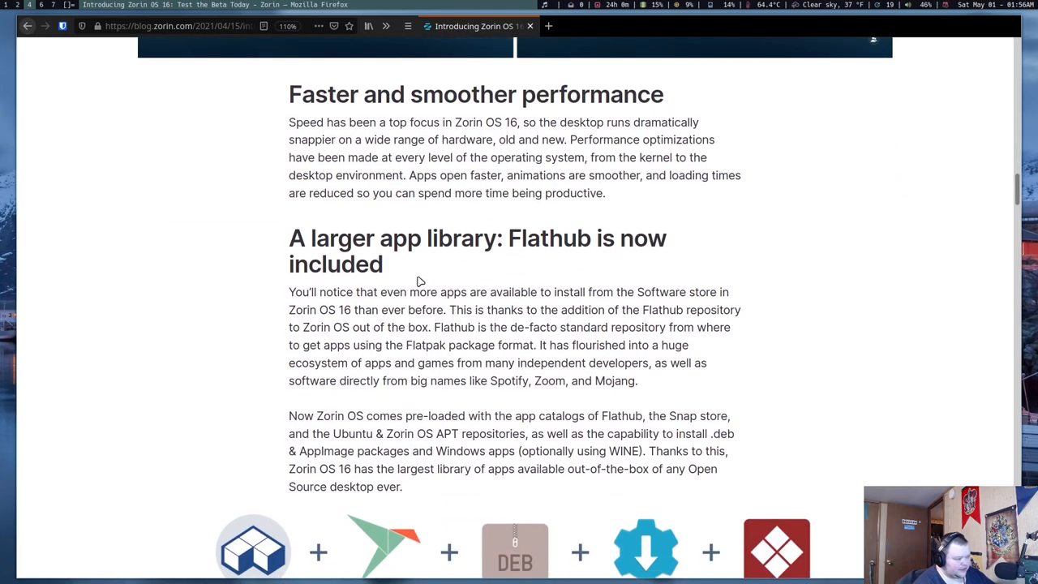
scroll("down", 3)
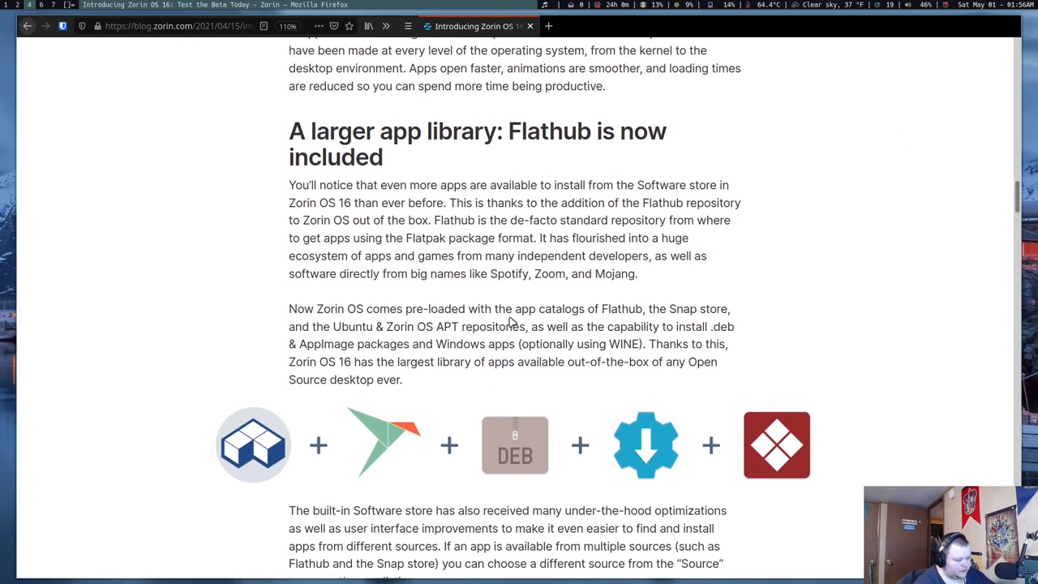
mouse_move(542, 309)
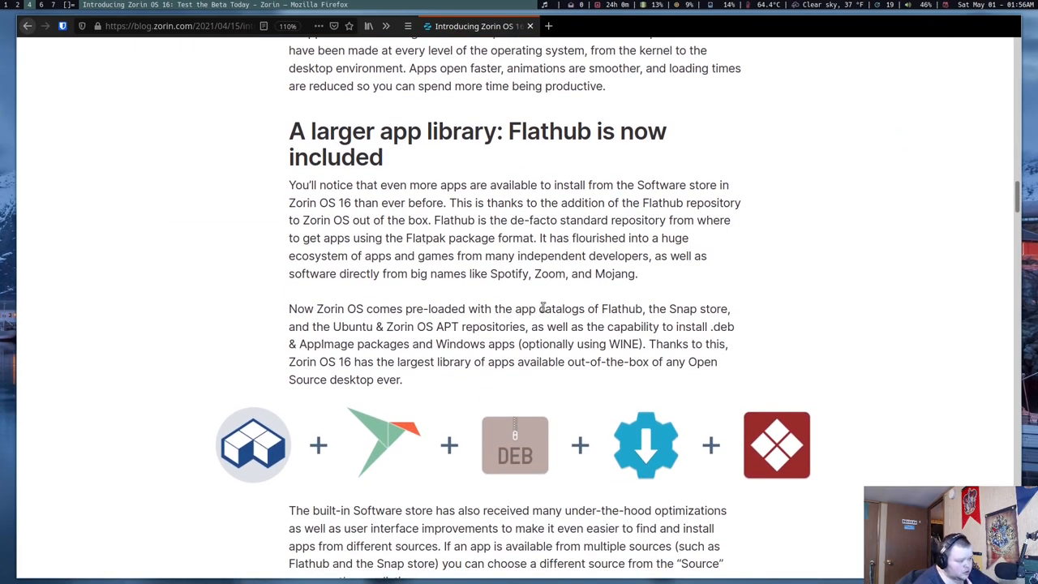
mouse_move(349, 340)
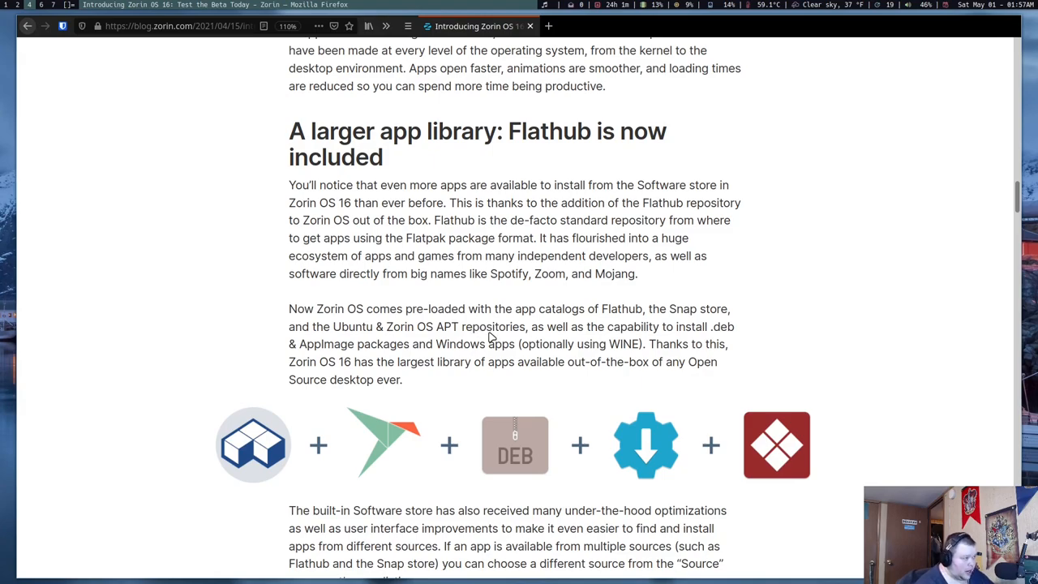
Scroll past the Telegram screenshot and Tour carousel to 'Navigate quicker with touchpad gestures'
scroll("down", 3)
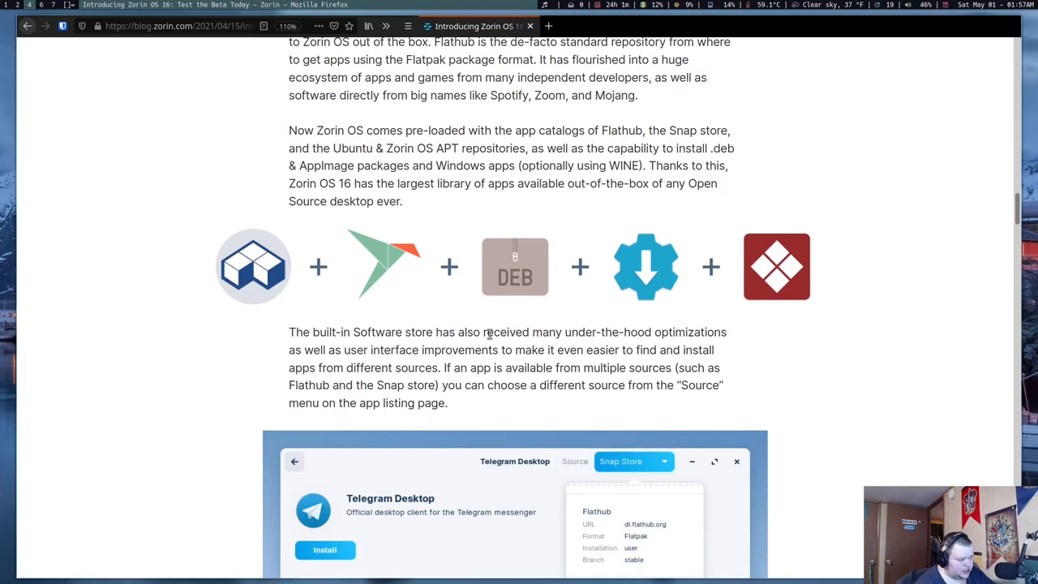
mouse_move(399, 333)
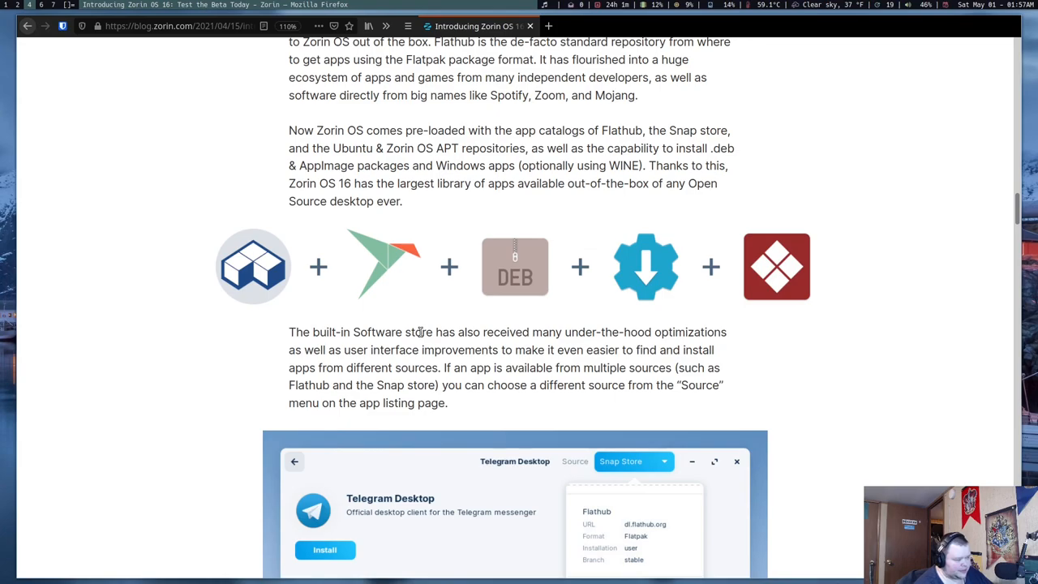
scroll("down", 3)
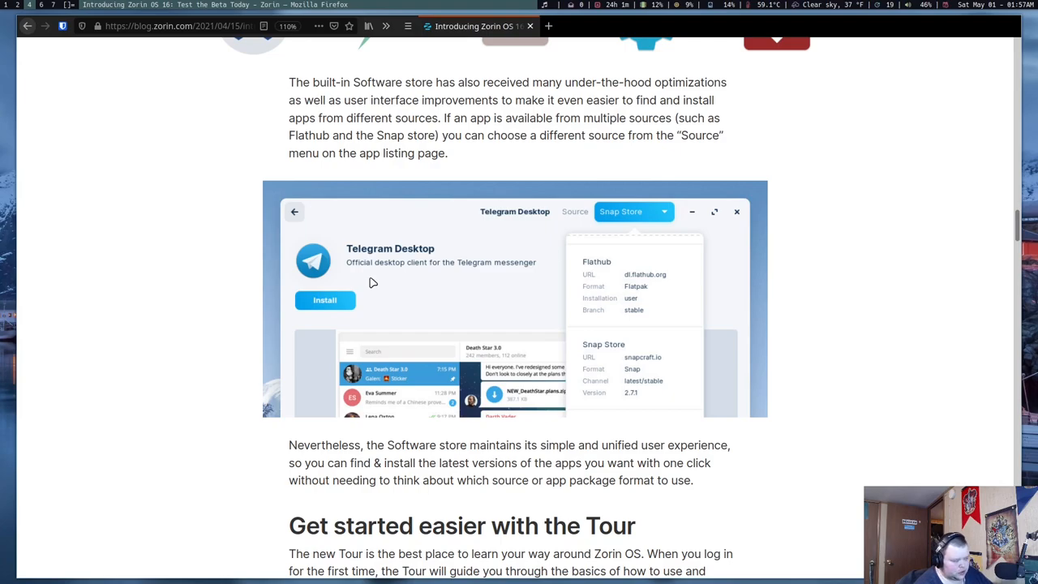
scroll("down", 3)
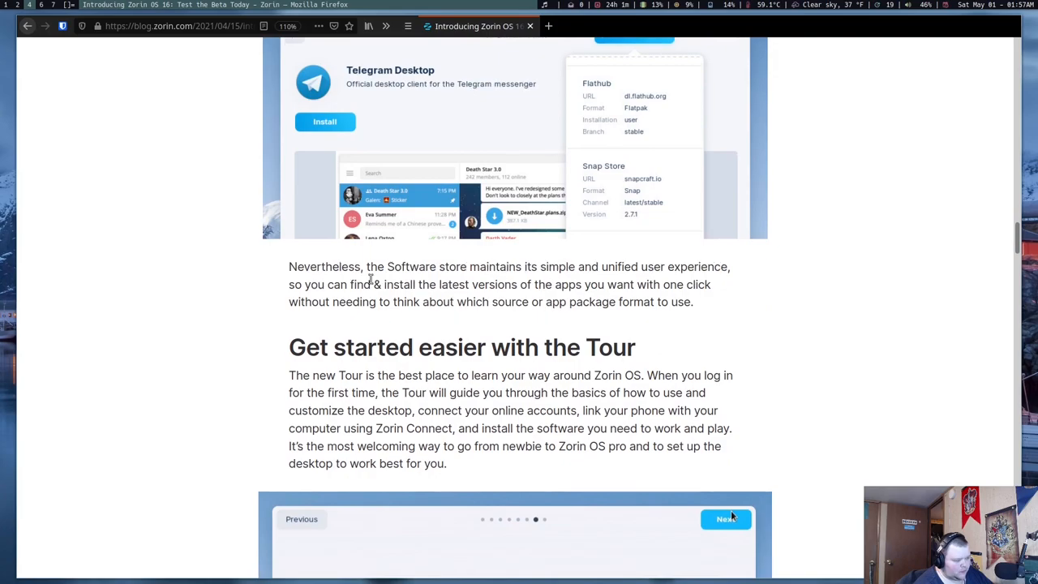
scroll("down", 3)
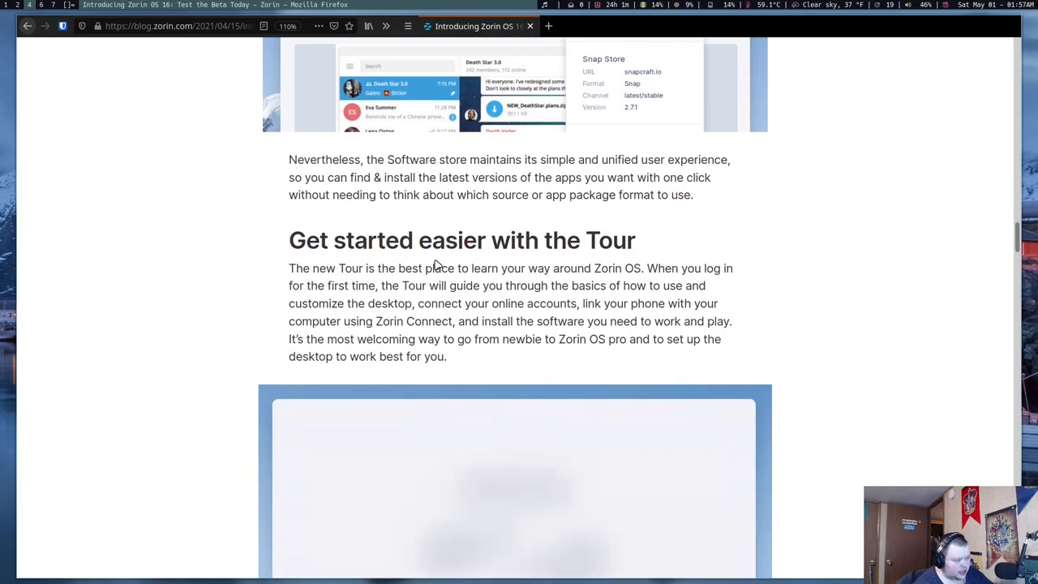
scroll("down", 3)
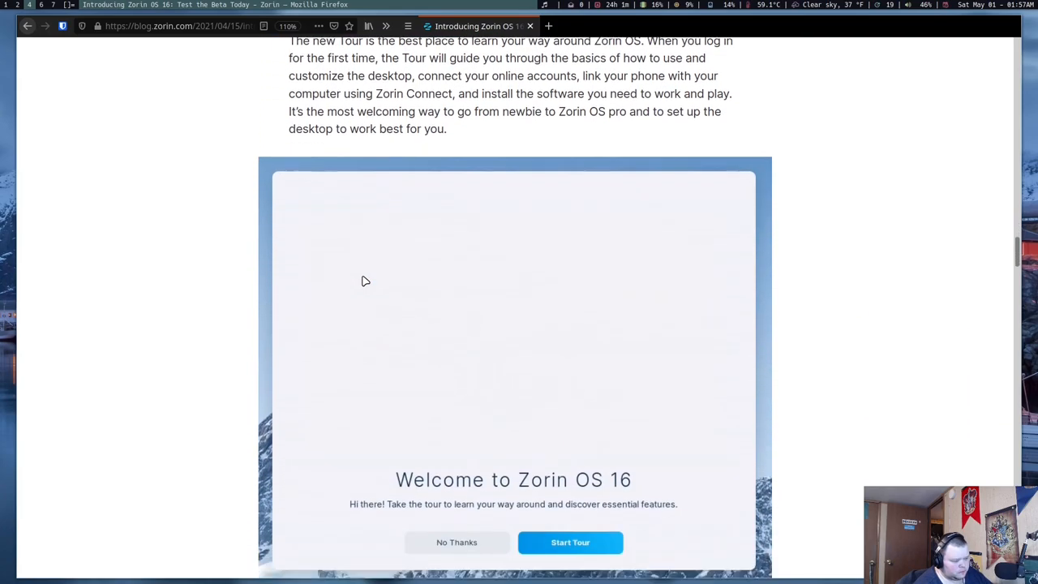
left_click(571, 542)
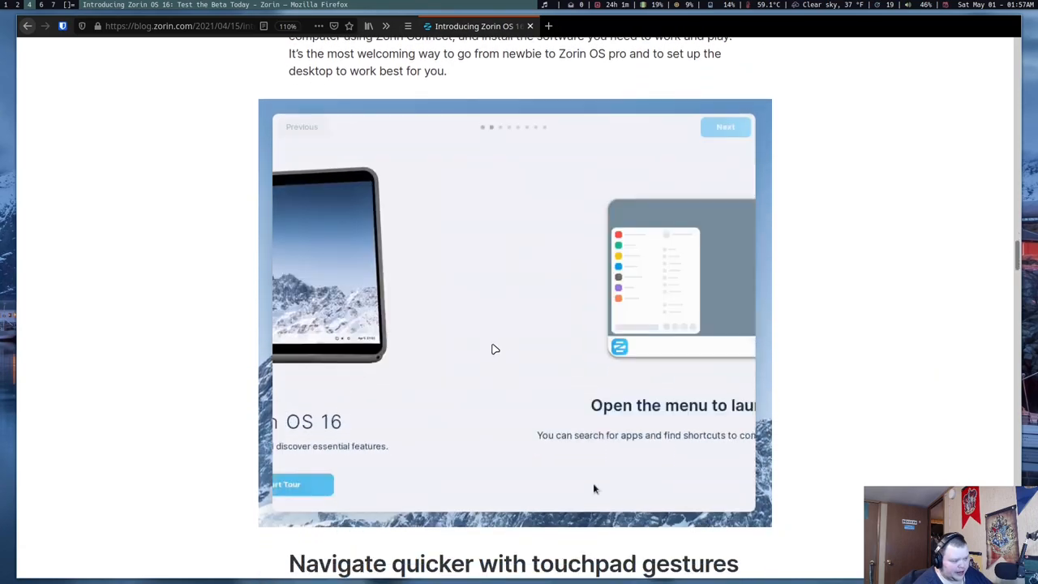
scroll("down", 3)
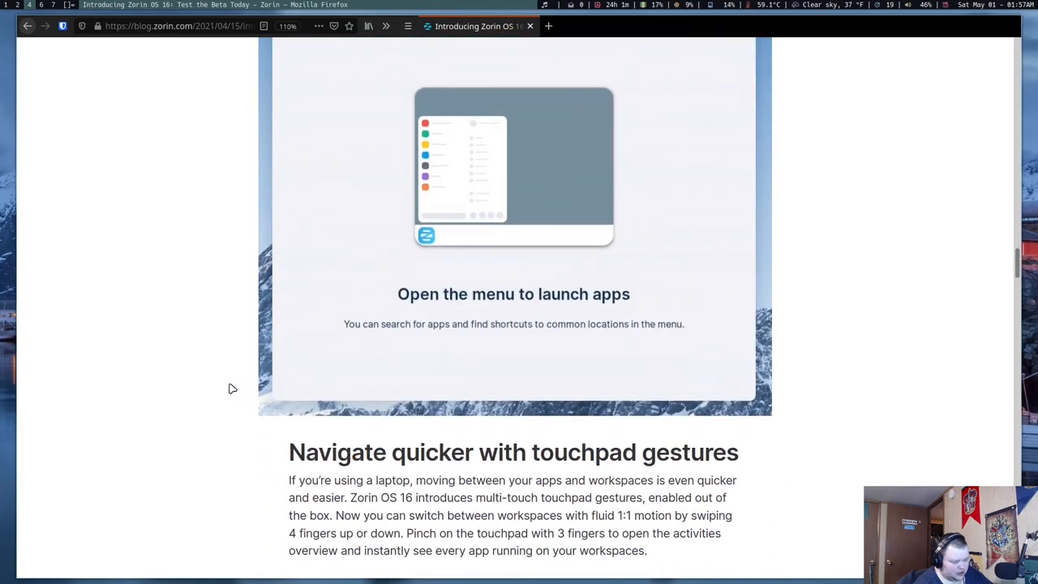
scroll("down", 3)
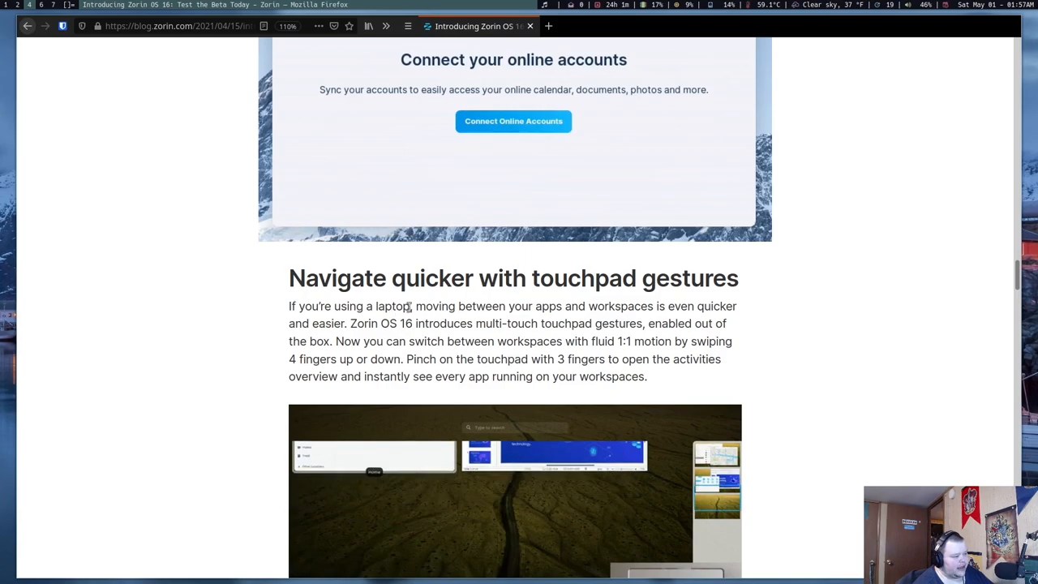
scroll("down", 3)
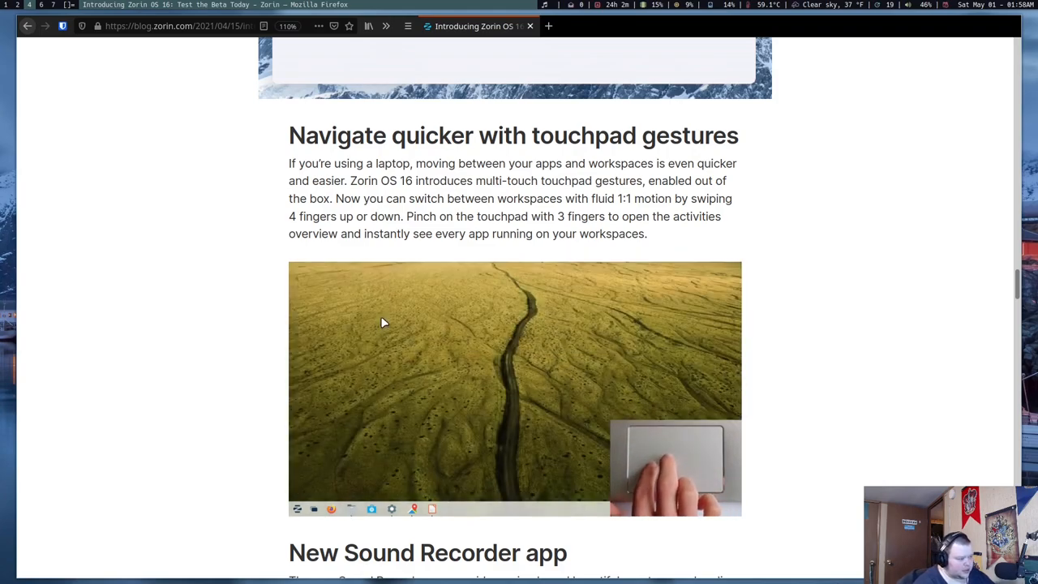
scroll("down", 3)
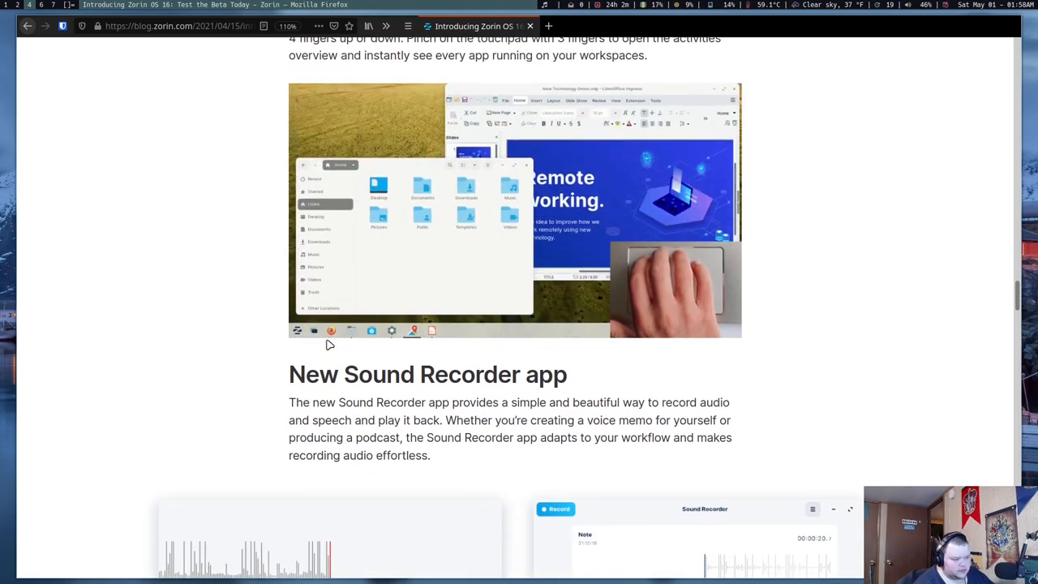
scroll("down", 3)
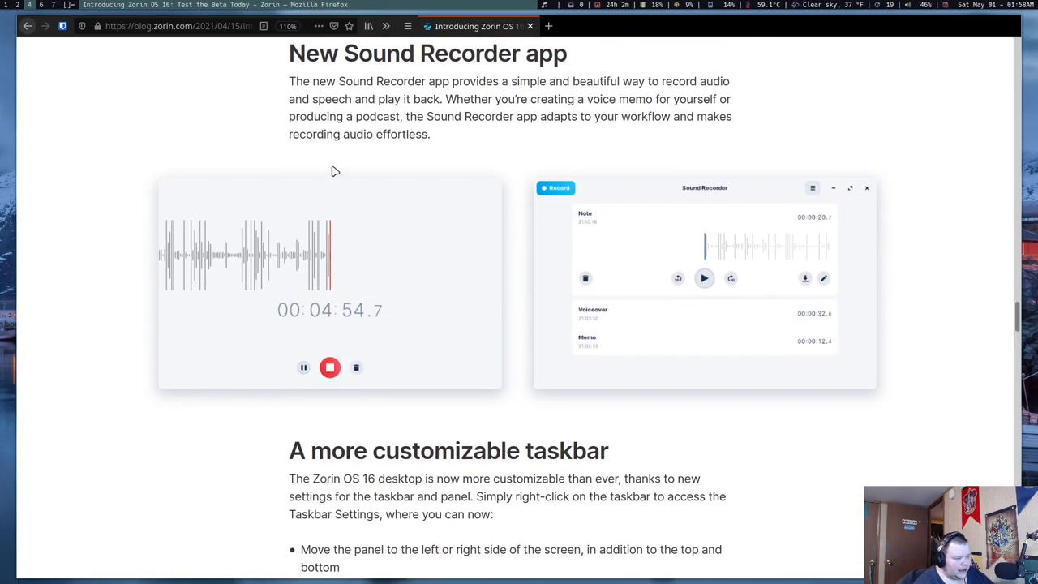
scroll("down", 3)
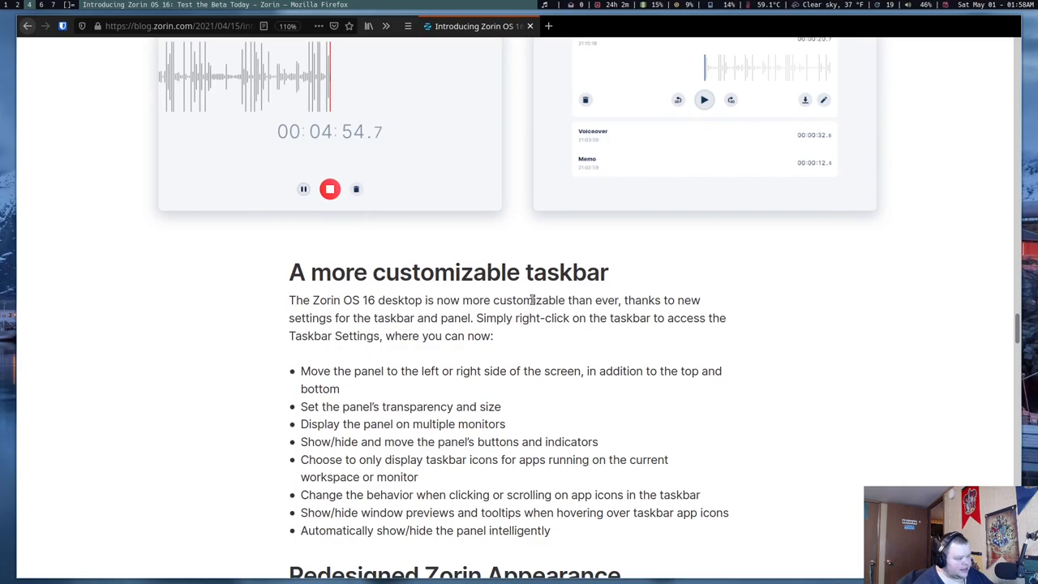
scroll("down", 3)
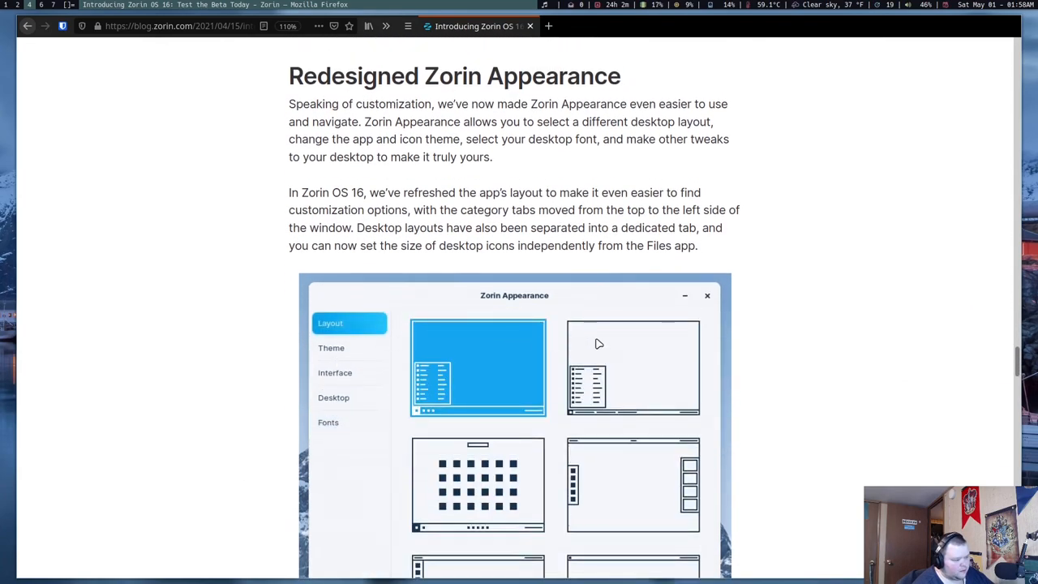
left_click(331, 347)
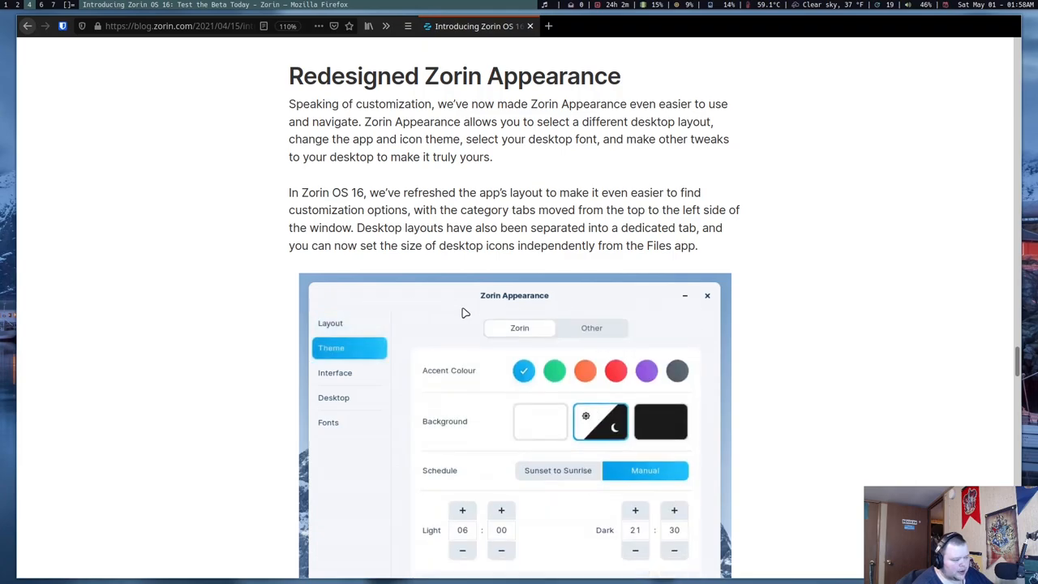
left_click(335, 372)
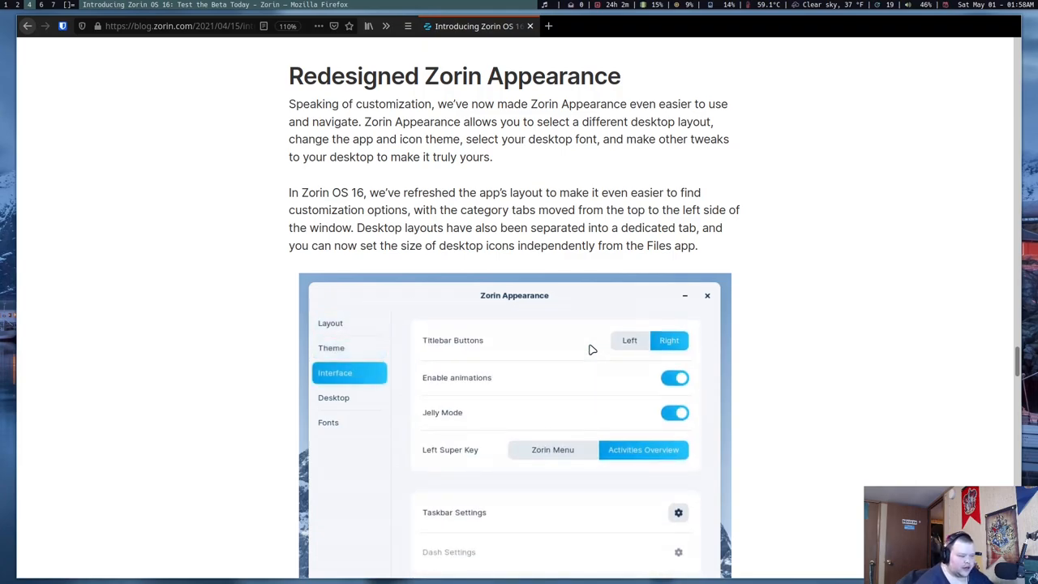
left_click(334, 397)
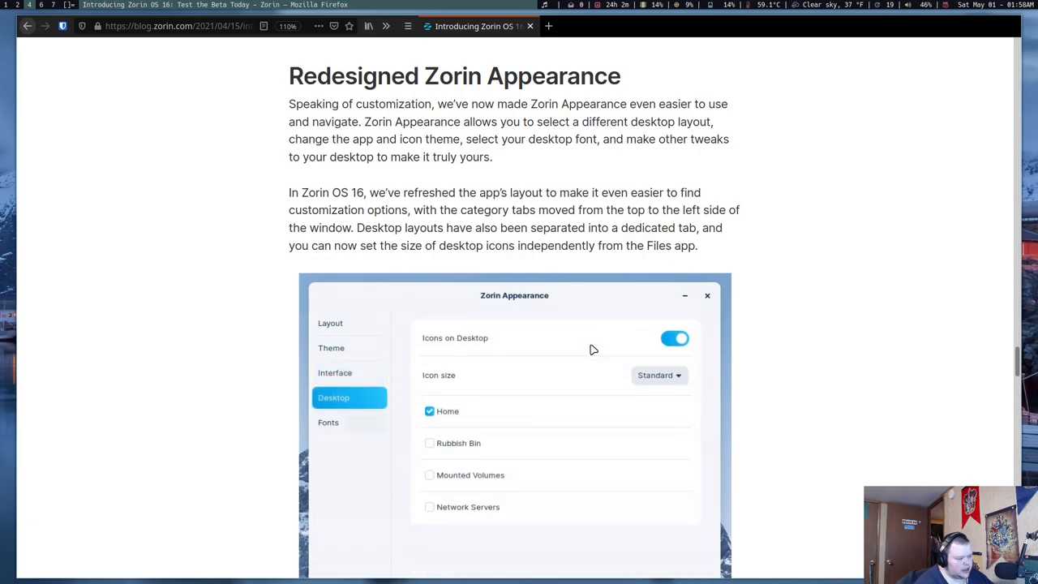
left_click(327, 422)
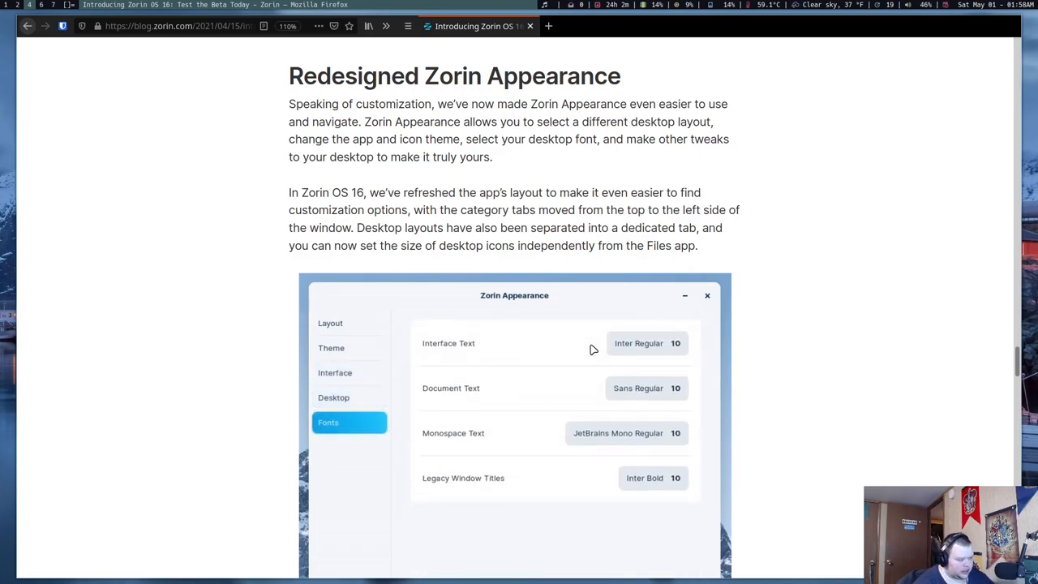
left_click(330, 323)
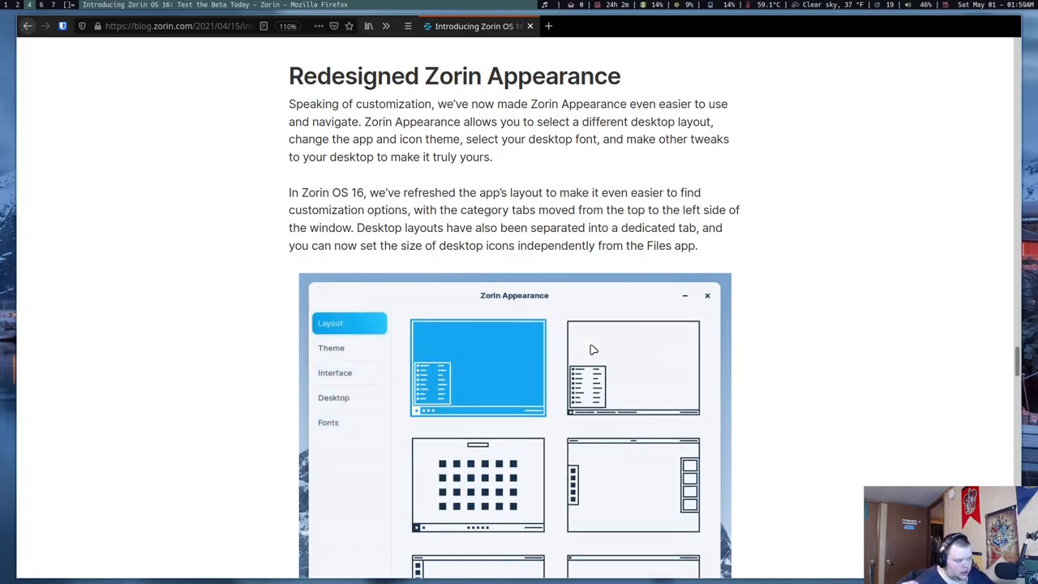
left_click(330, 347)
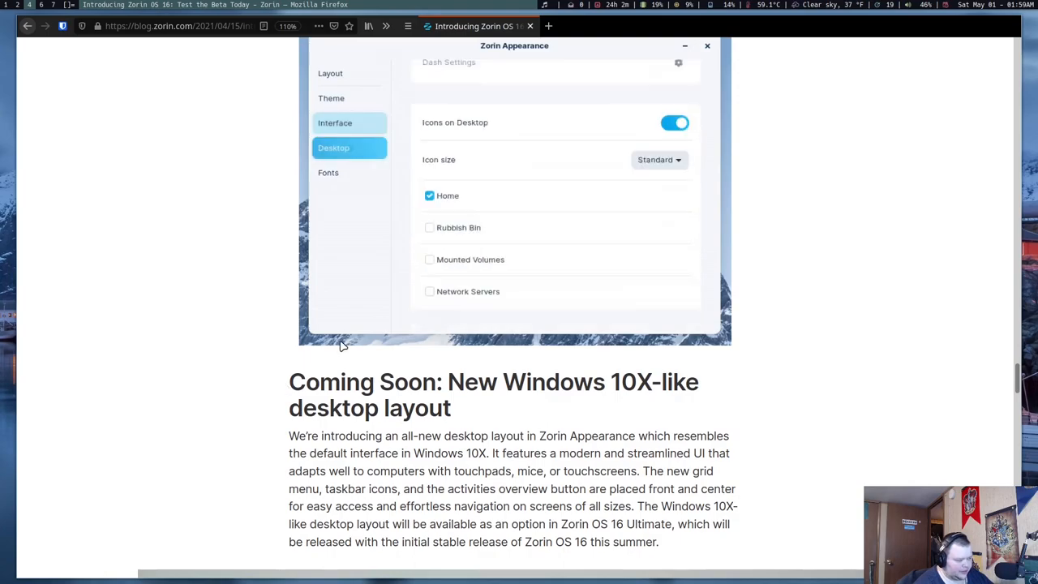
scroll("down", 3)
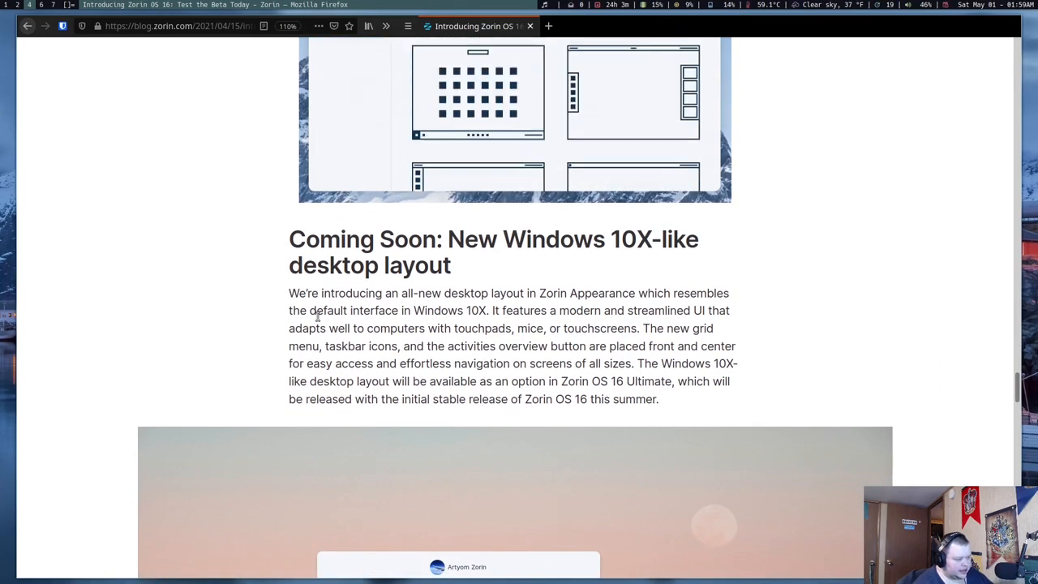
scroll("down", 3)
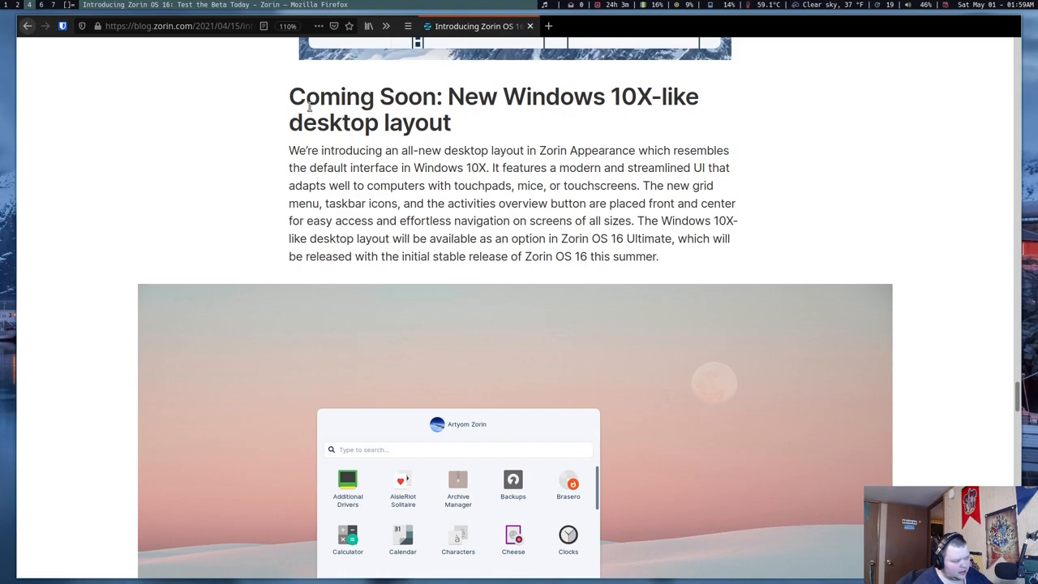
scroll("down", 3)
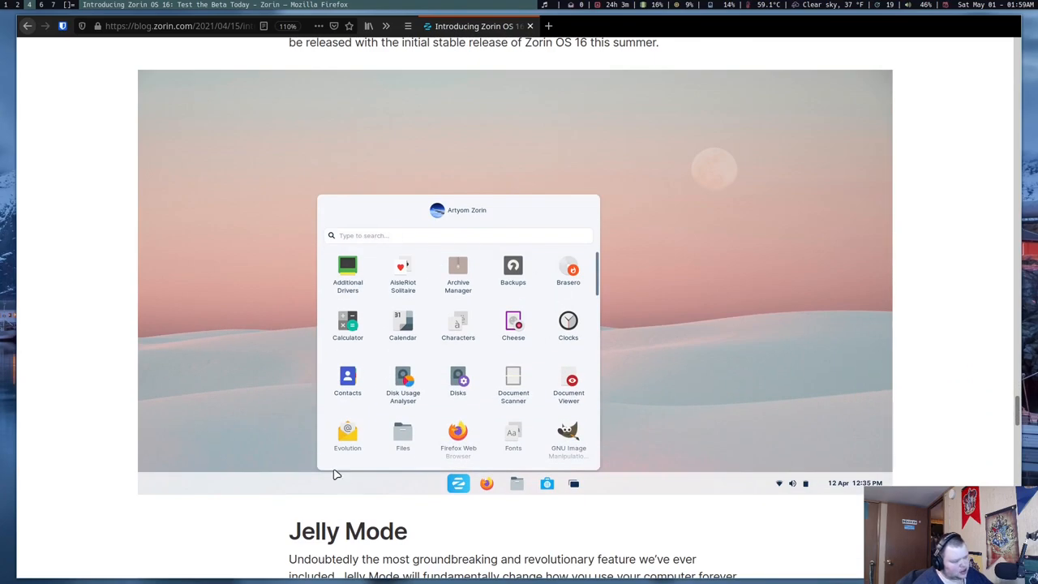
mouse_move(202, 449)
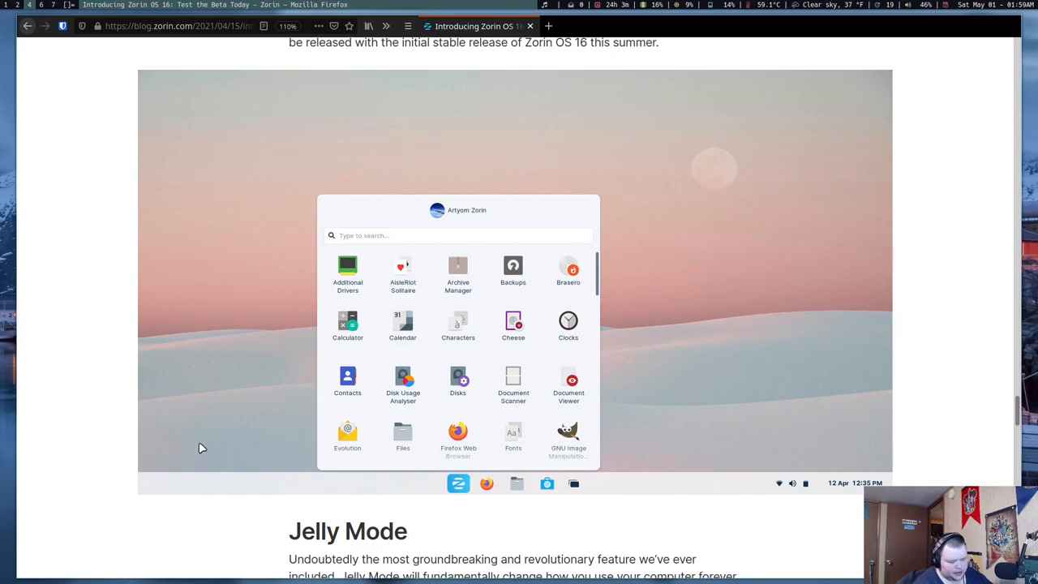
scroll("down", 3)
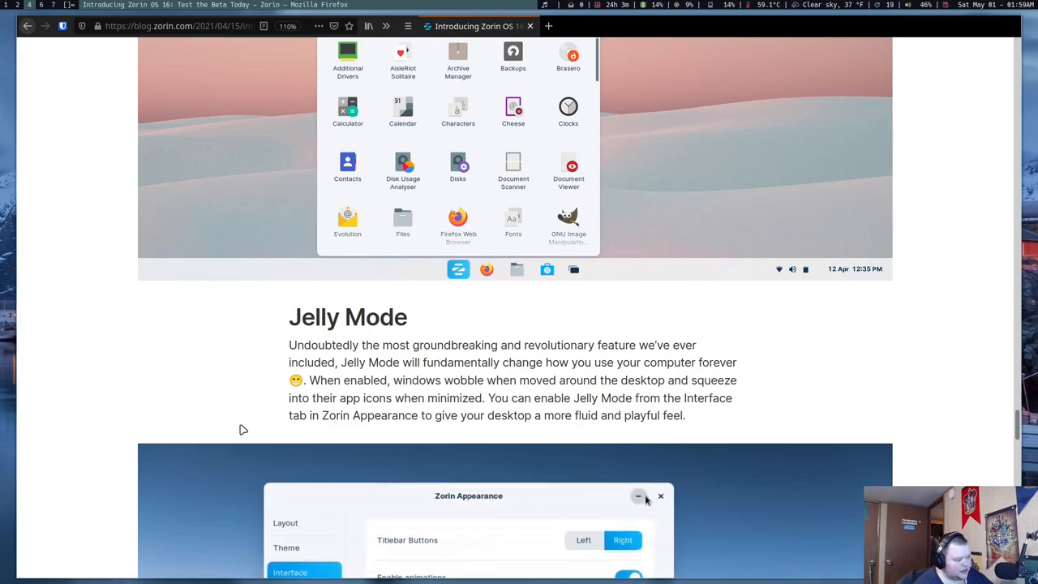
left_click(639, 495)
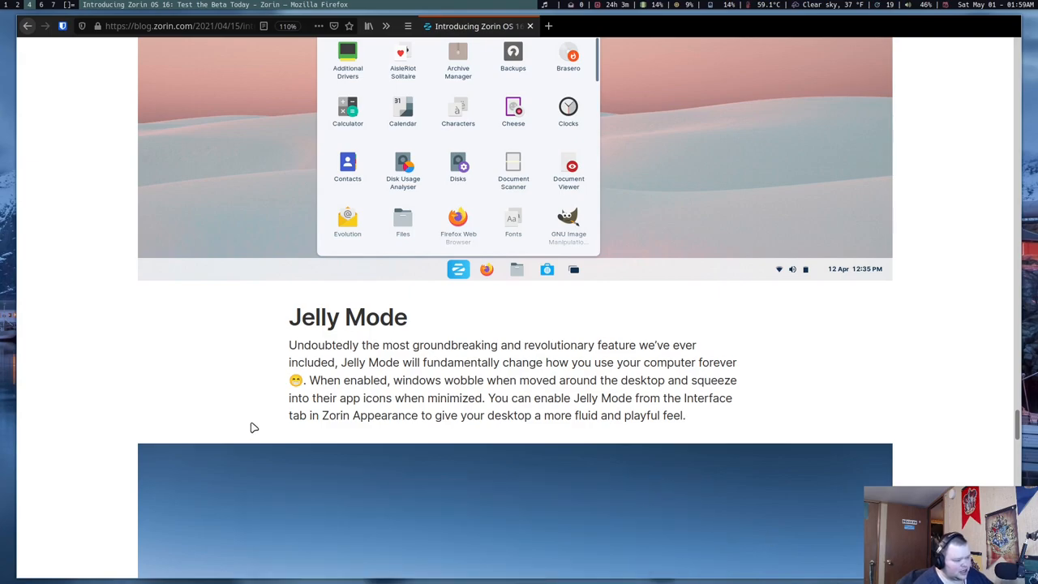
scroll("down", 3)
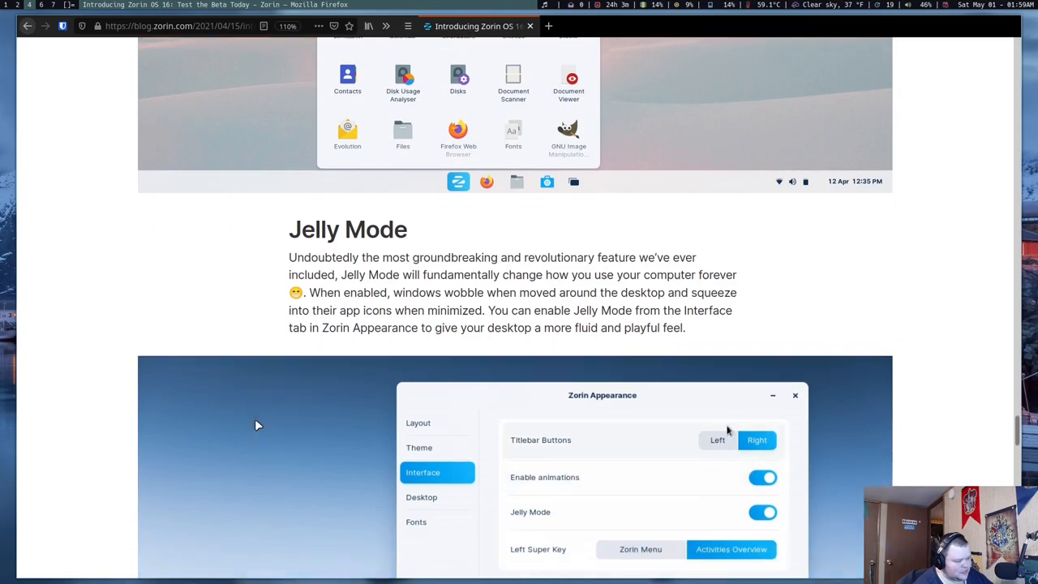
scroll("down", 3)
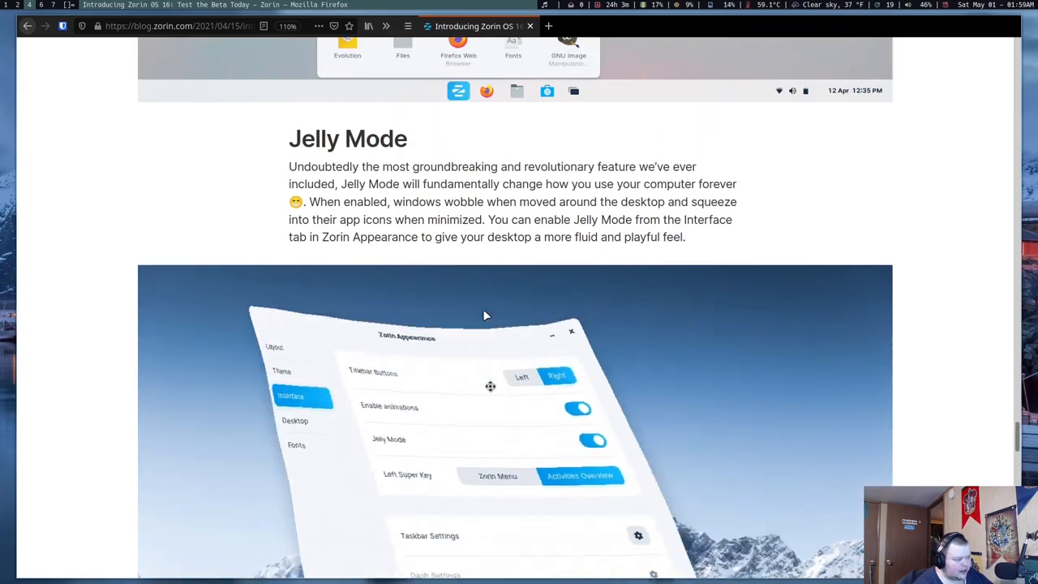
scroll("down", 3)
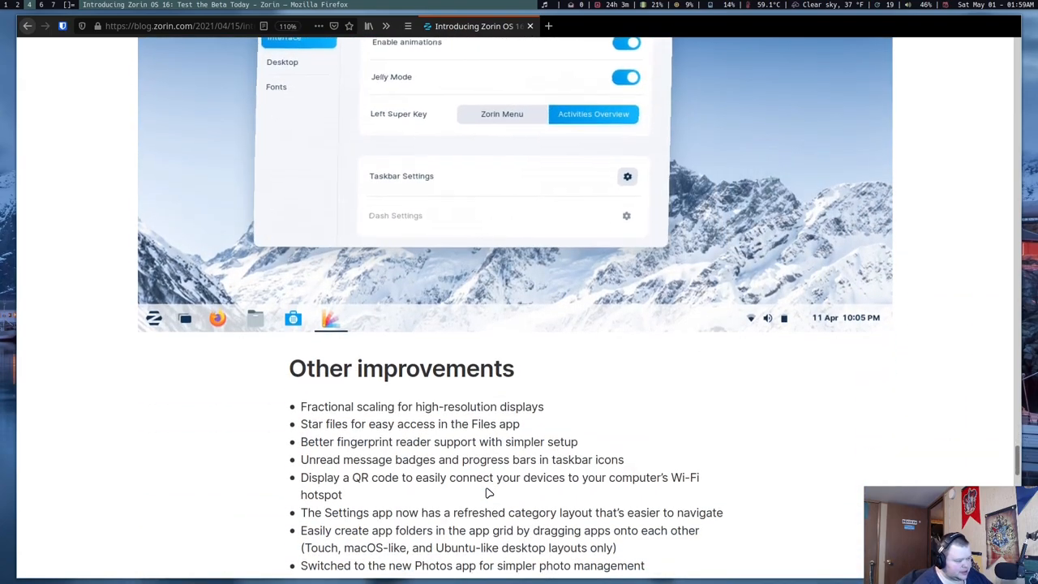
scroll("down", 3)
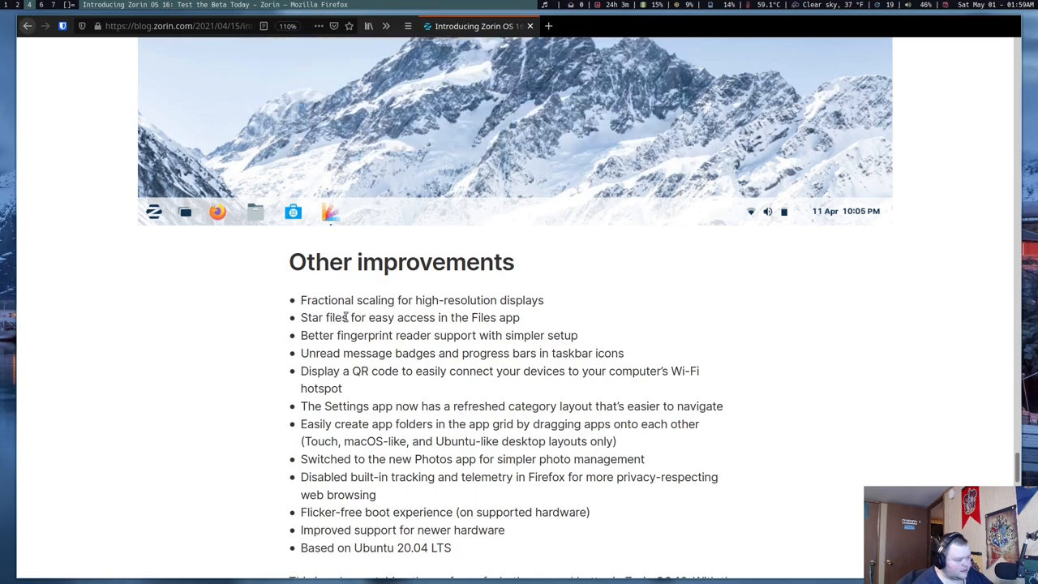
right_click(330, 212)
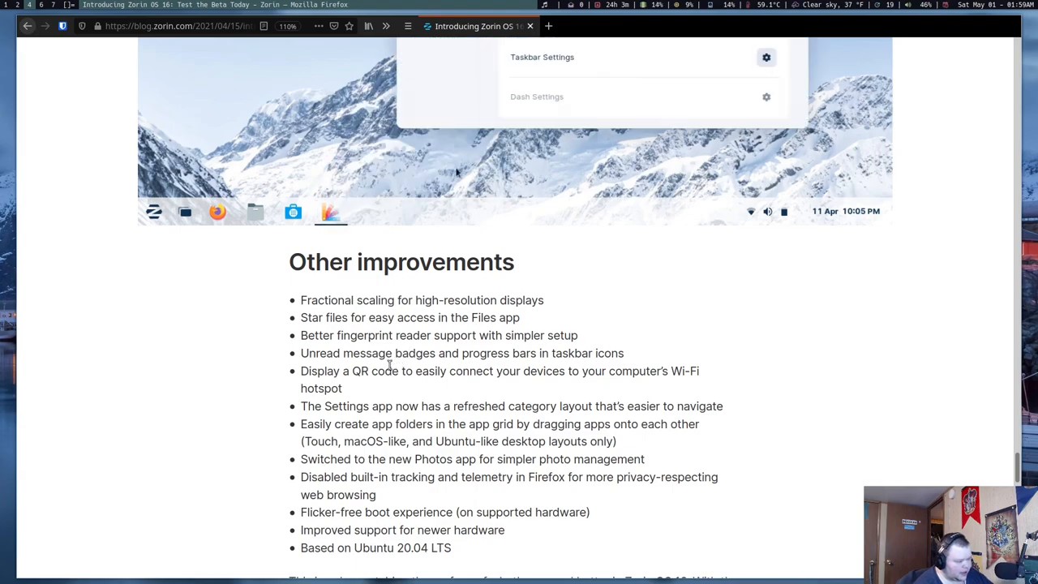
mouse_move(347, 384)
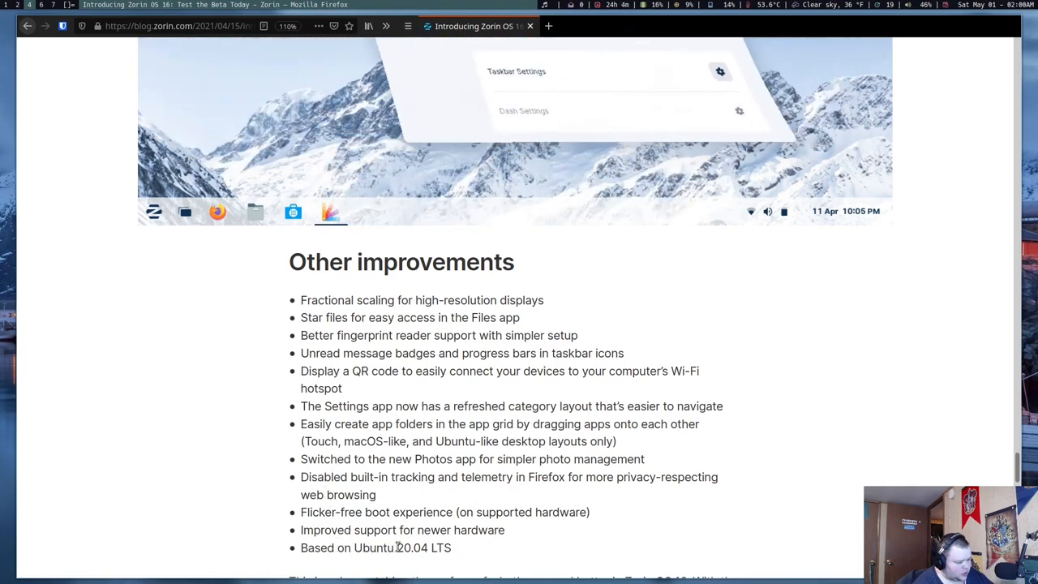
scroll("down", 3)
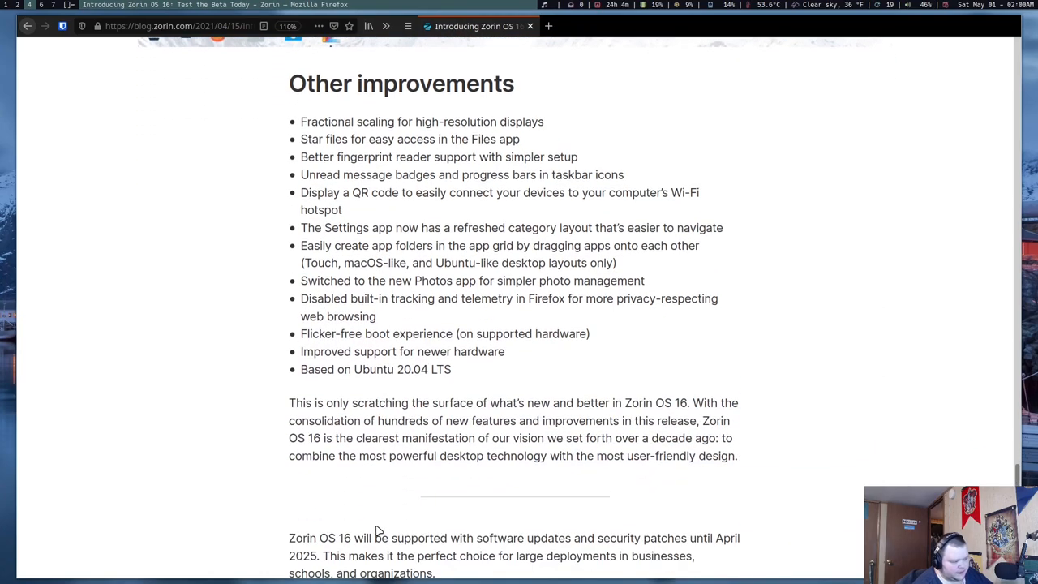
double_click(366, 369)
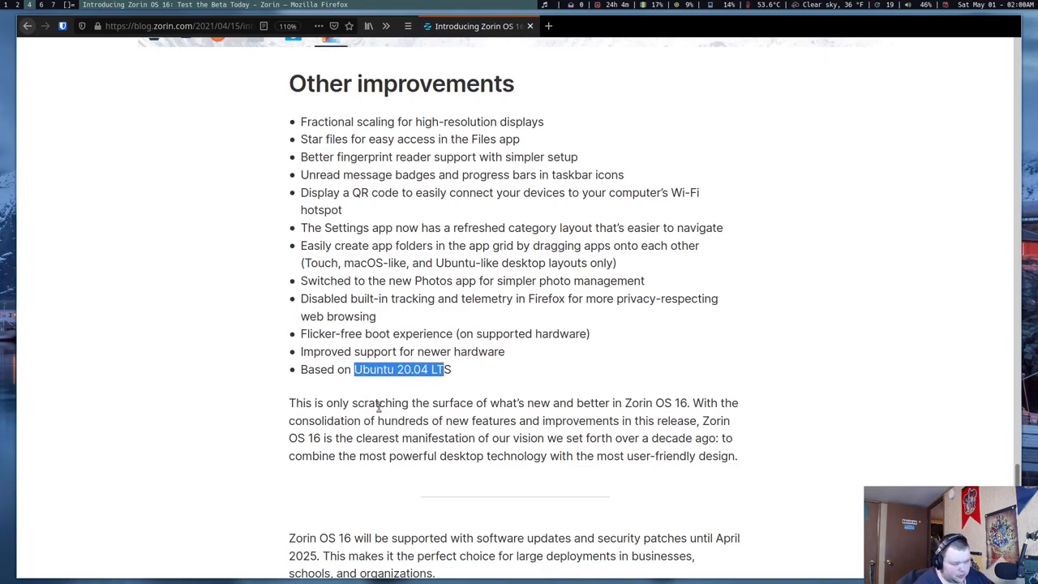
mouse_move(369, 436)
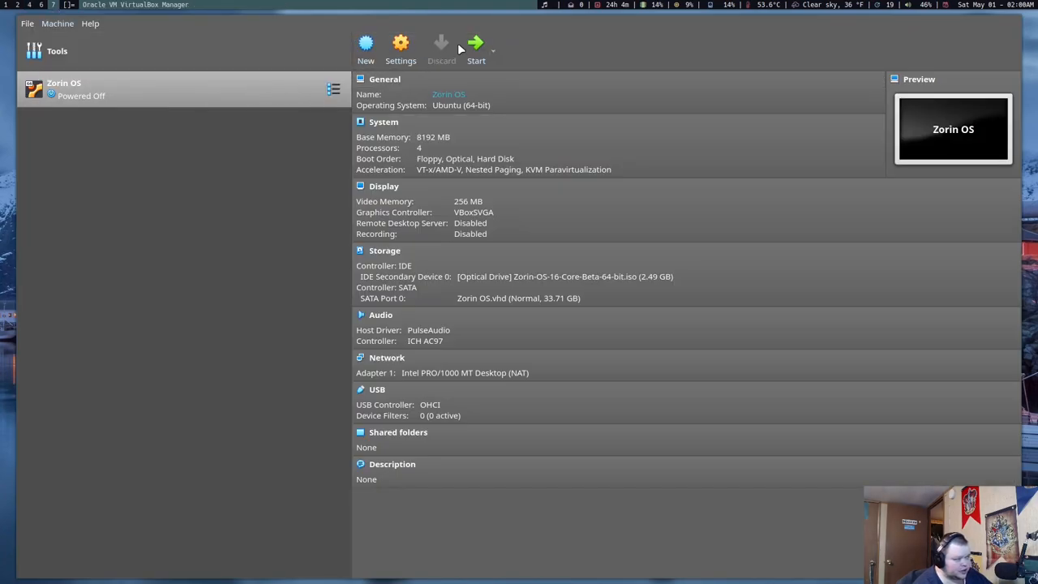
Boot the powered-off Zorin OS VM from the VirtualBox Manager toolbar
left_click(476, 47)
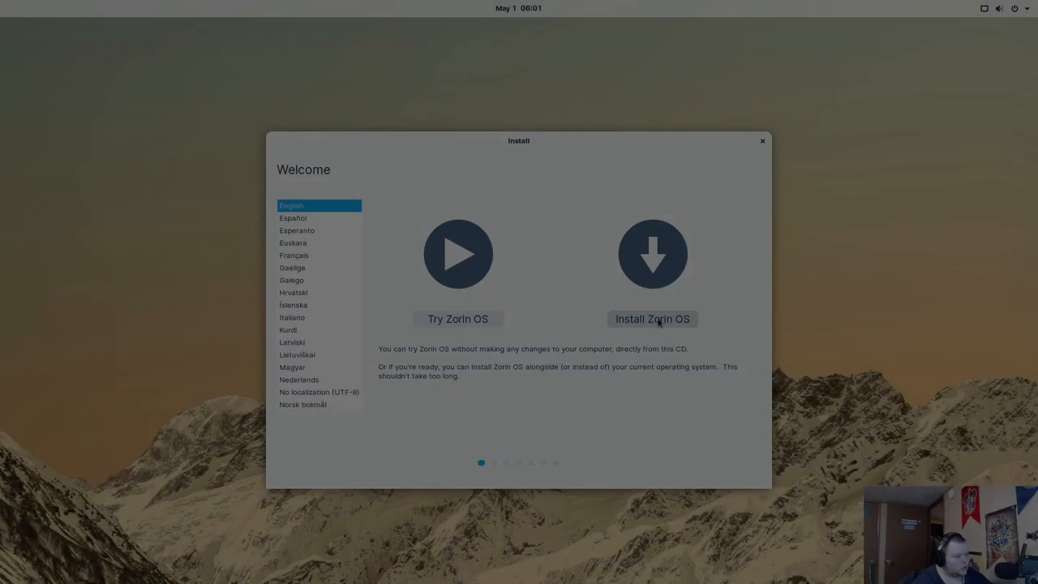
Install with US English keyboard, third-party software on, updates off and census declined
left_click(652, 319)
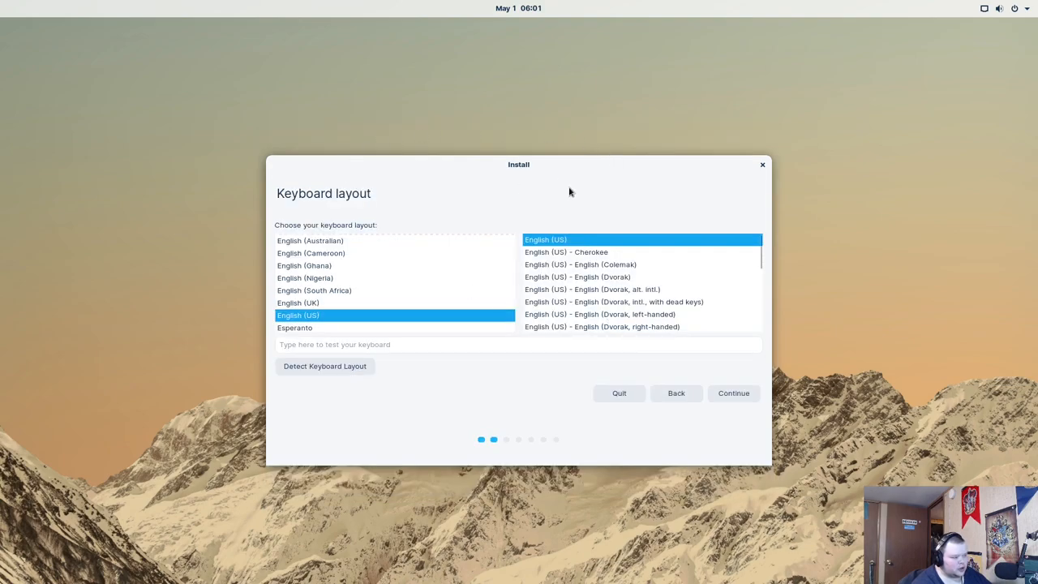
mouse_move(665, 375)
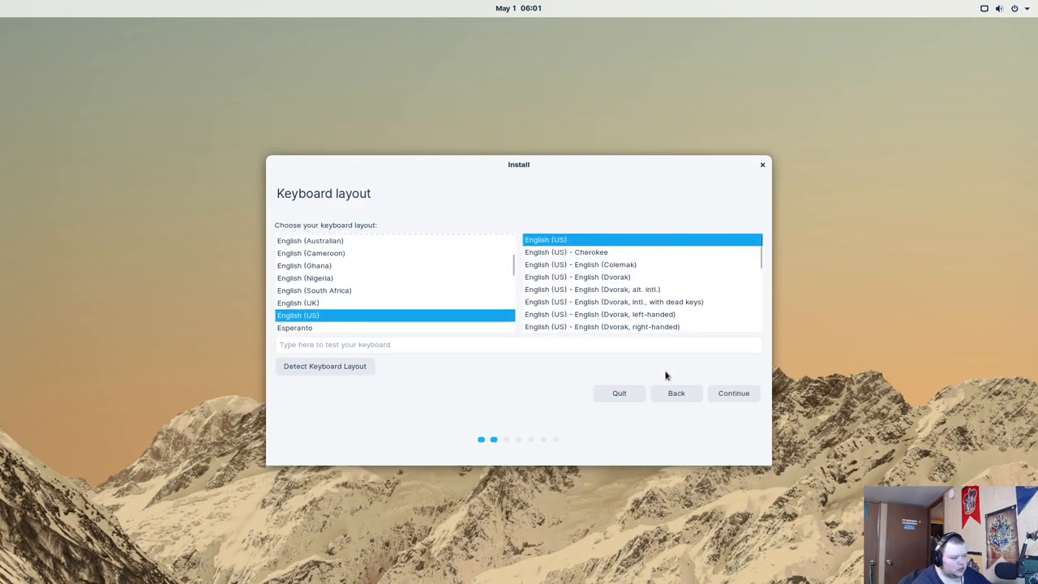
left_click(732, 393)
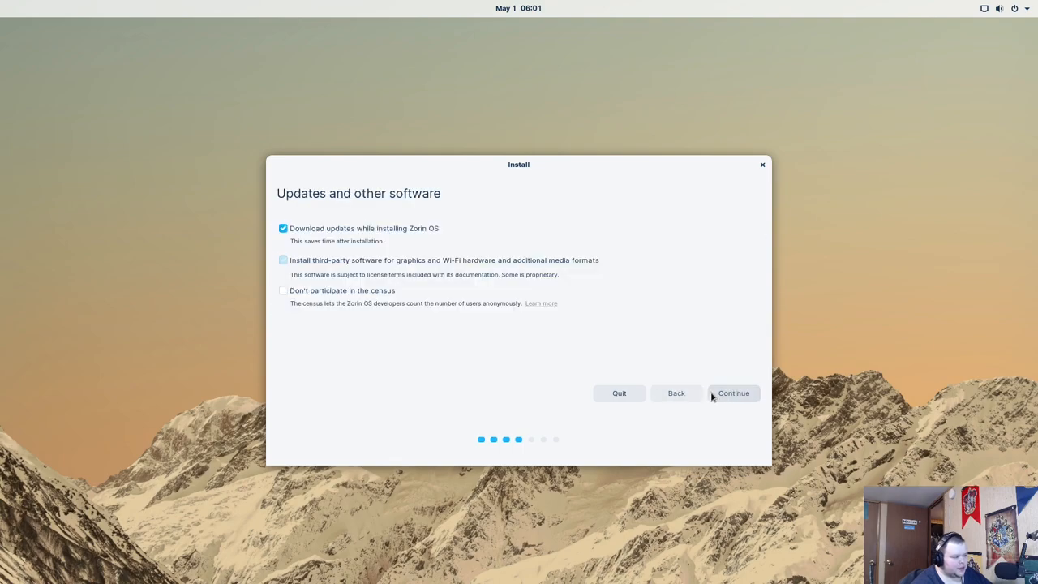
left_click(282, 260)
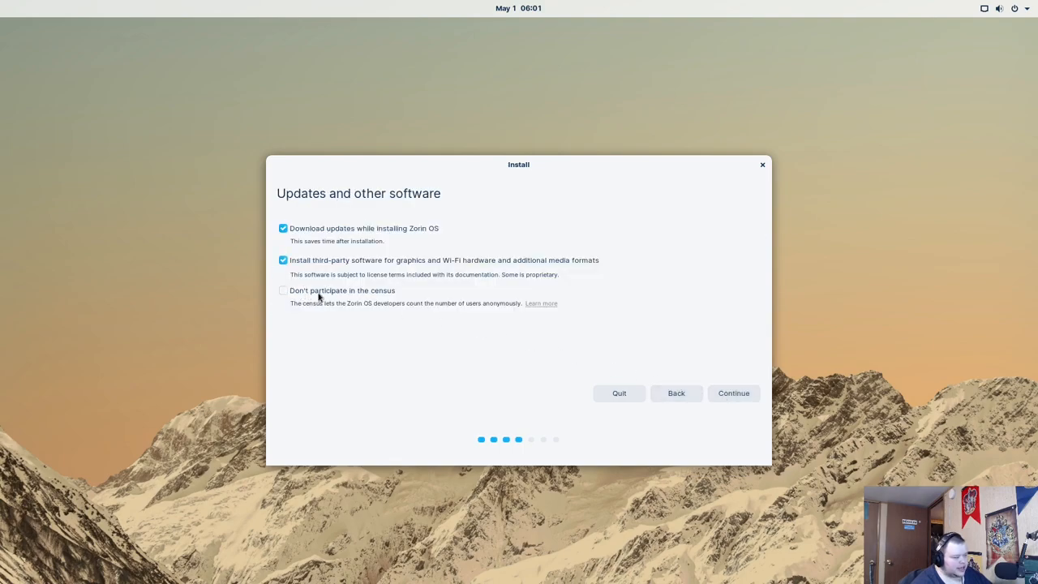
mouse_move(310, 296)
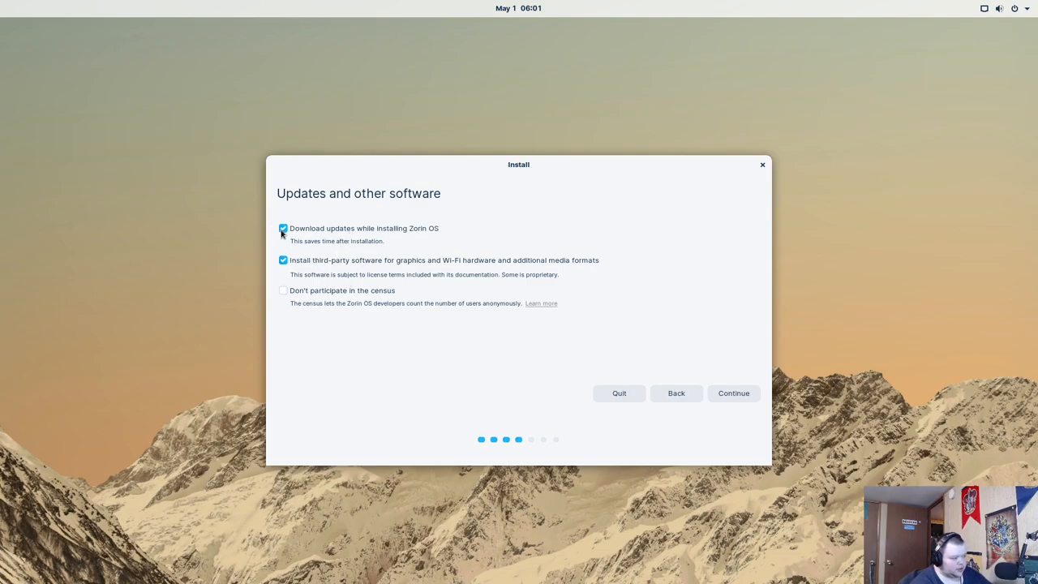
left_click(283, 228)
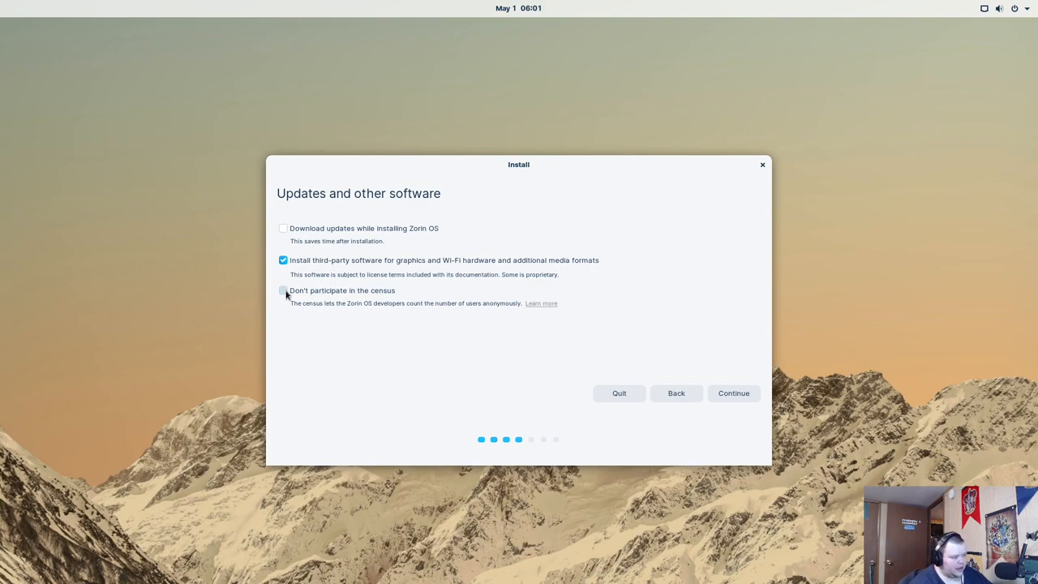
left_click(283, 290)
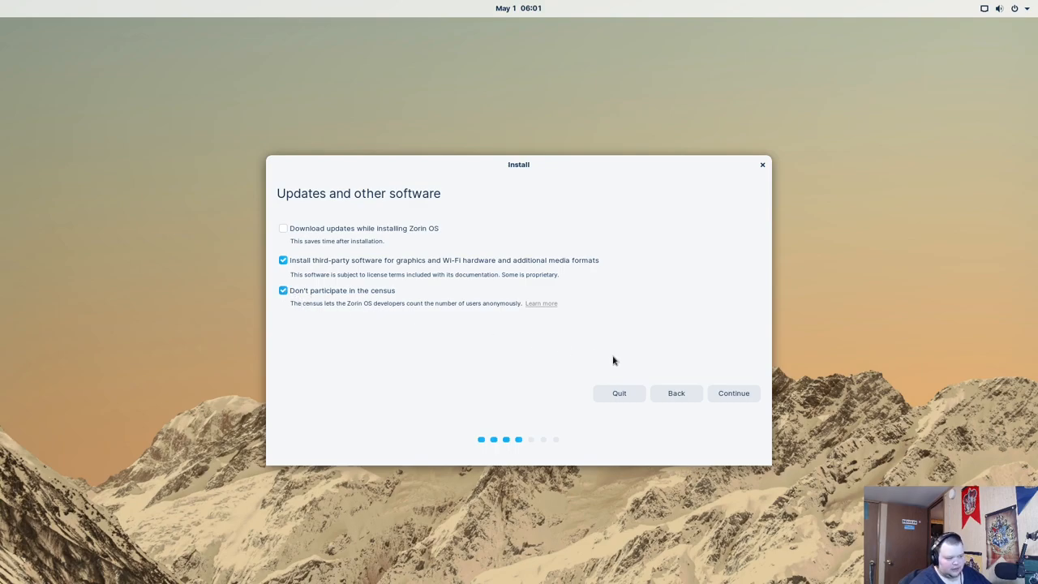
mouse_move(662, 356)
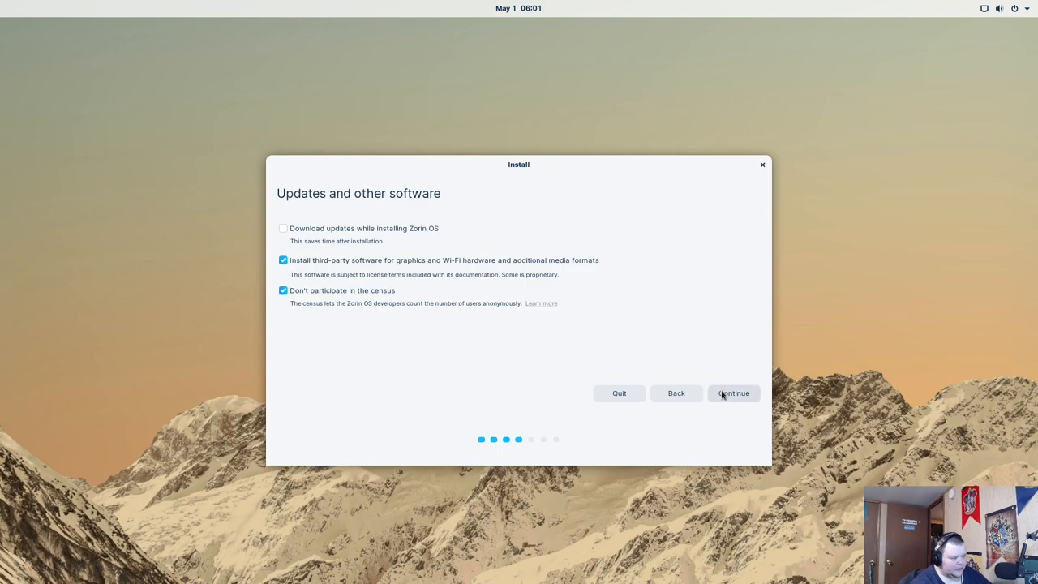
left_click(733, 394)
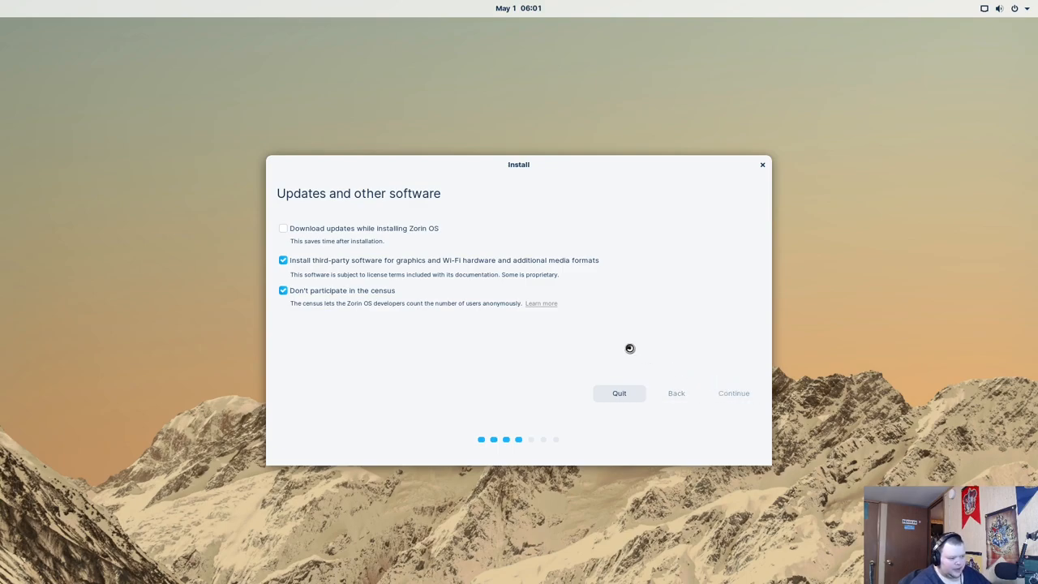
mouse_move(598, 325)
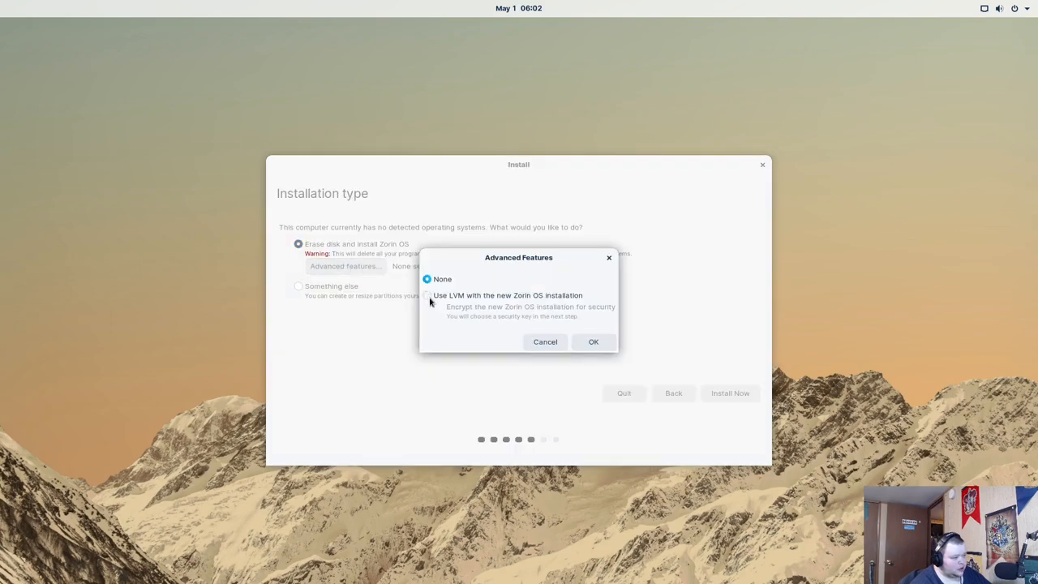
mouse_move(455, 324)
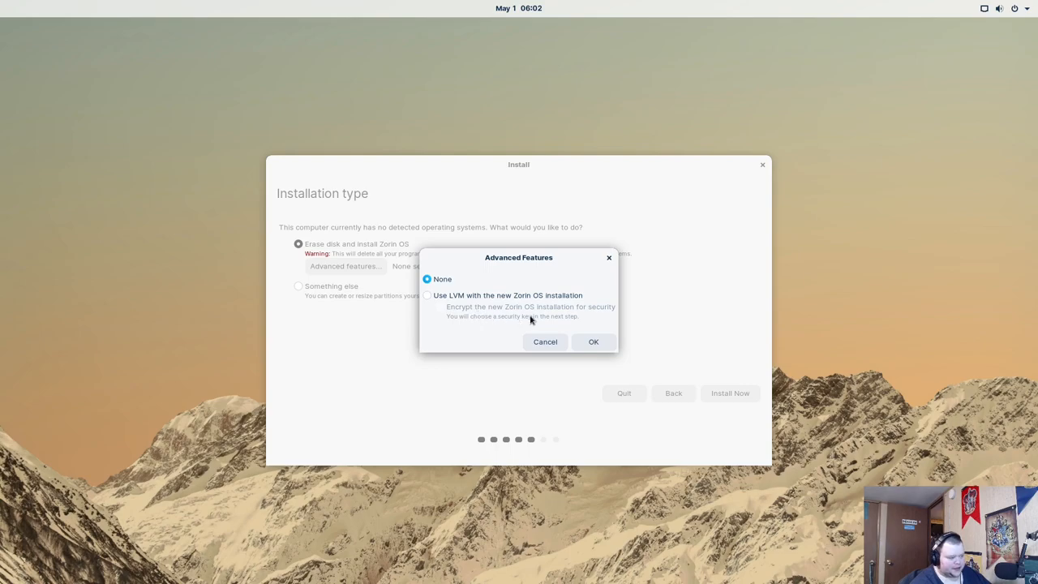
mouse_move(533, 317)
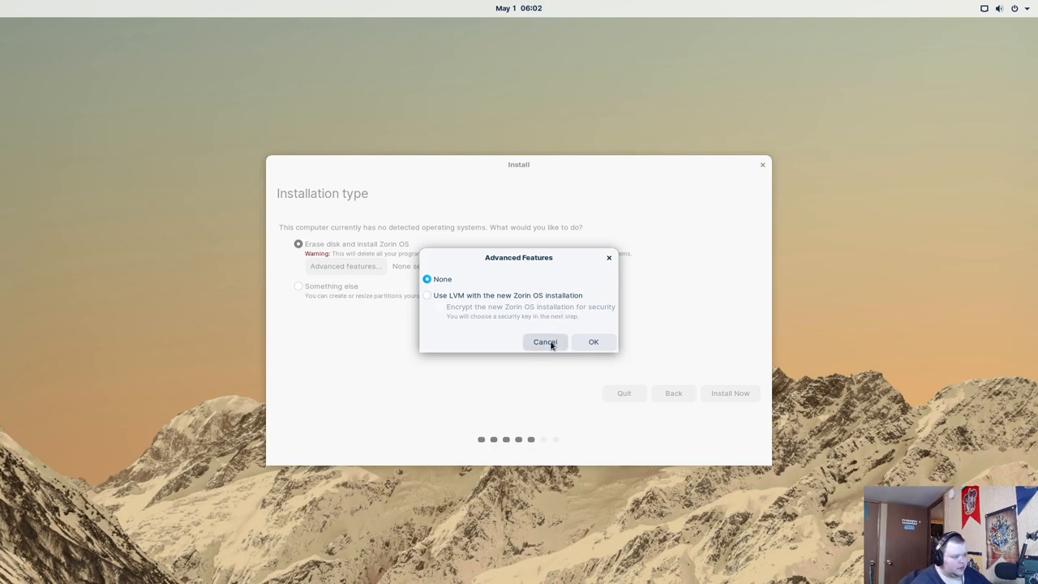
Leave advanced features unchanged and choose Install Now with the disk erased
left_click(545, 342)
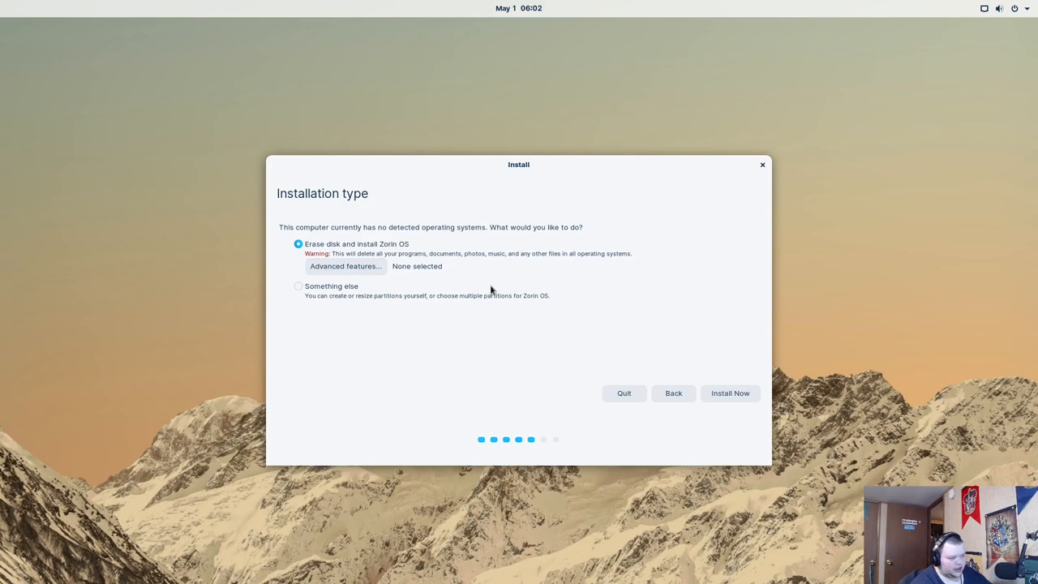
mouse_move(700, 352)
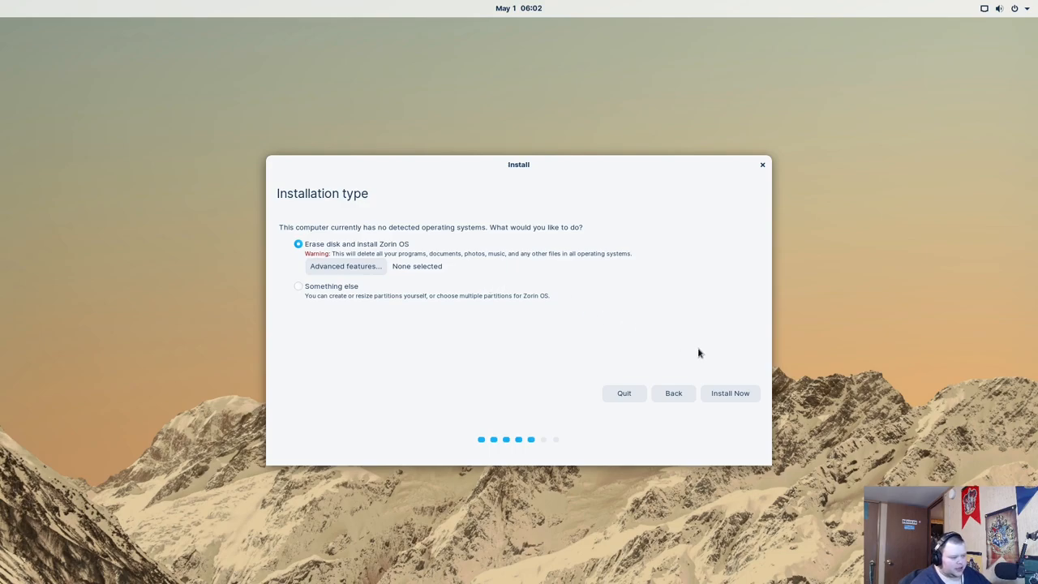
left_click(729, 393)
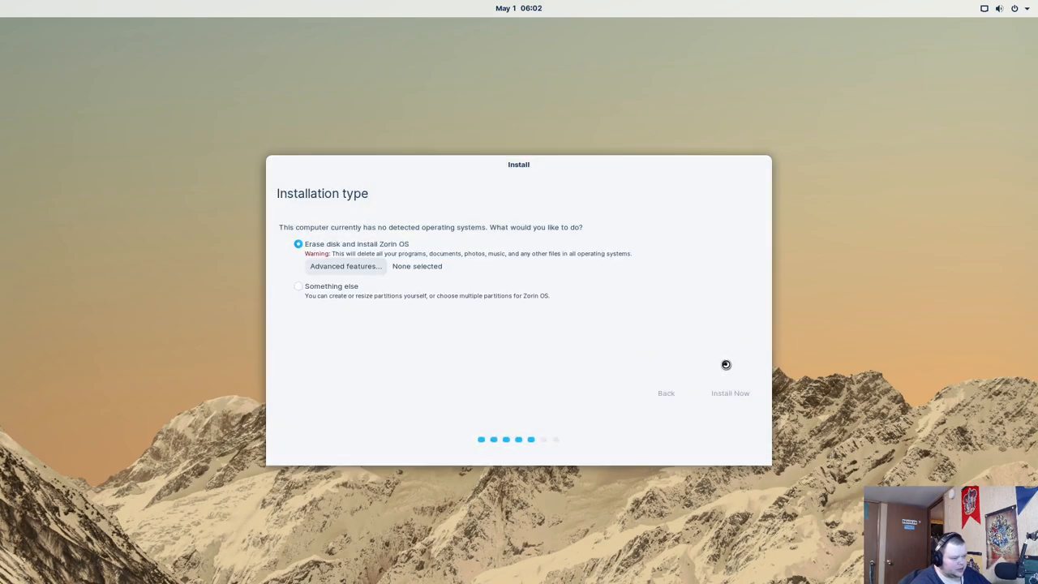
Confirm the disk changes and set the time zone to New York
left_click(729, 393)
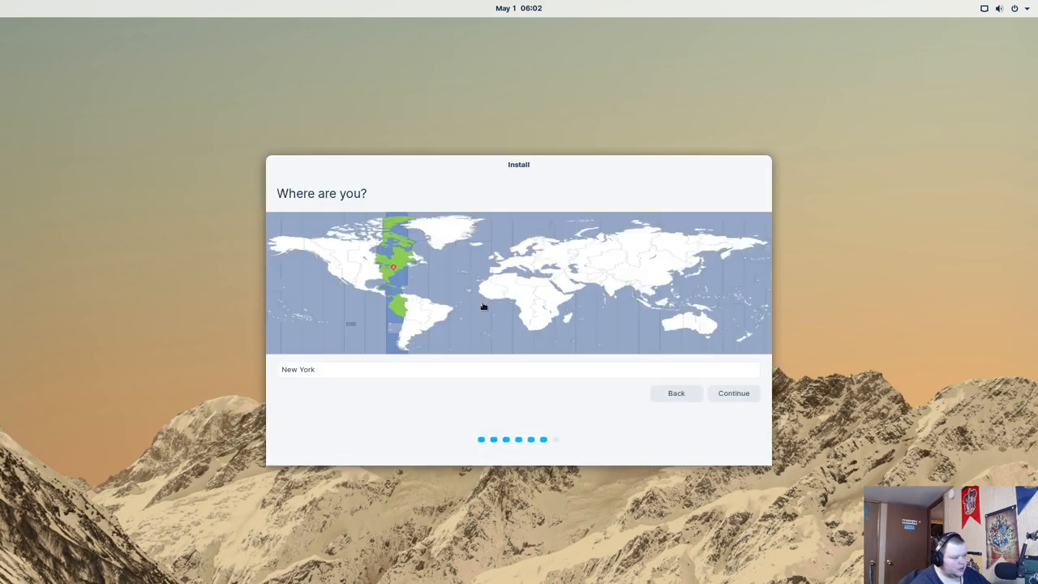
left_click(444, 315)
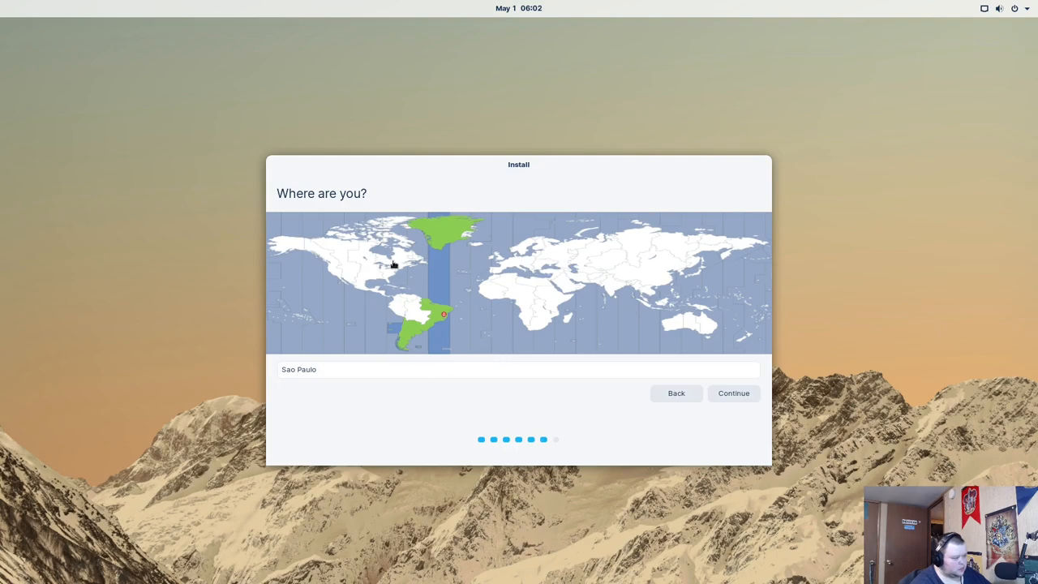
left_click(386, 265)
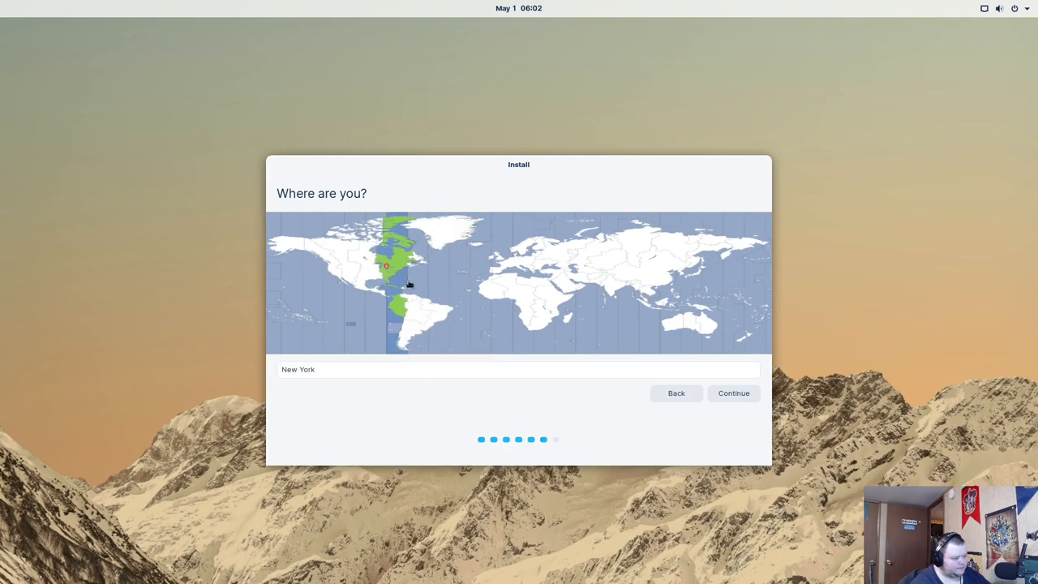
left_click(733, 394)
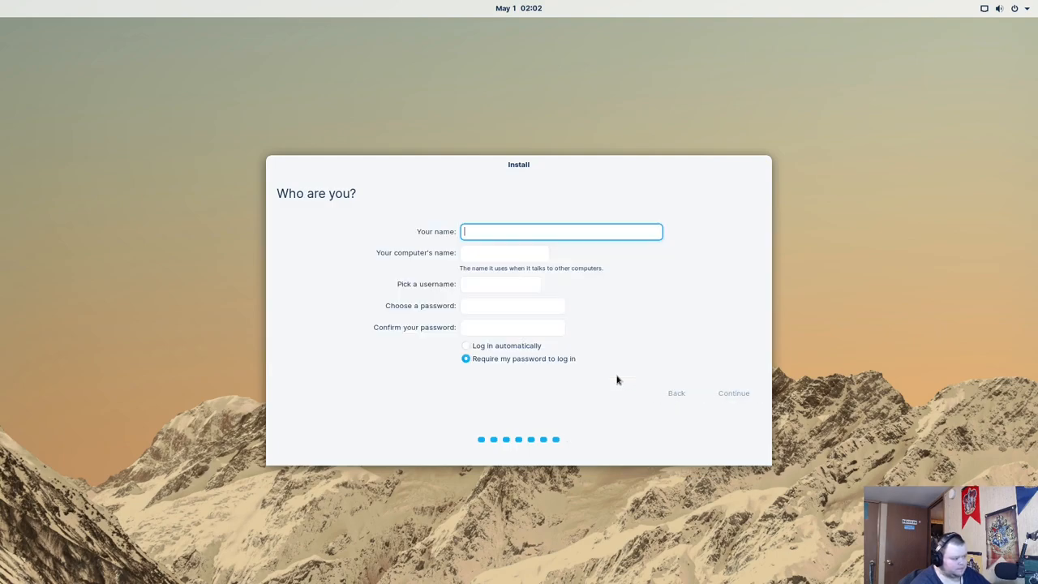
Fill in the user account details with computer name zorinvm
type("matt")
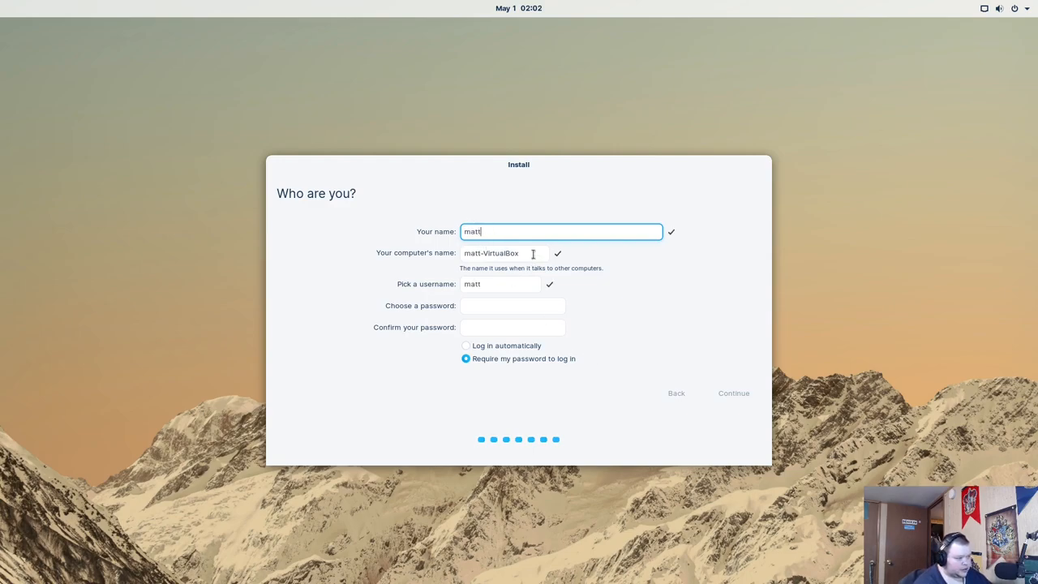
type("zorin")
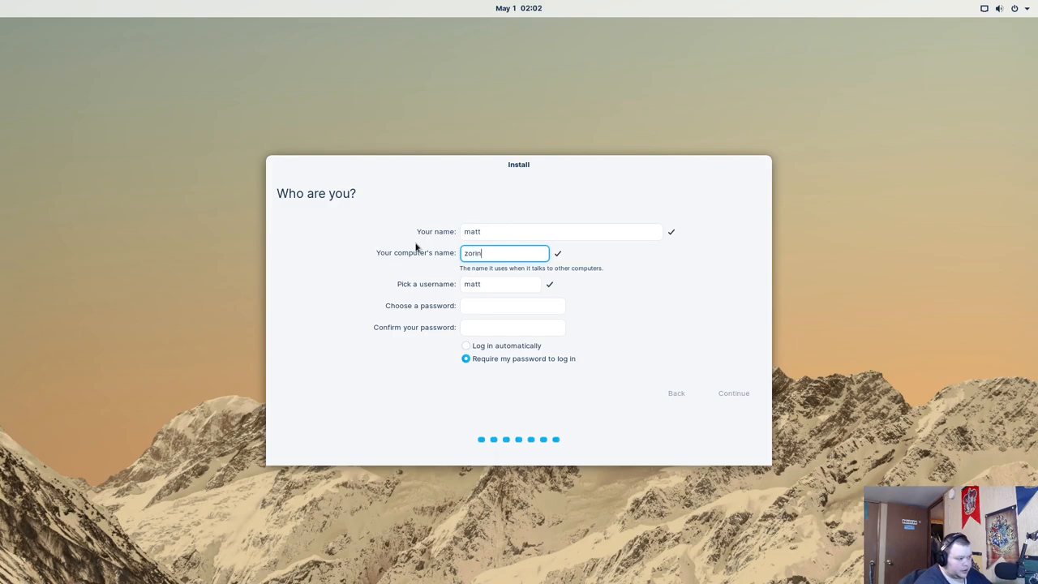
type("vm")
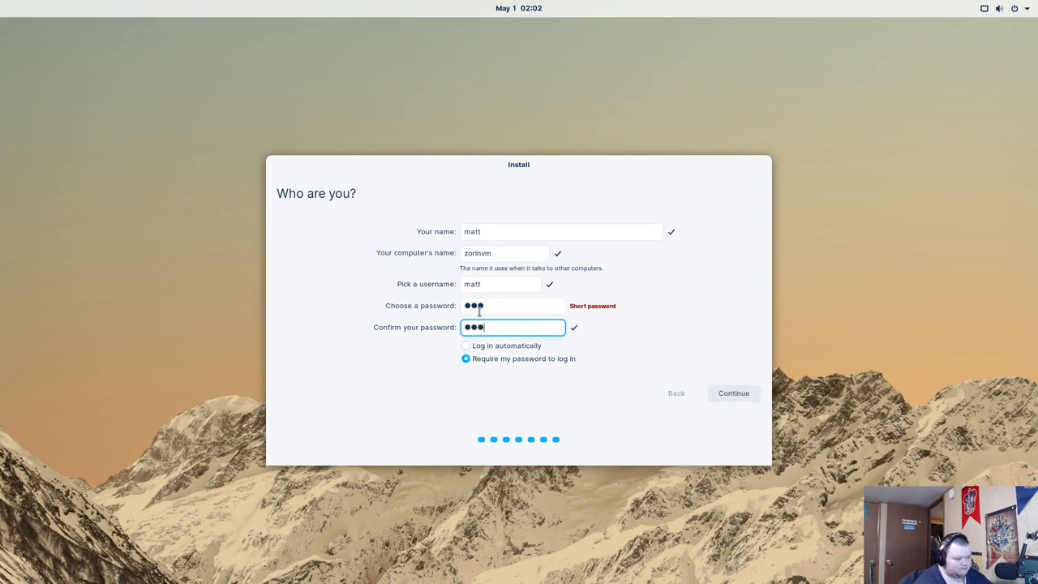
left_click(733, 393)
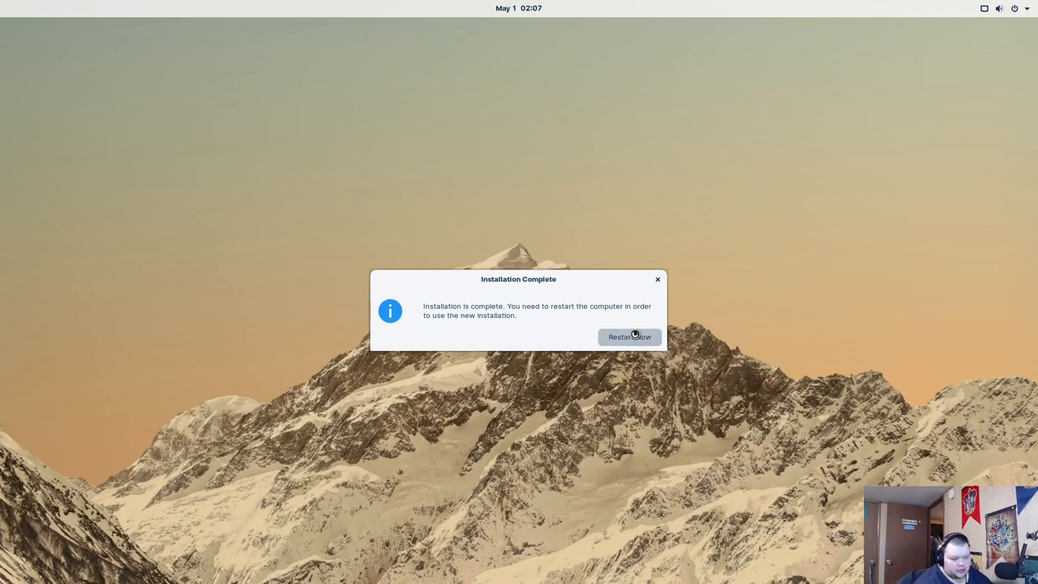
Restart into the installed system and select the user account at the login screen
left_click(629, 337)
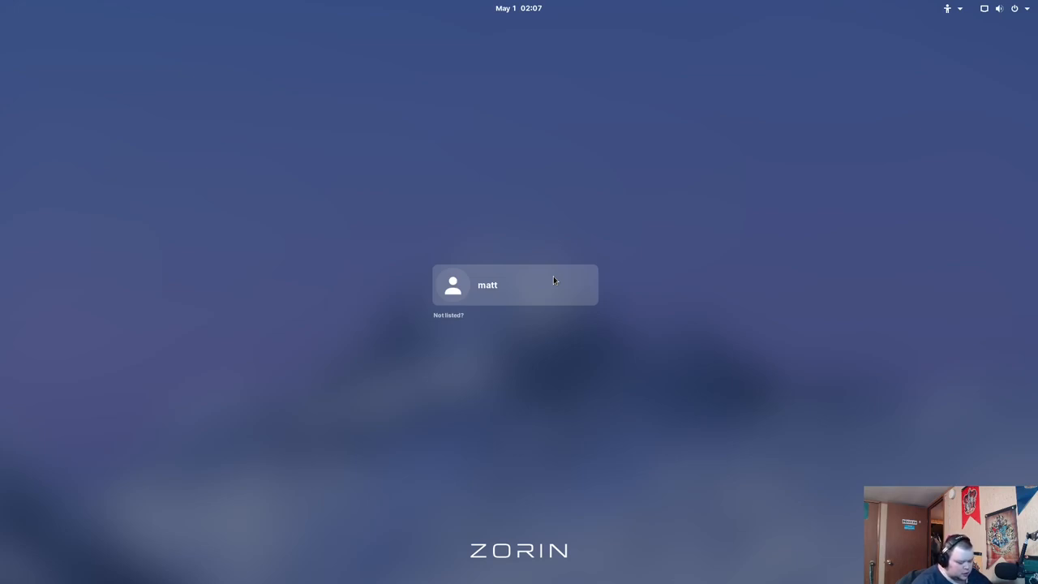
left_click(487, 285)
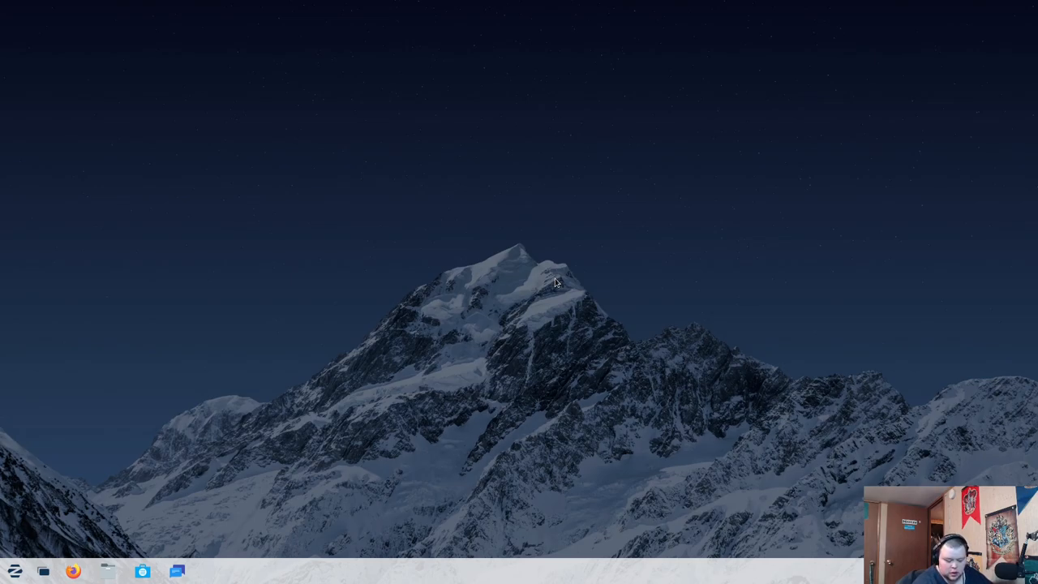
mouse_move(178, 245)
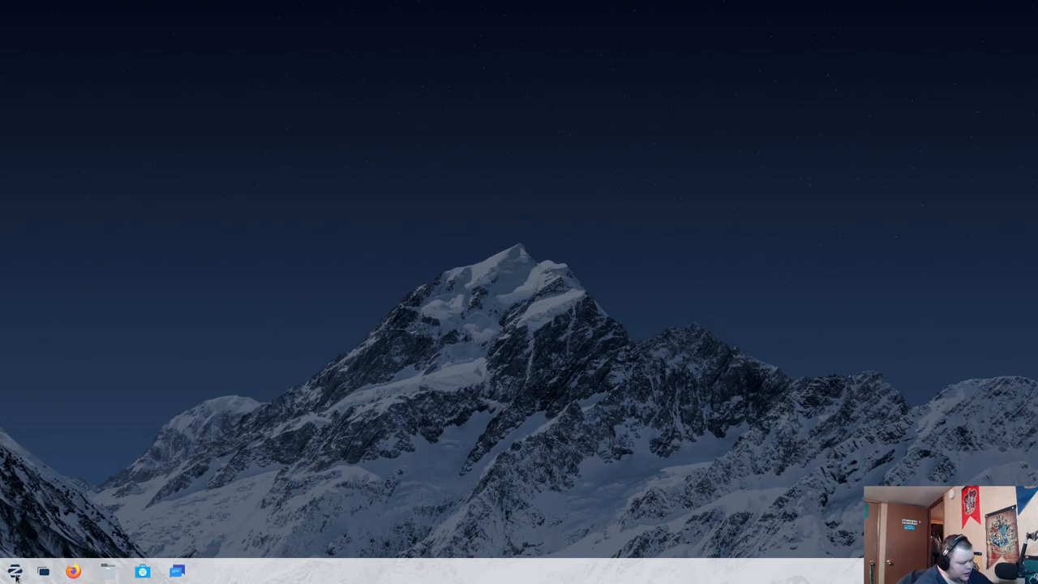
Launch Terminal from the Zorin menu and run free -m
left_click(15, 572)
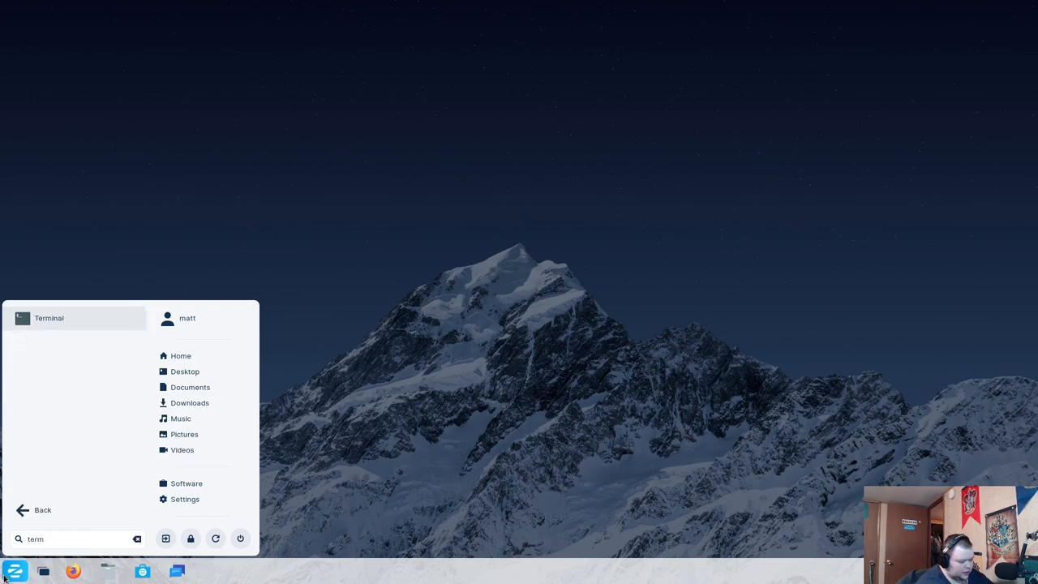
left_click(49, 318)
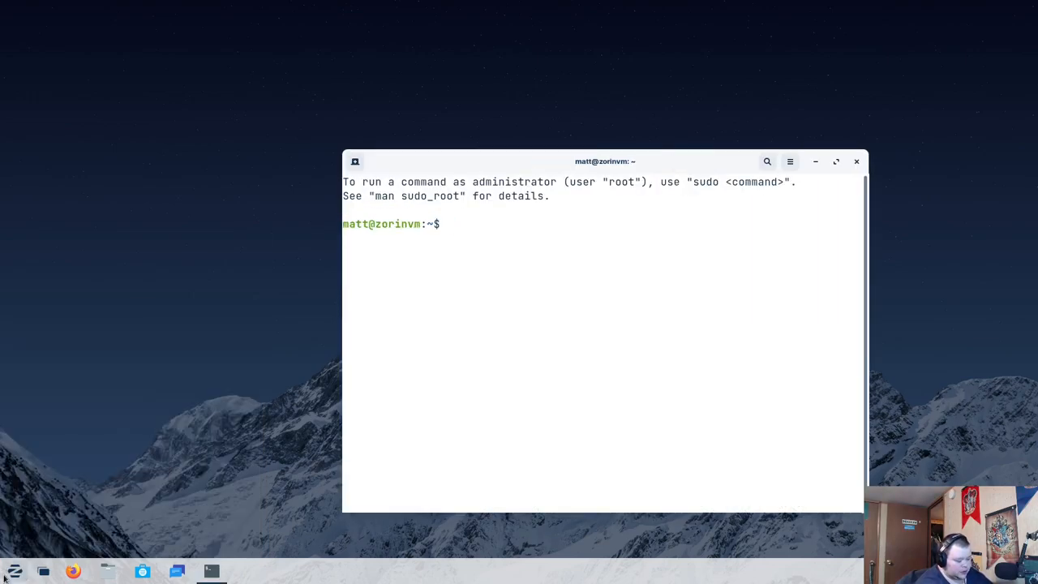
type("free")
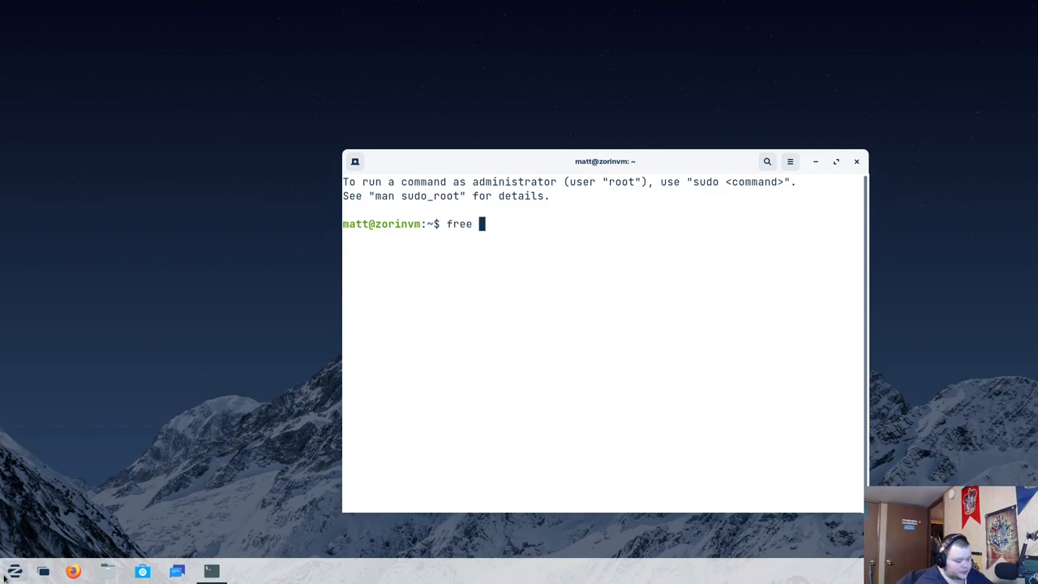
key("Return")
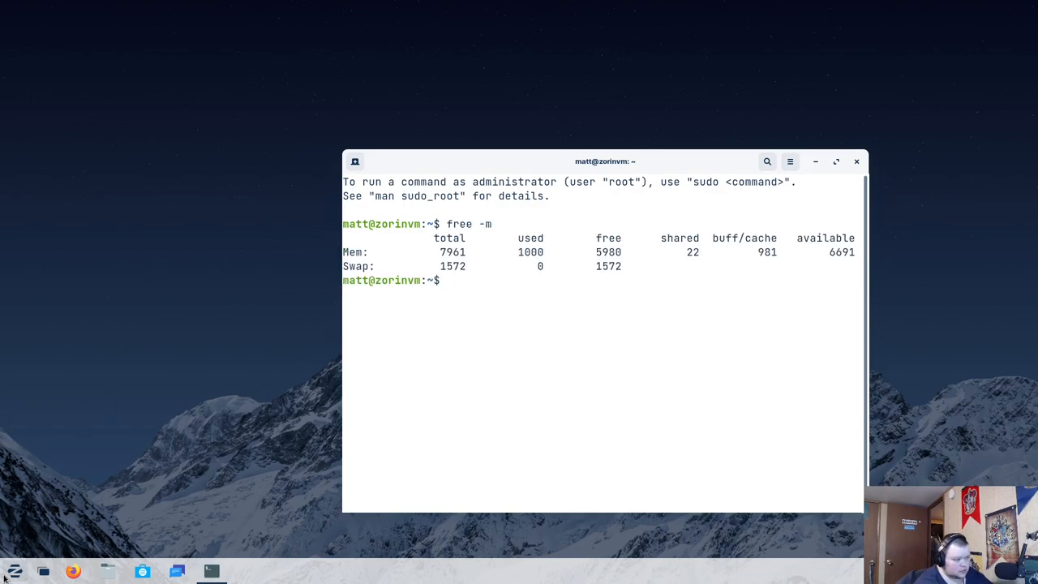
mouse_move(104, 547)
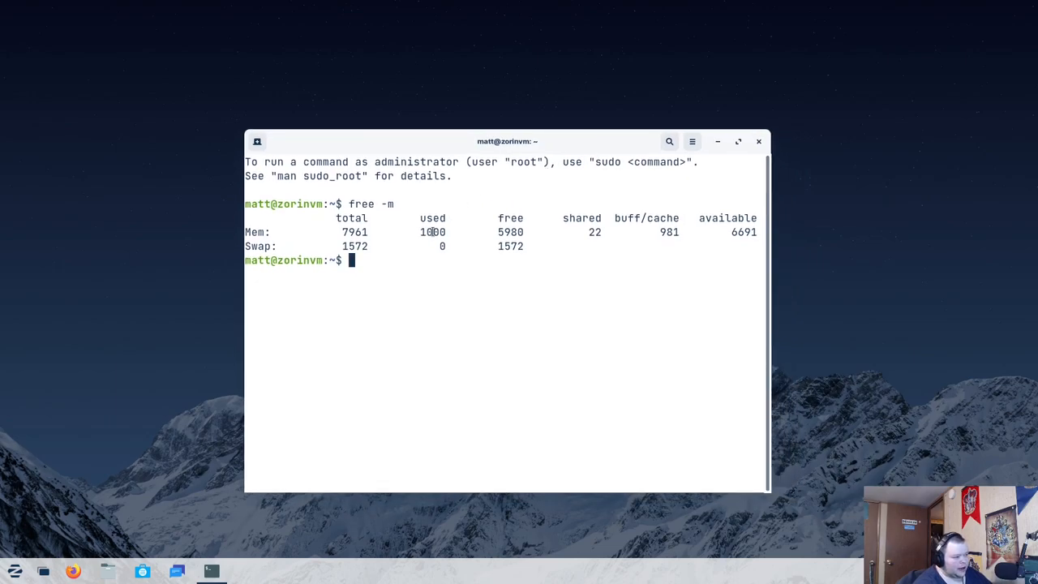
mouse_move(433, 279)
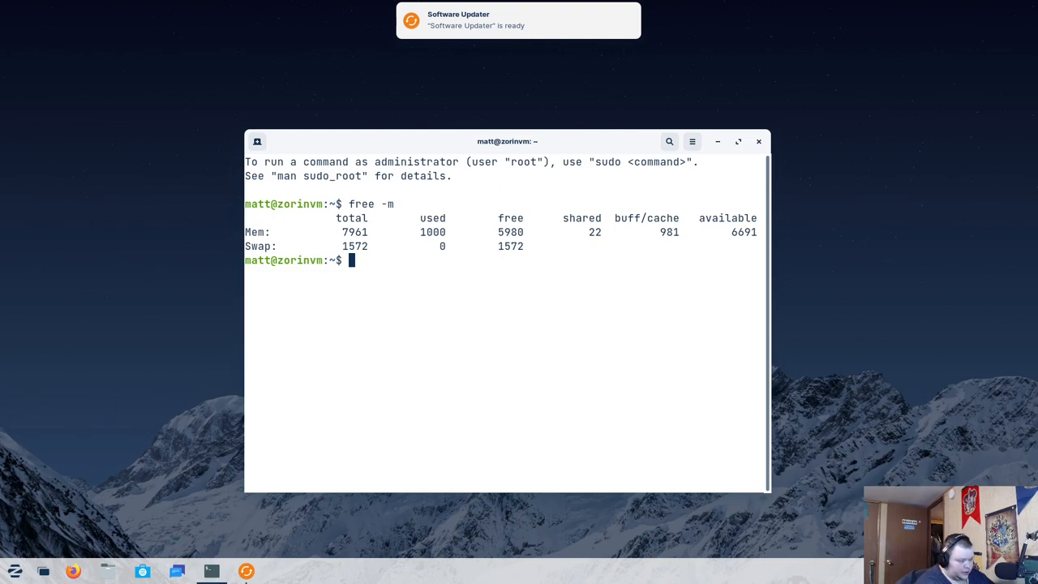
Run uname -a, then install and run neofetch with sudo apt
type("uname -a")
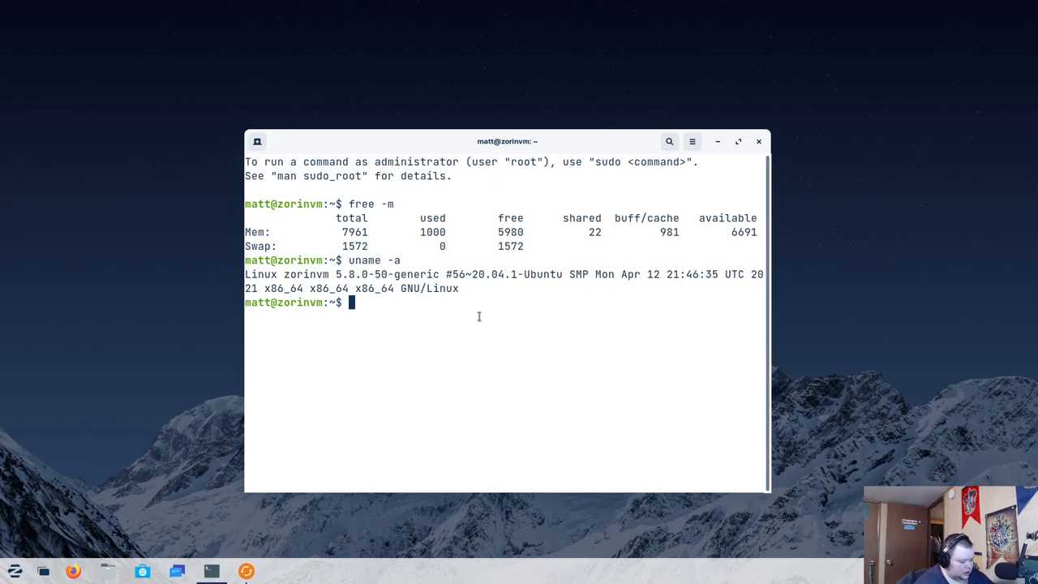
type("sudo")
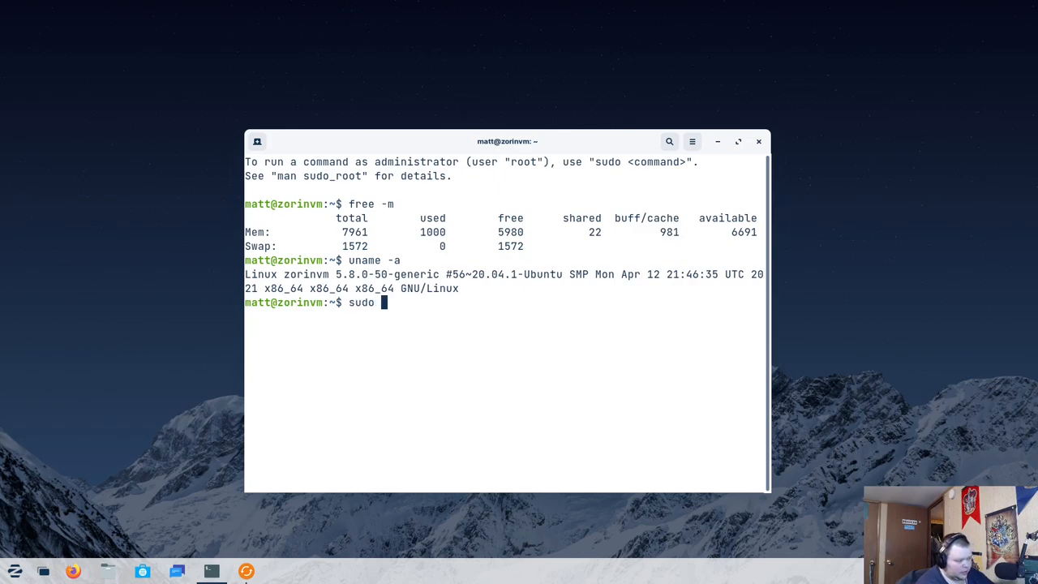
type("at")
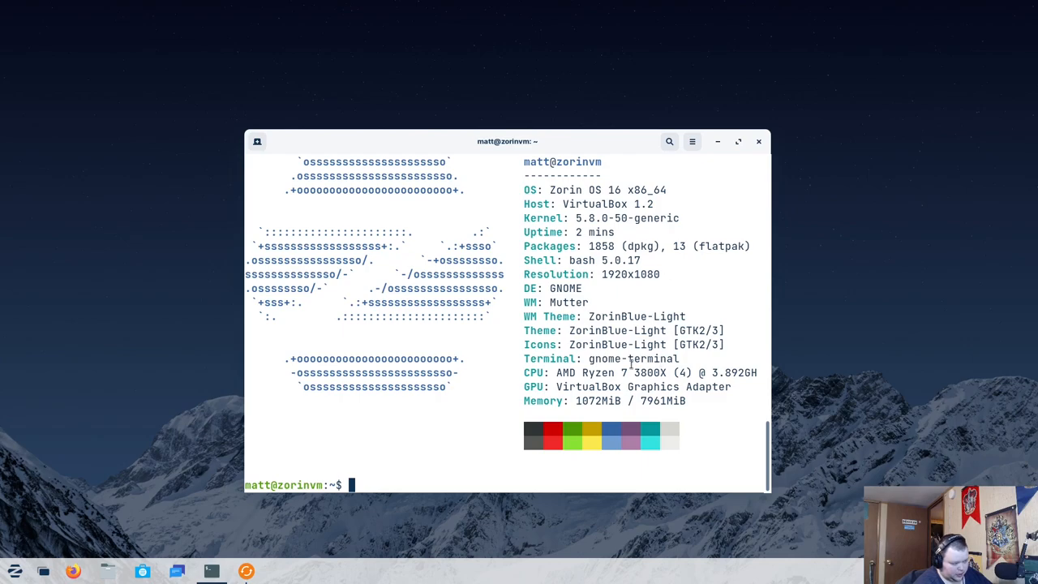
left_click(692, 141)
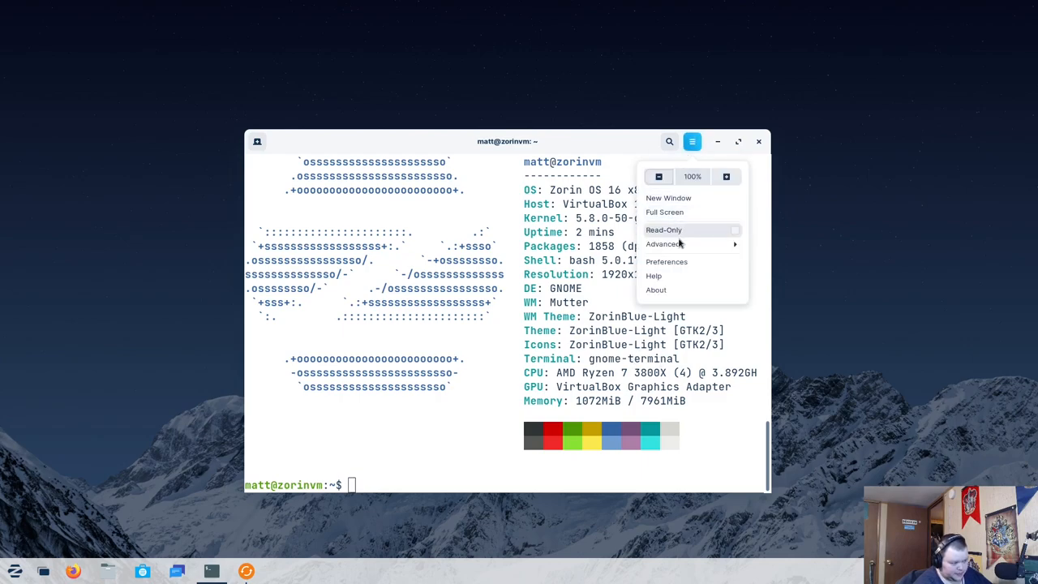
left_click(655, 290)
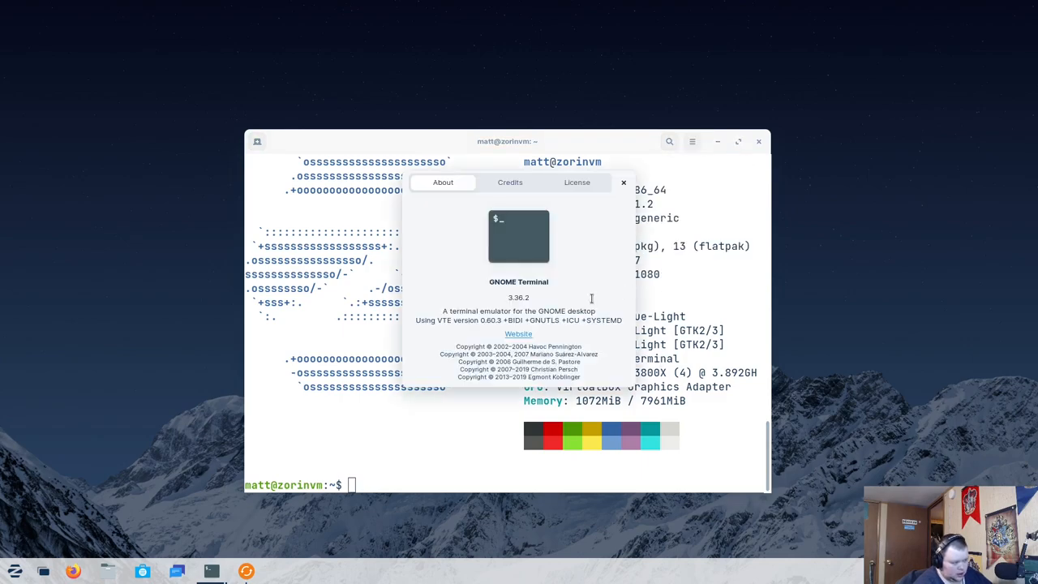
mouse_move(530, 299)
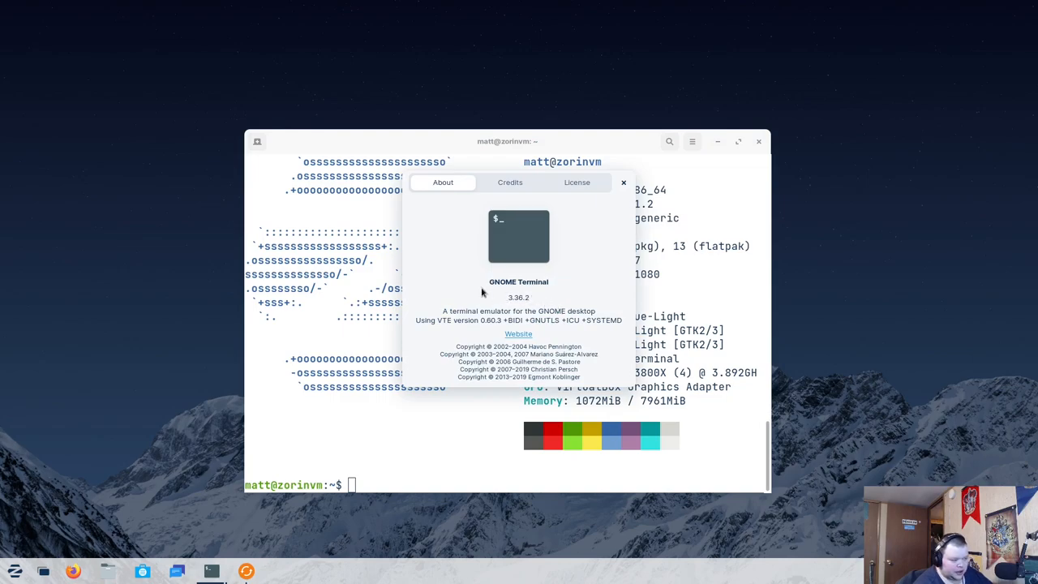
mouse_move(464, 293)
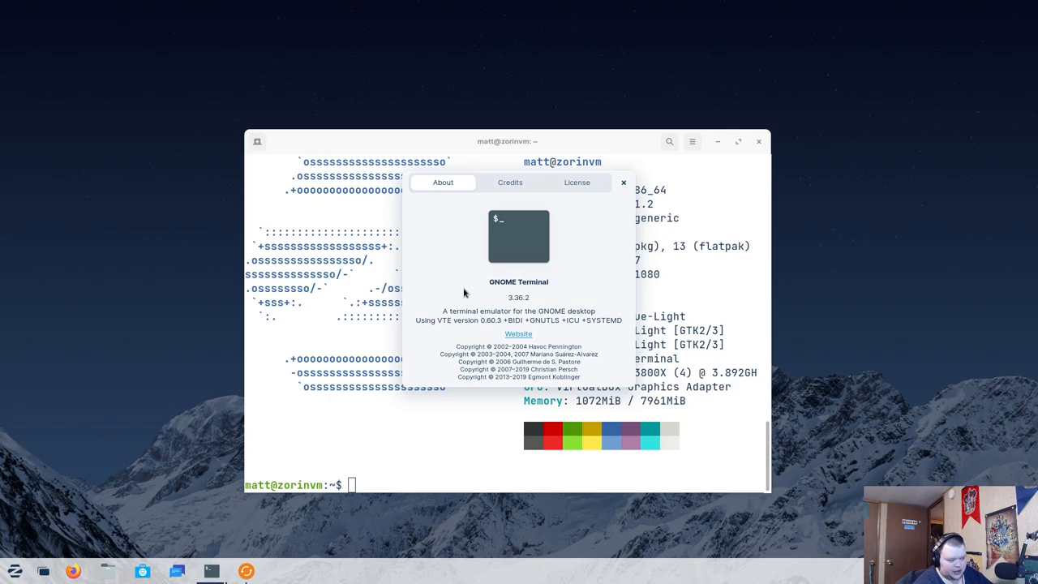
mouse_move(558, 236)
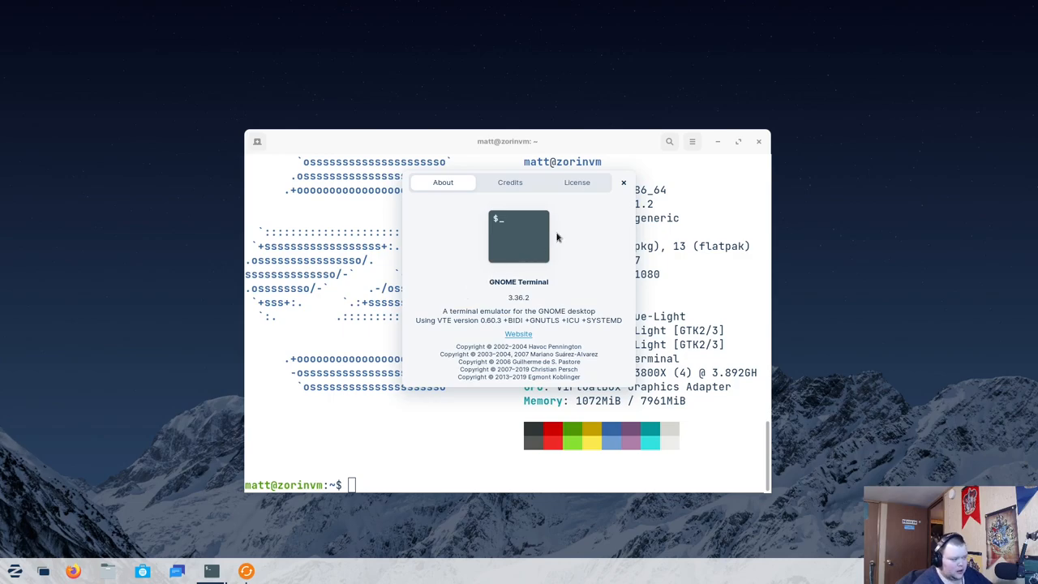
mouse_move(560, 236)
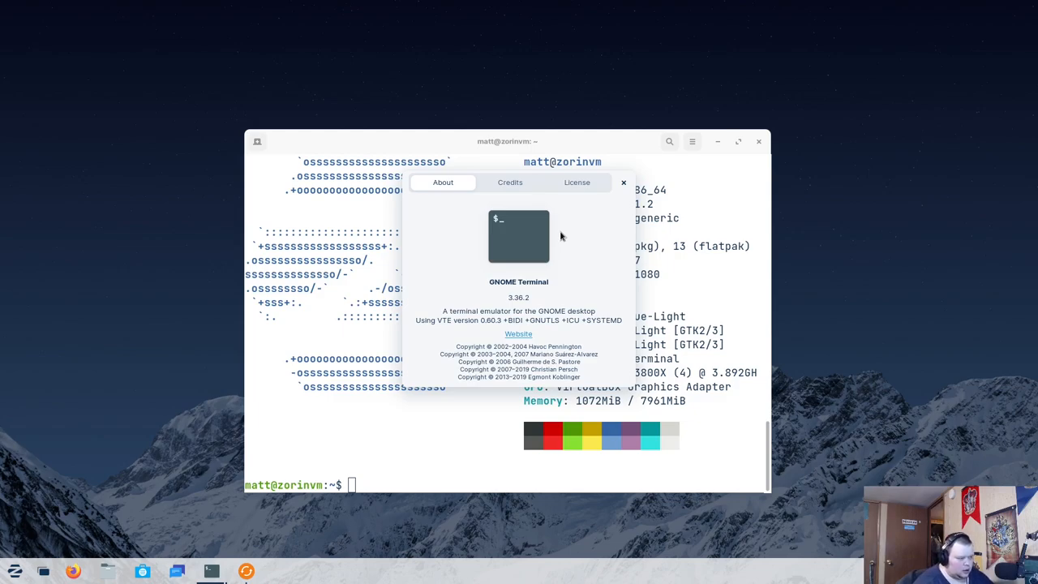
mouse_move(614, 187)
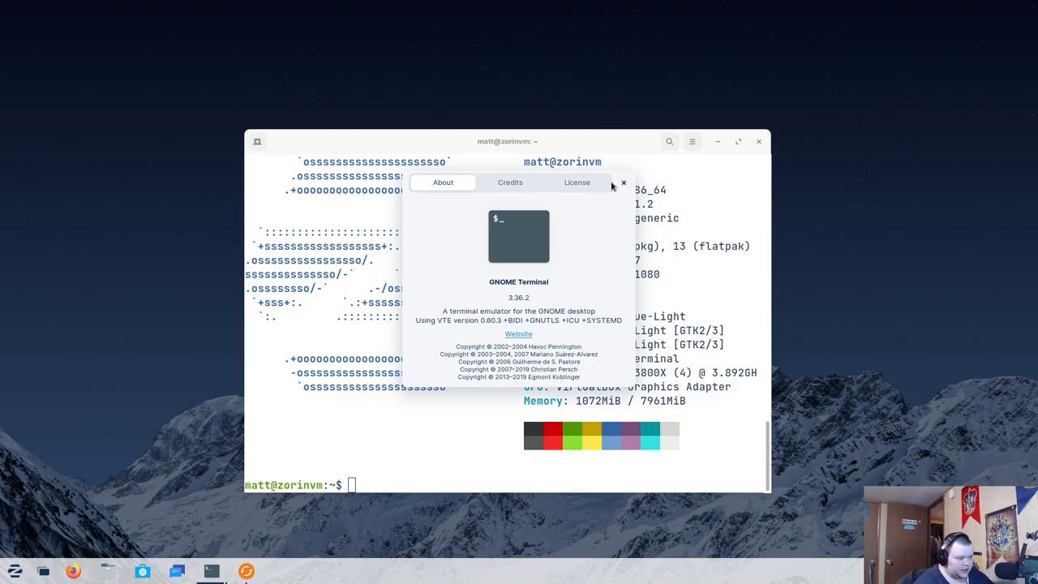
left_click(622, 182)
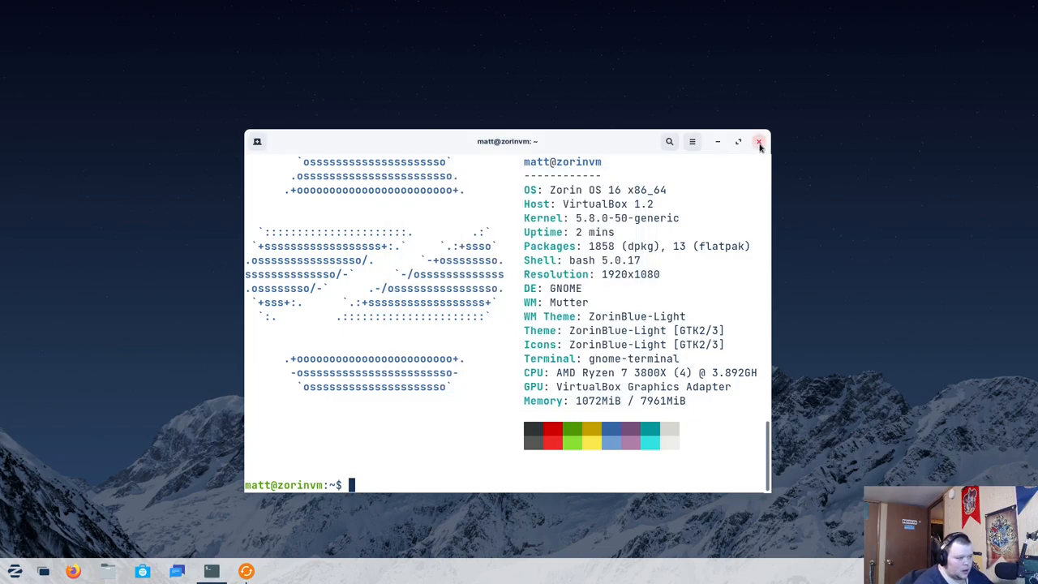
Close the terminal and wait for the Welcome to Zorin OS 16 tour window
left_click(759, 141)
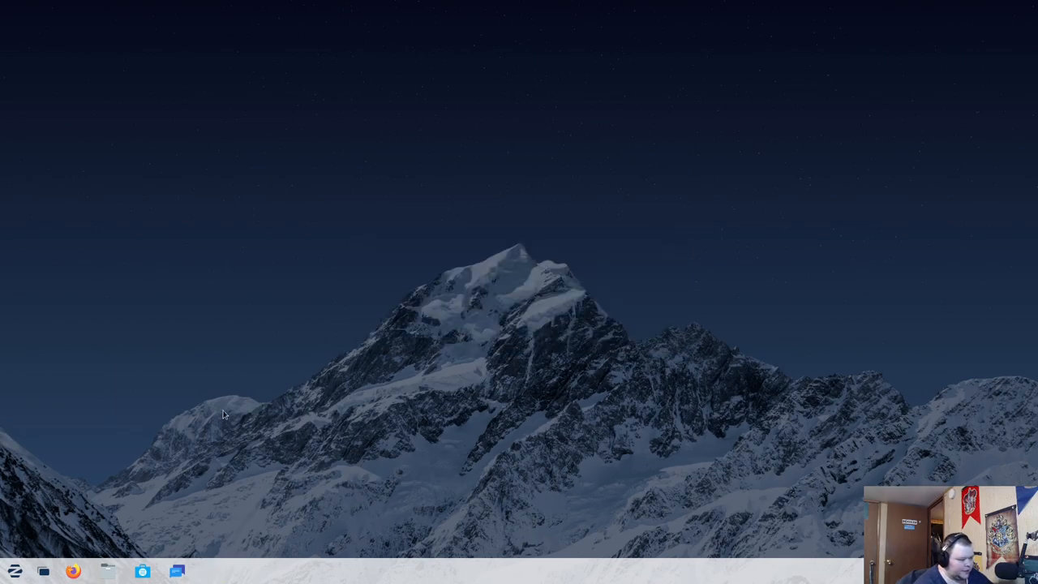
mouse_move(137, 446)
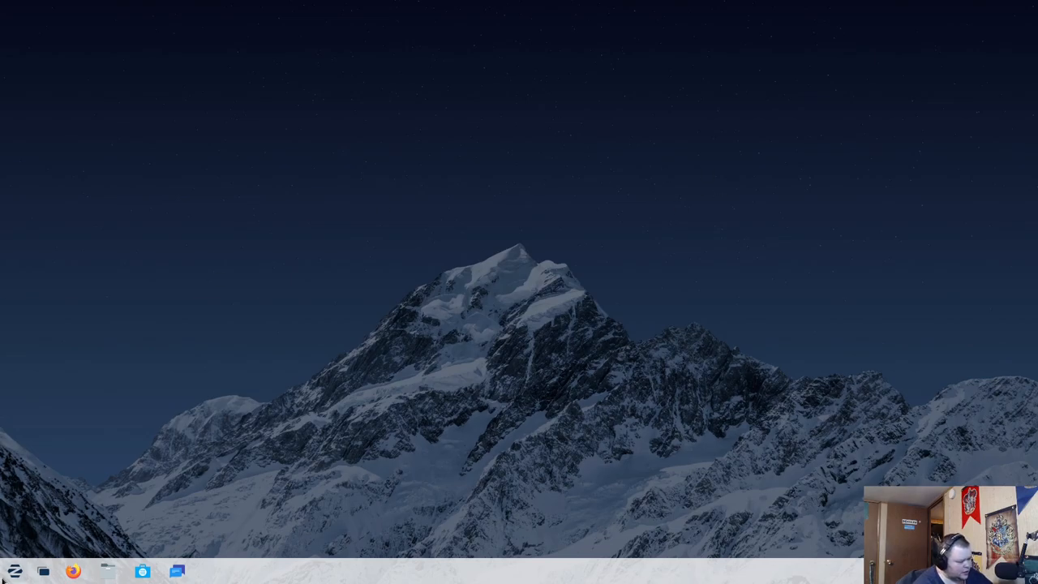
left_click(15, 571)
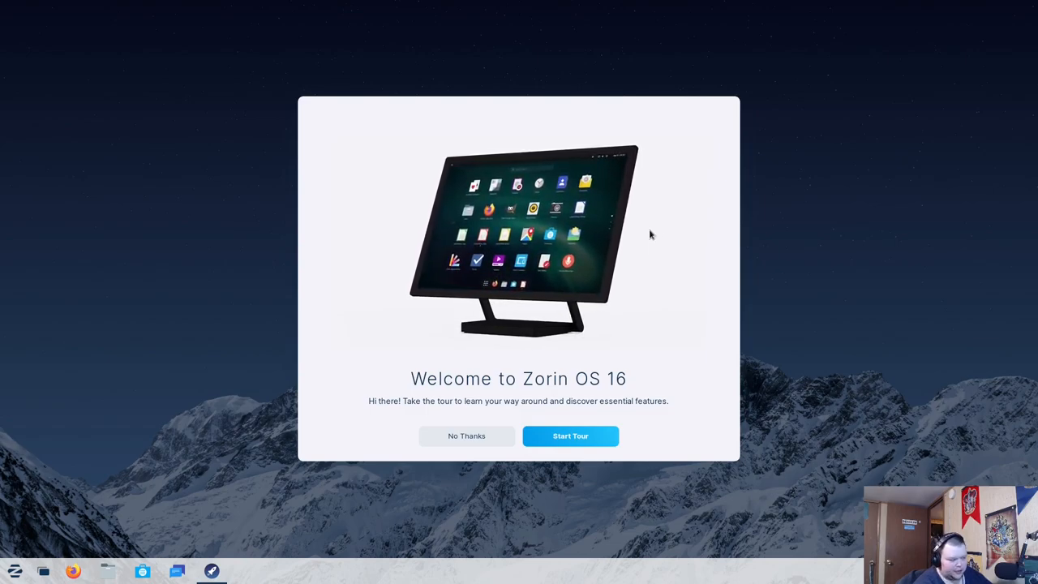
Start the Zorin Tour and advance past the app menu page to Zorin Appearance
left_click(570, 435)
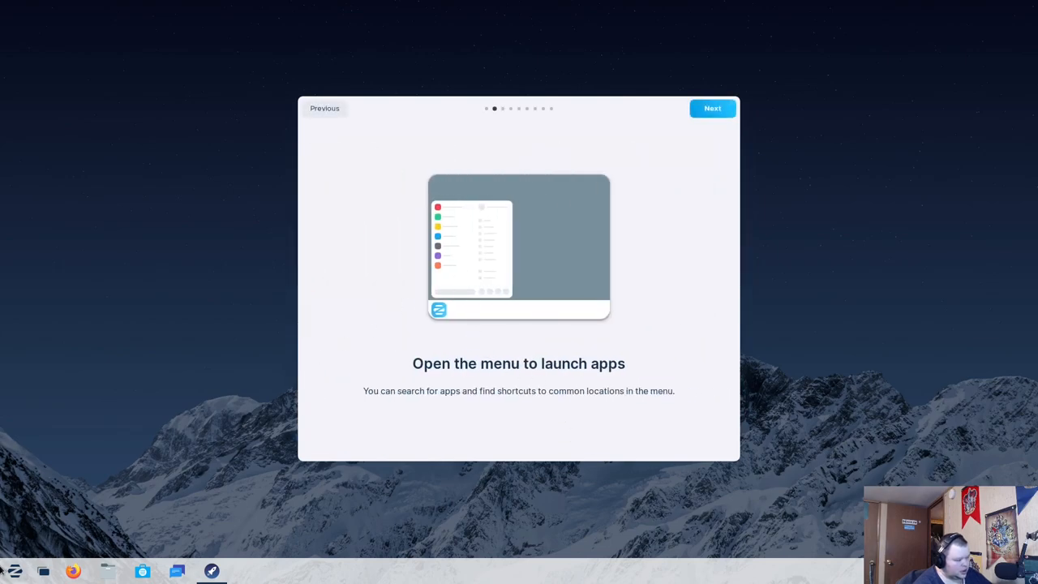
left_click(15, 571)
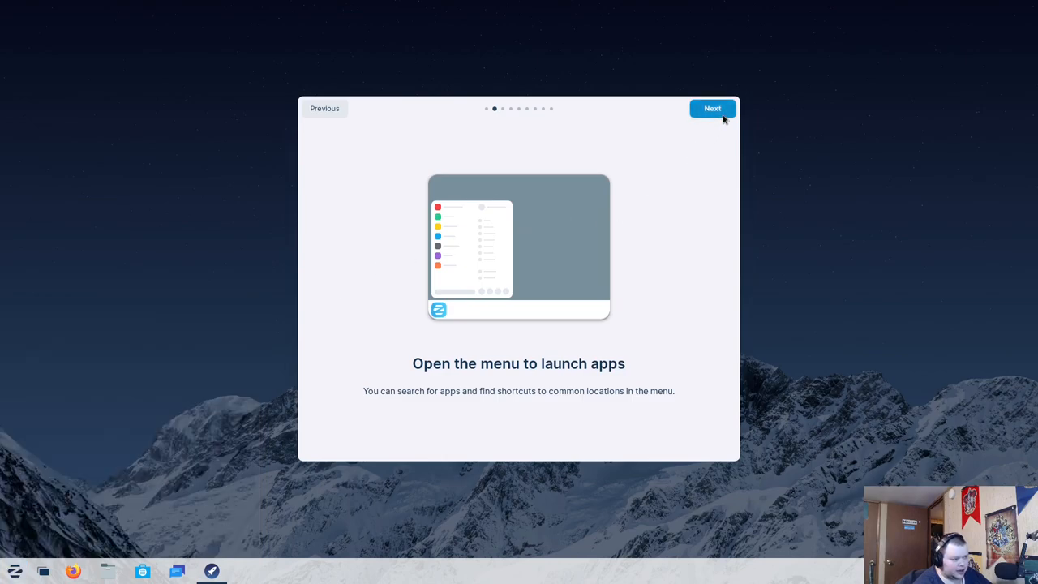
left_click(712, 107)
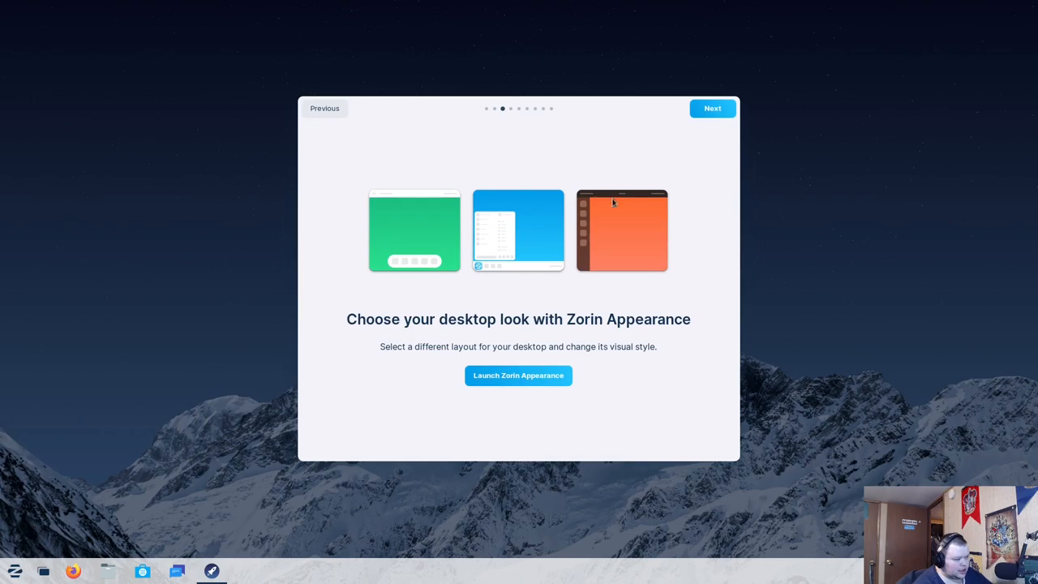
mouse_move(576, 322)
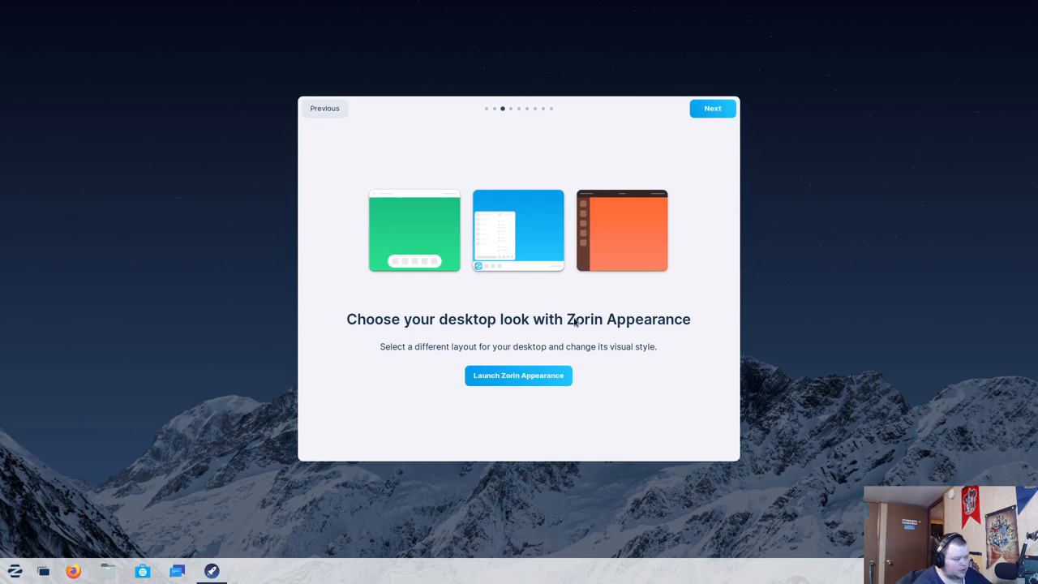
Launch Zorin Appearance, browse its Theme and Interface pages, then return to Layout
left_click(518, 375)
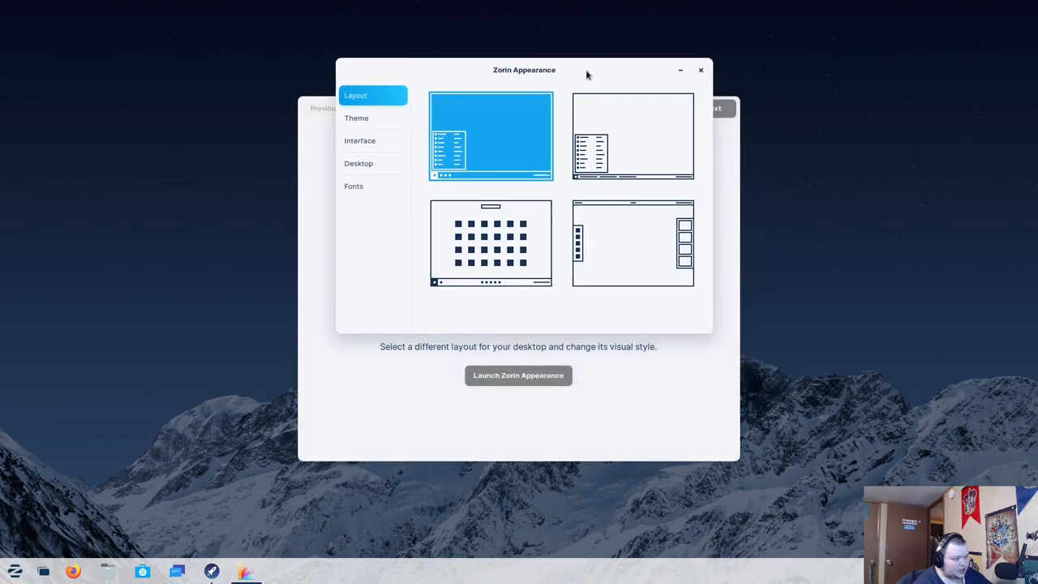
mouse_move(487, 183)
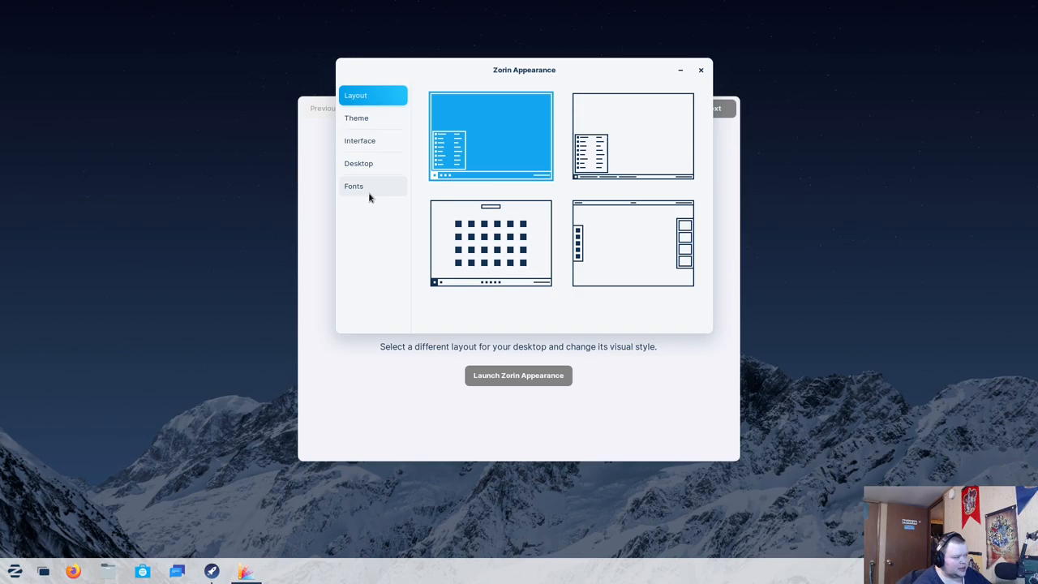
left_click(356, 118)
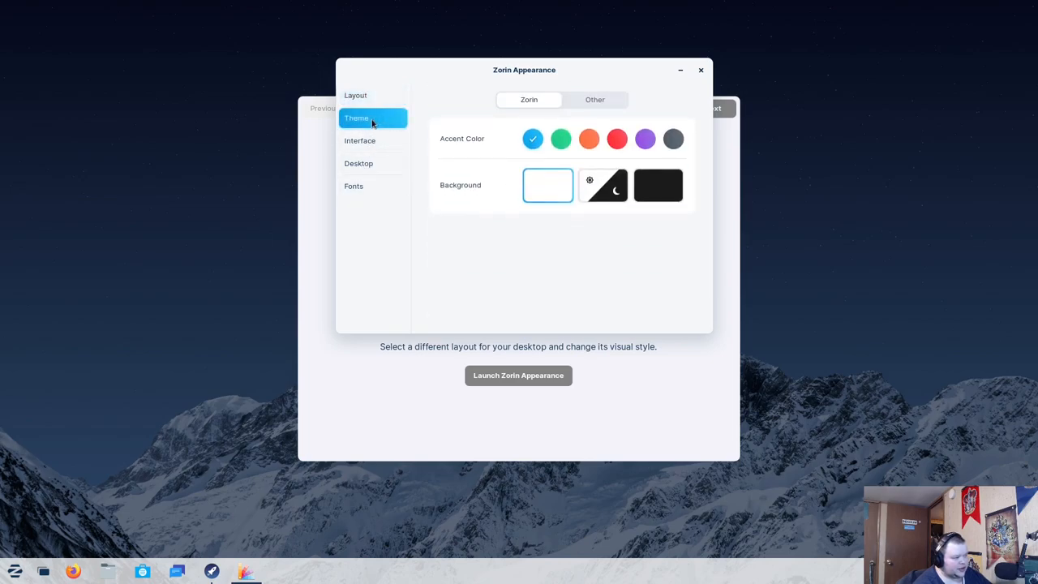
left_click(595, 99)
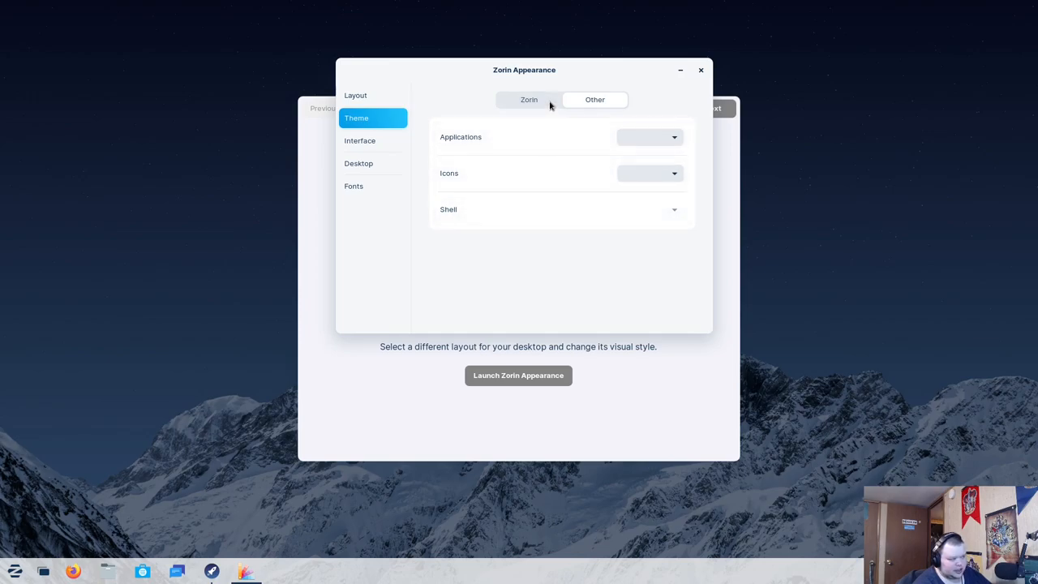
left_click(360, 140)
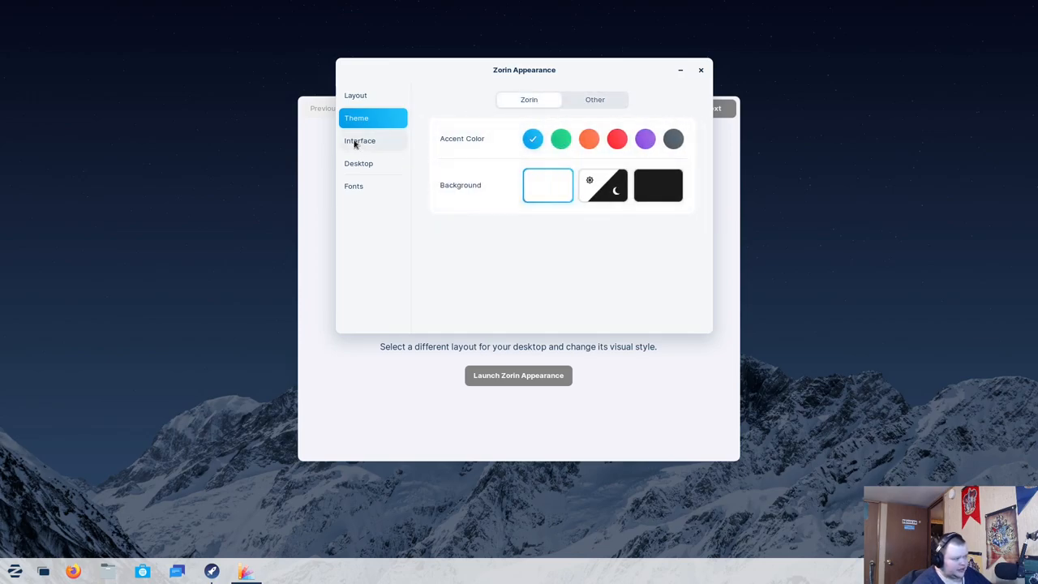
left_click(359, 140)
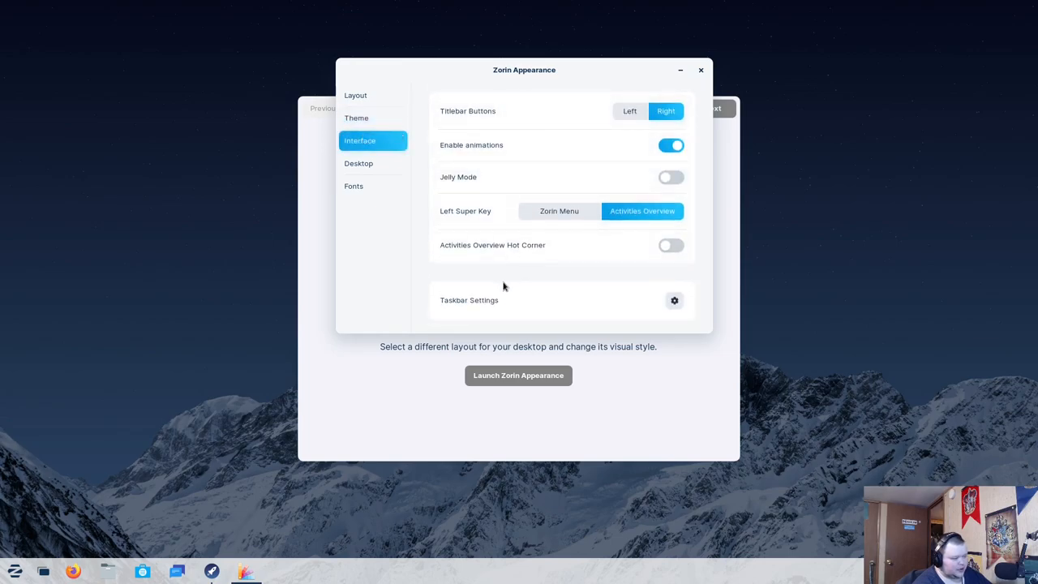
mouse_move(486, 135)
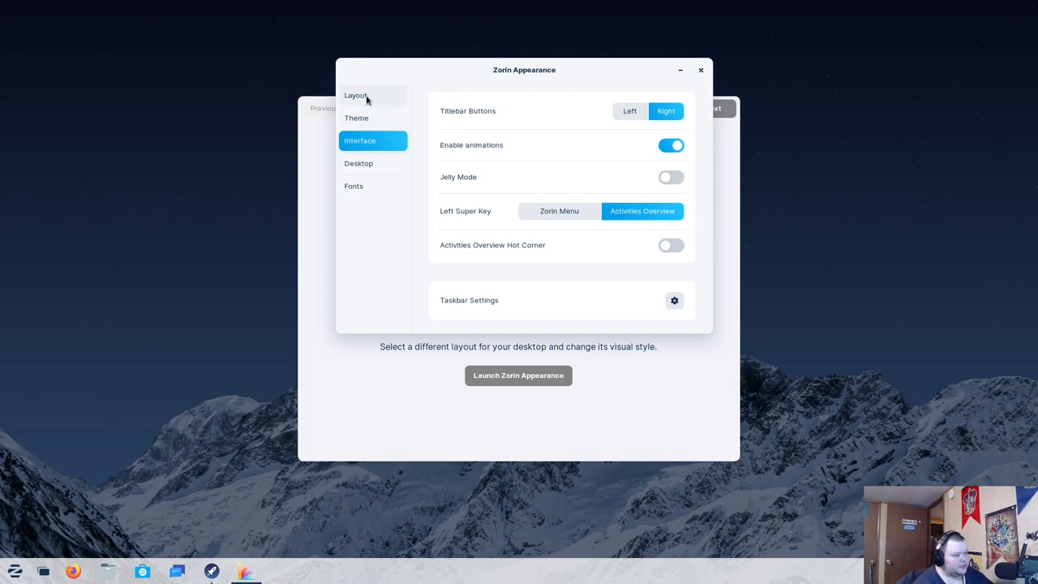
left_click(355, 95)
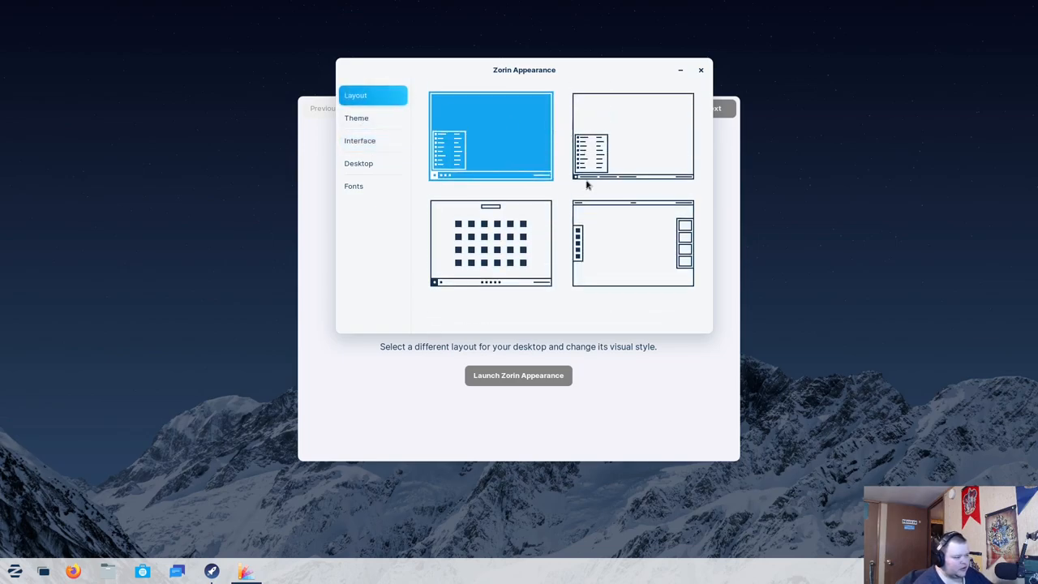
mouse_move(510, 255)
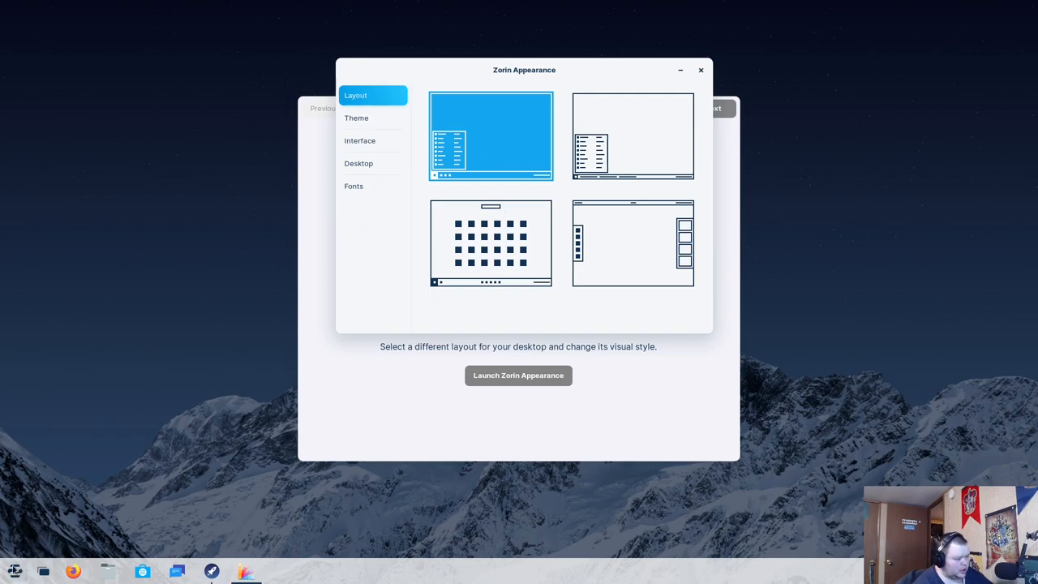
mouse_move(607, 126)
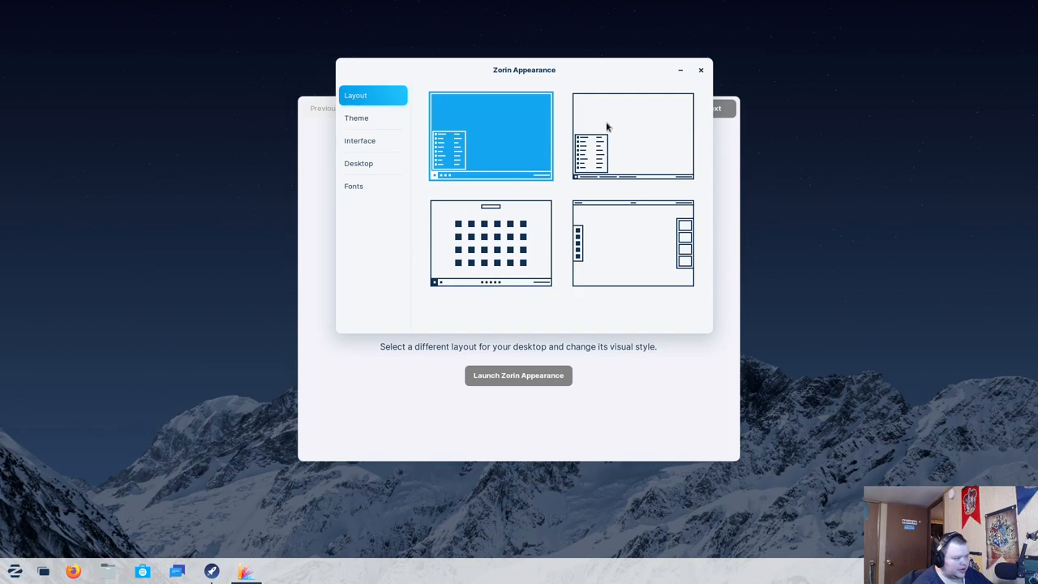
left_click(633, 136)
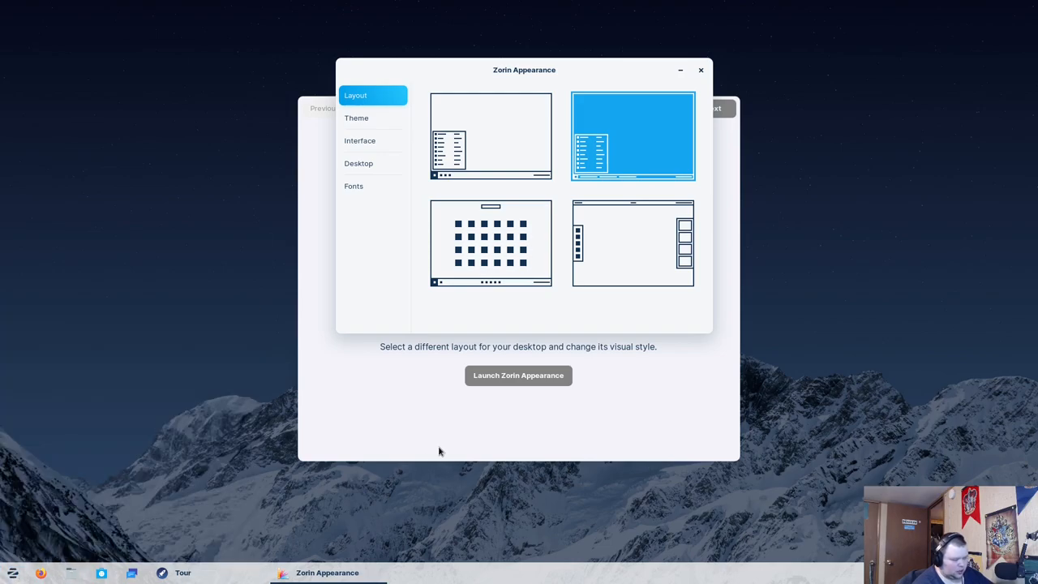
left_click(491, 244)
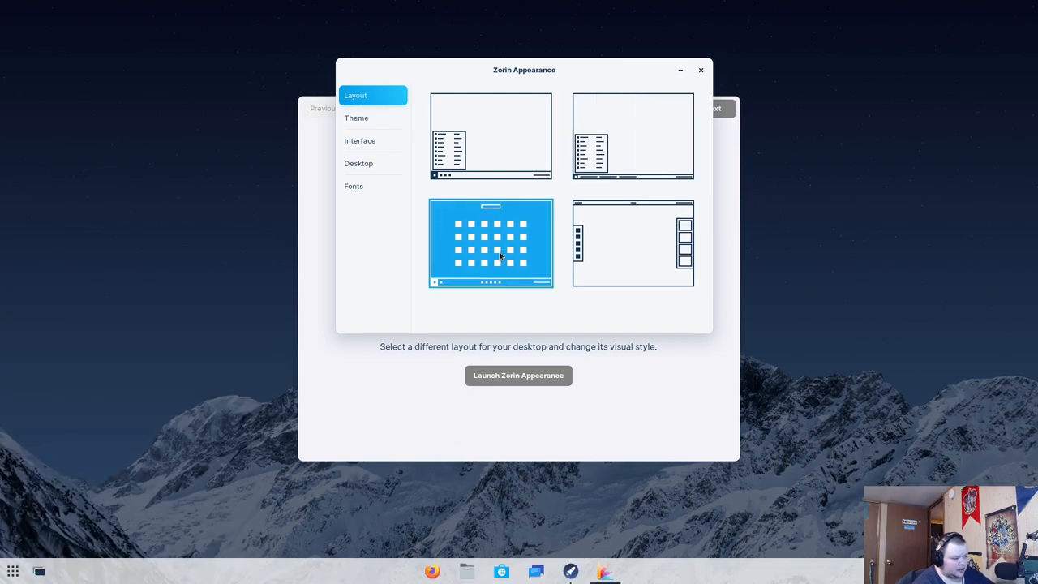
mouse_move(279, 501)
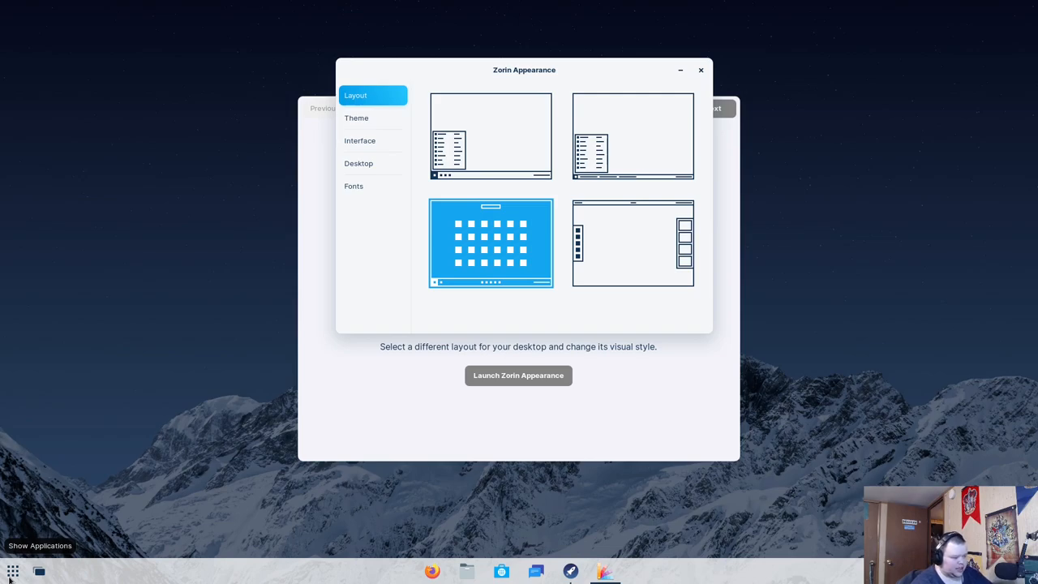
left_click(633, 244)
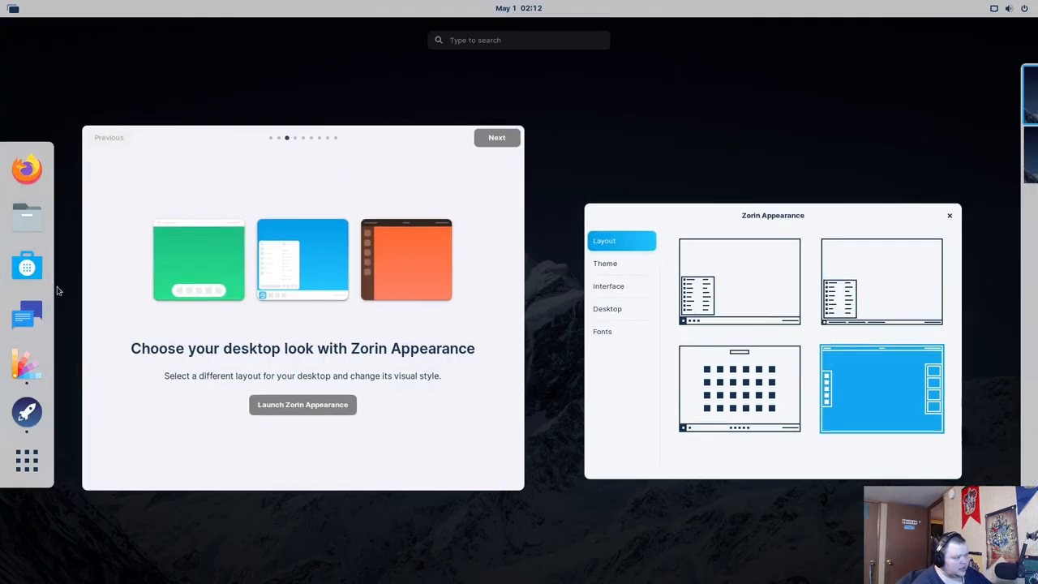
mouse_move(253, 4)
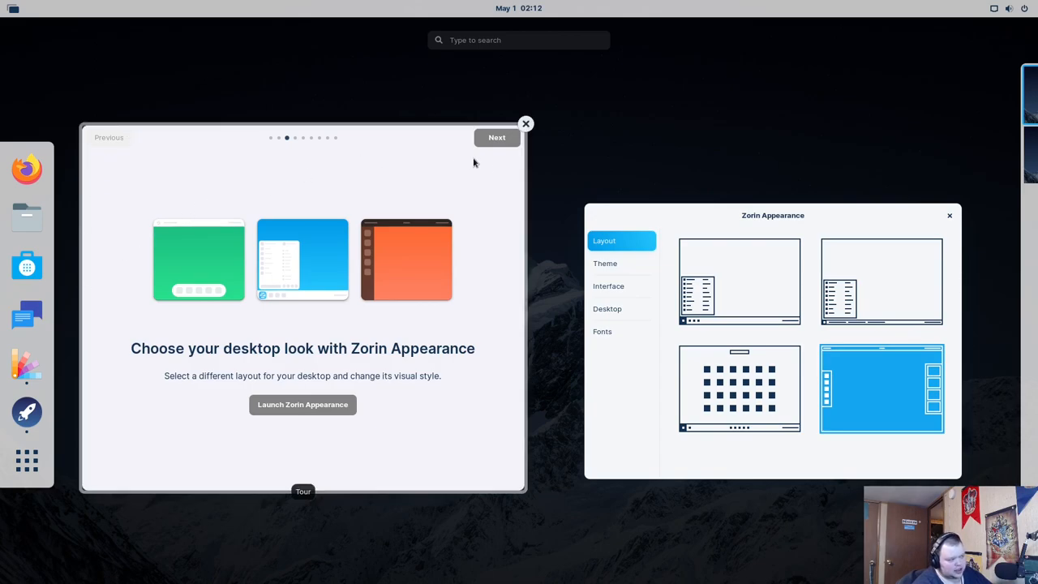
mouse_move(486, 168)
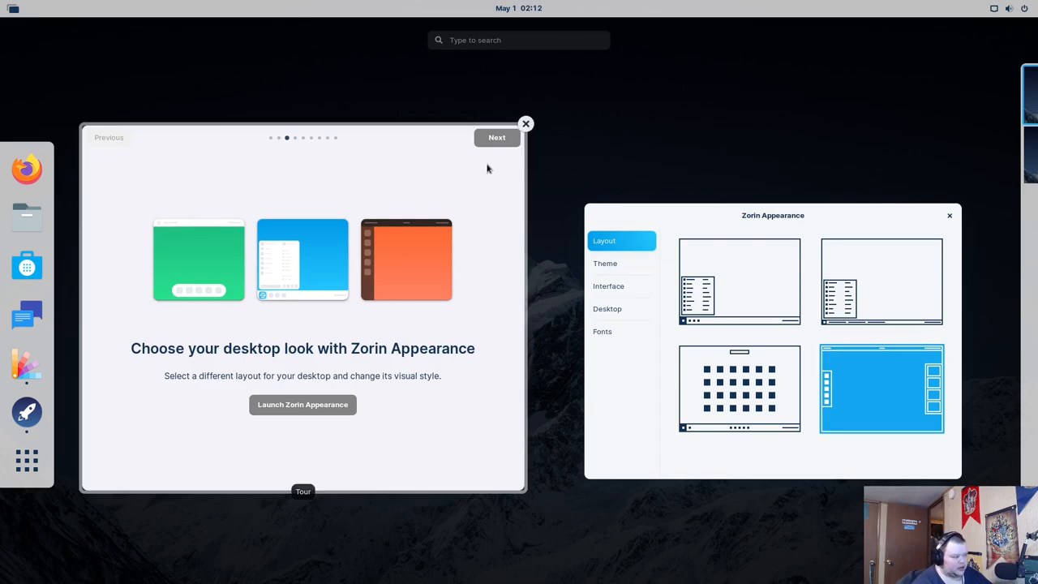
mouse_move(479, 256)
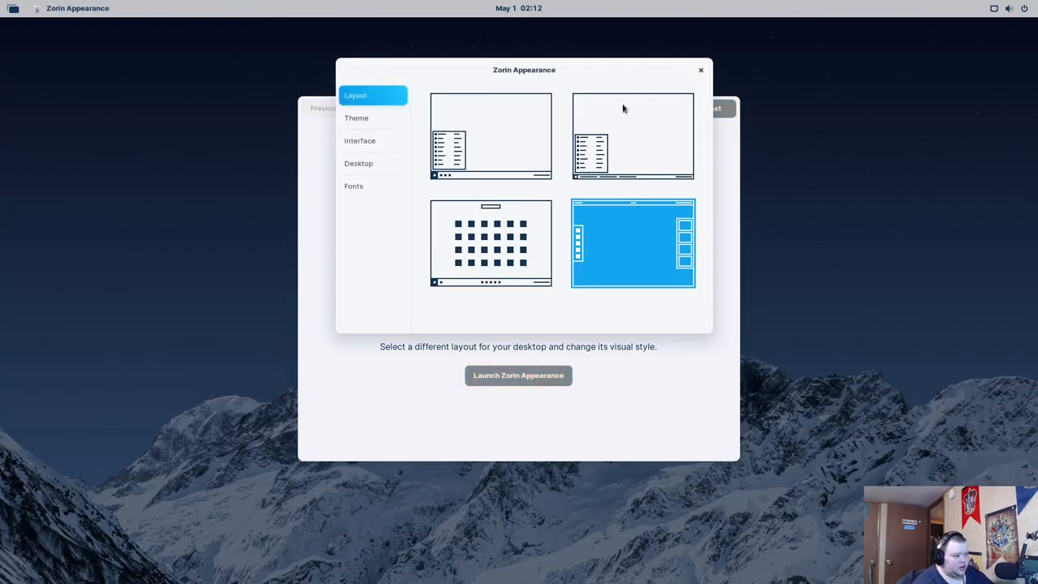
left_click(489, 135)
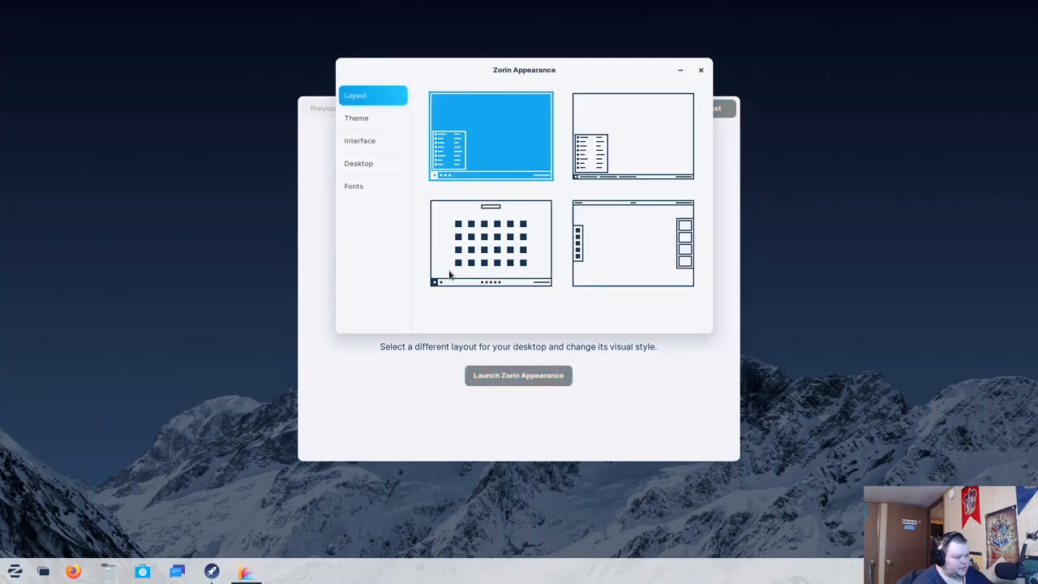
left_click(356, 118)
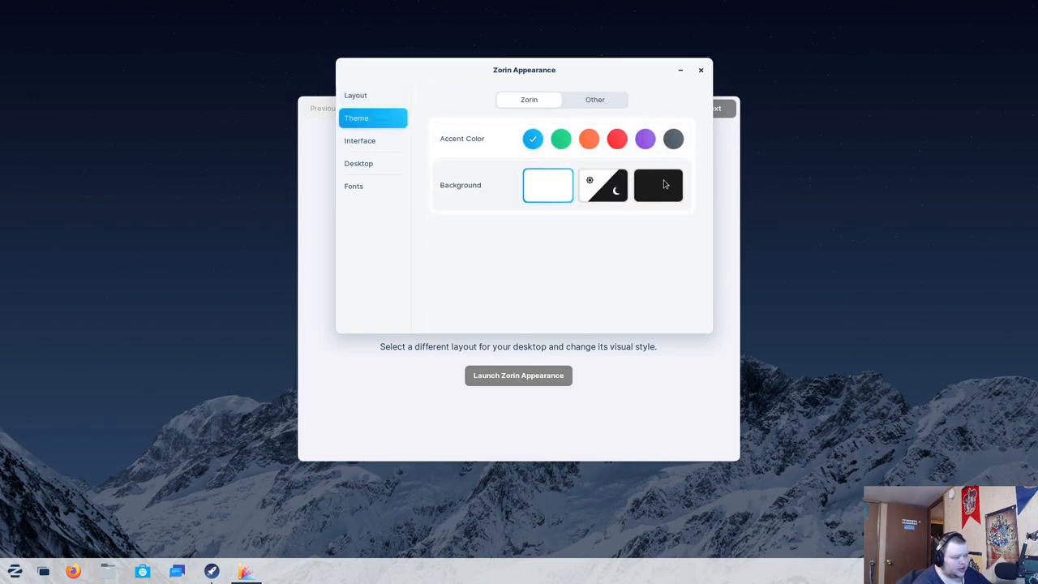
left_click(658, 185)
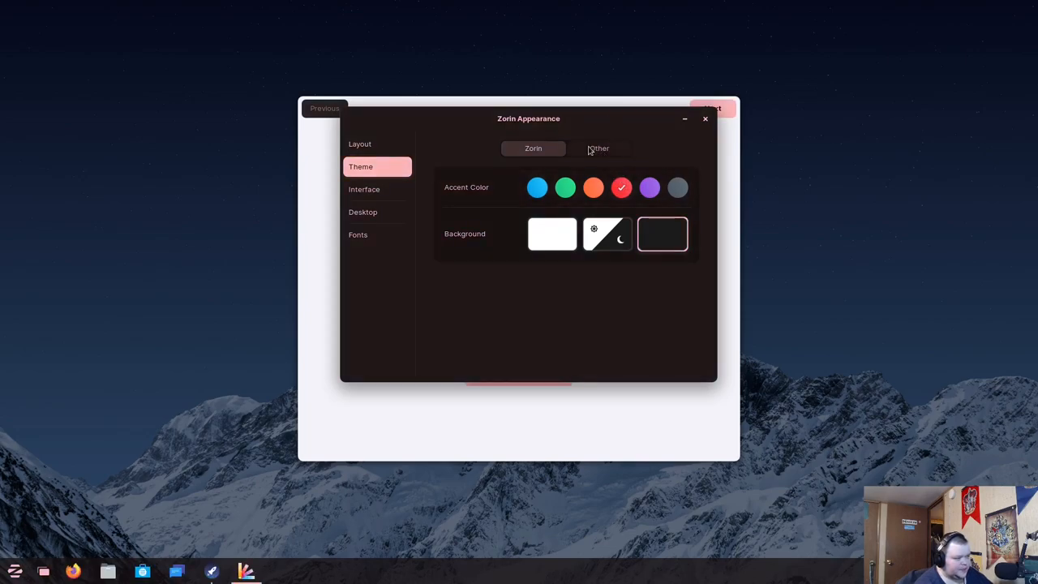
left_click(600, 148)
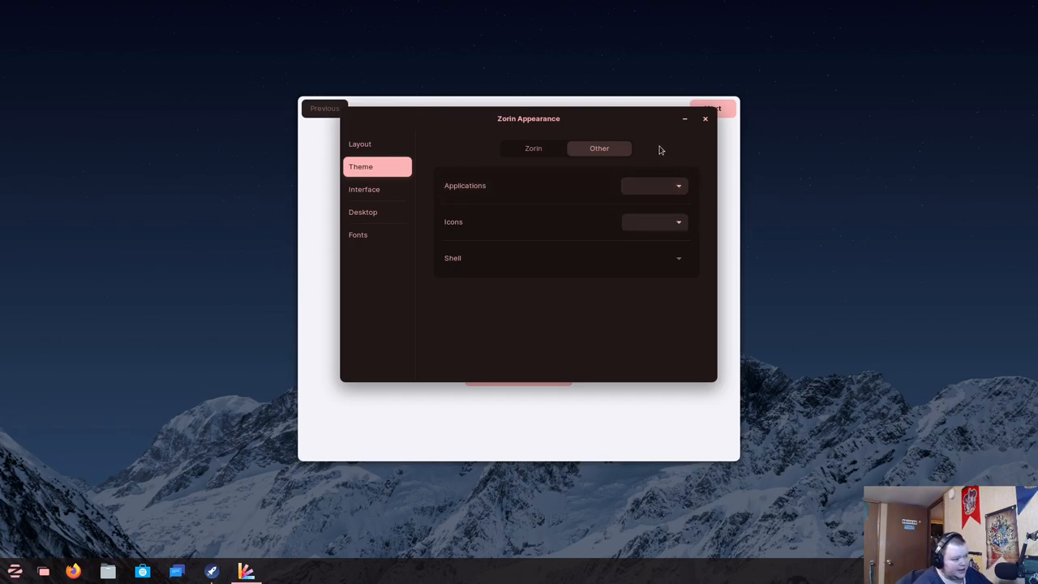
left_click(653, 221)
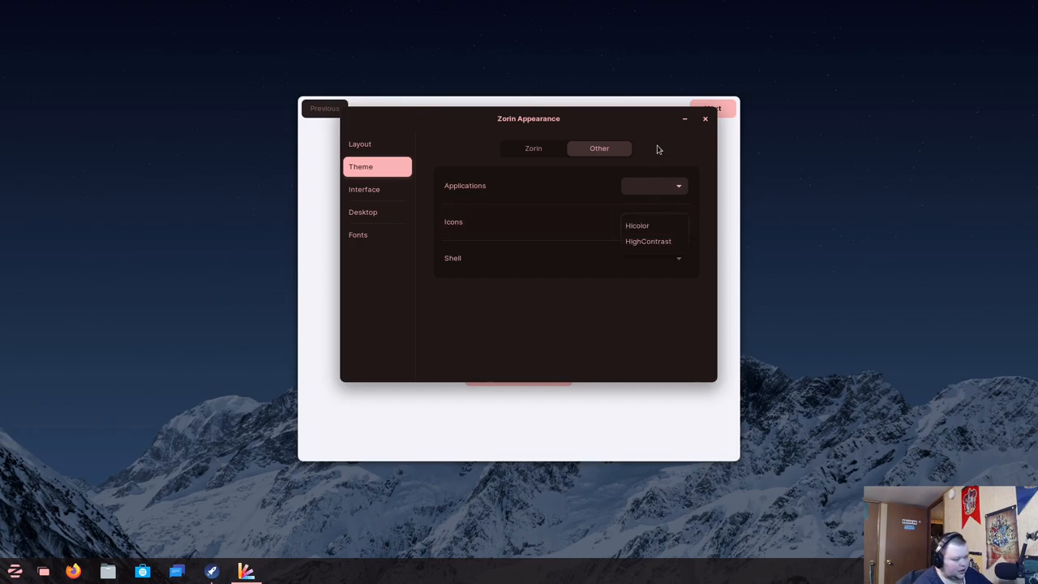
left_click(653, 222)
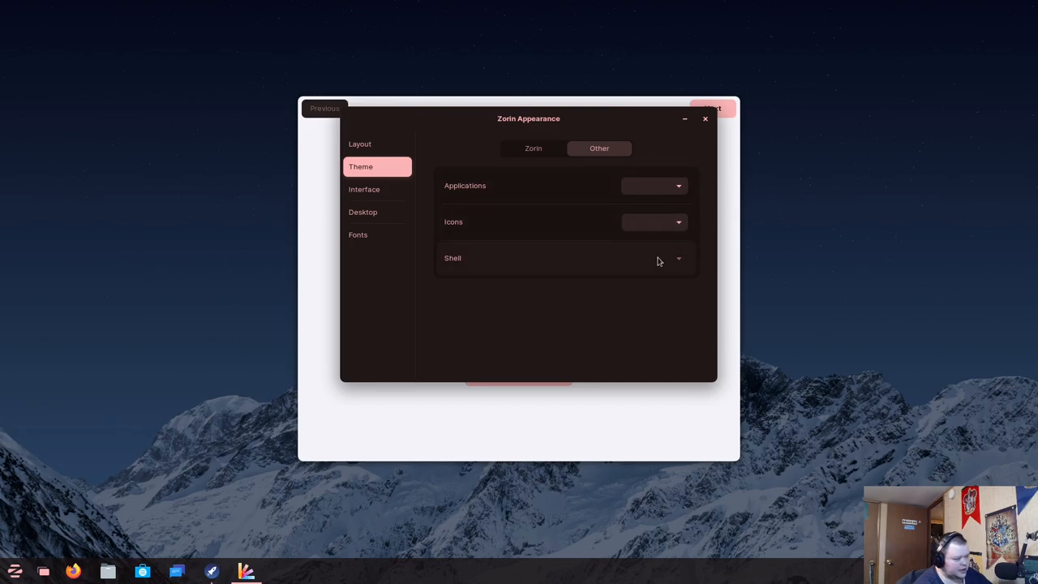
left_click(533, 148)
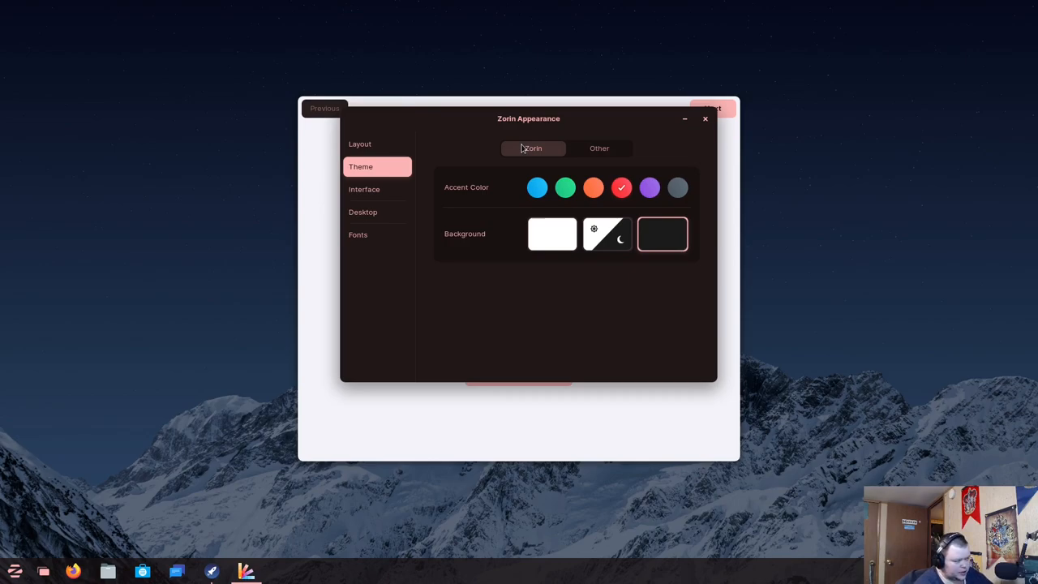
mouse_move(428, 192)
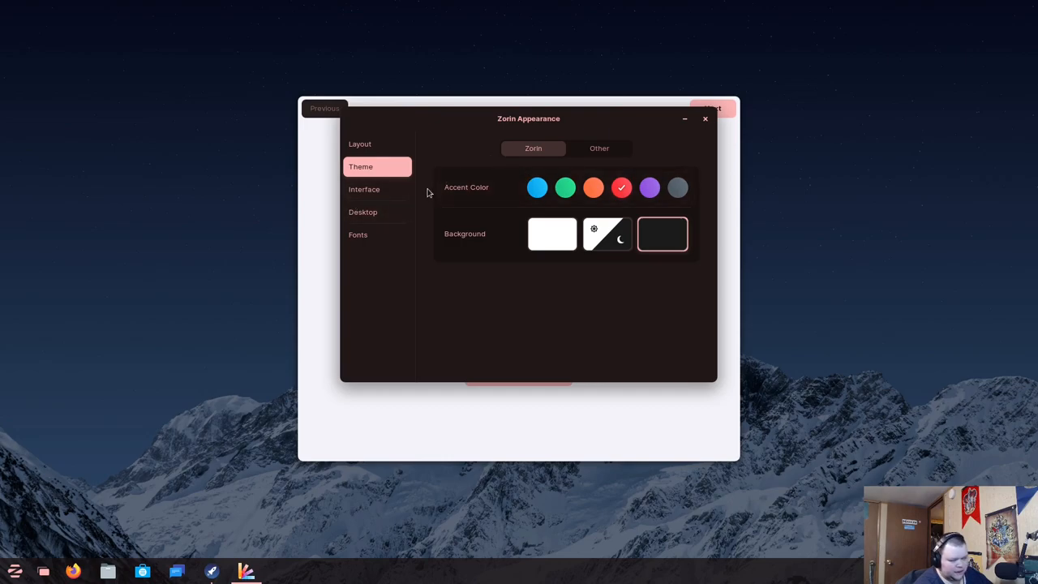
mouse_move(370, 190)
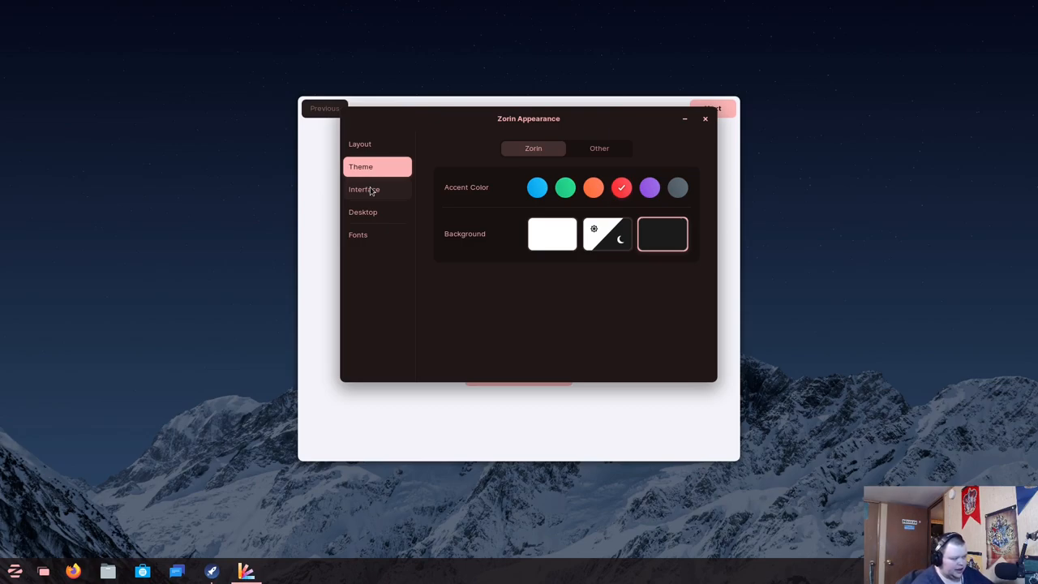
left_click(14, 571)
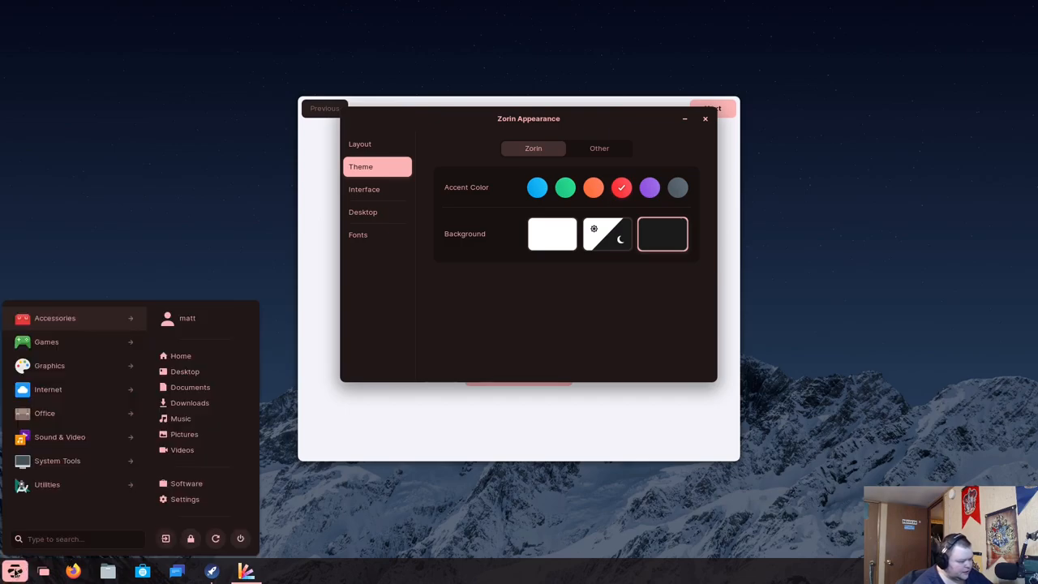
type("exte")
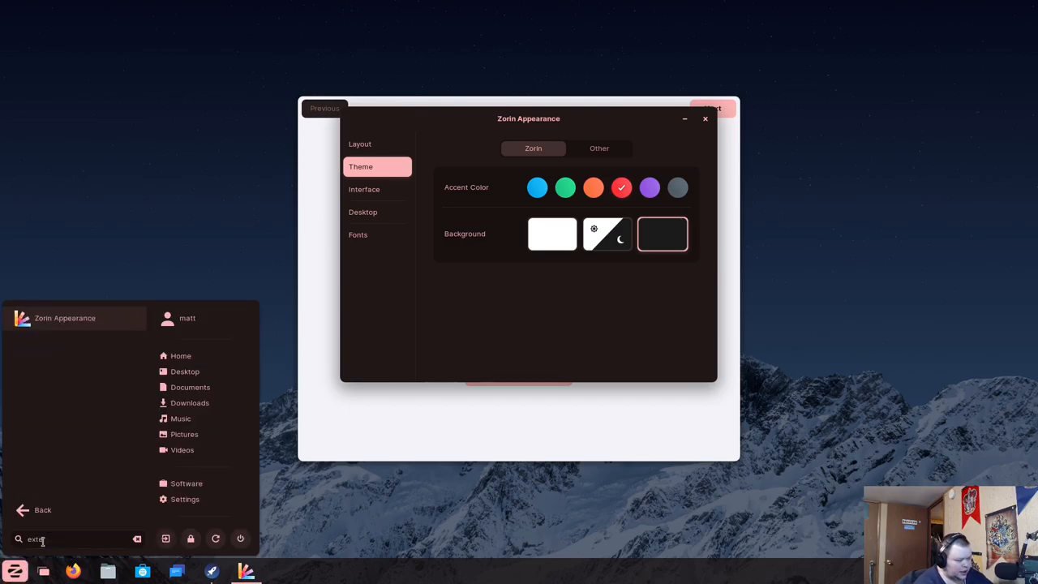
left_click(136, 538)
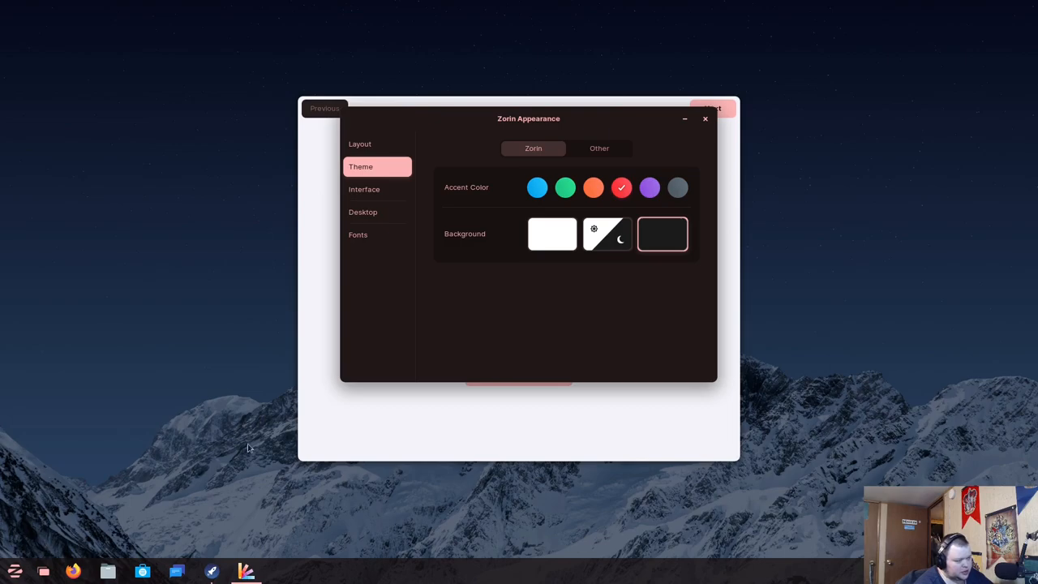
mouse_move(258, 445)
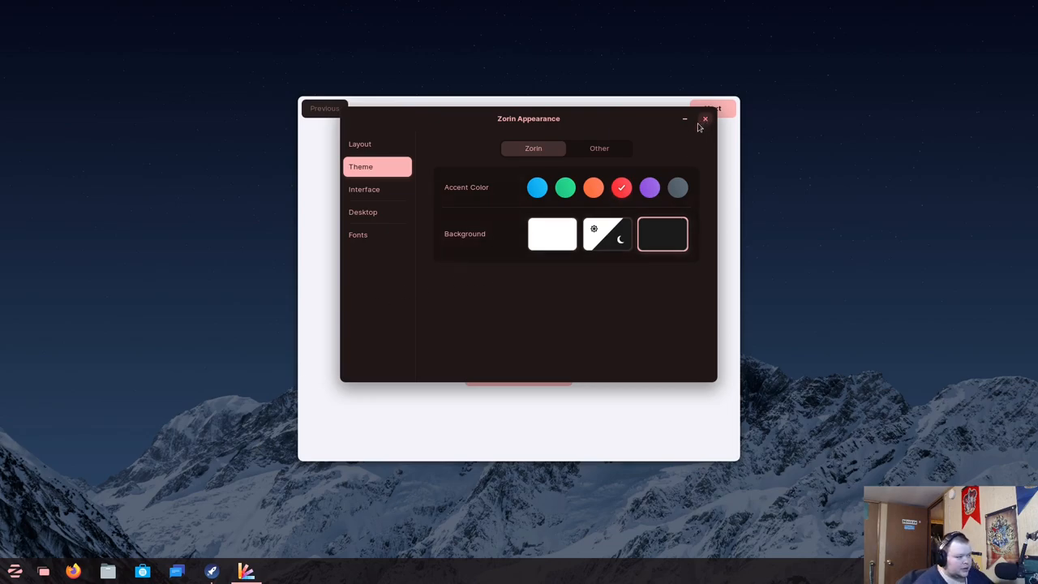
Try the blue accent and light background, revert the accent to red, and close Appearance
left_click(537, 187)
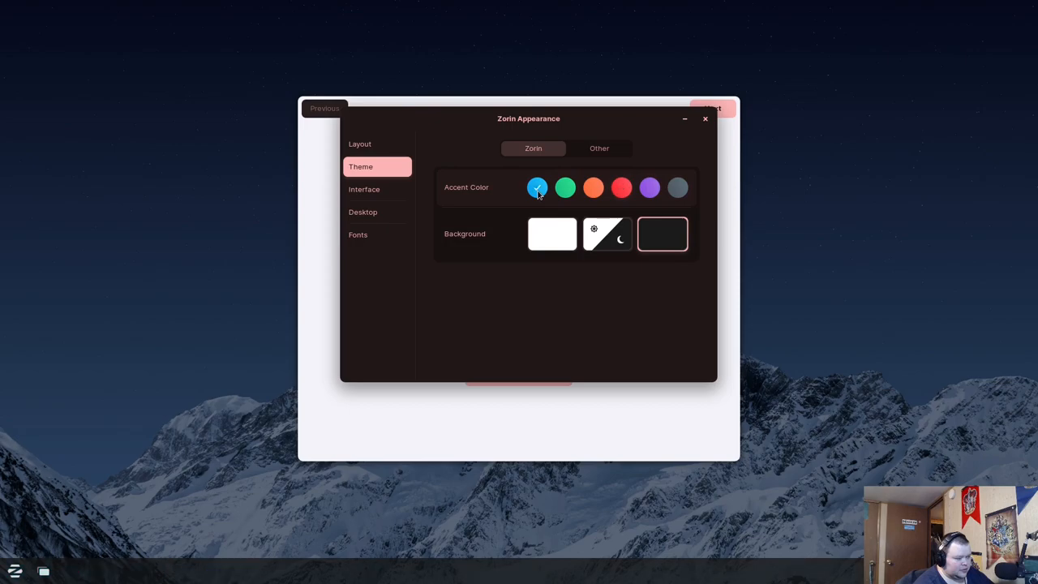
left_click(552, 234)
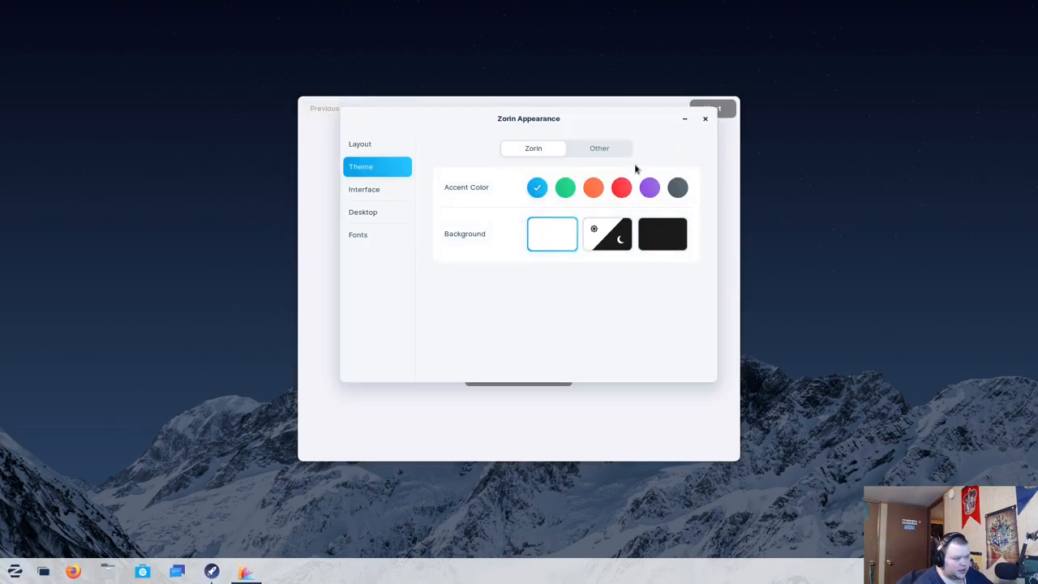
left_click(621, 187)
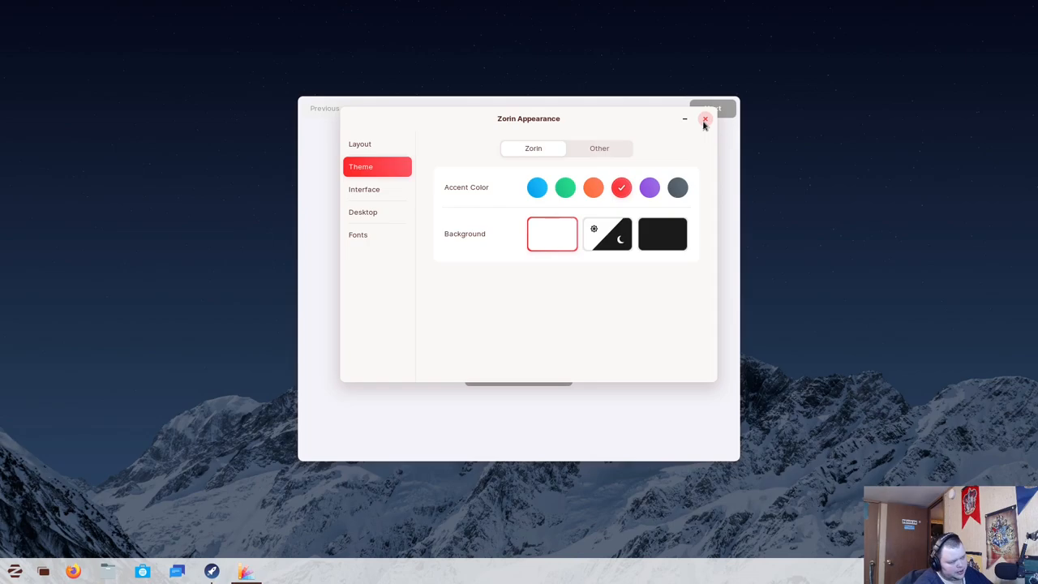
left_click(705, 120)
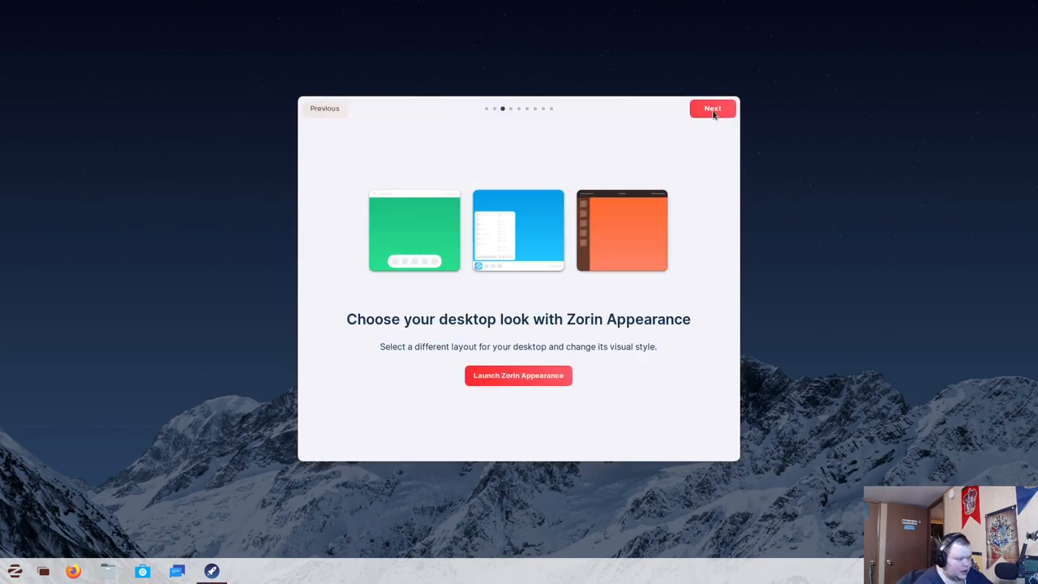
Step the tour through the virtual machine and online accounts pages to Zorin Connect
left_click(712, 108)
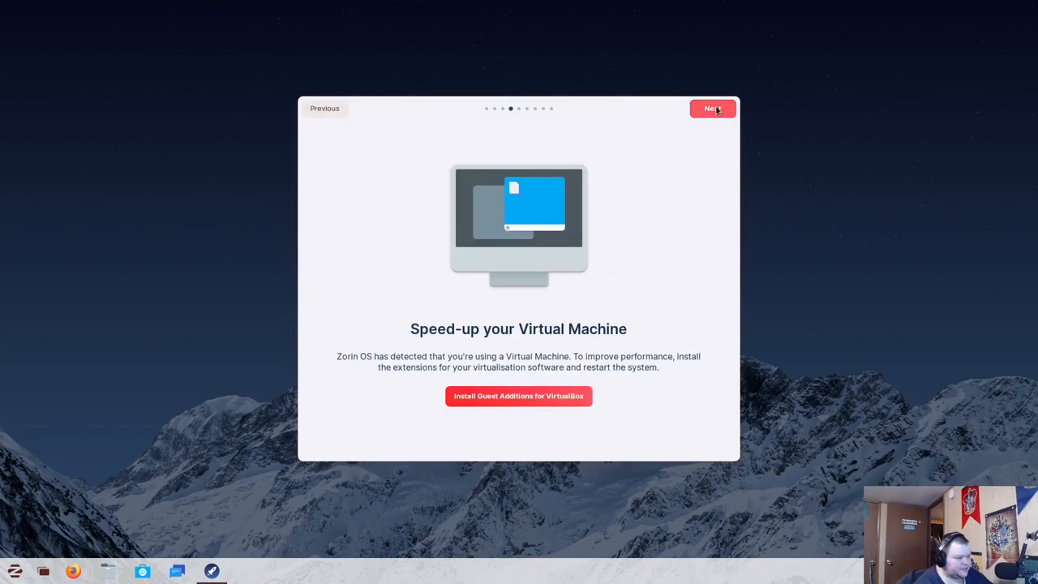
mouse_move(429, 374)
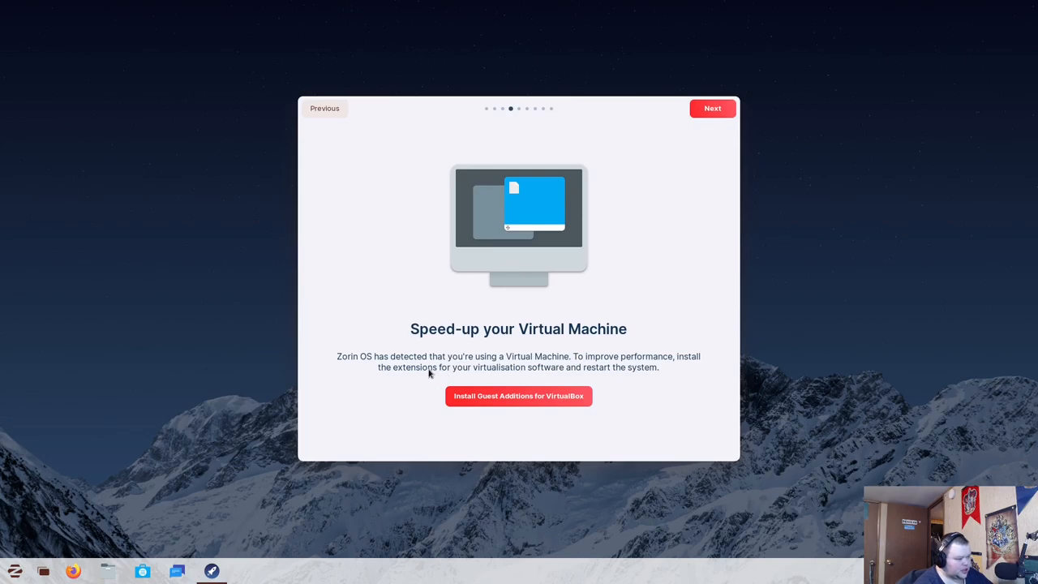
mouse_move(396, 370)
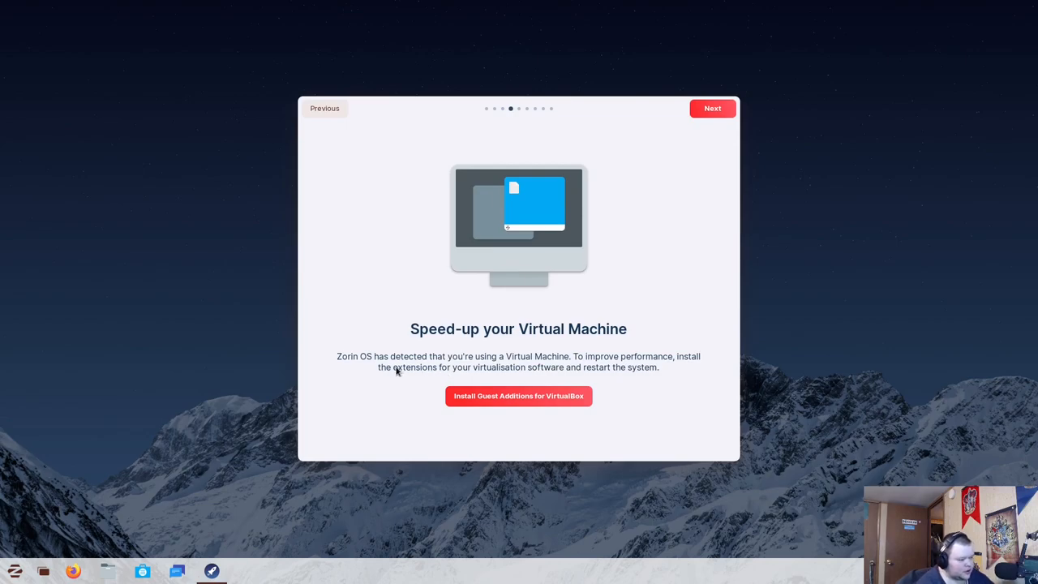
mouse_move(398, 377)
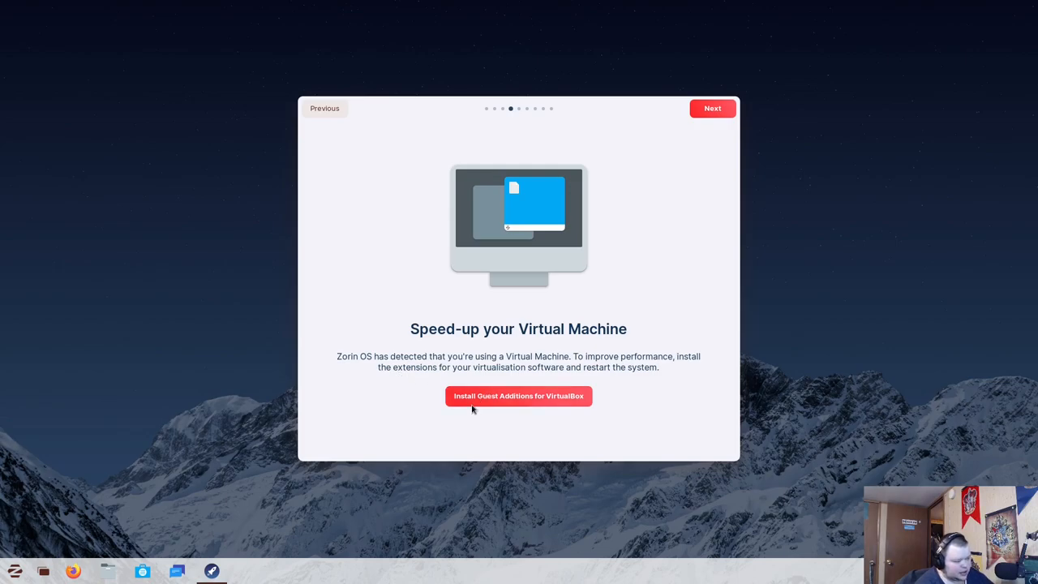
mouse_move(549, 382)
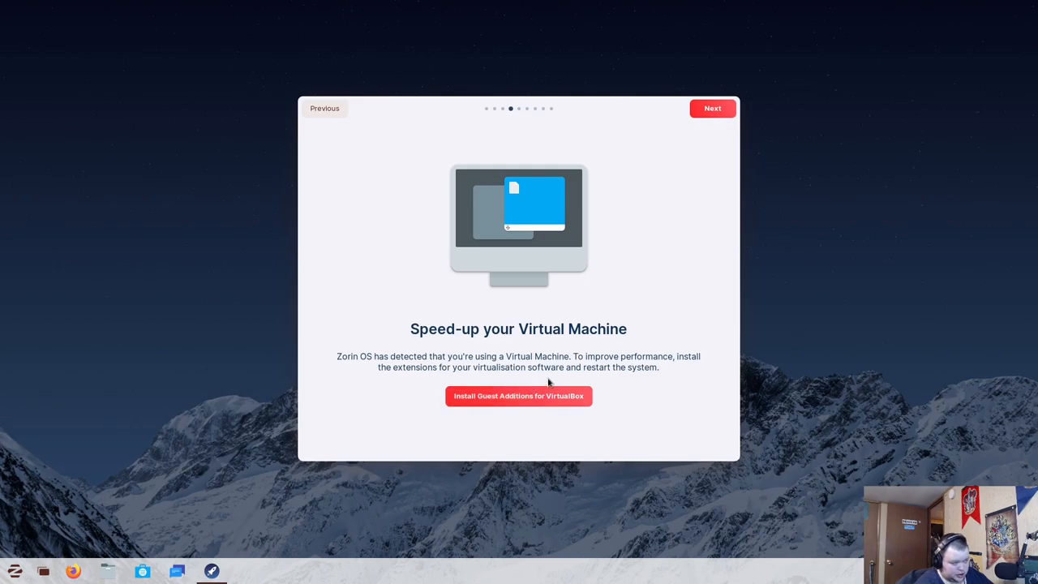
mouse_move(649, 215)
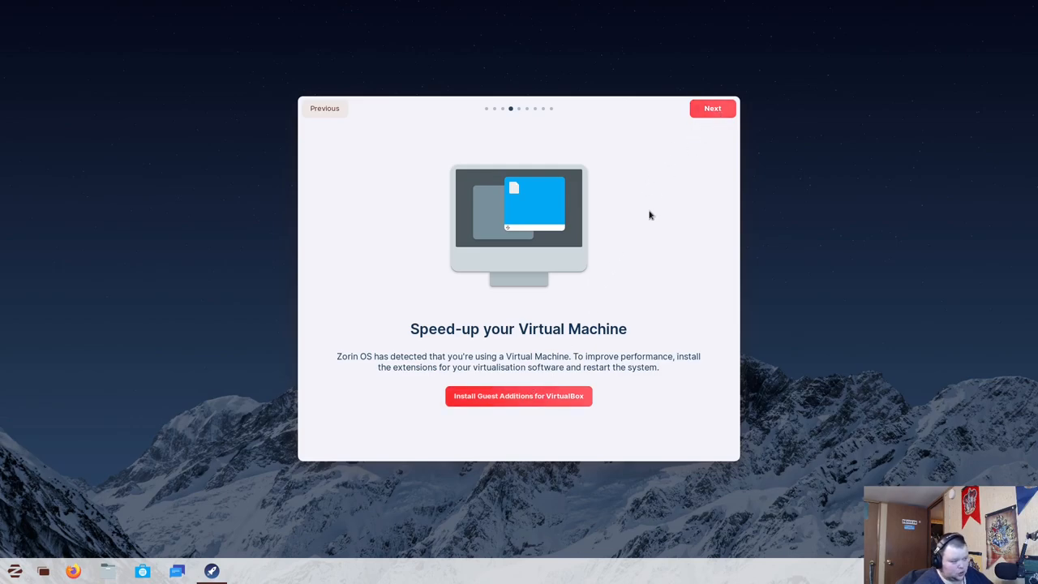
left_click(712, 108)
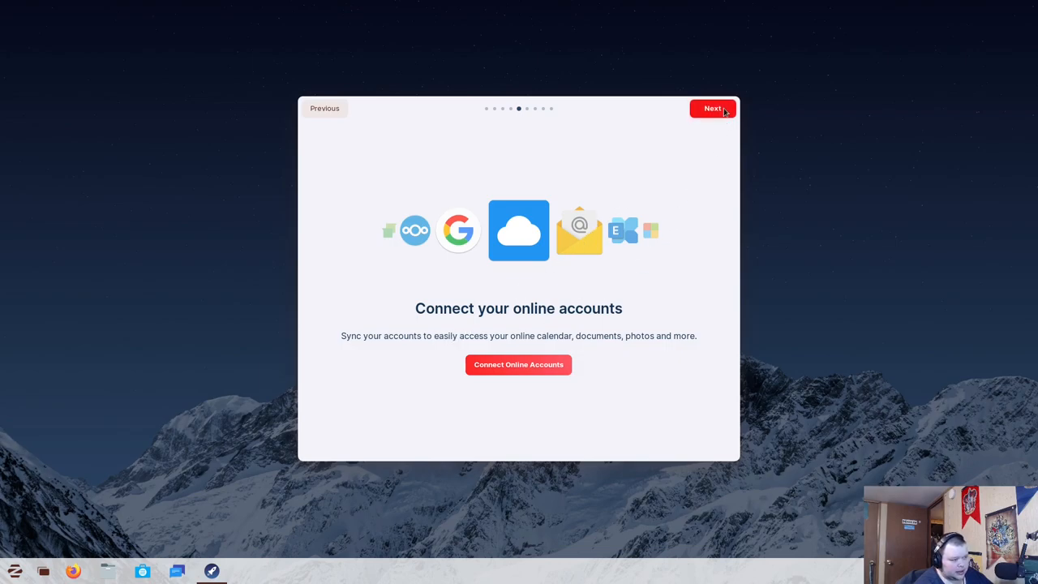
left_click(712, 107)
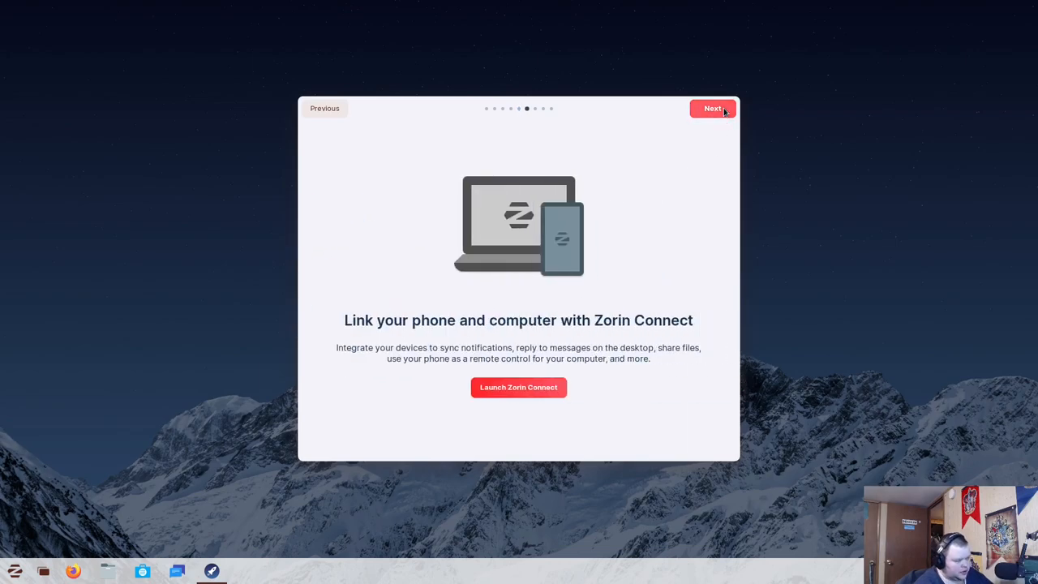
mouse_move(519, 330)
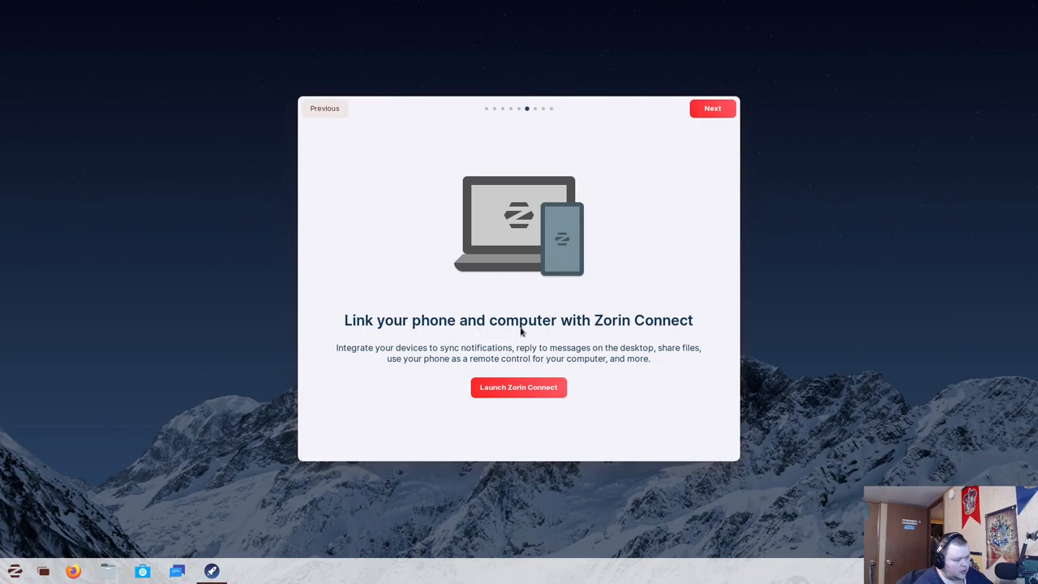
mouse_move(606, 329)
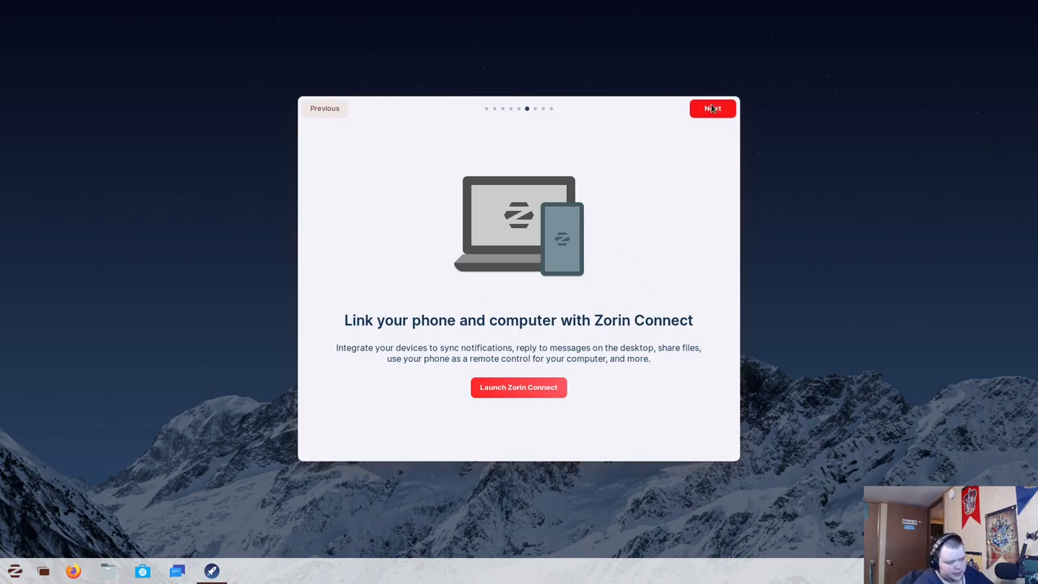
Page through Software and office suite to the tour's final page, then close it
left_click(712, 108)
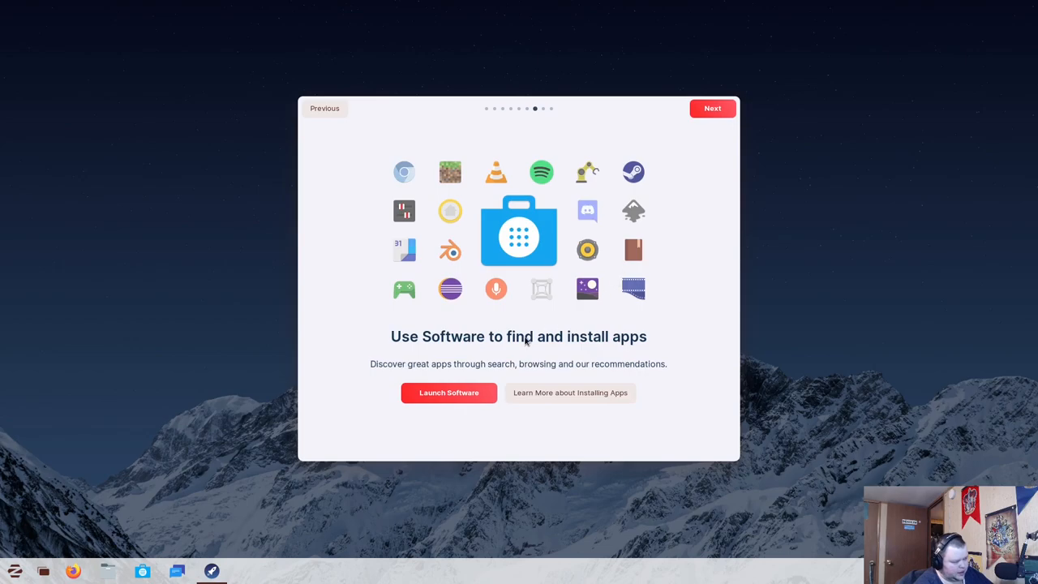
mouse_move(404, 351)
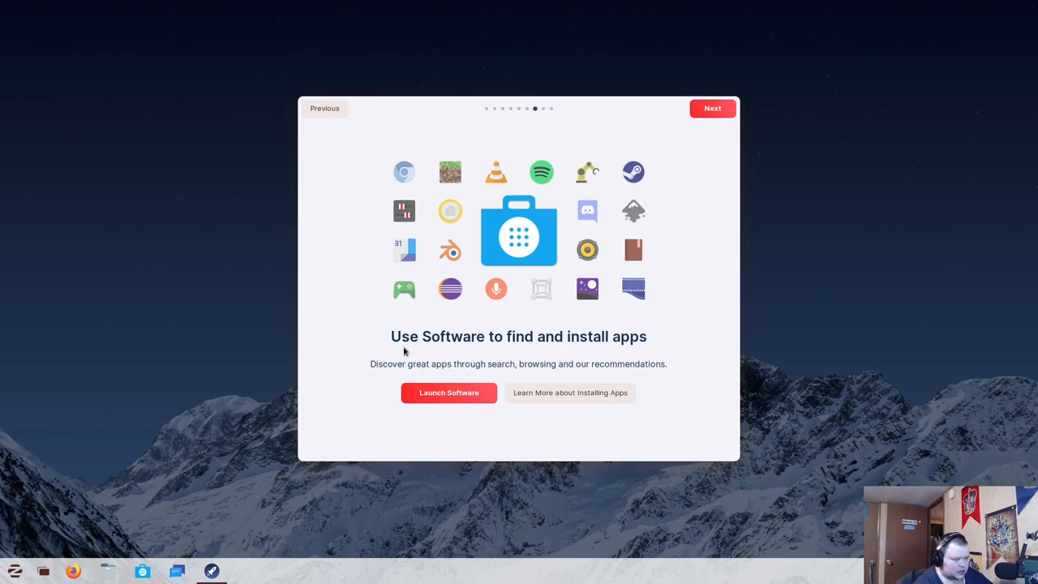
left_click(712, 108)
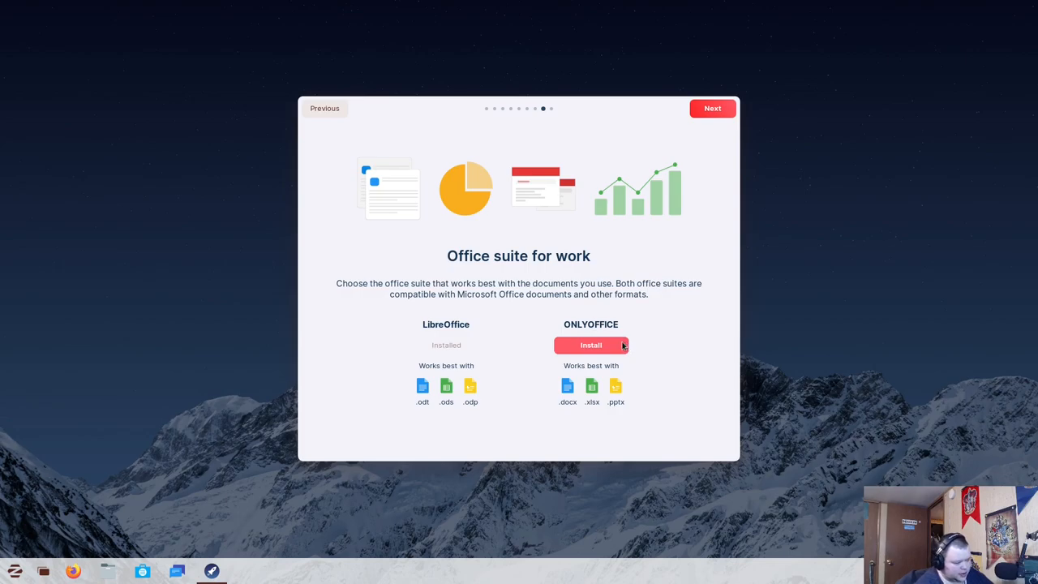
mouse_move(623, 343)
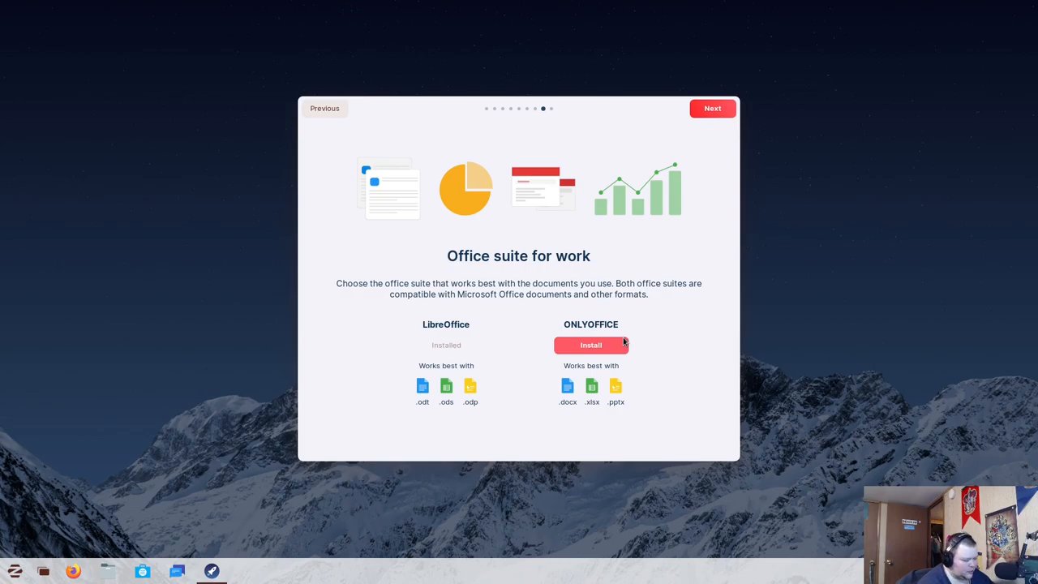
mouse_move(606, 307)
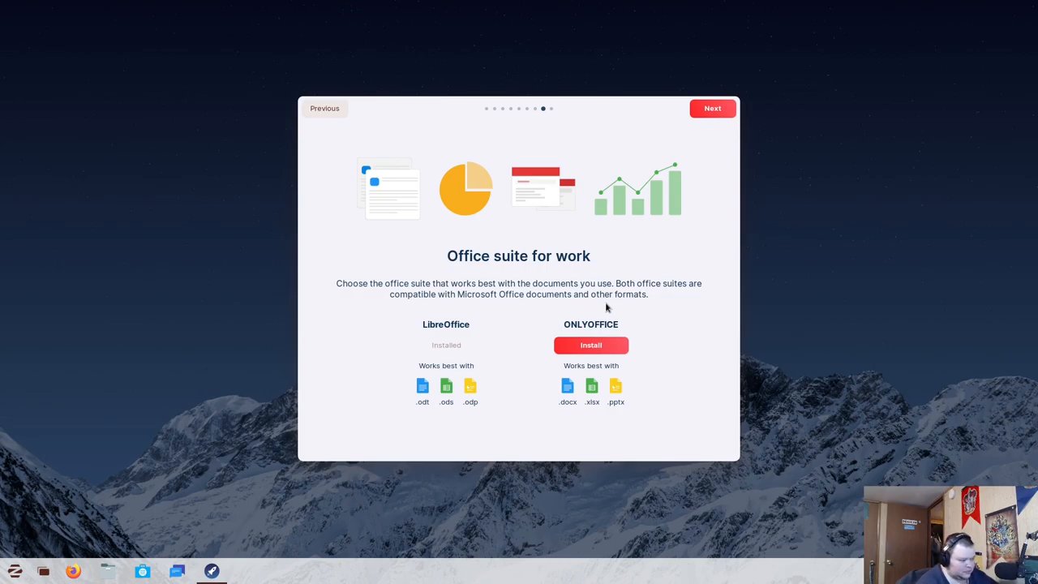
mouse_move(670, 195)
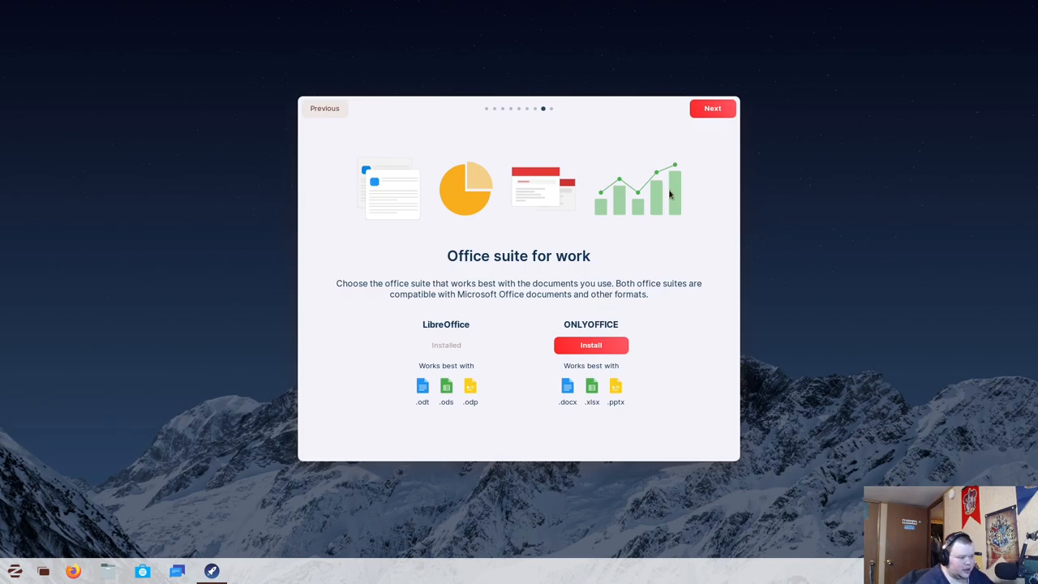
left_click(711, 108)
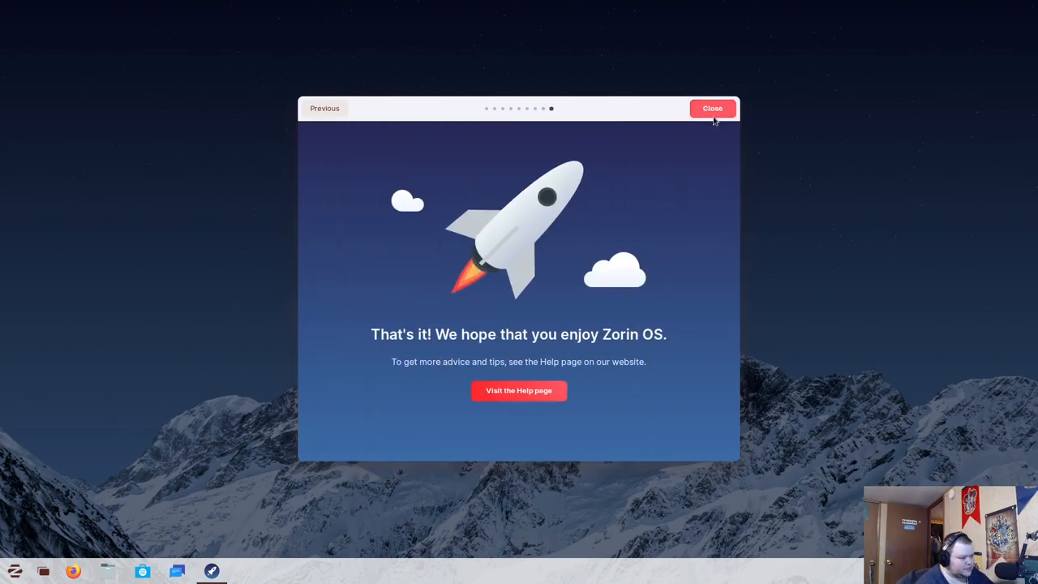
mouse_move(640, 344)
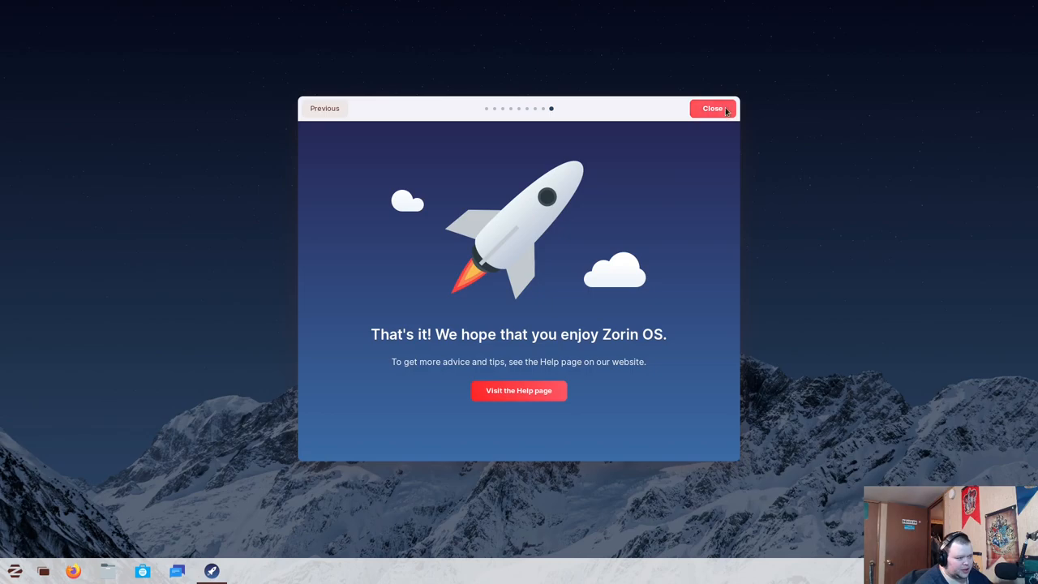
left_click(713, 108)
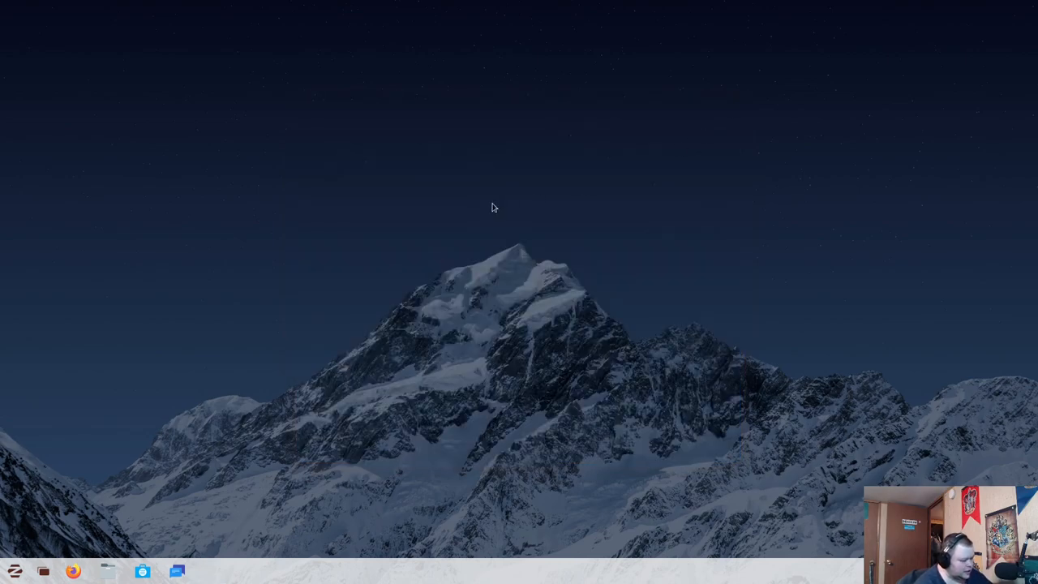
mouse_move(56, 500)
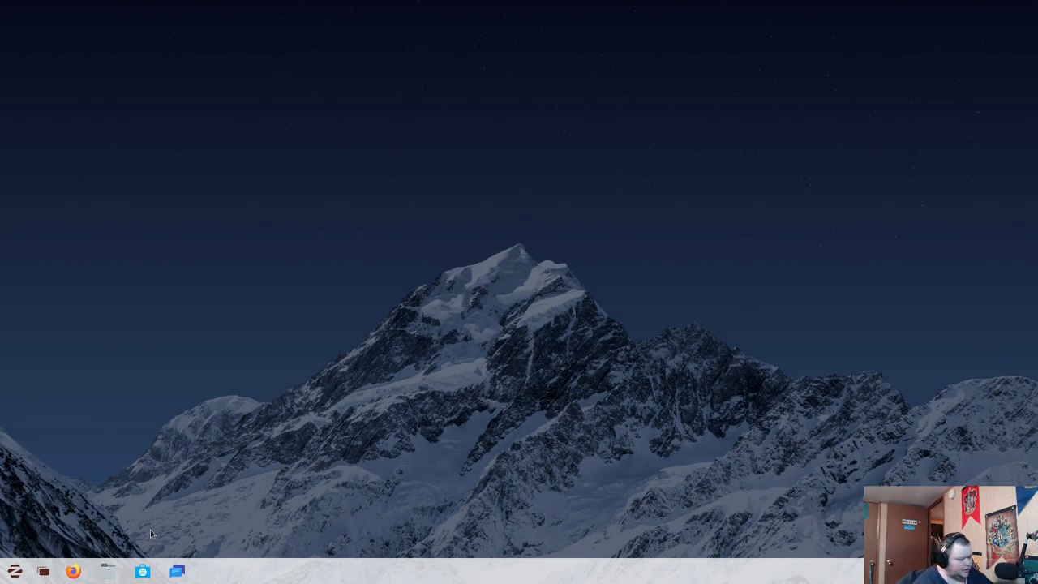
mouse_move(143, 572)
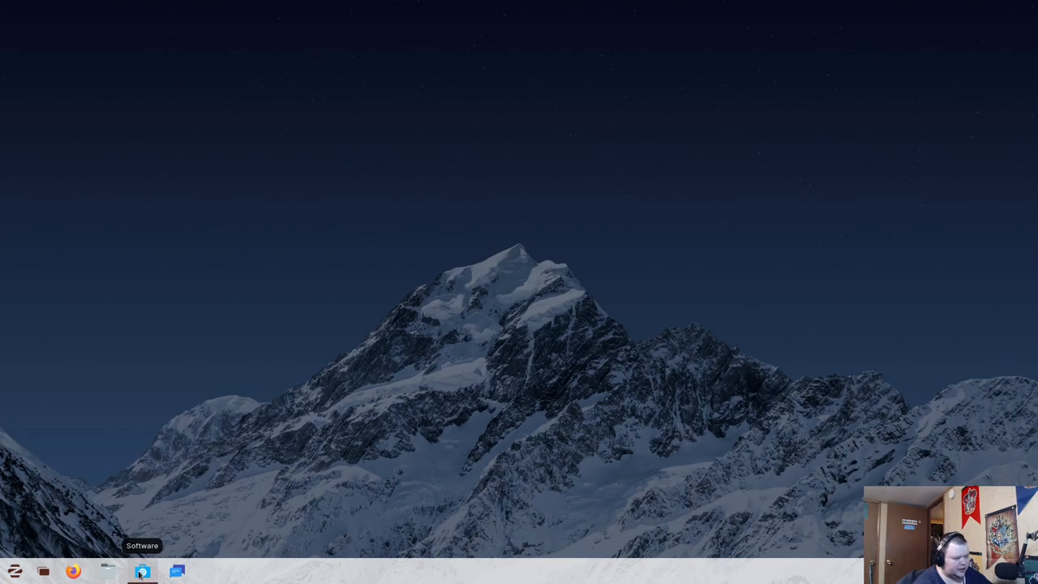
Open Software, dismiss its welcome screen, and view About Software (version 3.38.1)
left_click(142, 572)
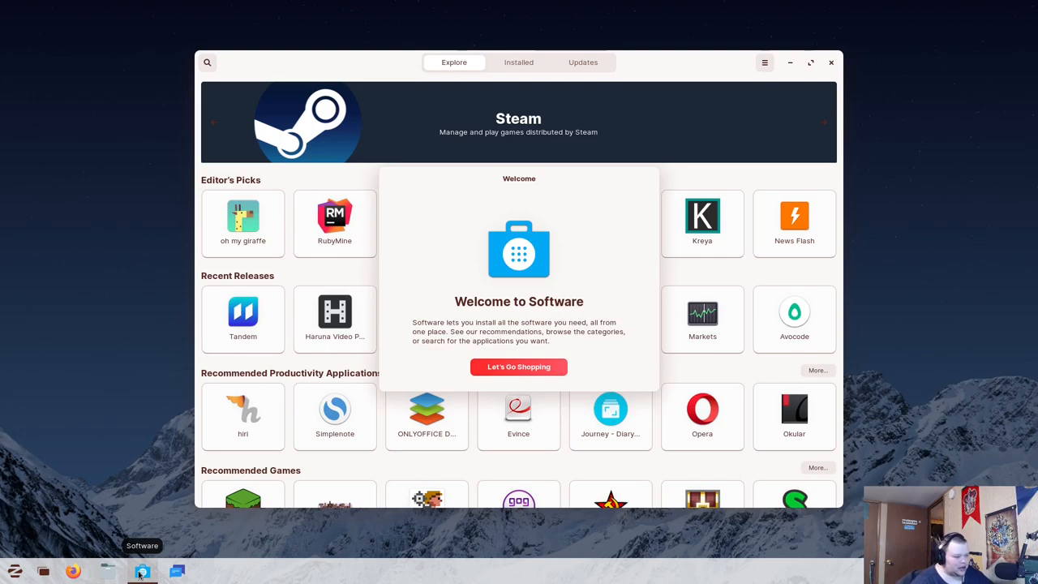
mouse_move(250, 519)
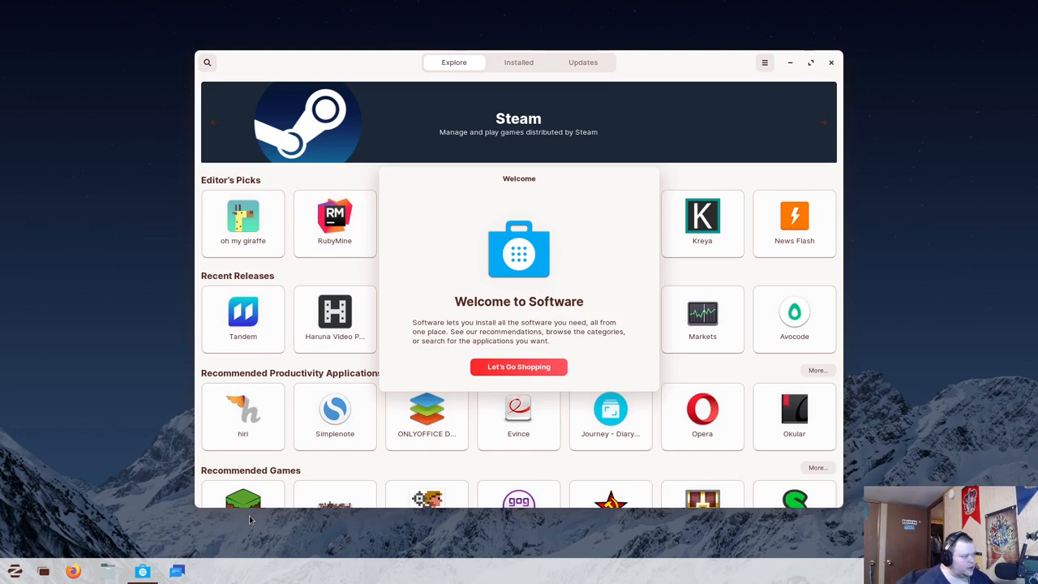
left_click(518, 367)
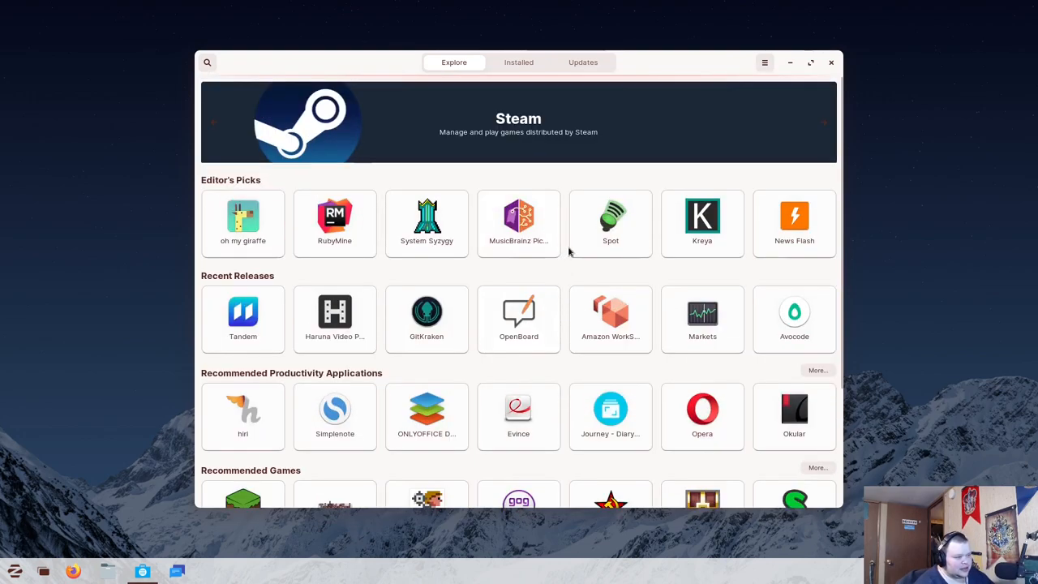
left_click(764, 63)
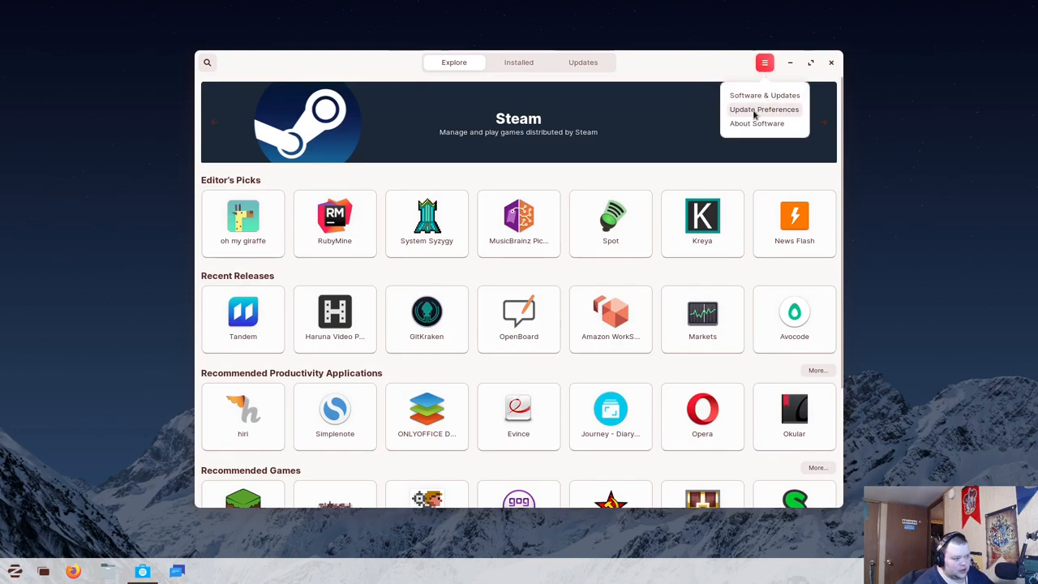
left_click(756, 123)
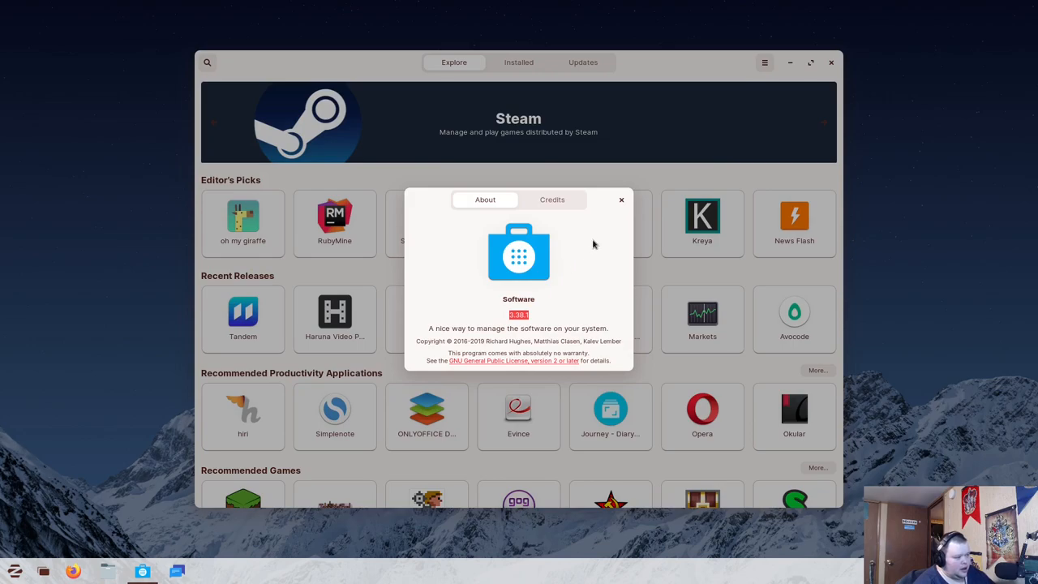
left_click(621, 199)
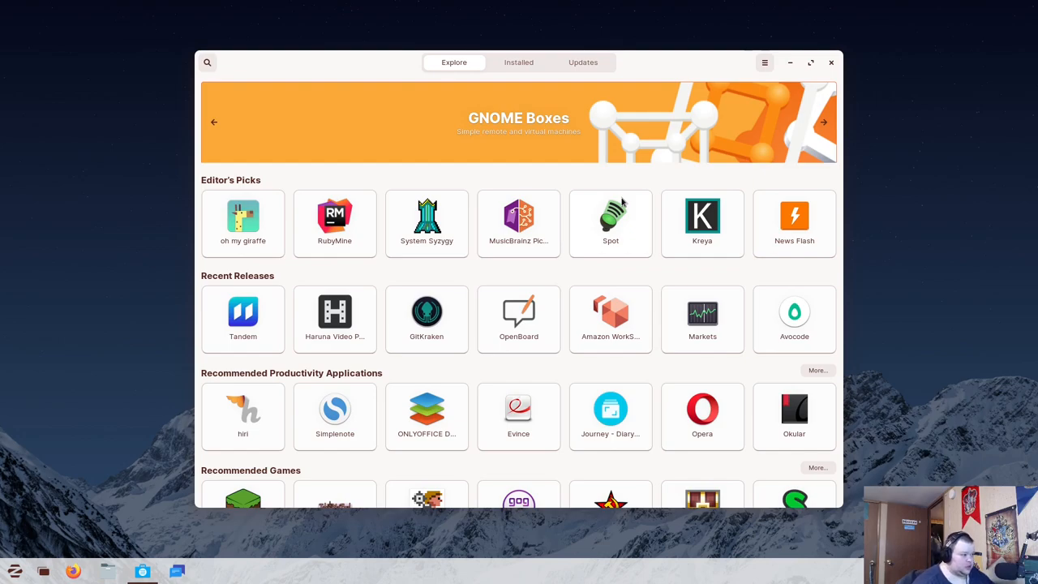
left_click(518, 223)
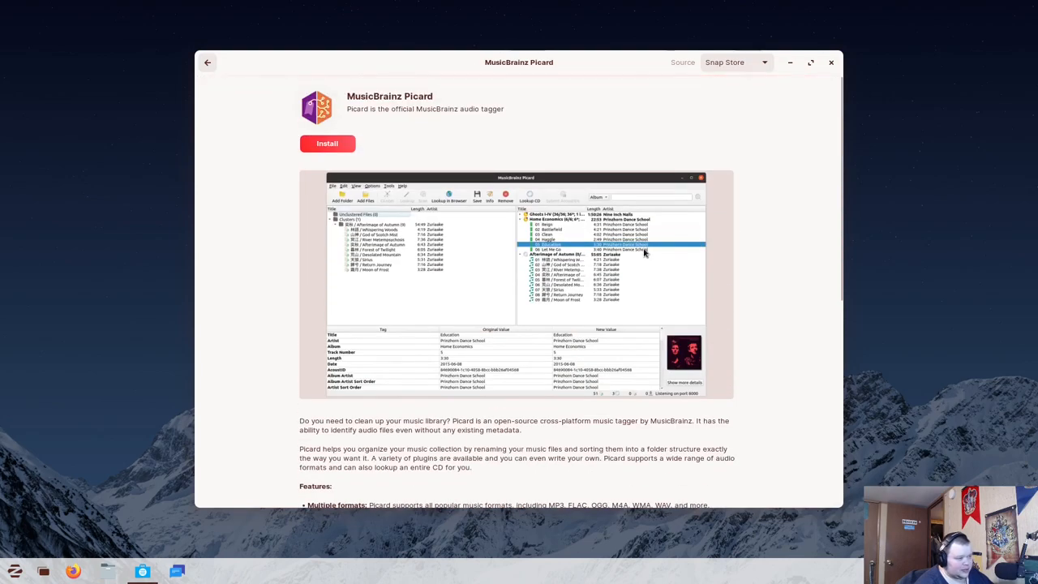
left_click(734, 62)
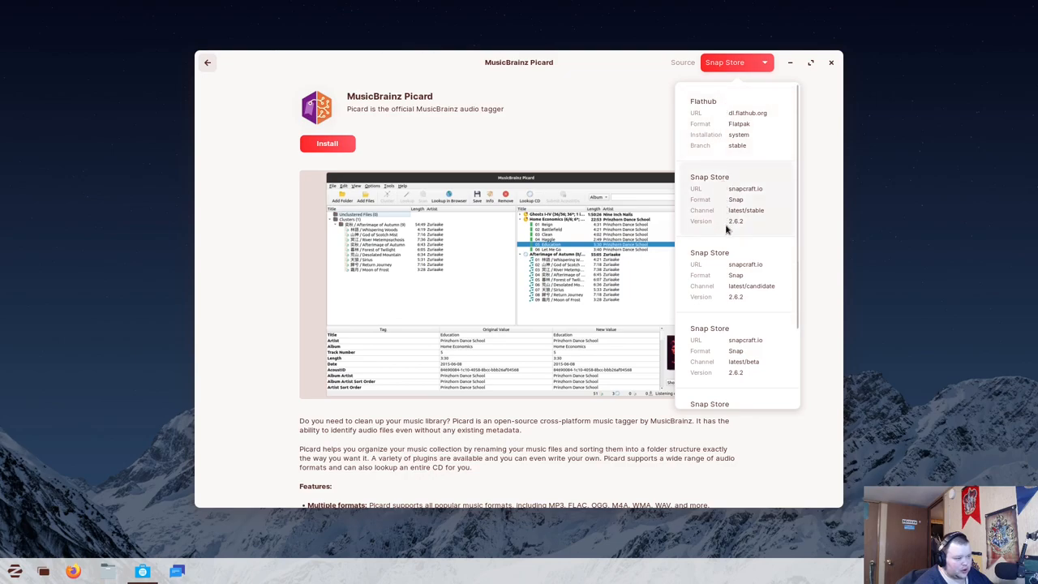
scroll("down", 3)
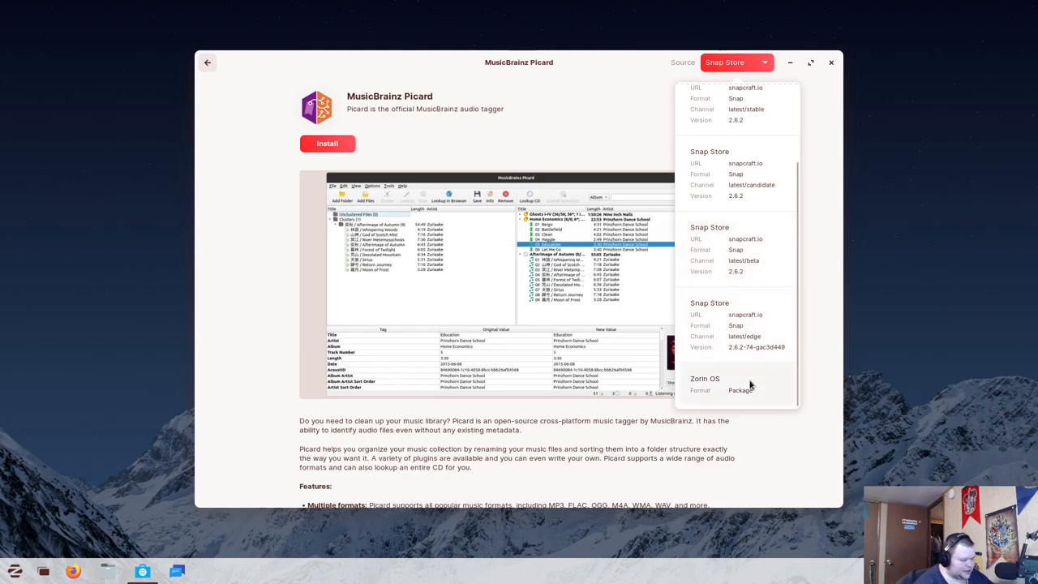
mouse_move(742, 387)
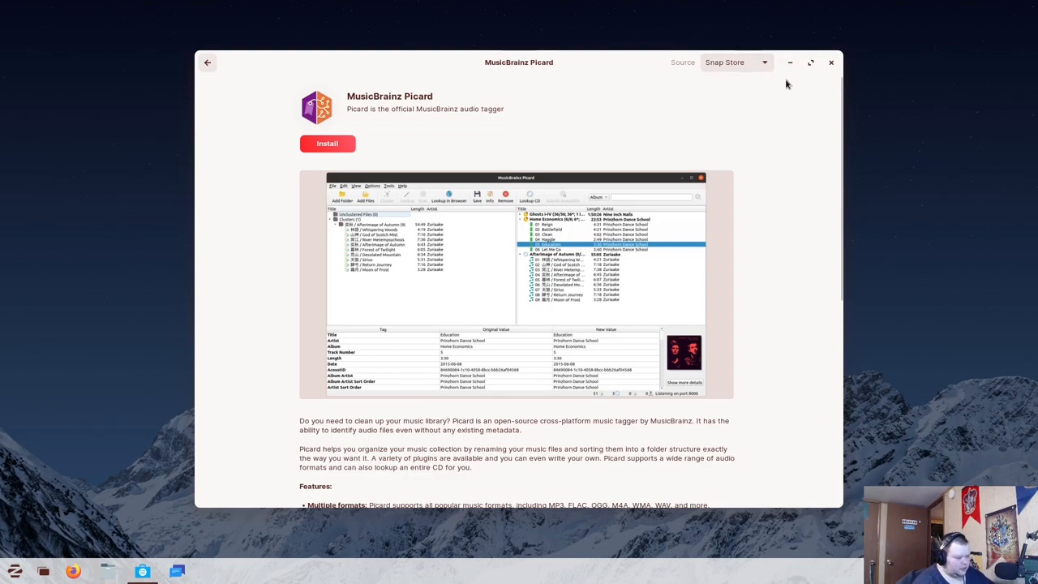
mouse_move(733, 79)
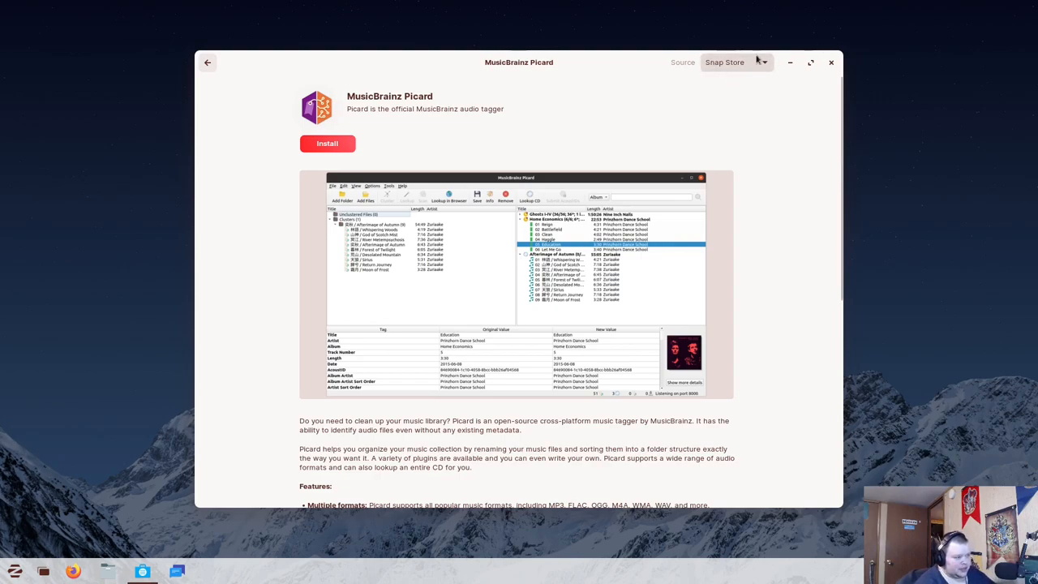
mouse_move(730, 69)
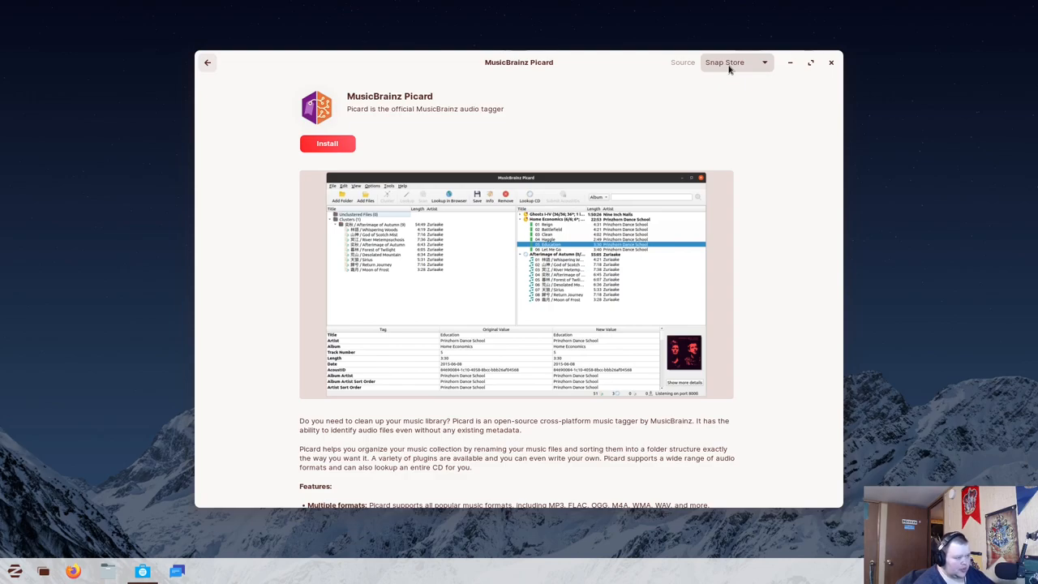
mouse_move(686, 57)
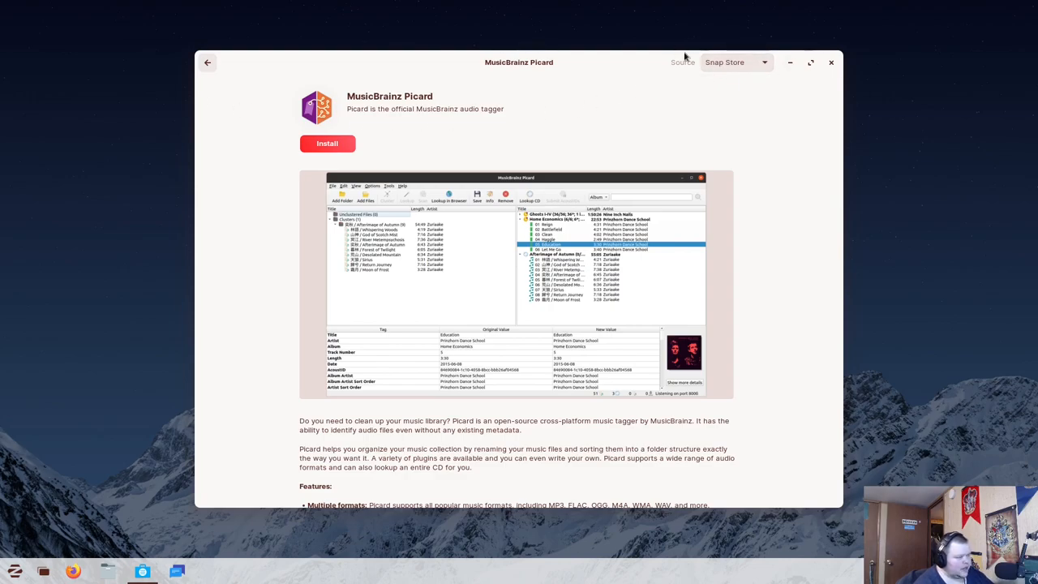
mouse_move(734, 65)
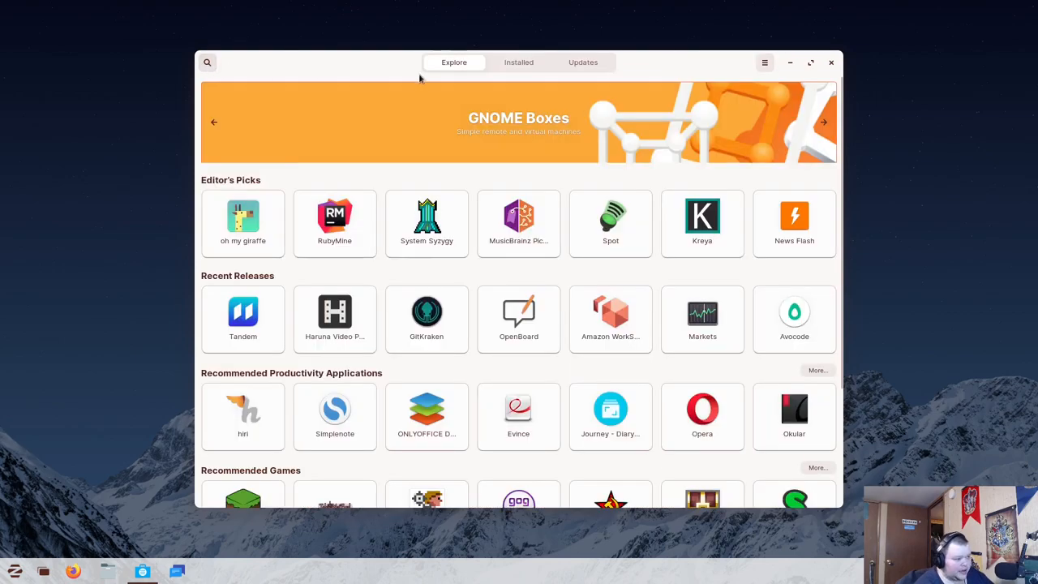
mouse_move(542, 135)
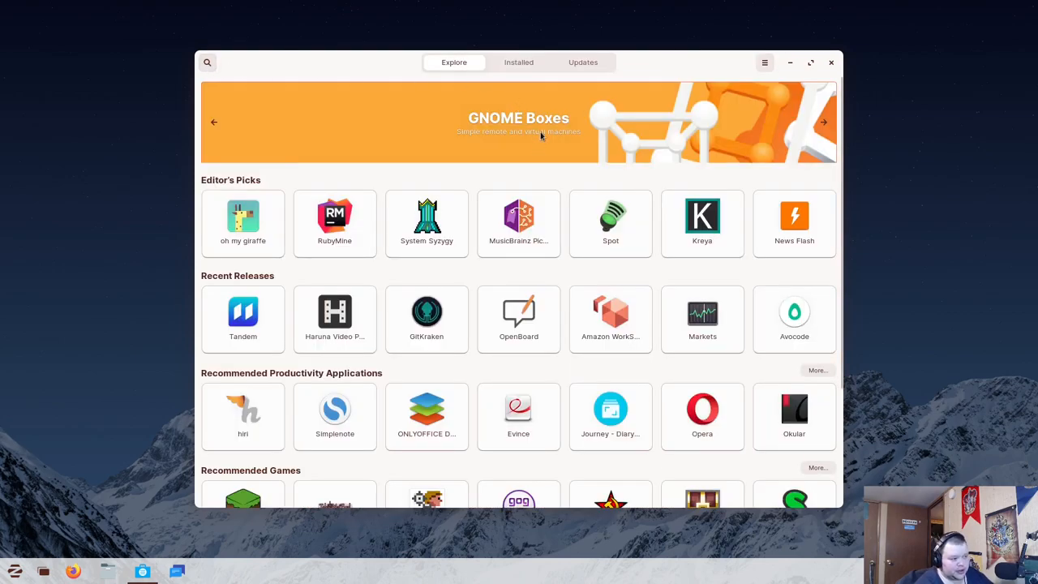
Close Software and launch Maps from the Accessories section of the app menu
left_click(831, 62)
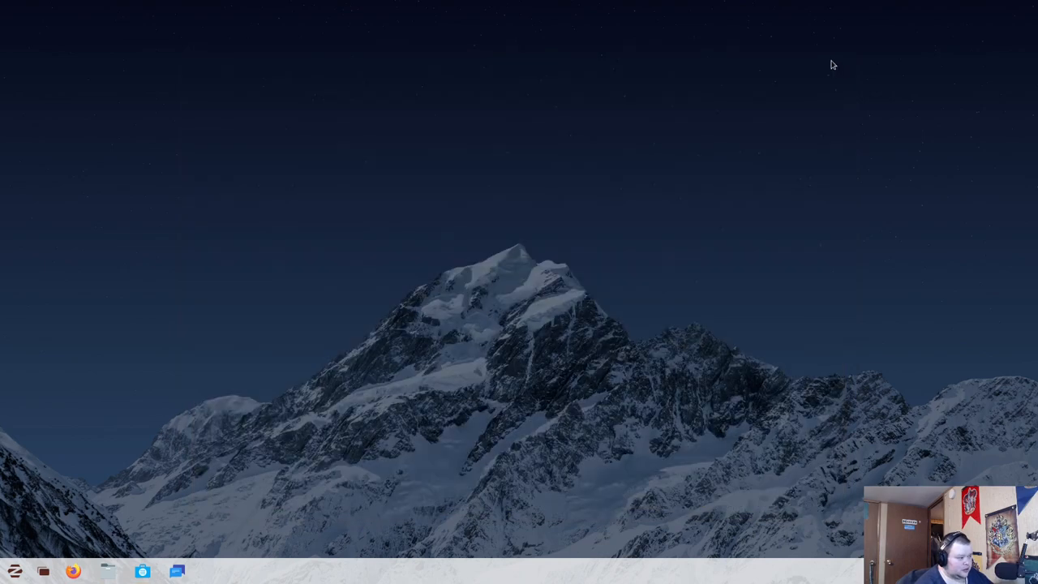
mouse_move(239, 360)
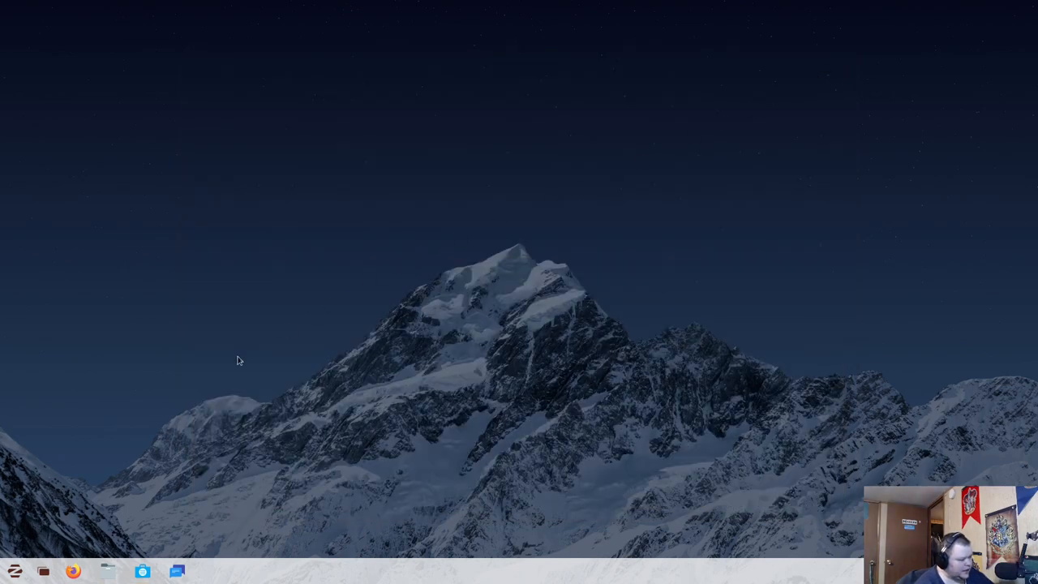
left_click(14, 572)
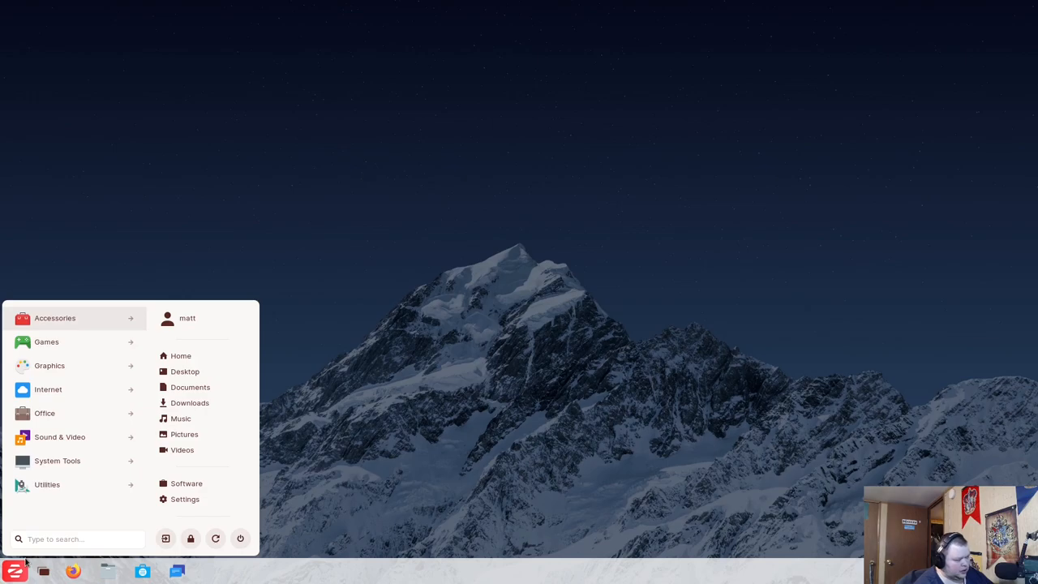
mouse_move(73, 318)
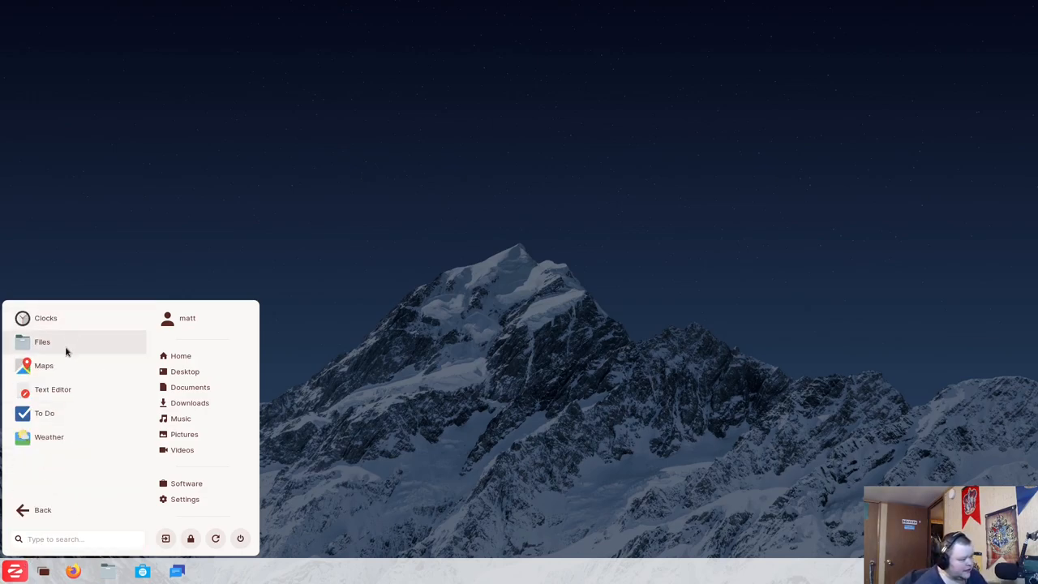
mouse_move(44, 366)
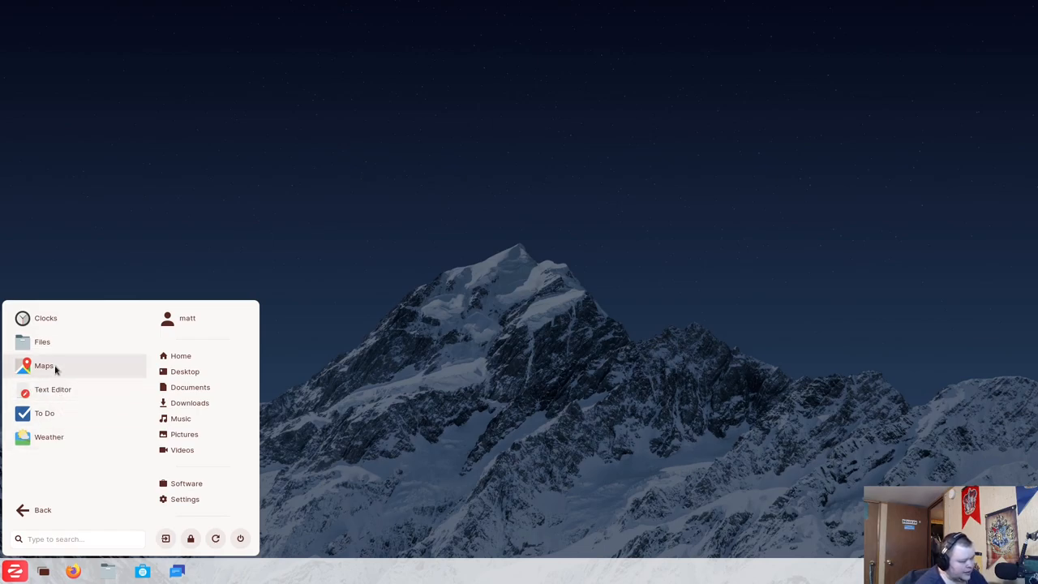
left_click(44, 366)
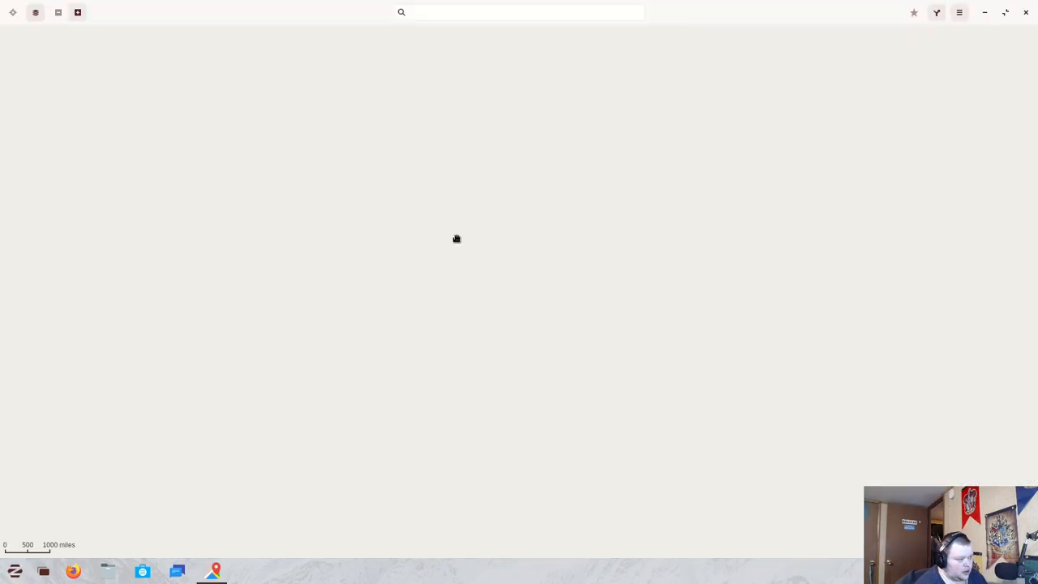
View the About Maps dialog showing version 3.36.1 and dismiss it
left_click(959, 12)
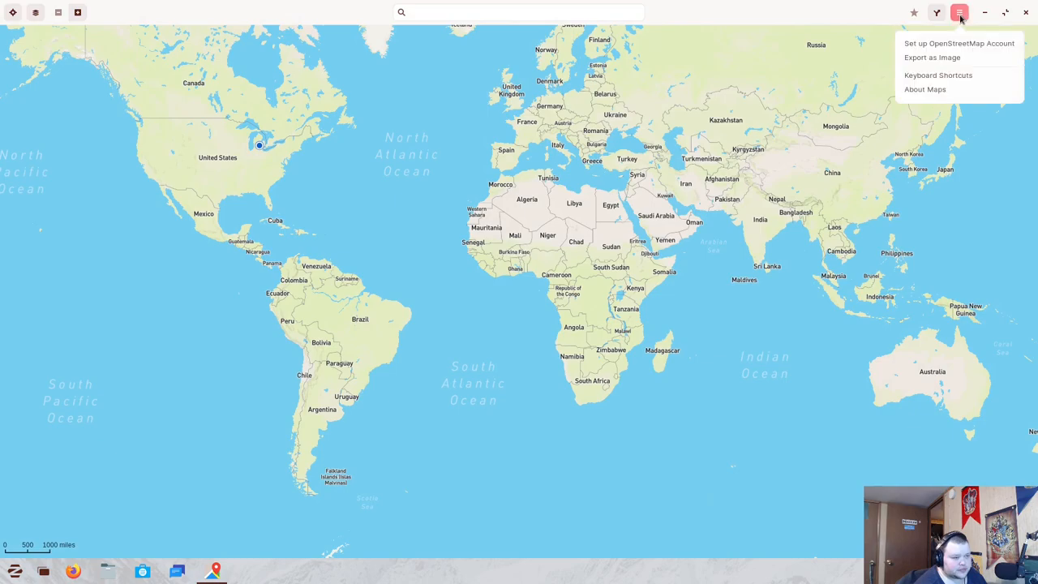
left_click(924, 89)
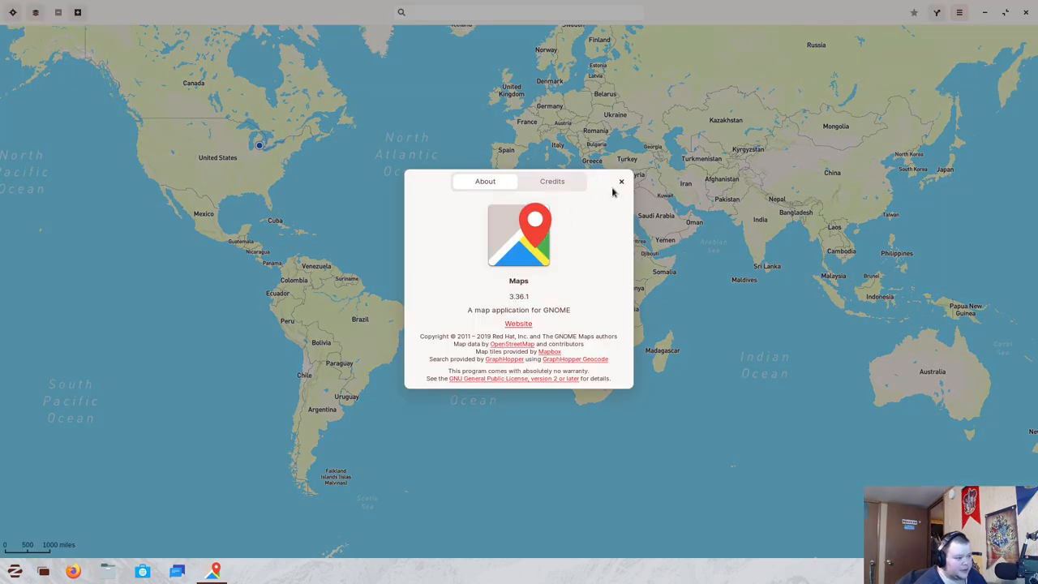
left_click(622, 181)
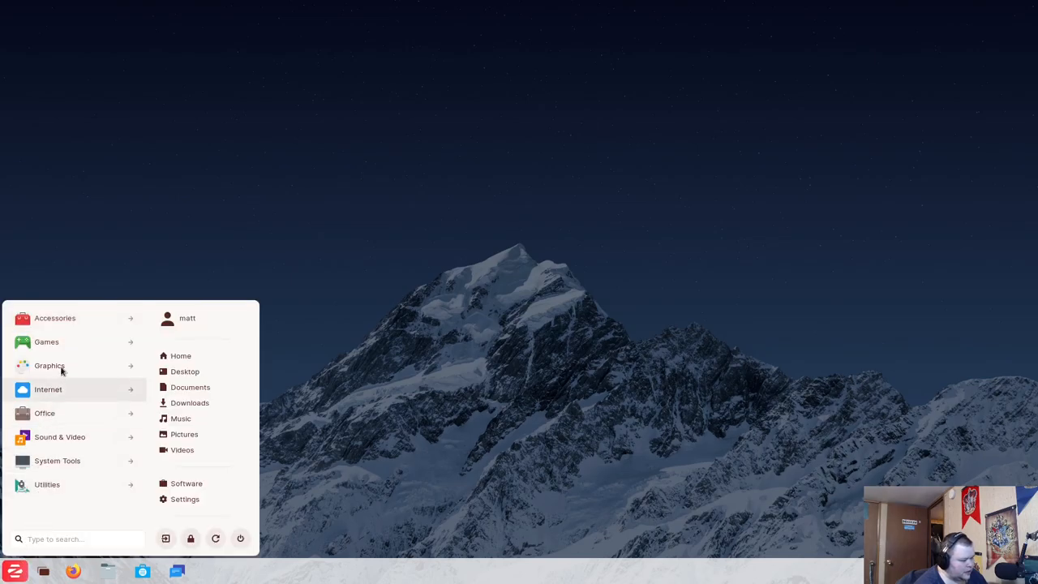
left_click(55, 318)
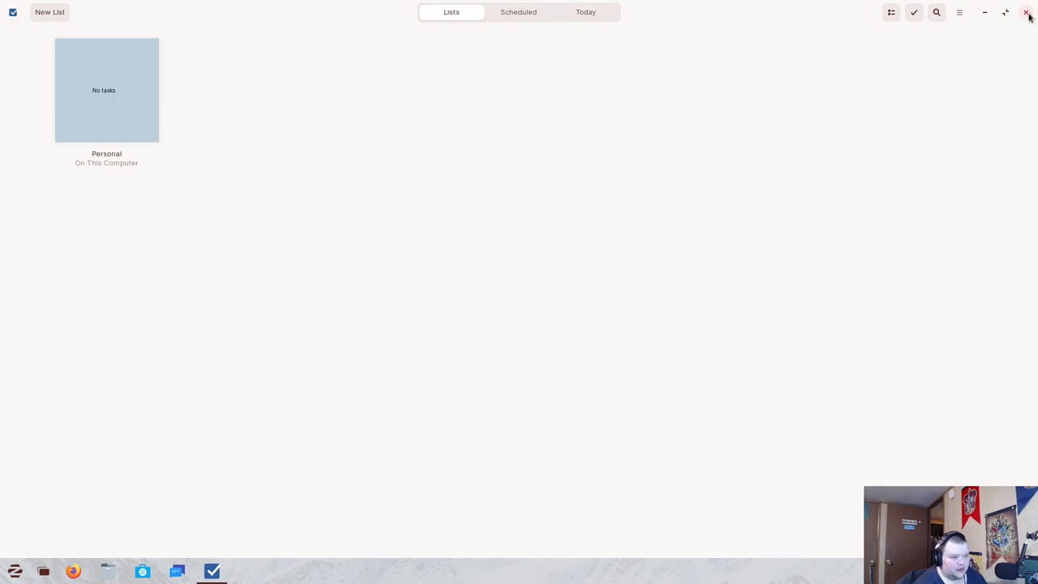
left_click(1028, 12)
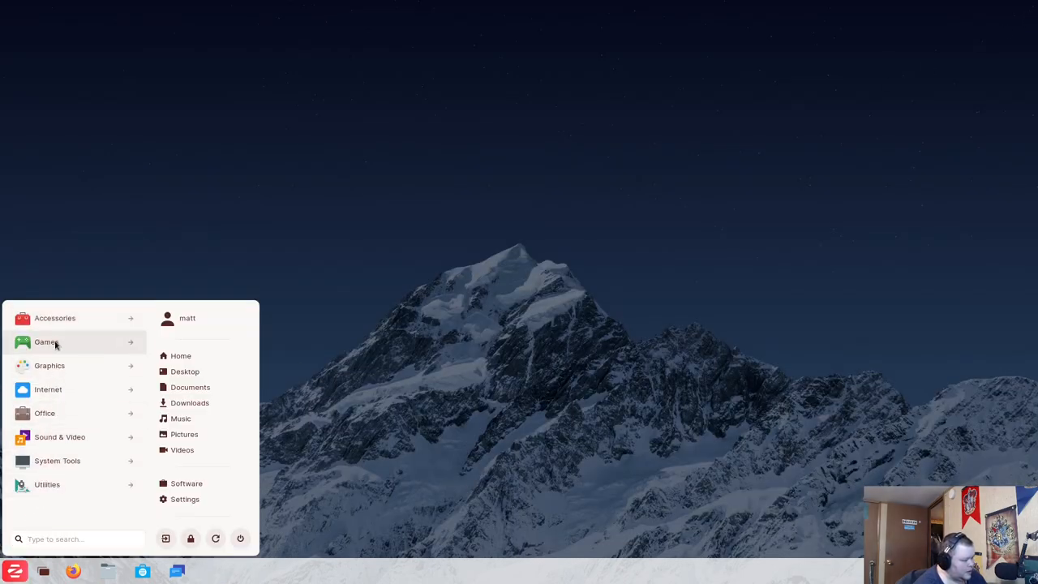
Launch Quadrapassel from the Games category of the app menu
left_click(46, 342)
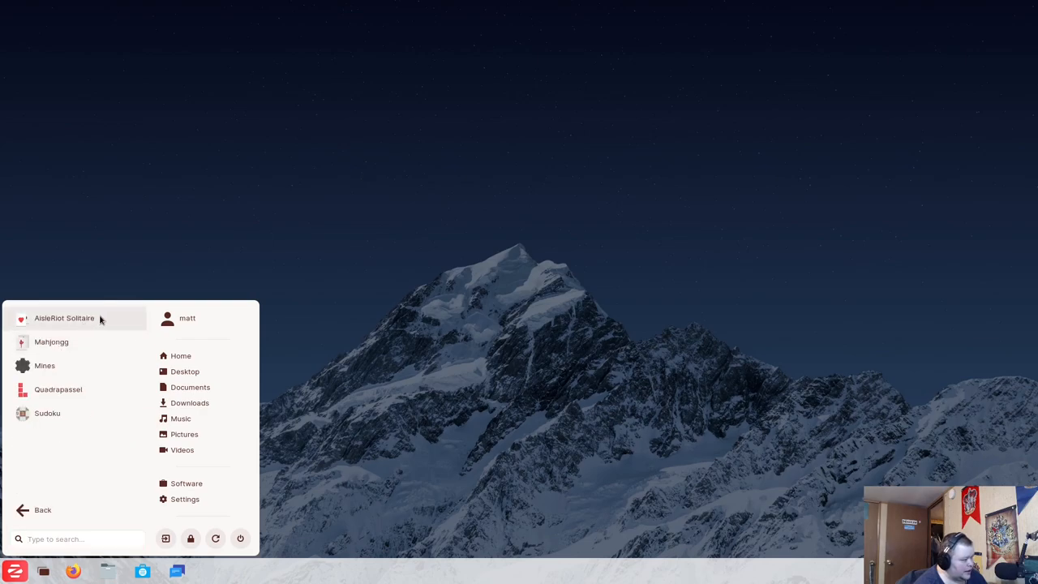
mouse_move(91, 355)
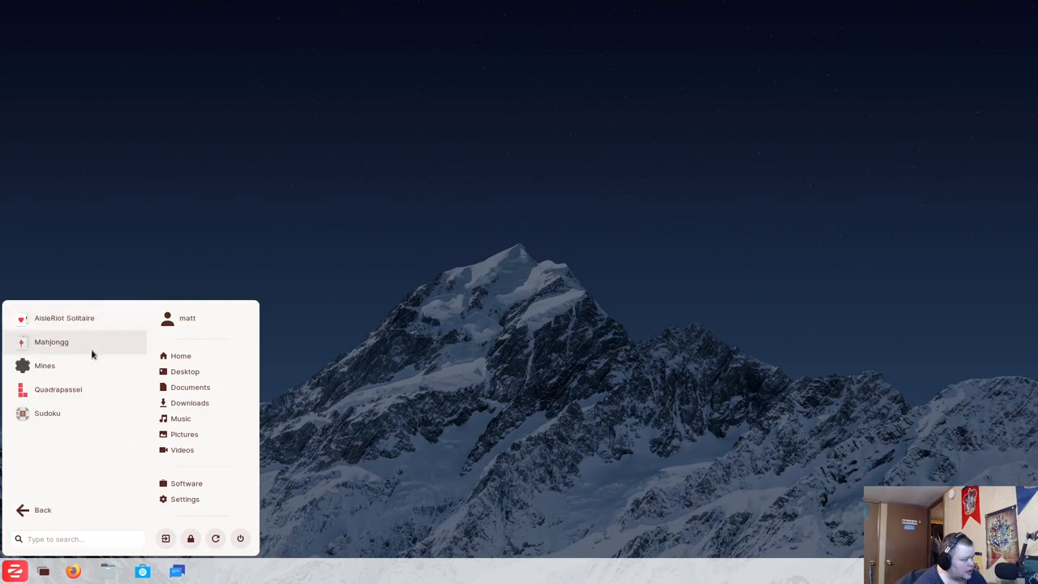
mouse_move(80, 389)
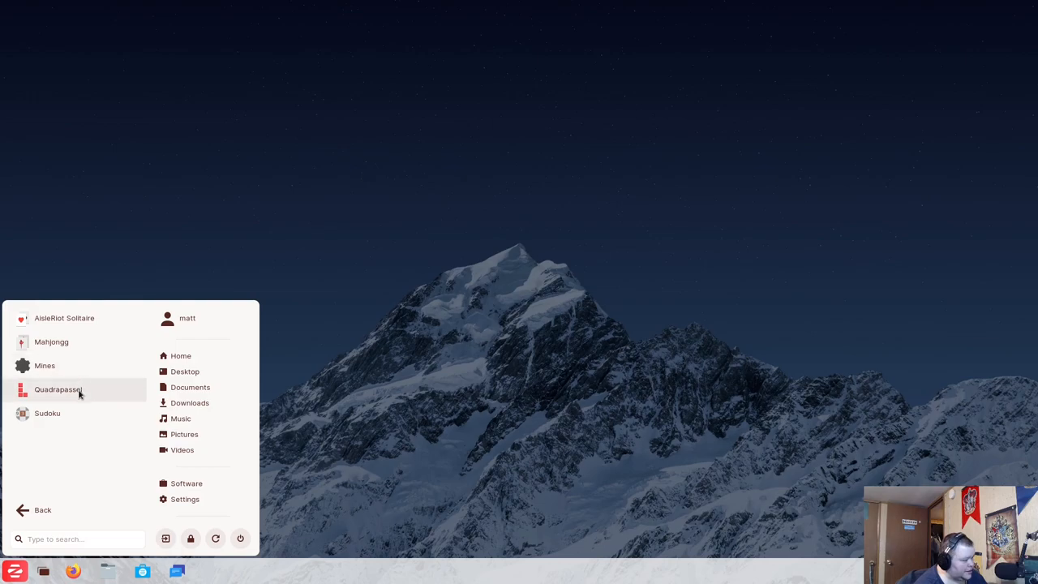
mouse_move(83, 400)
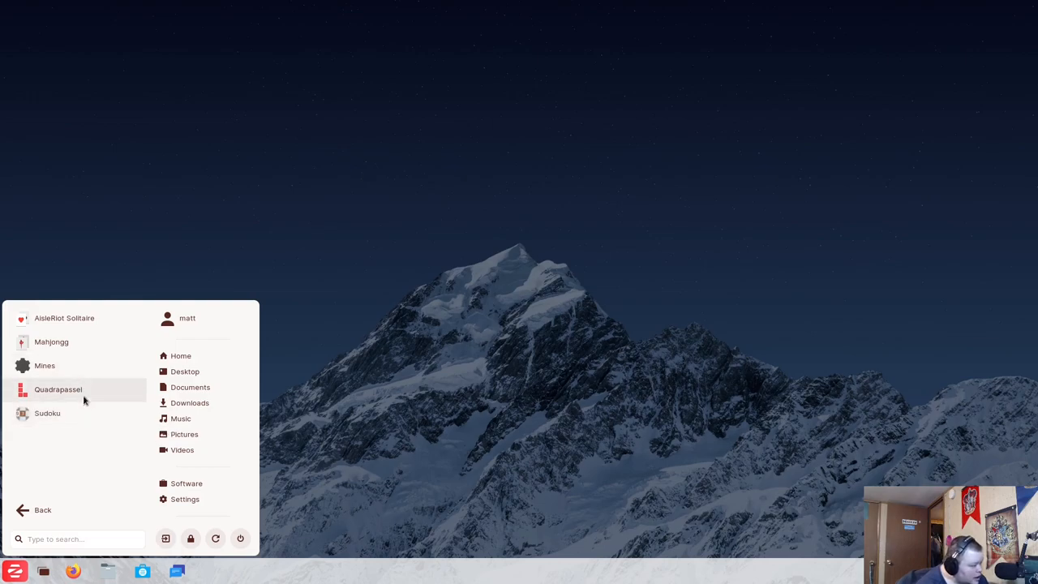
left_click(57, 390)
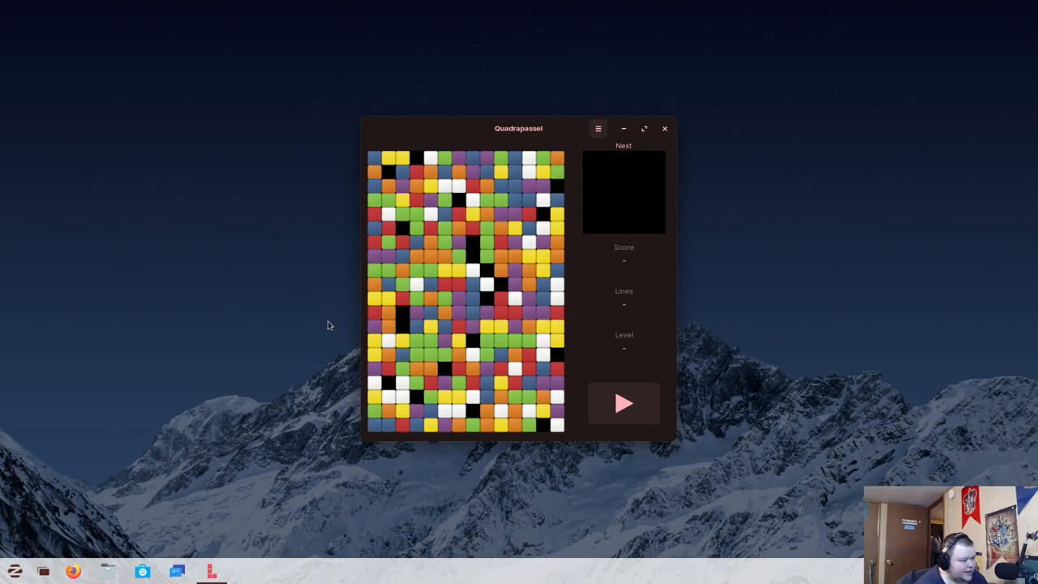
mouse_move(550, 166)
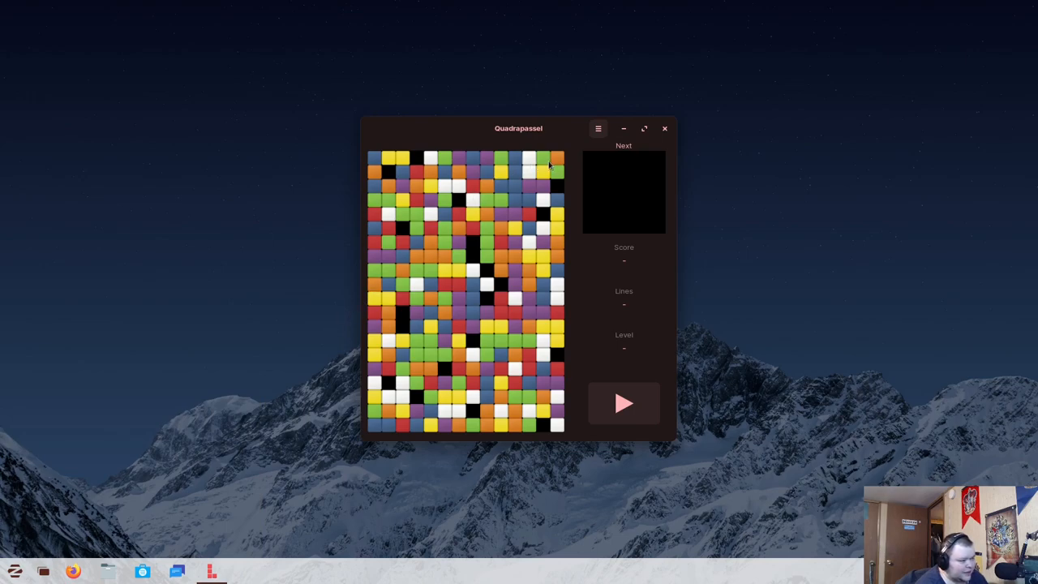
mouse_move(551, 184)
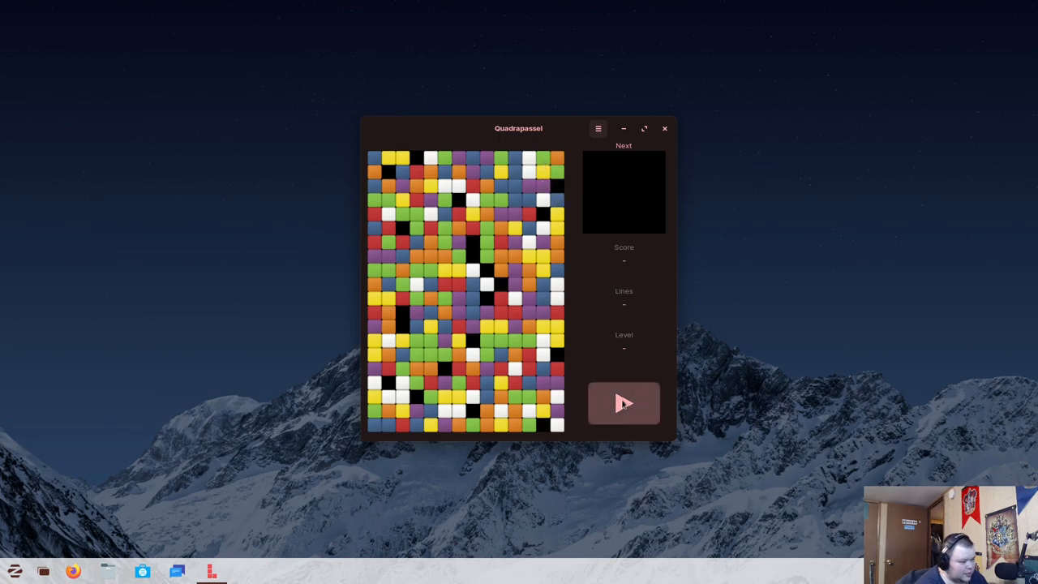
Start a Quadrapassel round, steer pieces with the arrow keys, then close the game
left_click(624, 403)
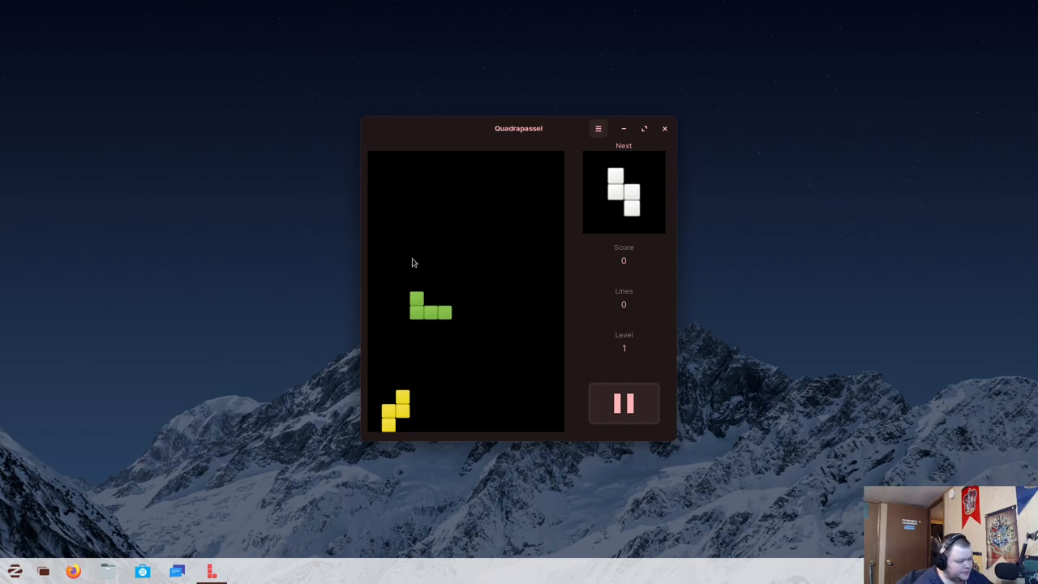
key("Right")
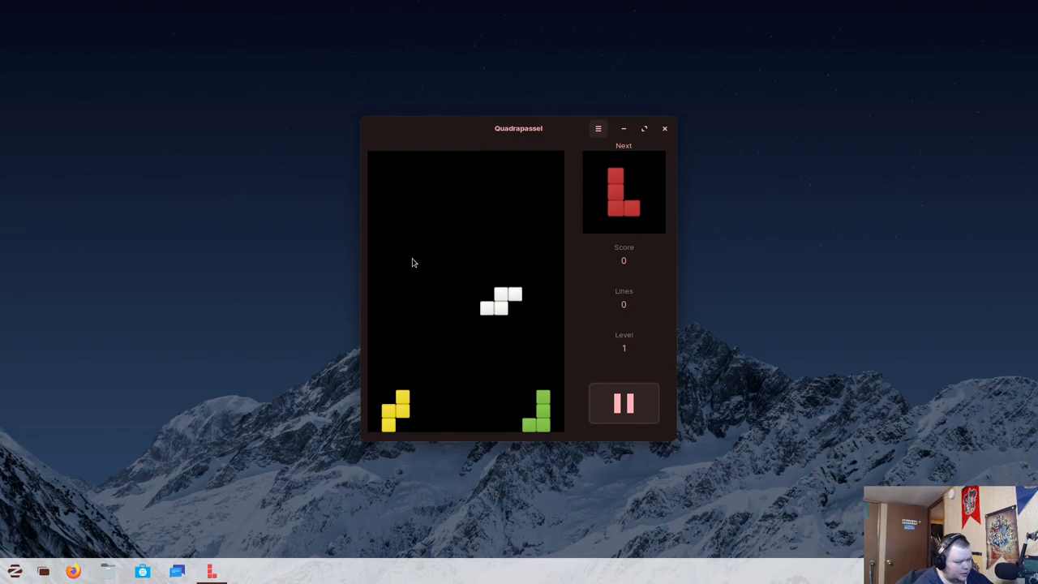
key("Down")
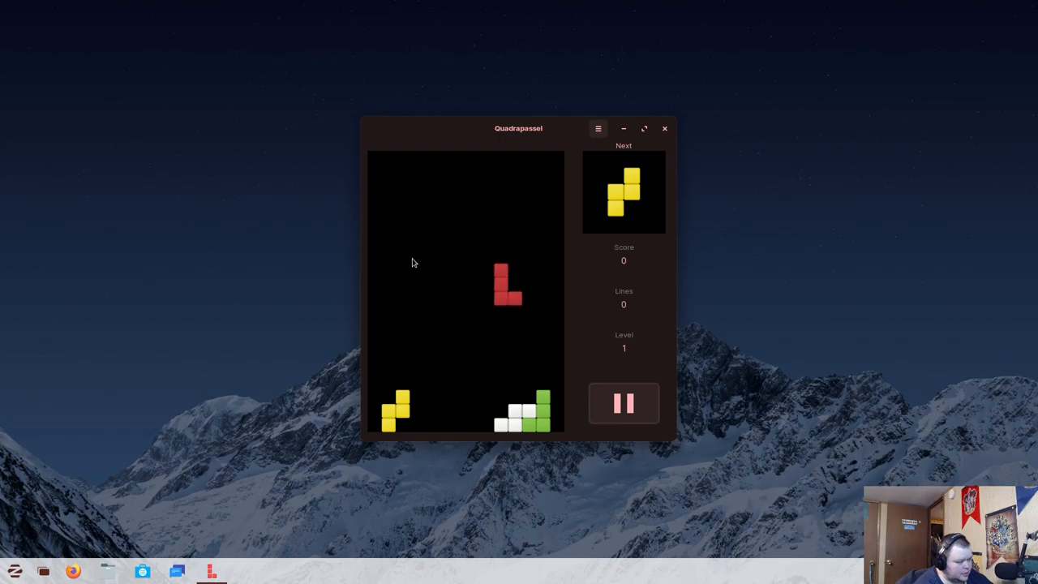
key("Up")
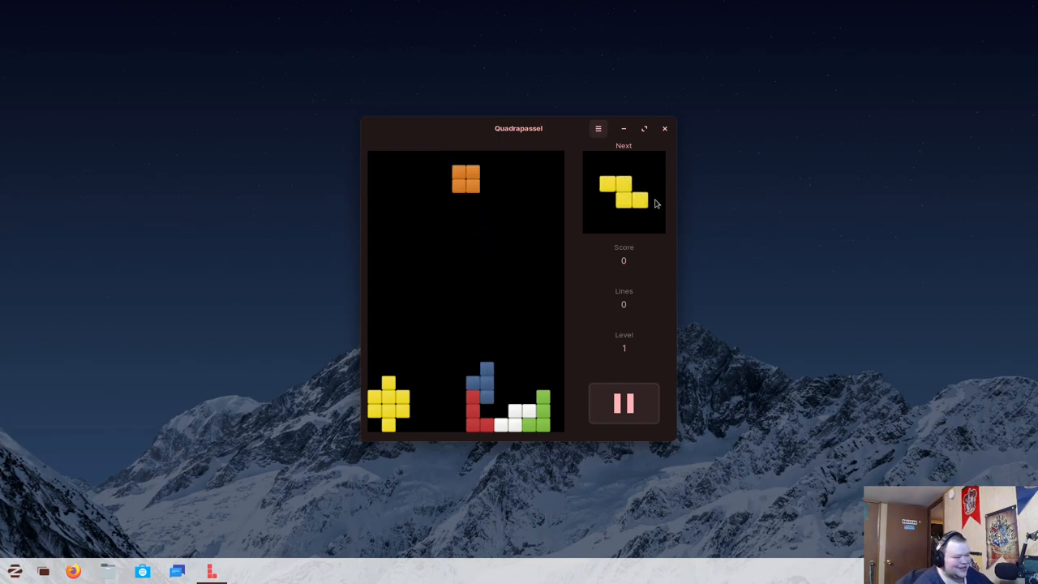
left_click(664, 128)
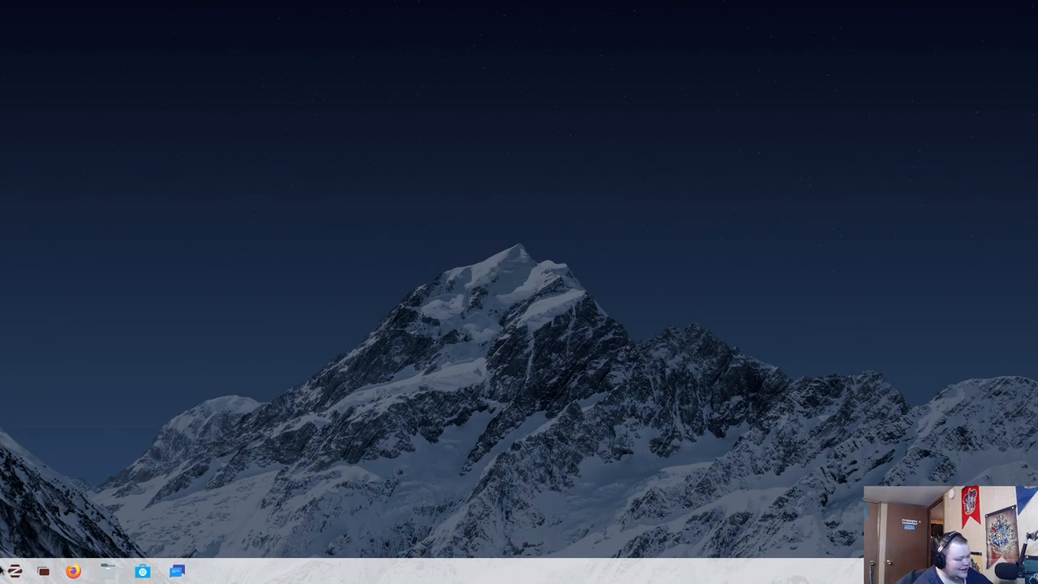
left_click(14, 572)
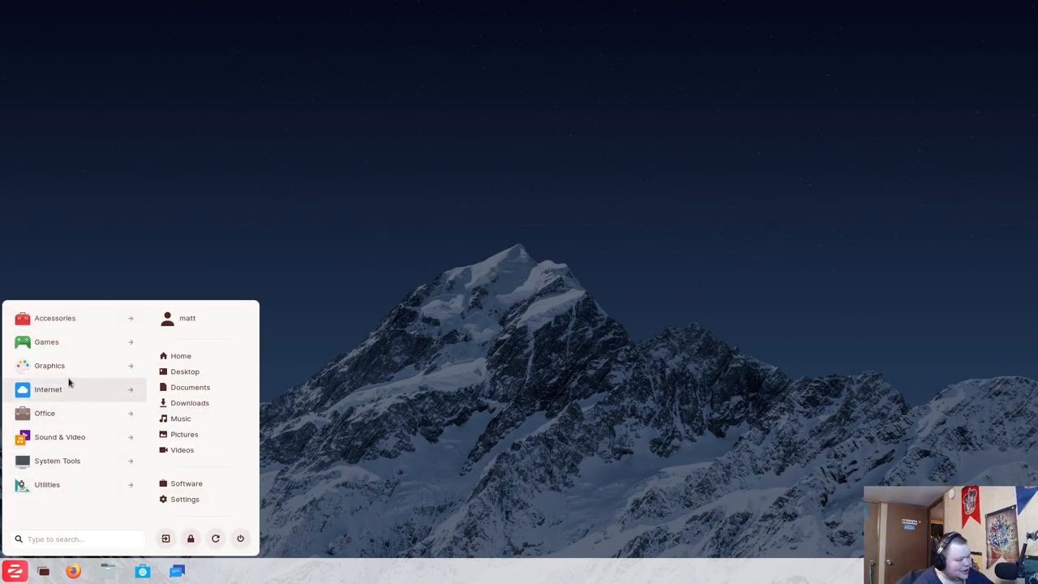
left_click(46, 342)
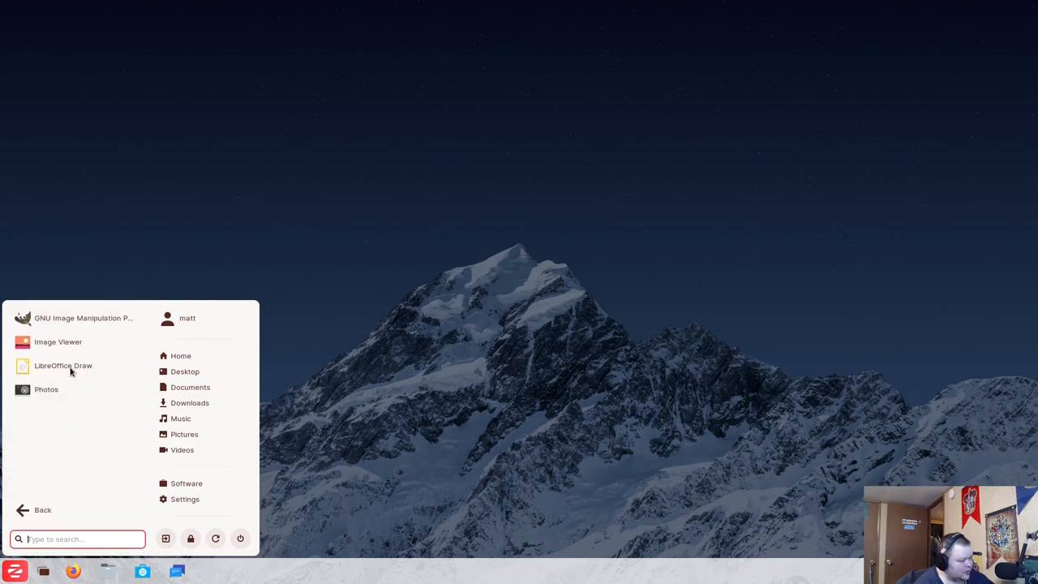
mouse_move(81, 318)
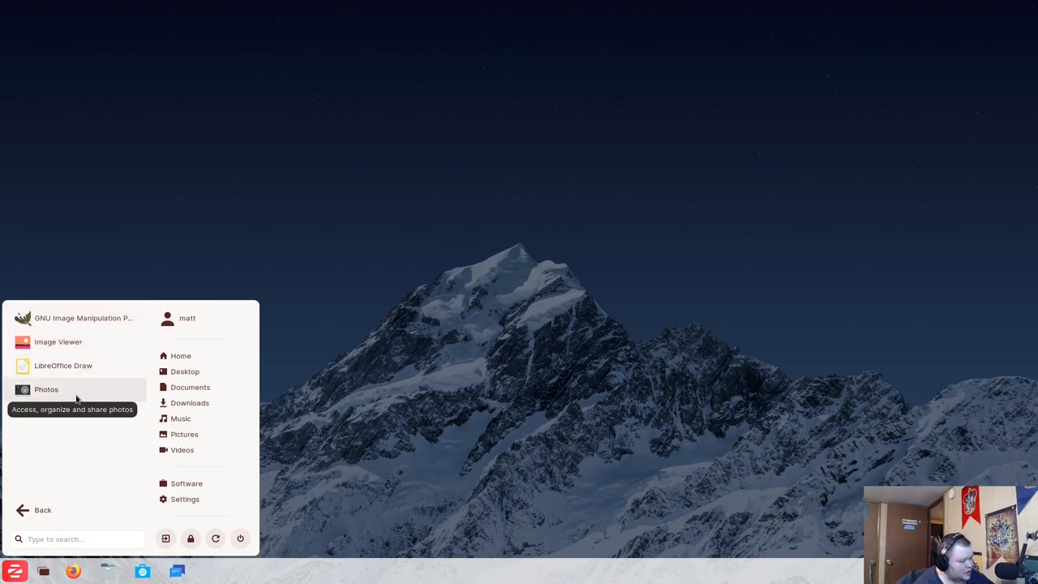
left_click(46, 389)
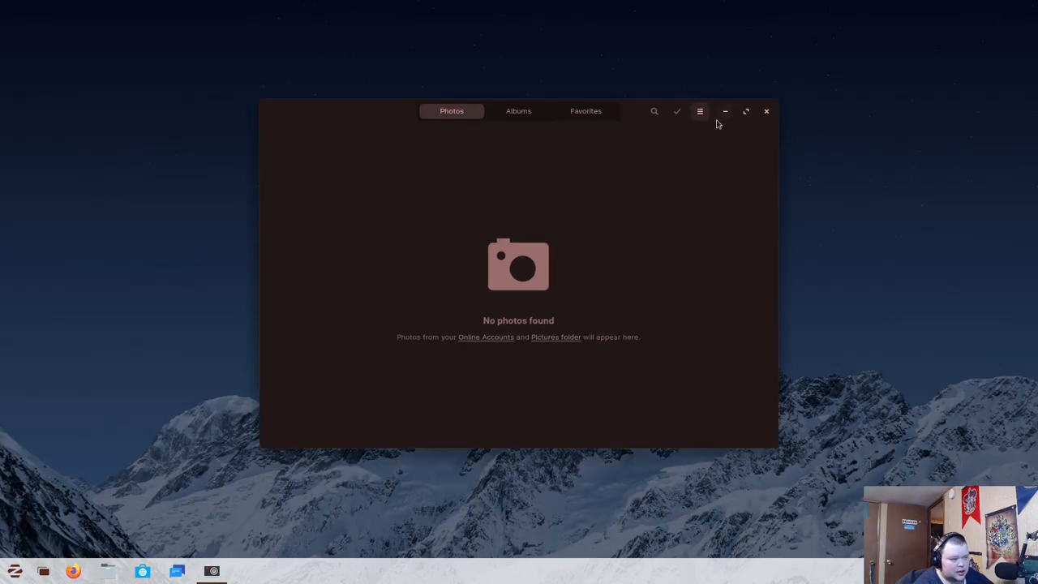
left_click(766, 111)
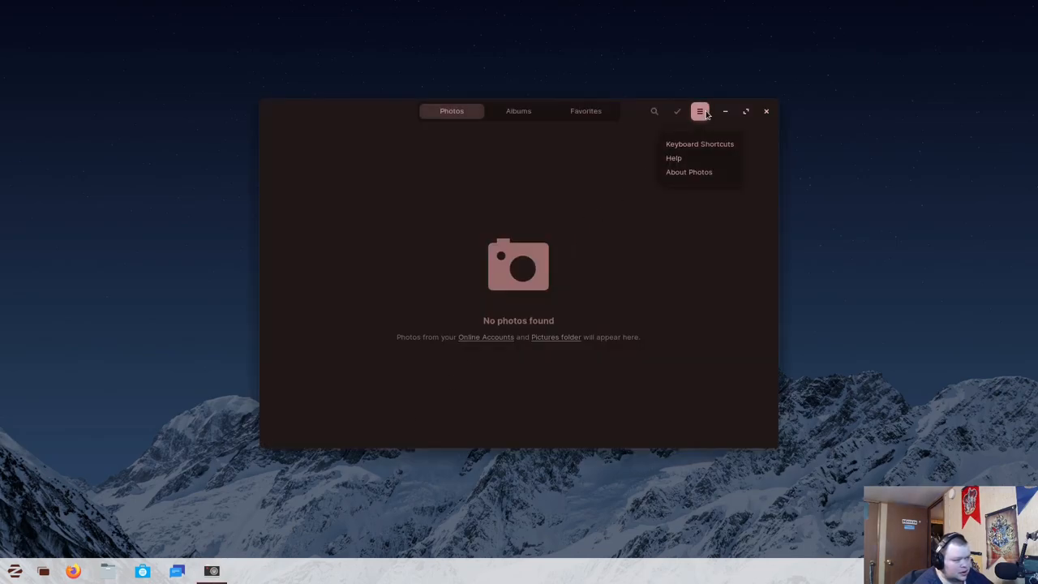
left_click(688, 171)
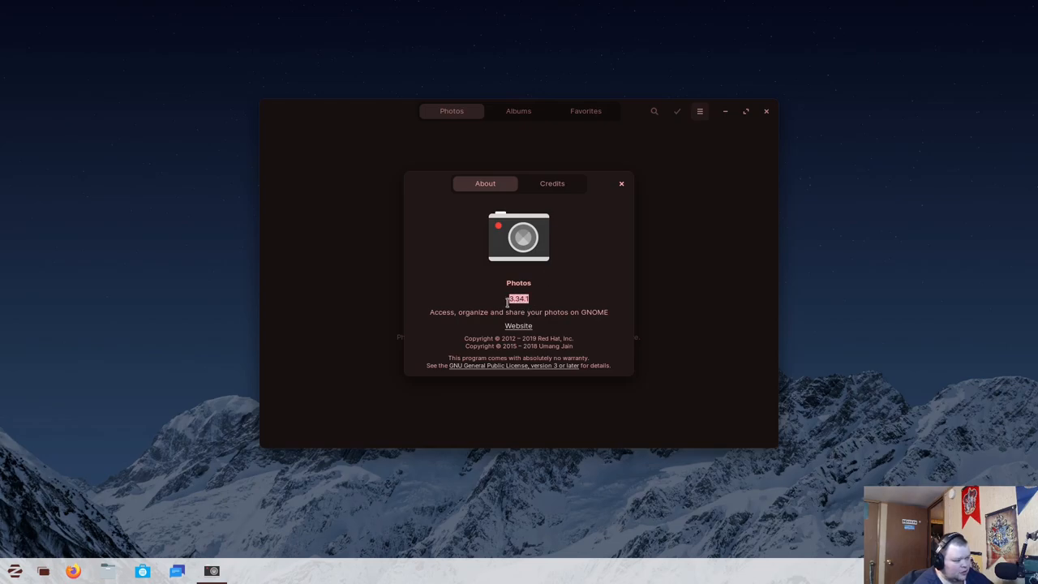
left_click(622, 184)
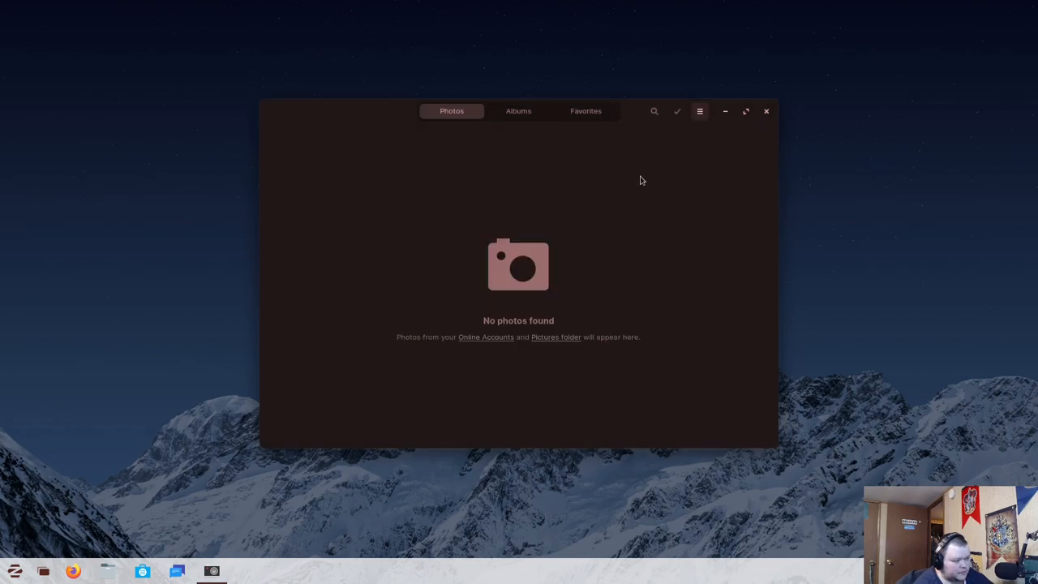
left_click(766, 112)
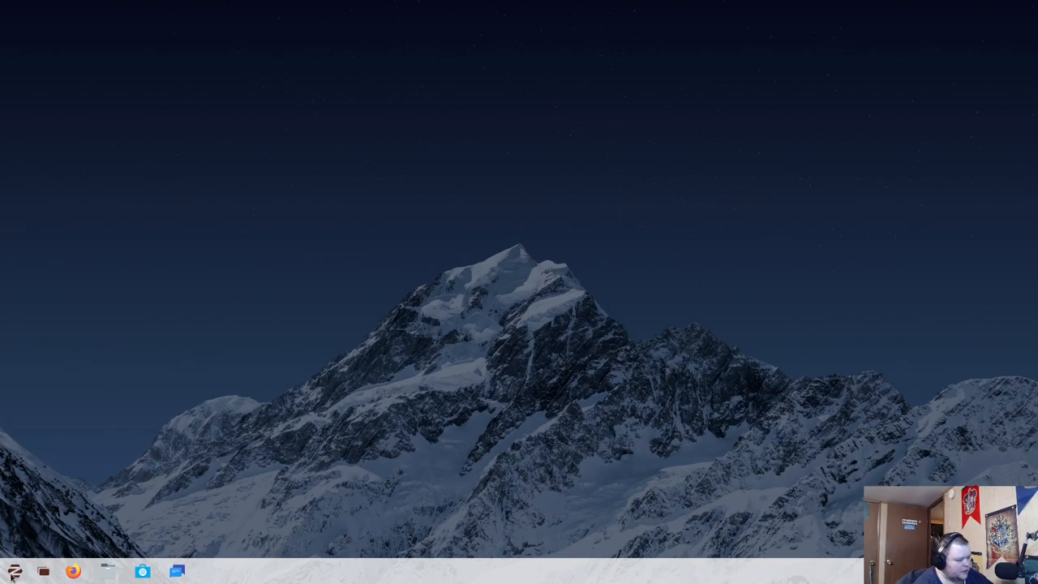
Open the Zorin Menu and return from the Internet apps to the top-level categories
left_click(15, 571)
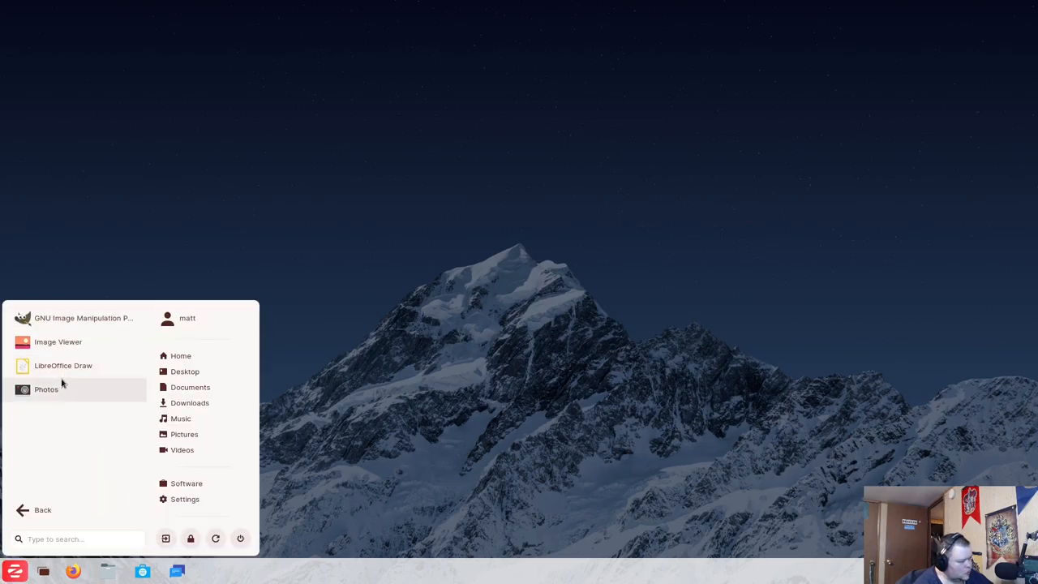
mouse_move(58, 342)
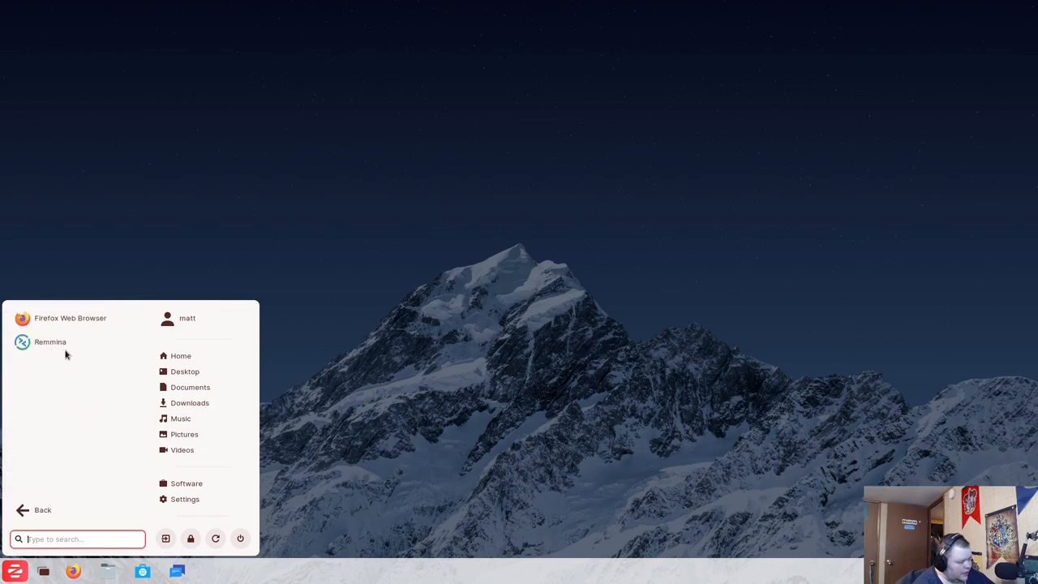
mouse_move(50, 341)
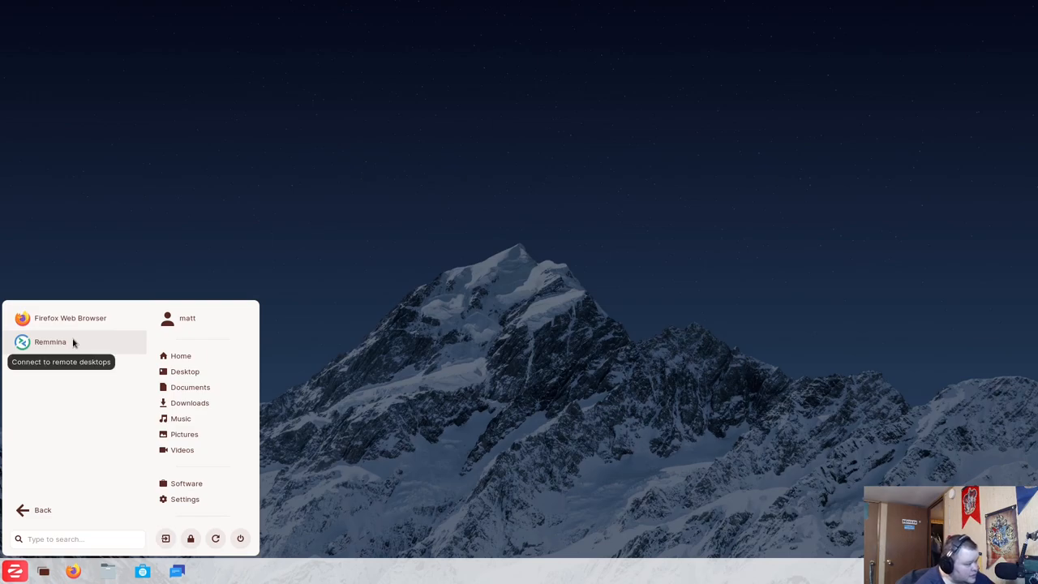
mouse_move(73, 345)
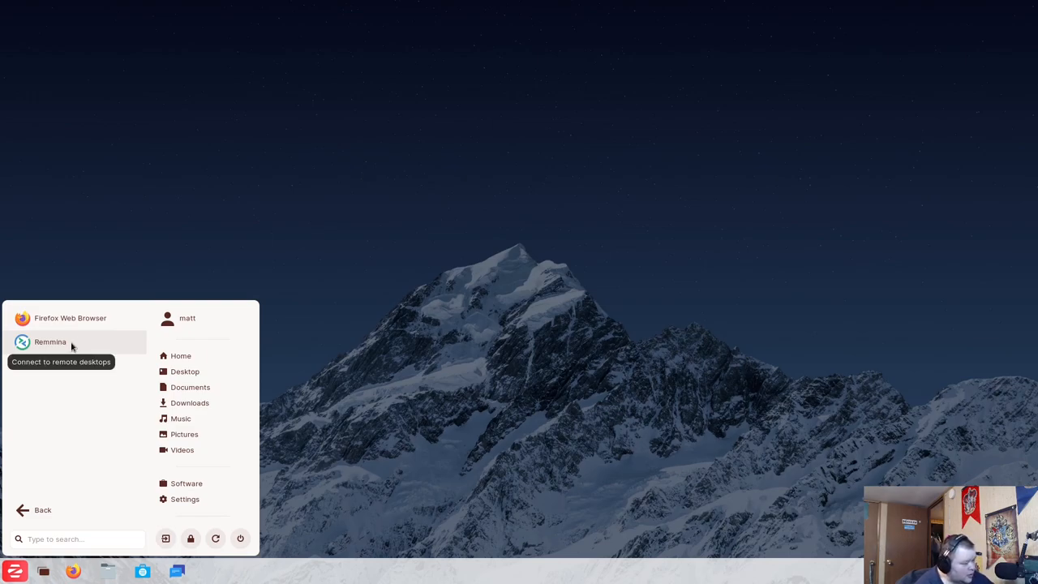
left_click(43, 510)
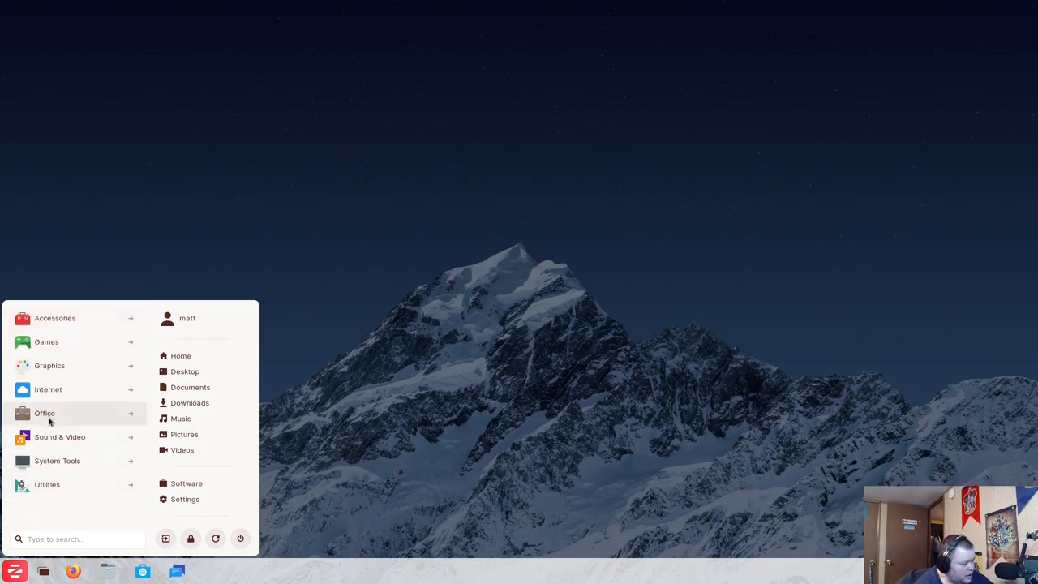
Browse the Office apps, then show Sound & Video apps such as Brasero, Cheese and Pitivi
left_click(44, 413)
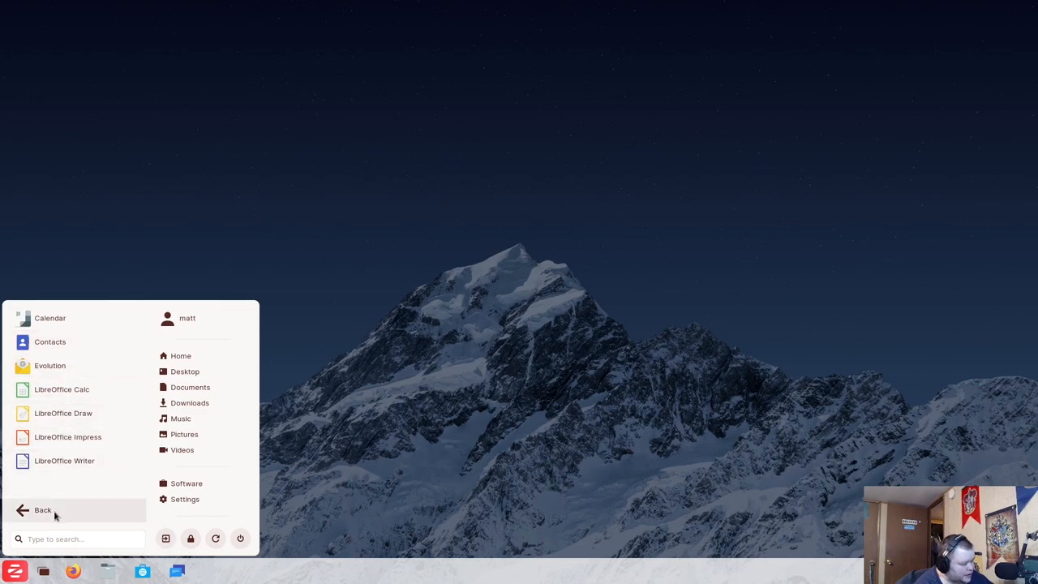
mouse_move(61, 365)
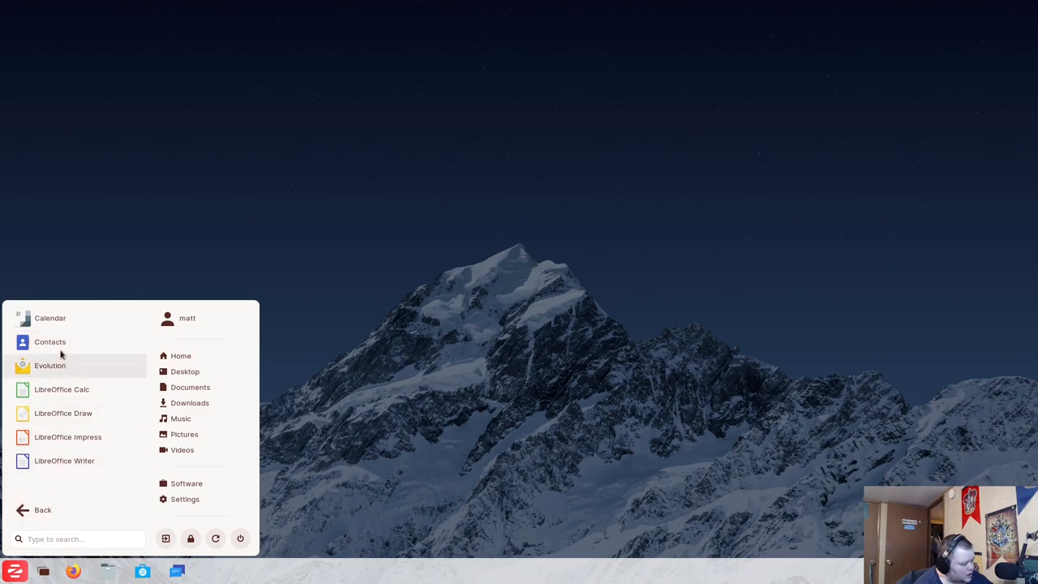
mouse_move(33, 430)
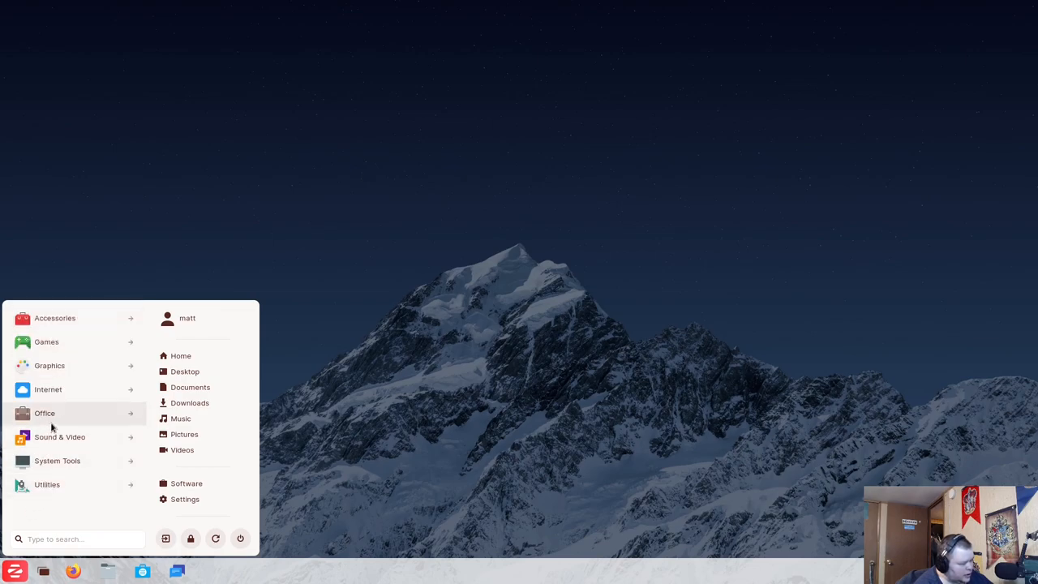
left_click(59, 436)
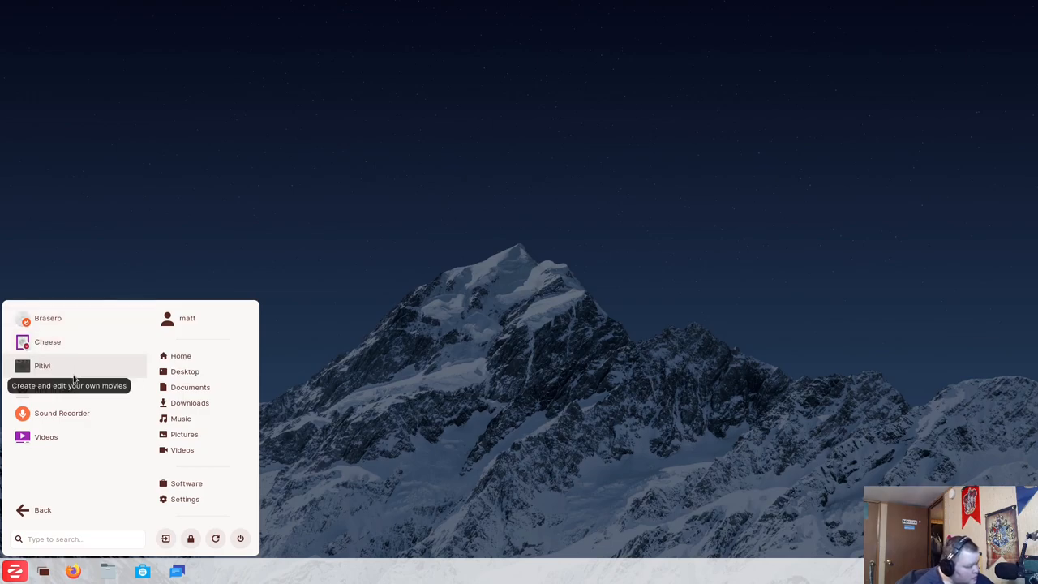
mouse_move(68, 373)
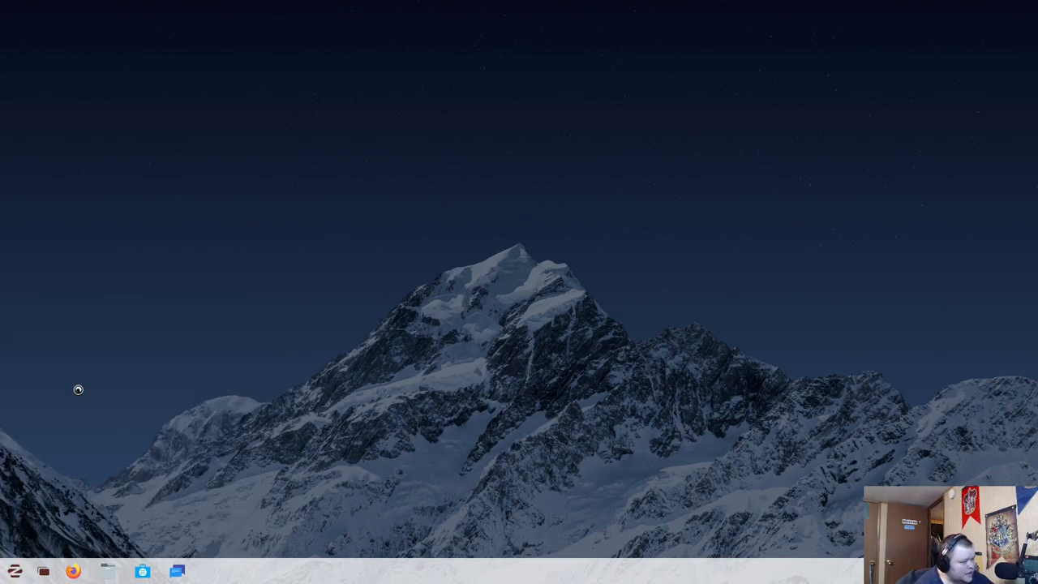
mouse_move(84, 388)
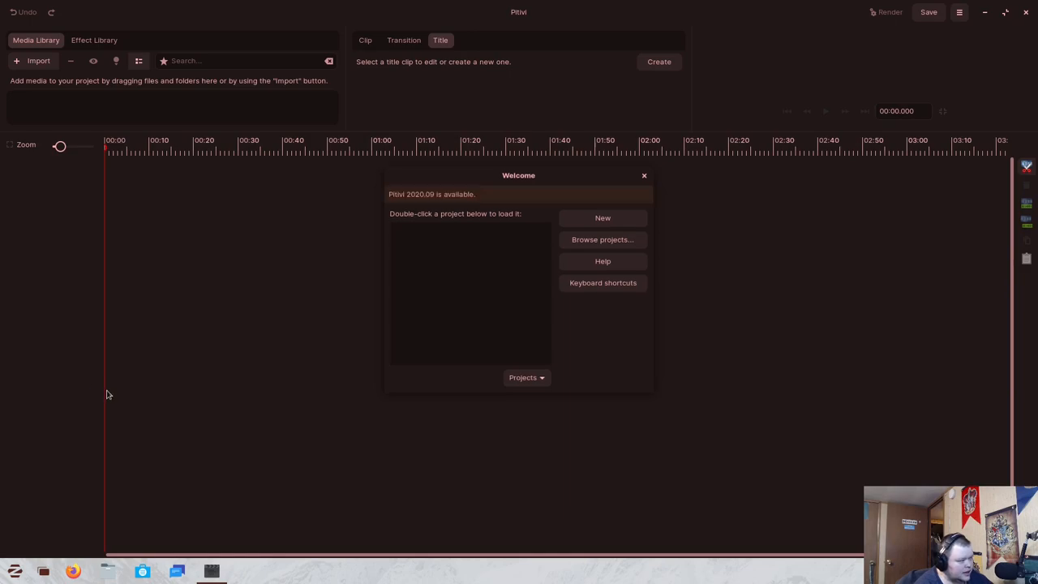
mouse_move(113, 393)
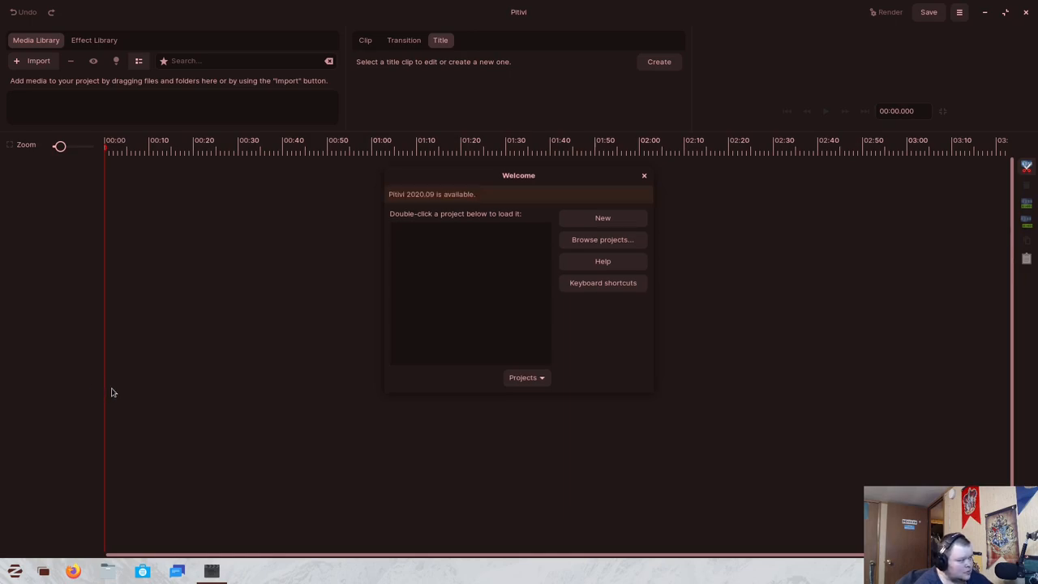
mouse_move(490, 259)
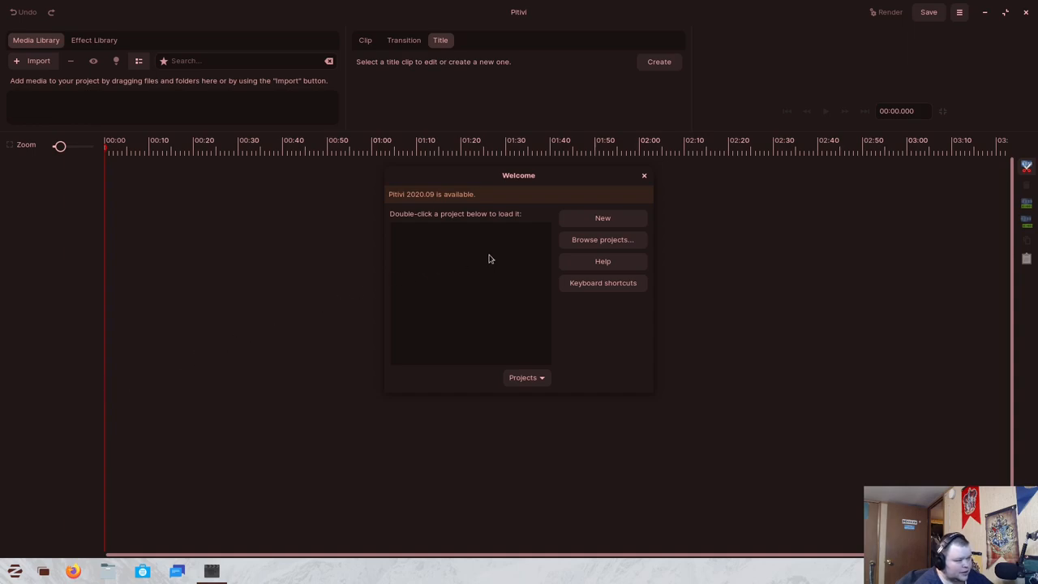
Close Pitivi and its Welcome dialog, leaving the empty desktop
left_click(602, 217)
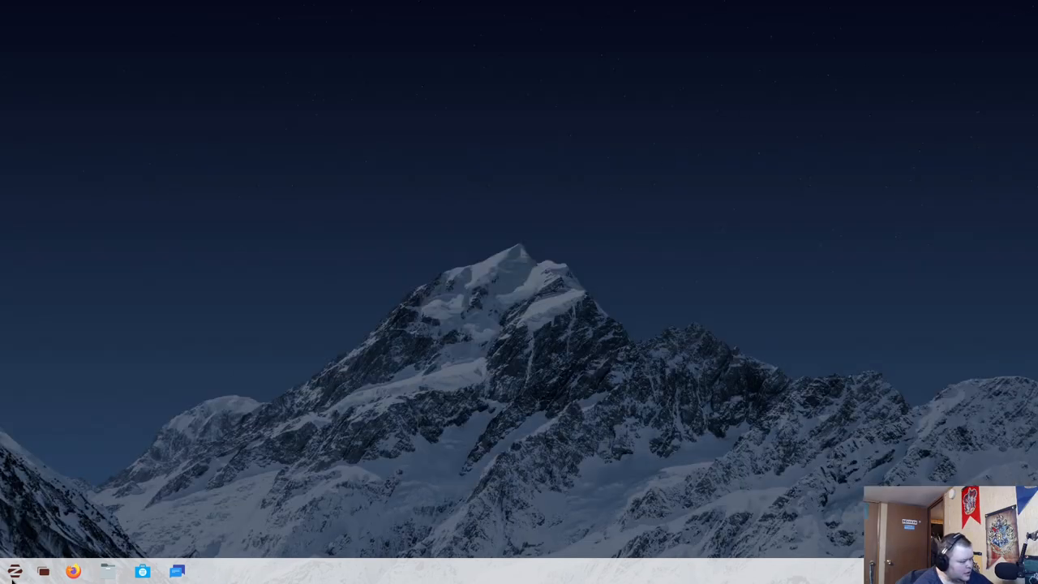
Reopen the Zorin Menu and move from Sound & Video to the System Tools apps
left_click(14, 572)
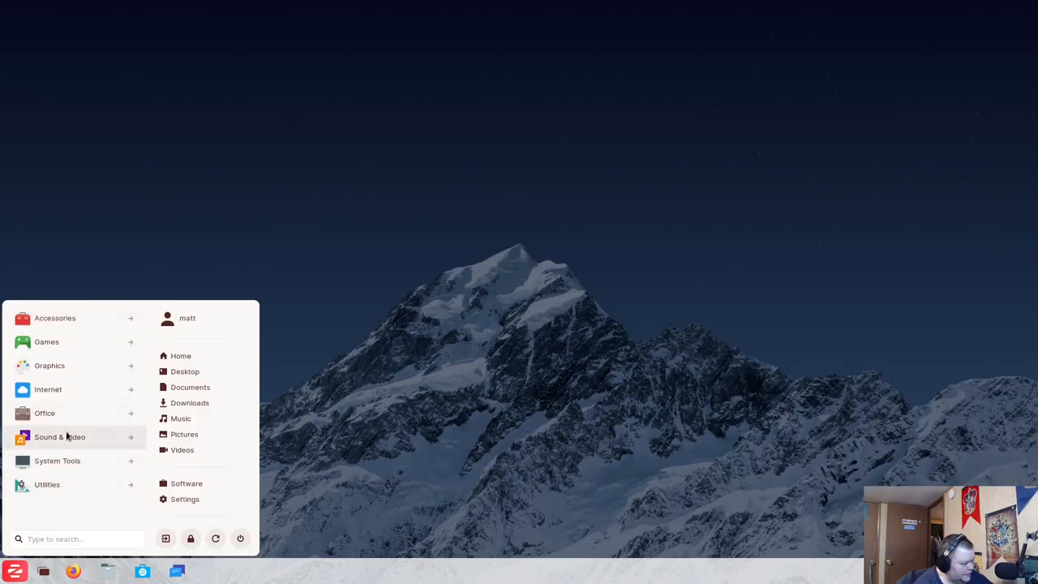
left_click(59, 436)
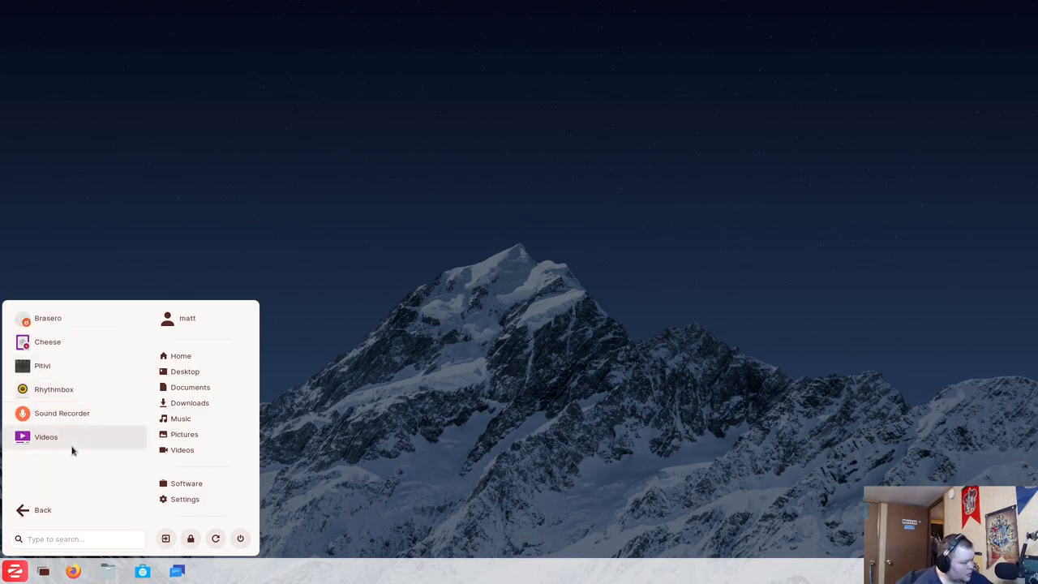
left_click(42, 509)
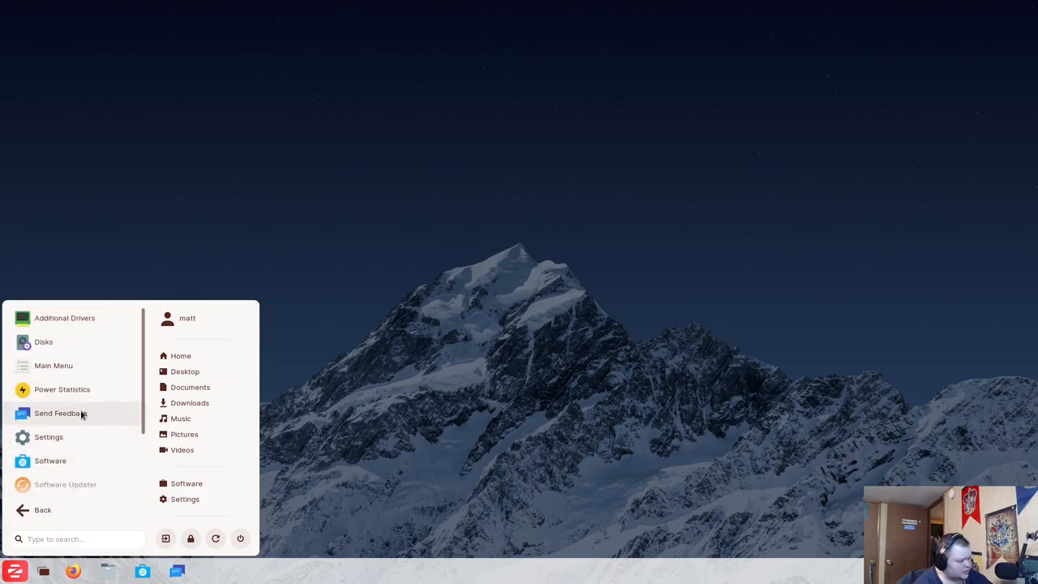
mouse_move(144, 397)
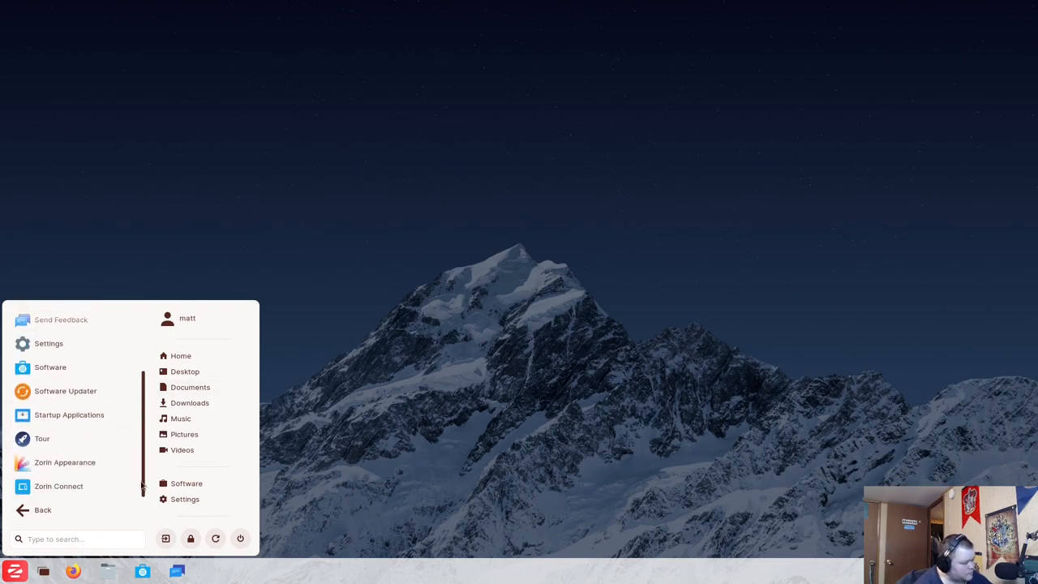
In Zorin Appearance's Theme tab, choose the blue accent and dark background, then close
left_click(64, 462)
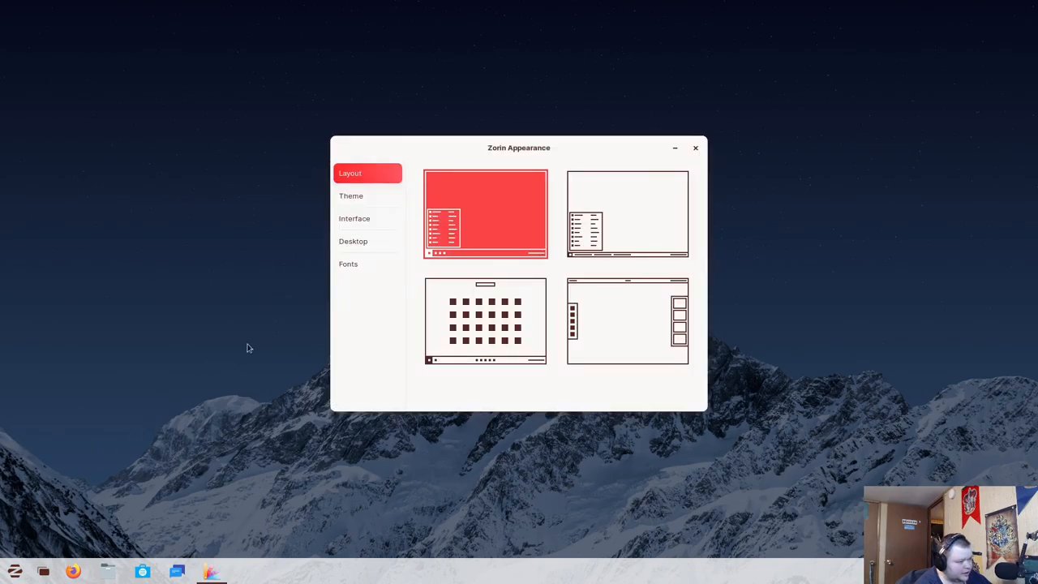
left_click(351, 195)
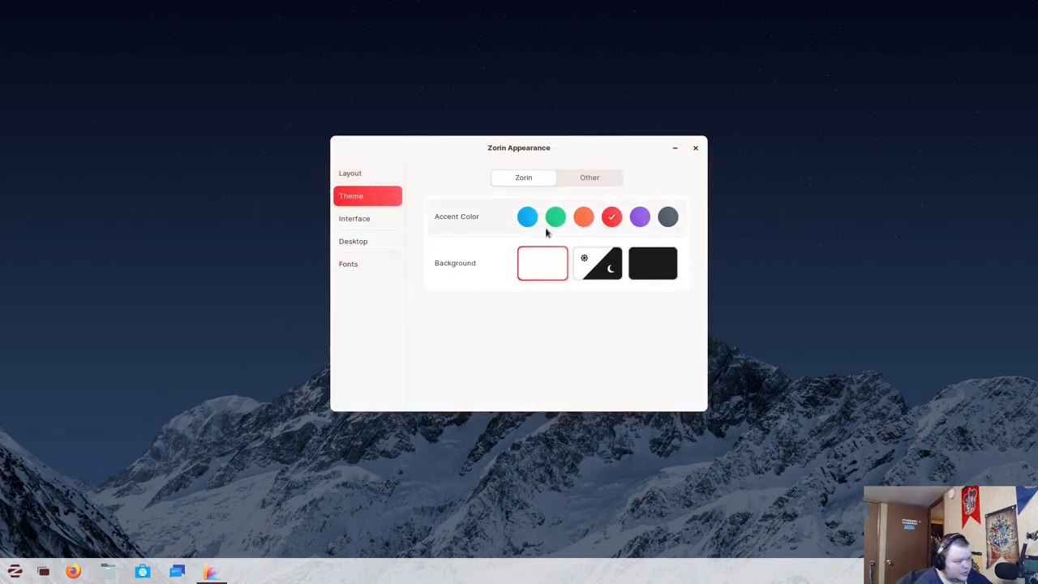
left_click(527, 217)
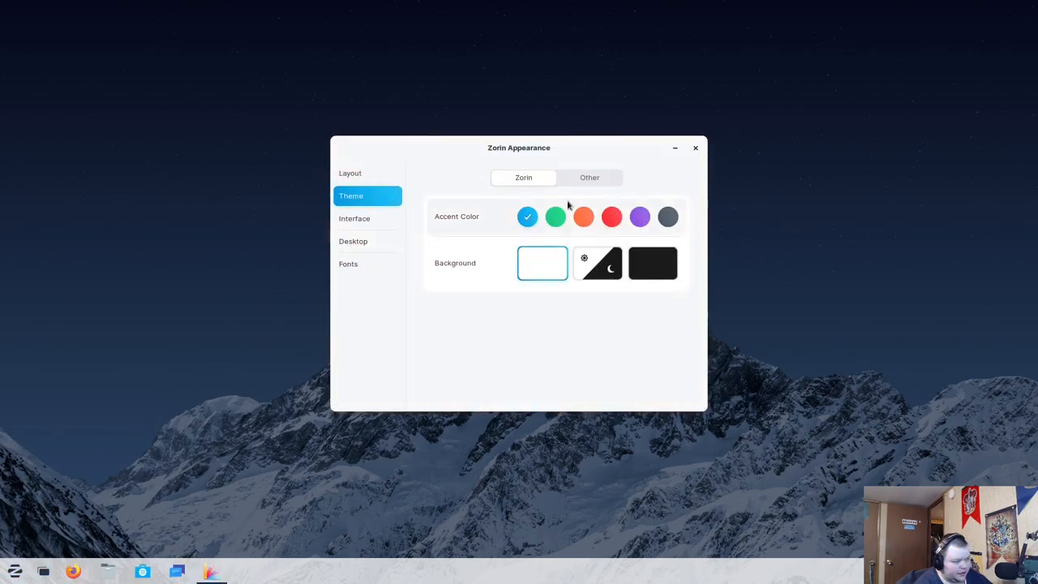
left_click(653, 263)
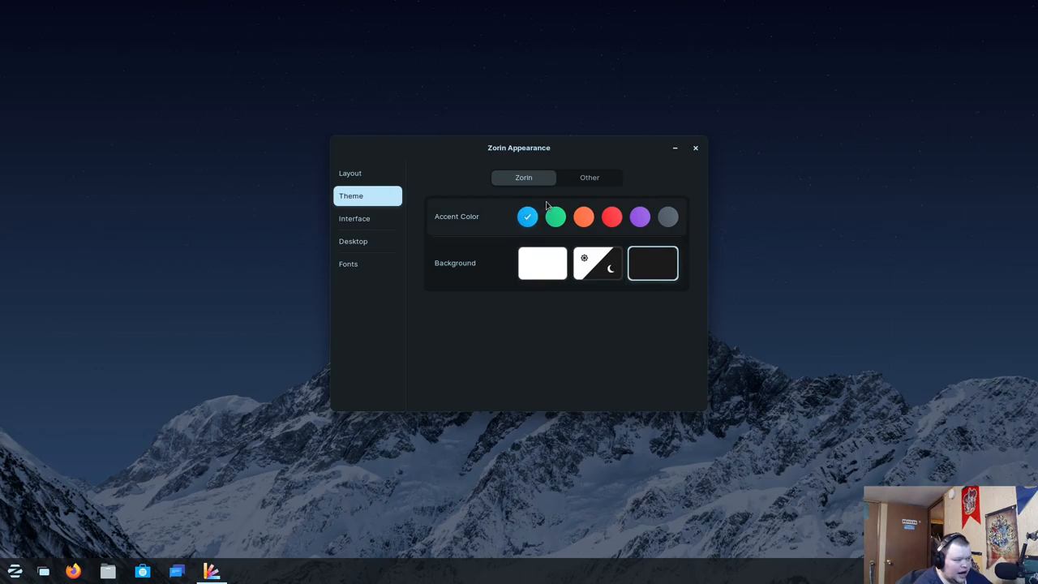
left_click(695, 147)
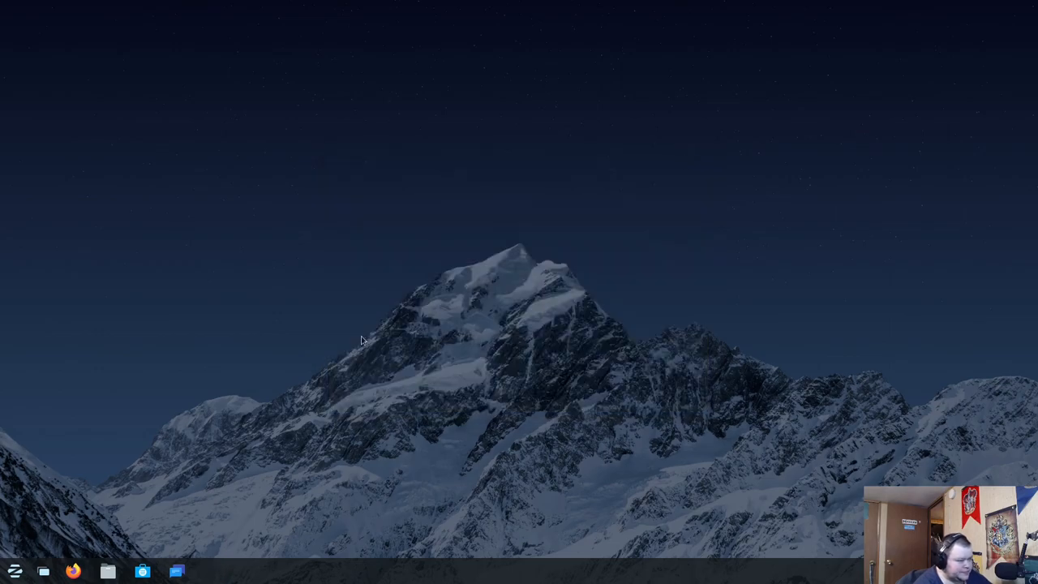
left_click(14, 571)
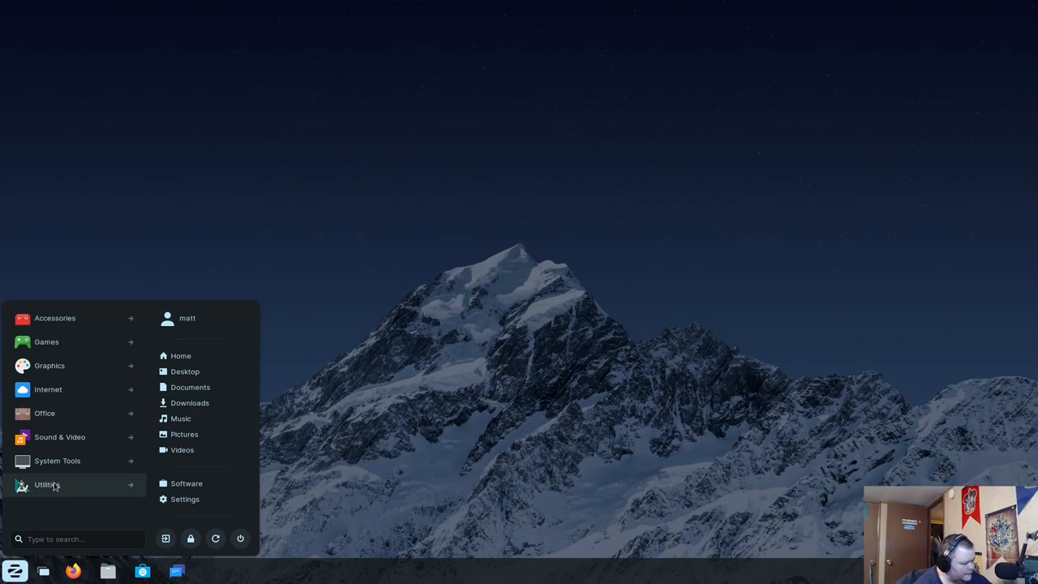
left_click(47, 485)
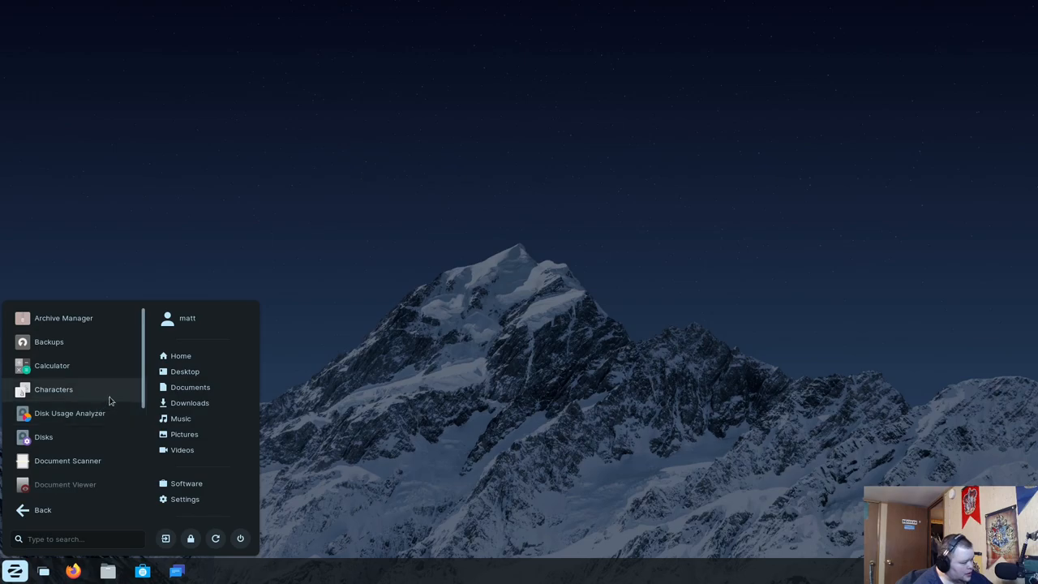
mouse_move(143, 376)
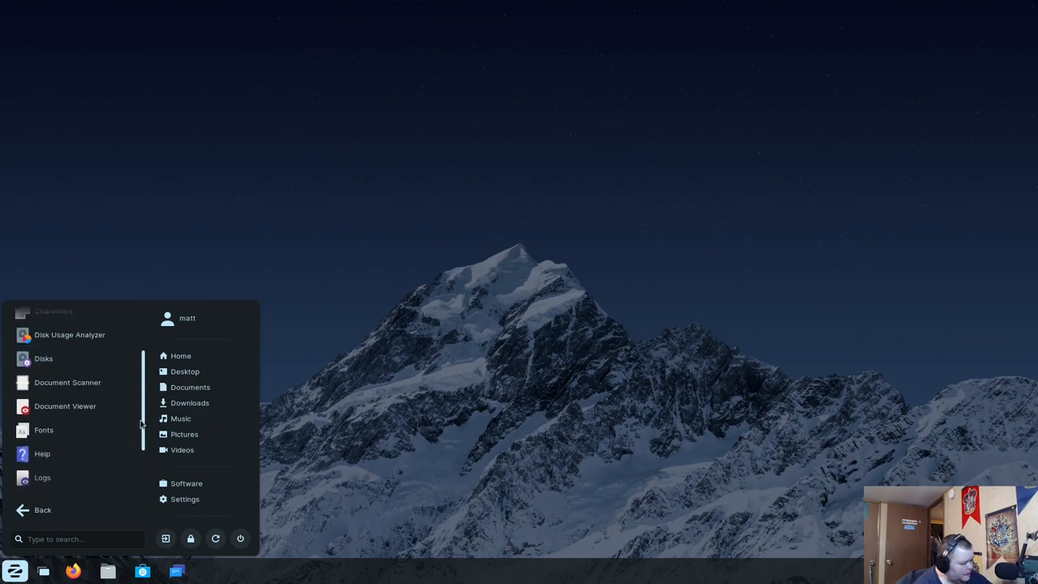
scroll("down", 3)
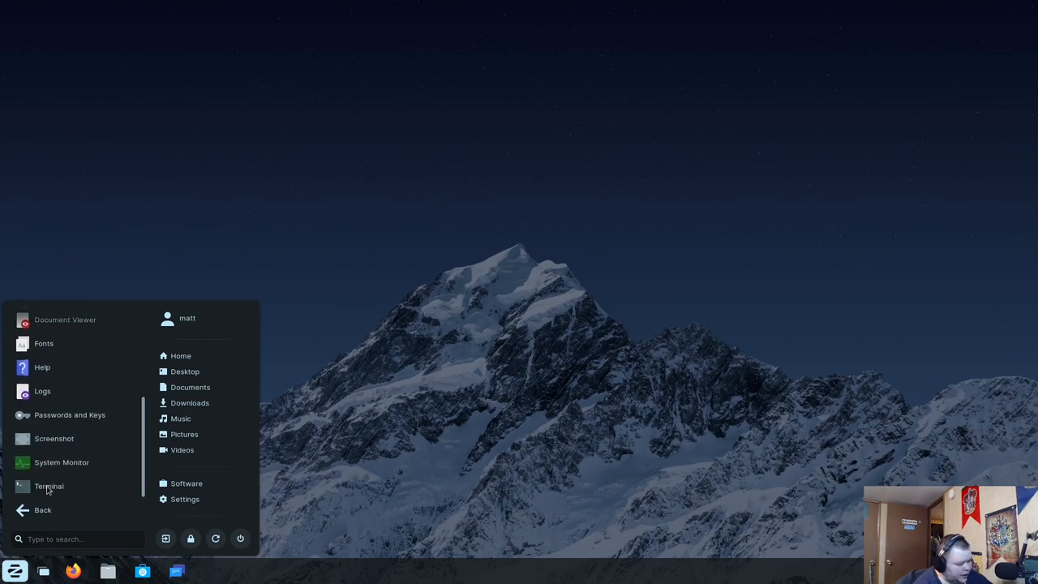
left_click(48, 486)
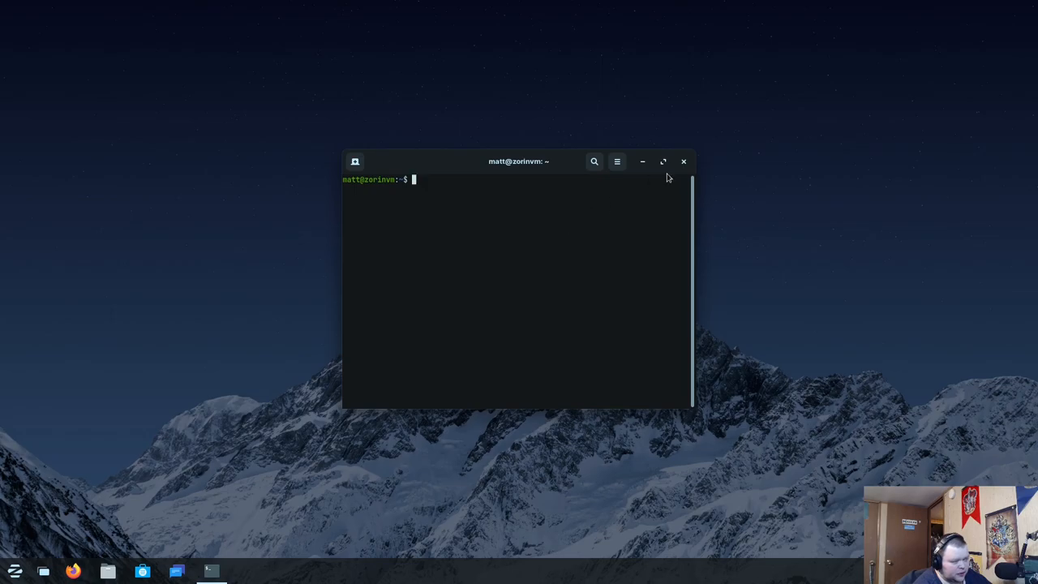
left_click(683, 162)
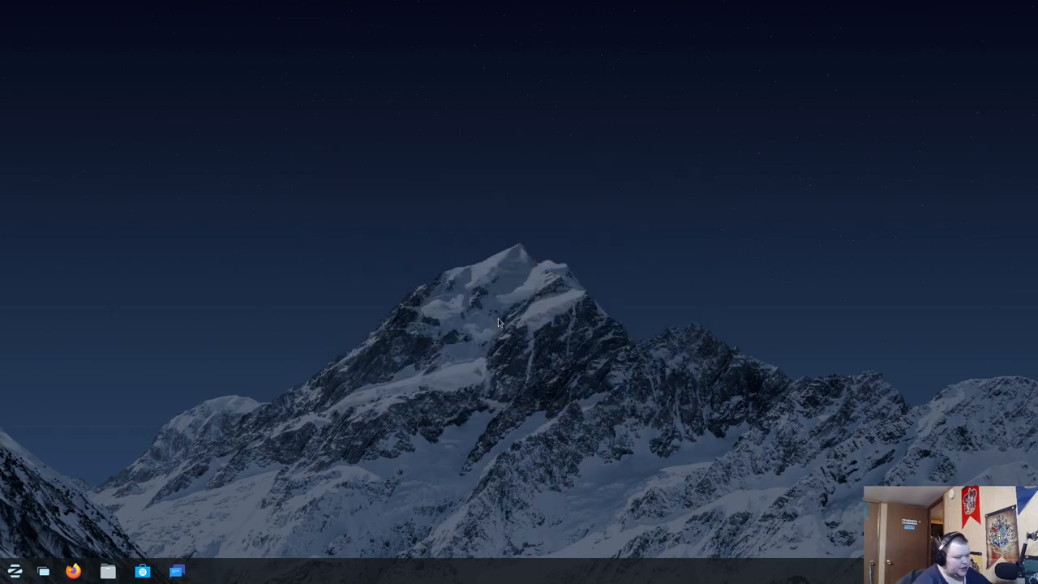
mouse_move(434, 361)
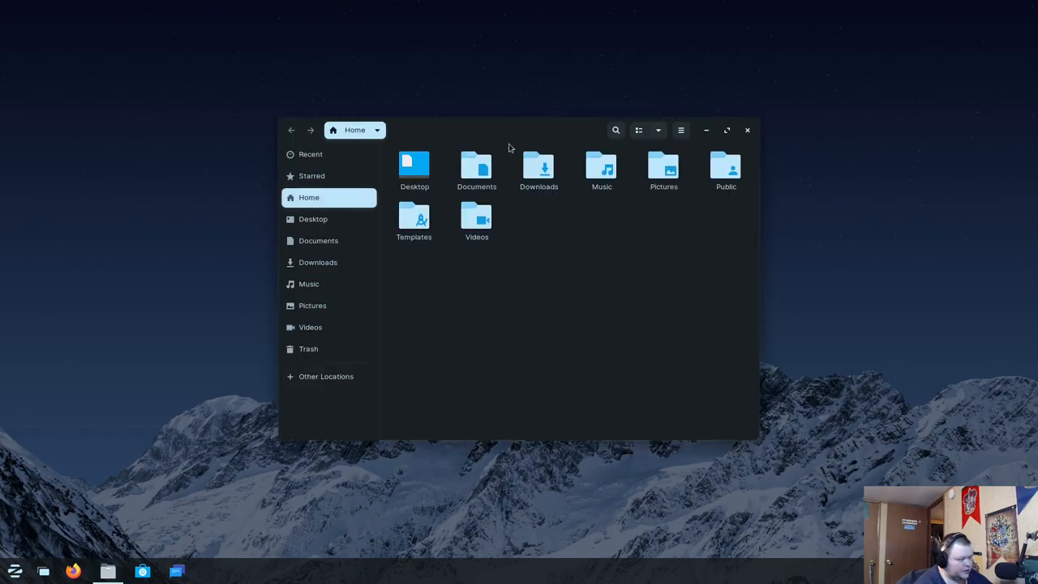
Reposition the Files window on the Home folder by dragging its title bar
left_click_drag(519, 129, 624, 92)
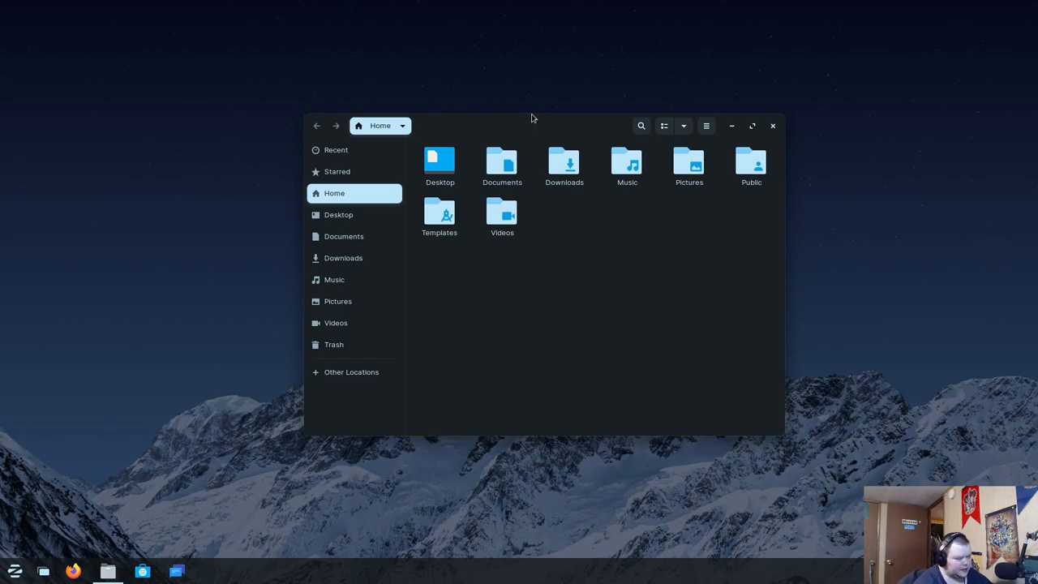
mouse_move(644, 172)
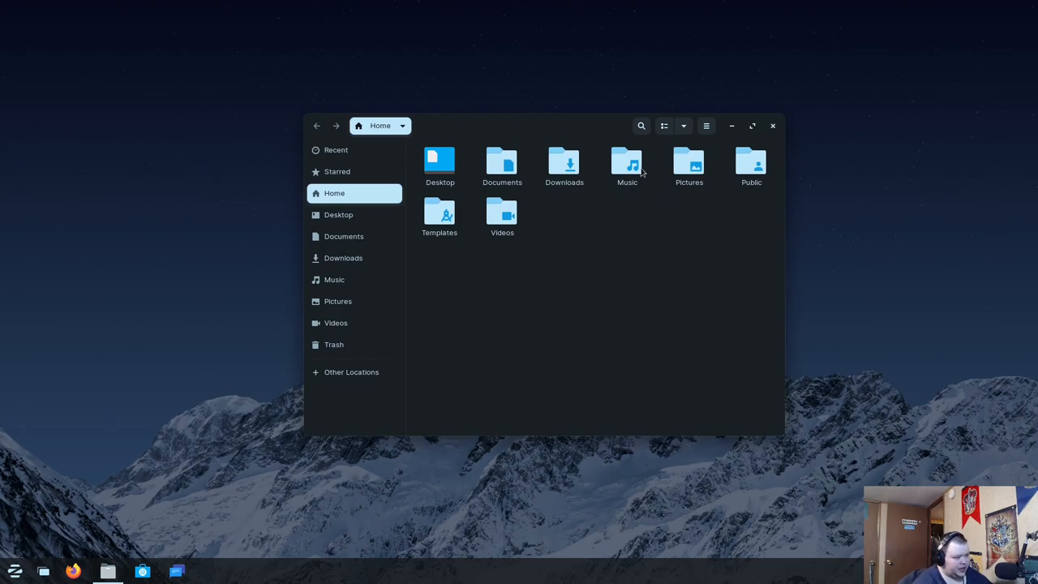
left_click_drag(543, 126, 389, 112)
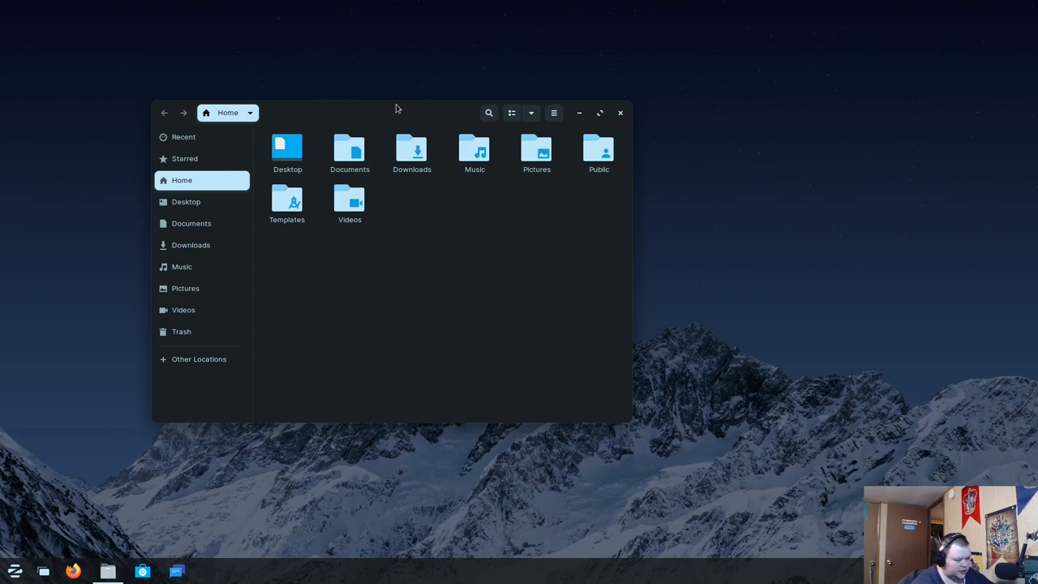
mouse_move(402, 111)
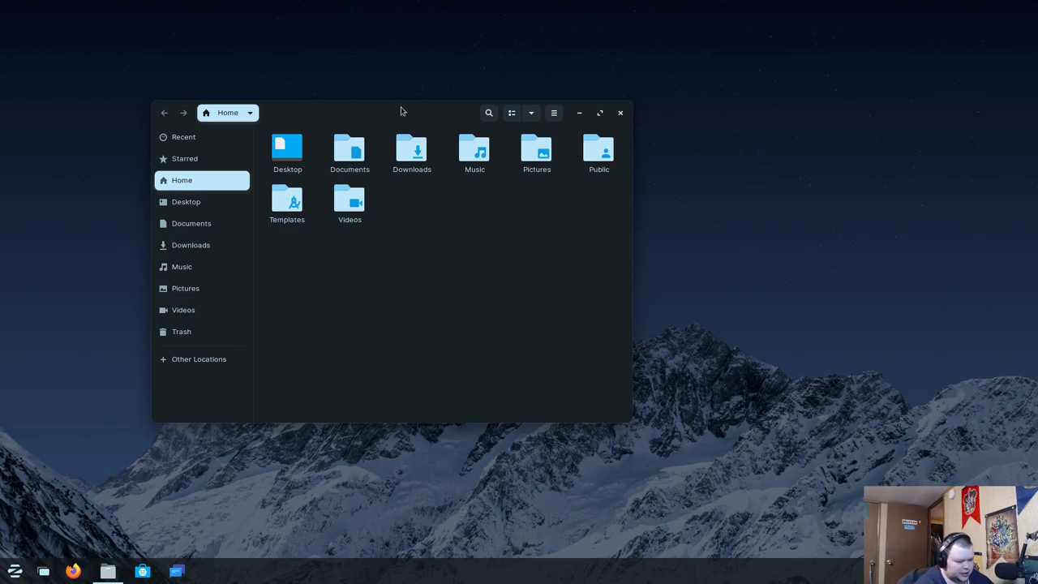
left_click_drag(402, 112, 431, 122)
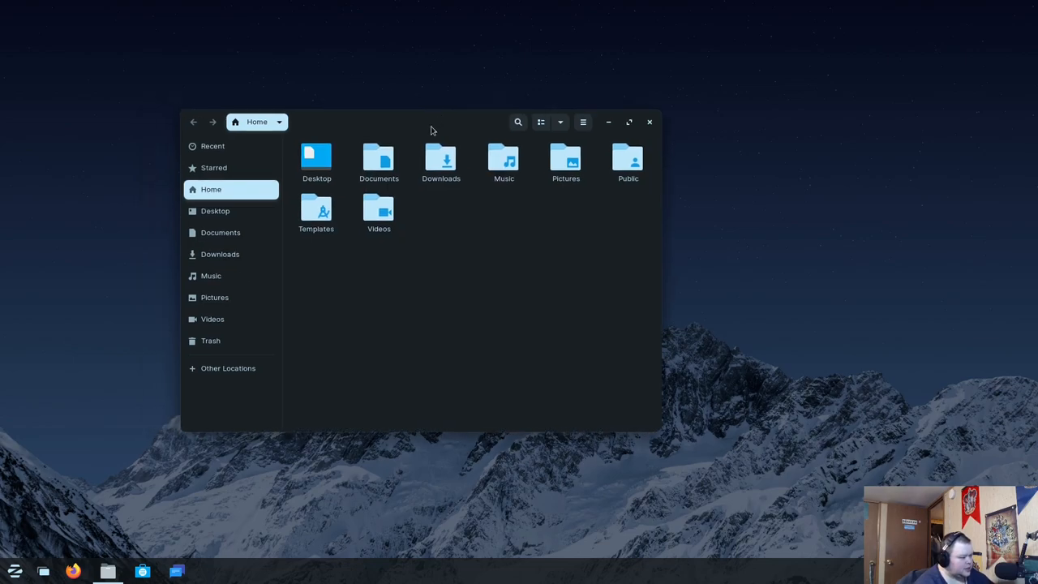
mouse_move(173, 561)
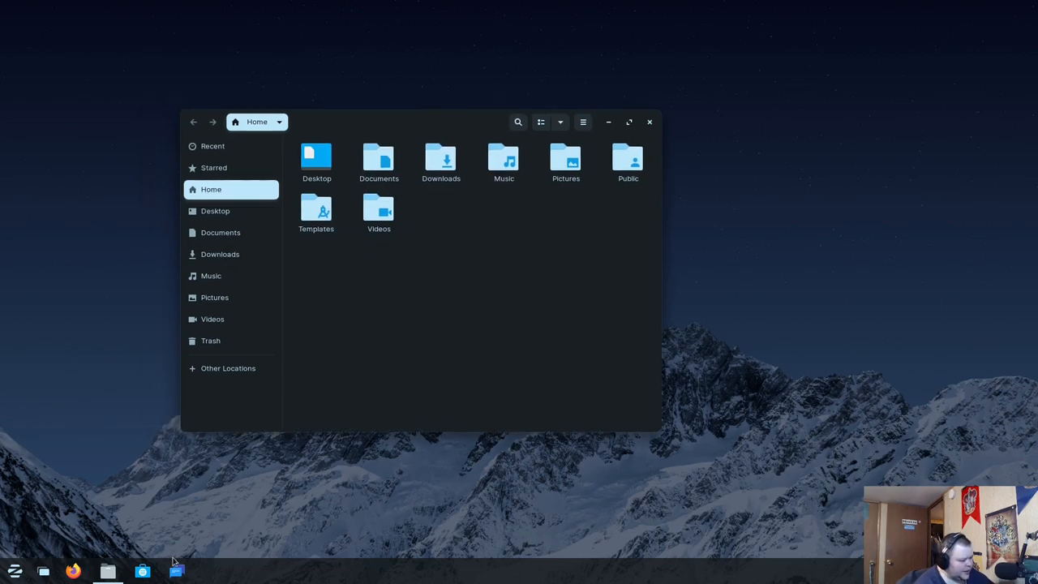
mouse_move(312, 464)
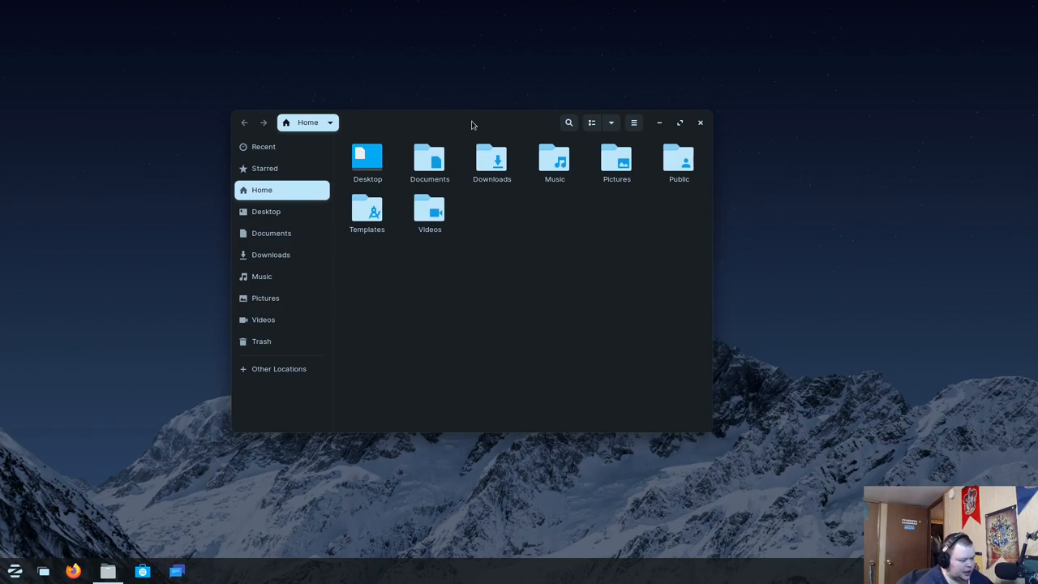
Open and dismiss the Zorin Menu, then open it again over Files
left_click(15, 571)
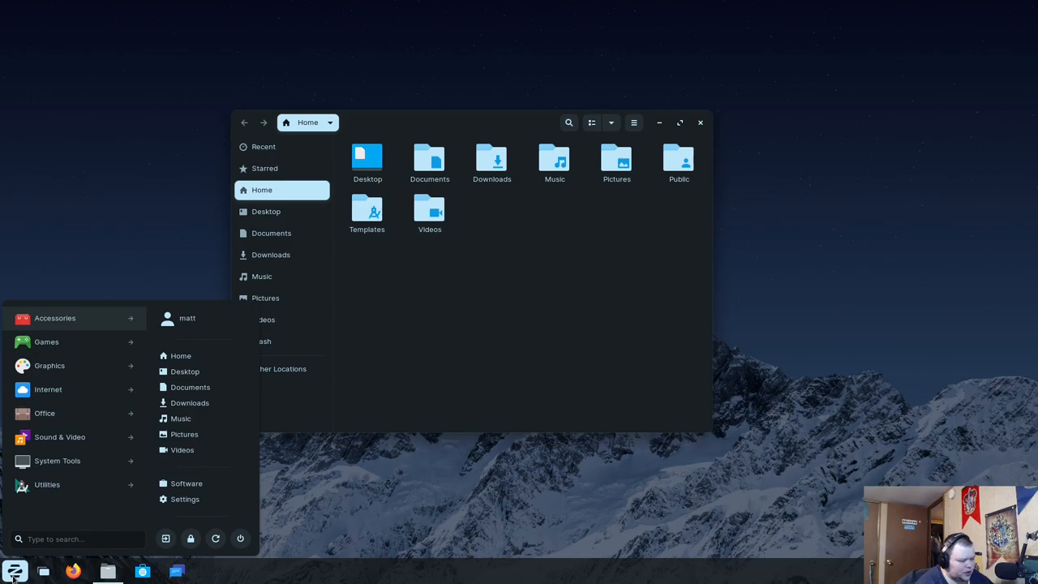
left_click(202, 407)
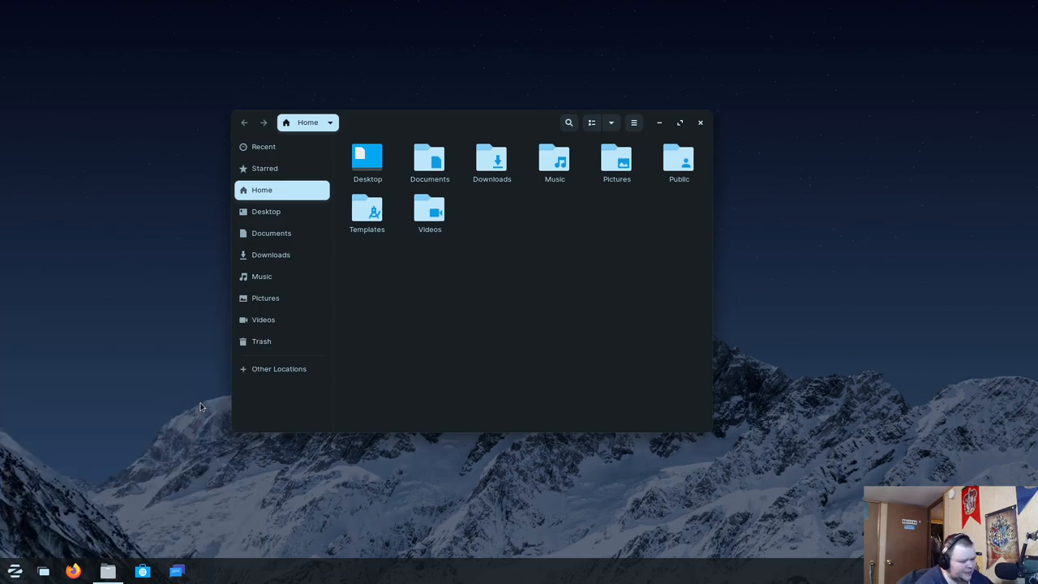
mouse_move(207, 397)
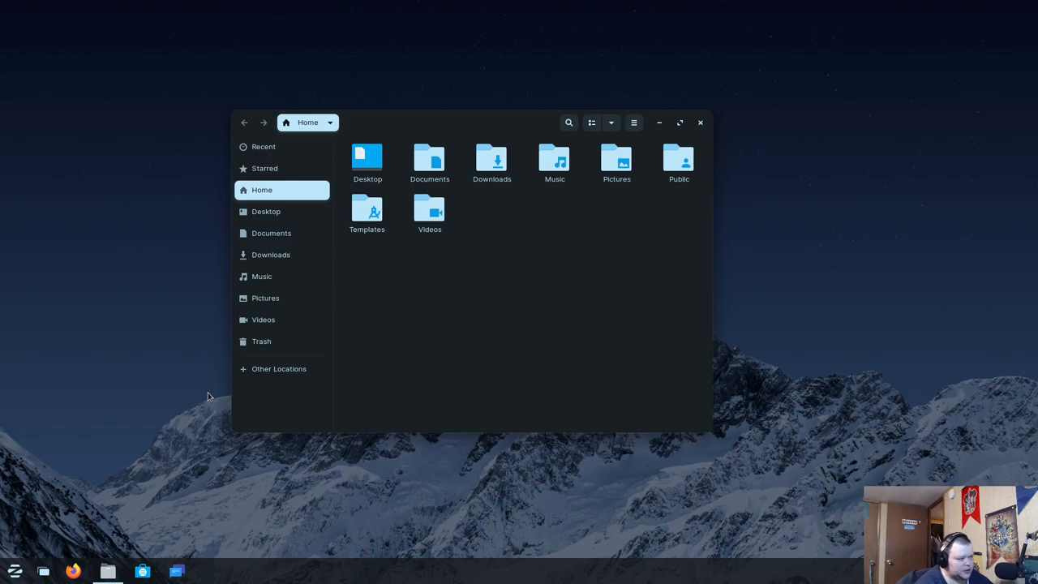
mouse_move(113, 476)
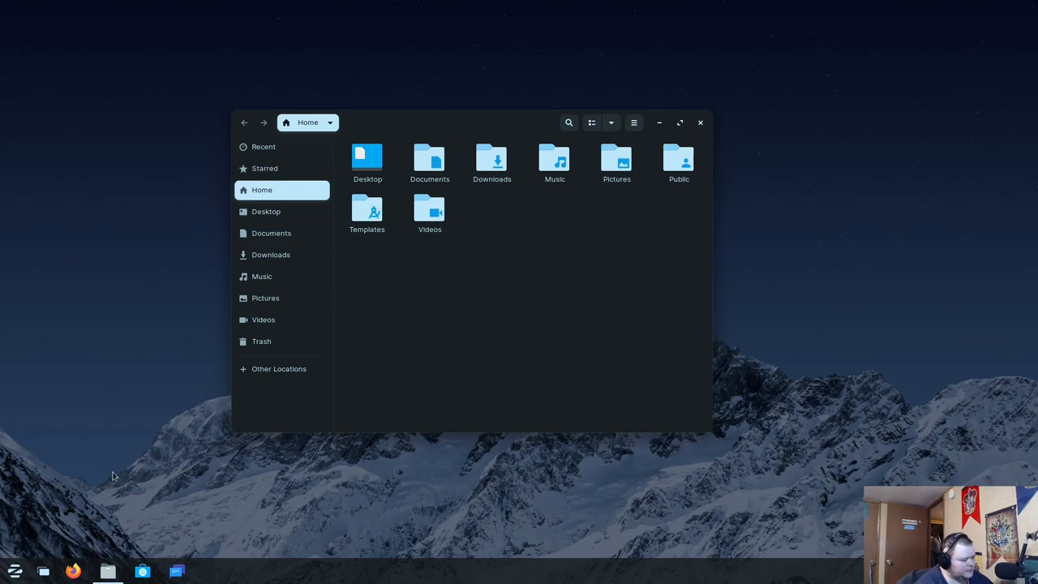
left_click(15, 570)
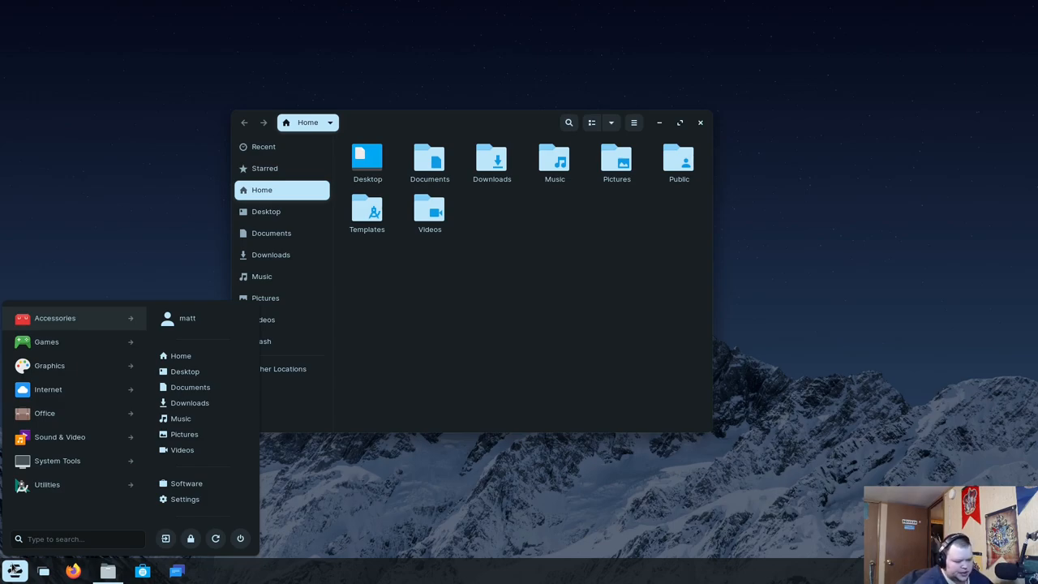
mouse_move(189, 403)
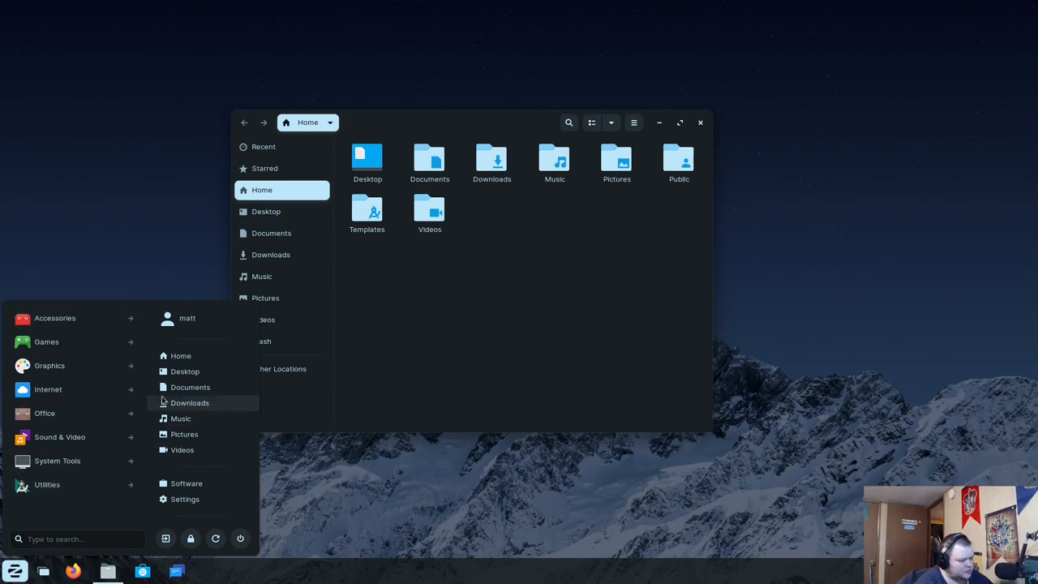